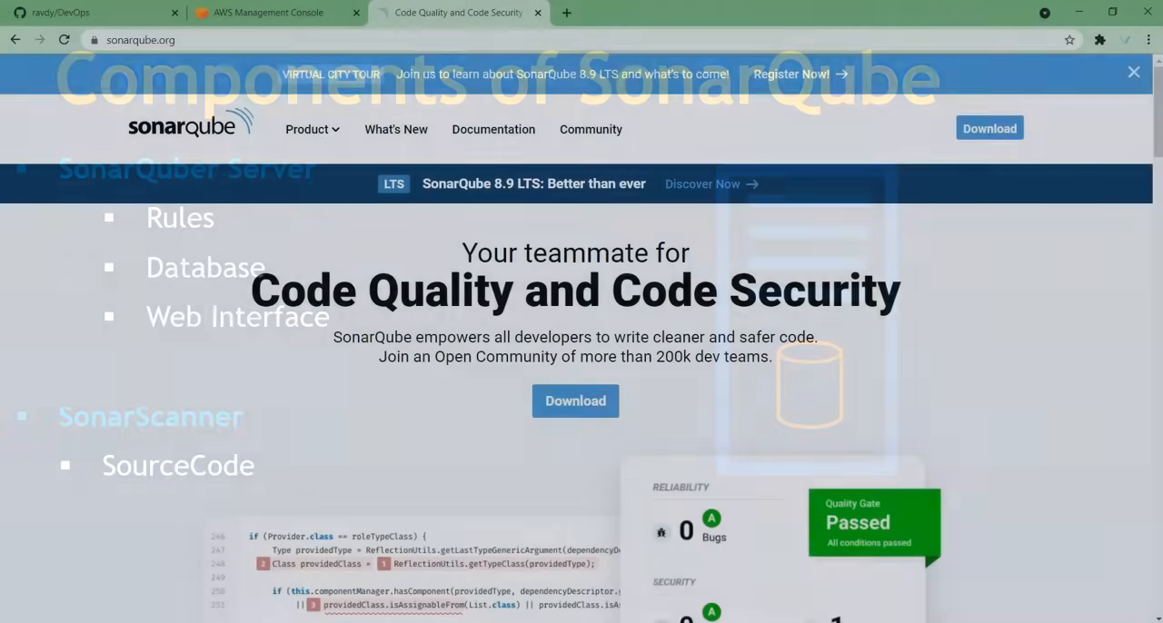
# Step: Scroll down the sonarqube.org home page toward the 'See All Languages' link
pyautogui.scroll(-3)
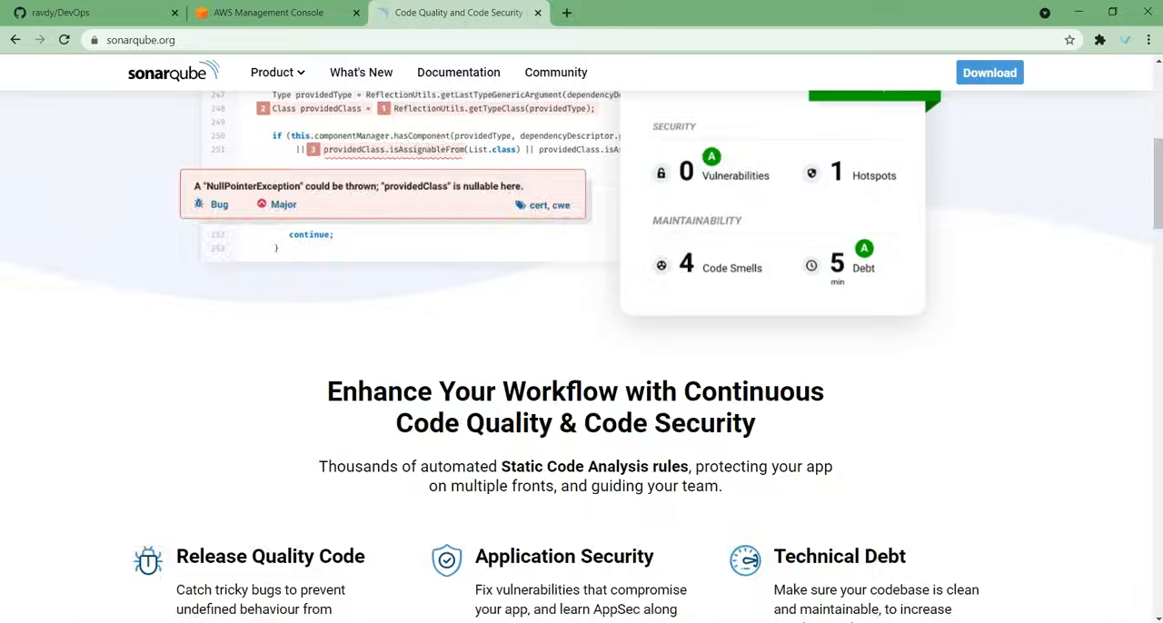
pyautogui.scroll(-3)
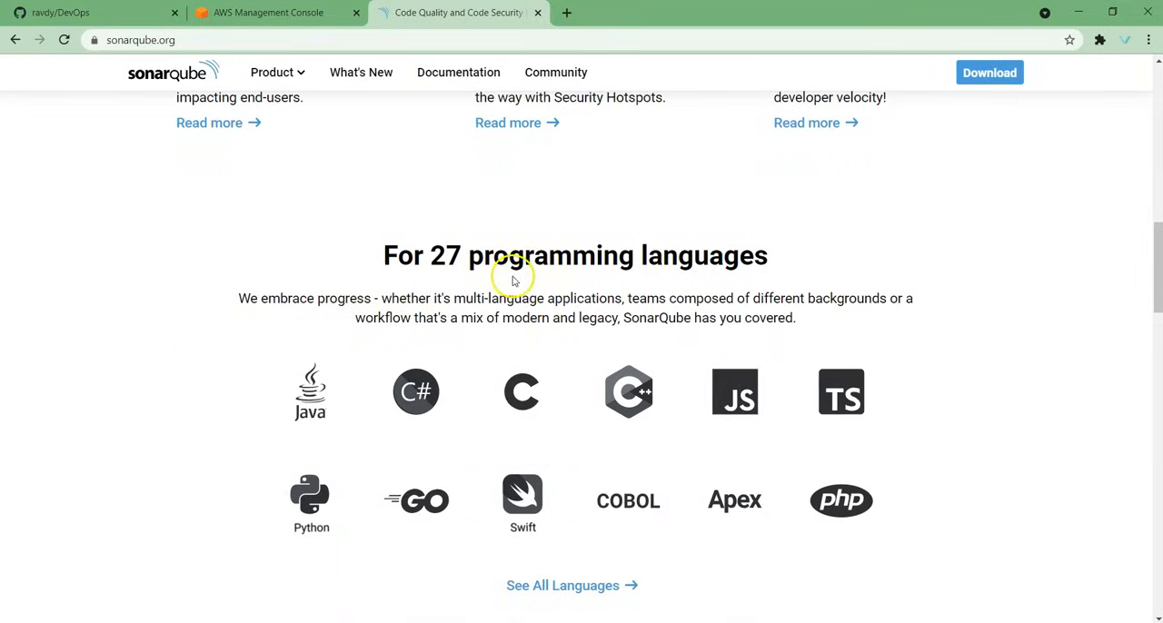
pyautogui.scroll(-3)
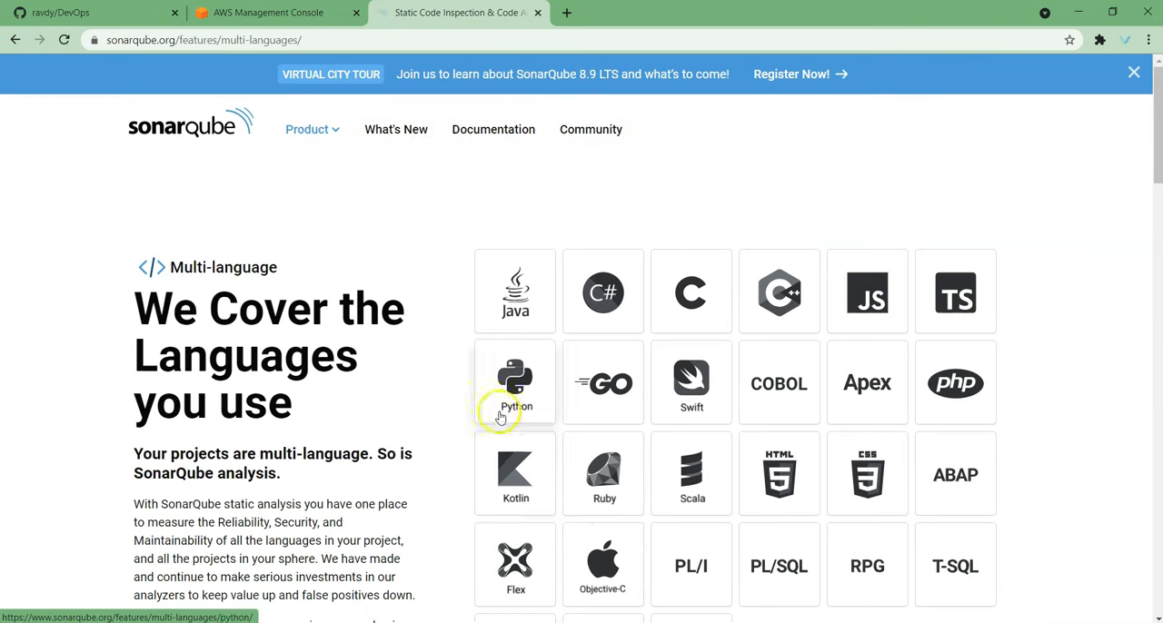
pyautogui.moveTo(834, 334)
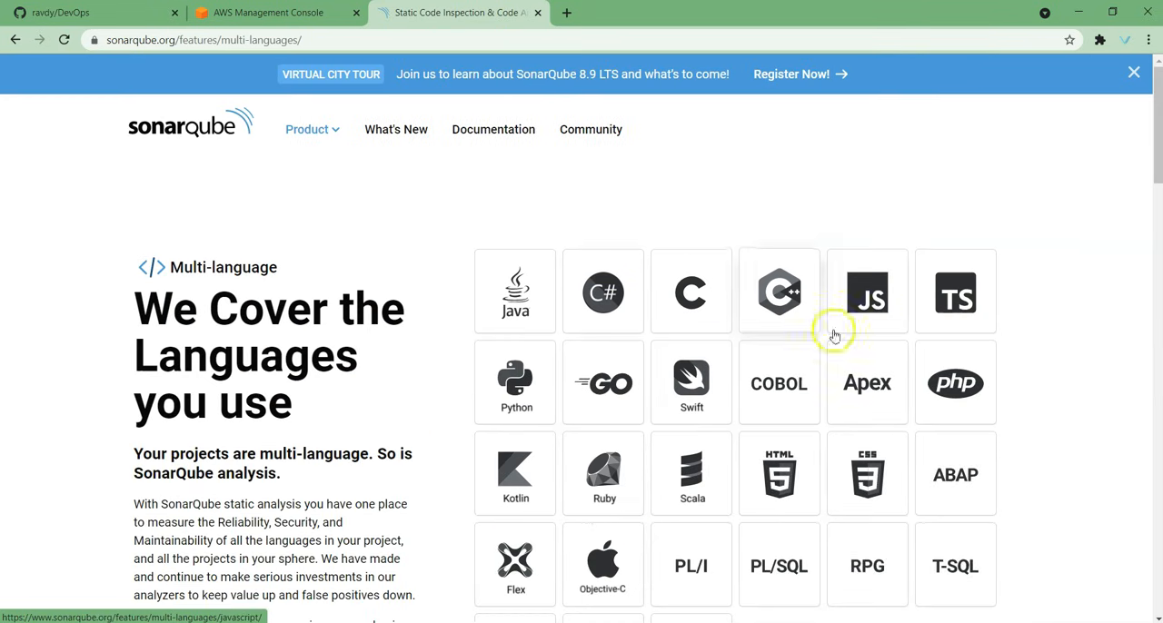
pyautogui.scroll(-3)
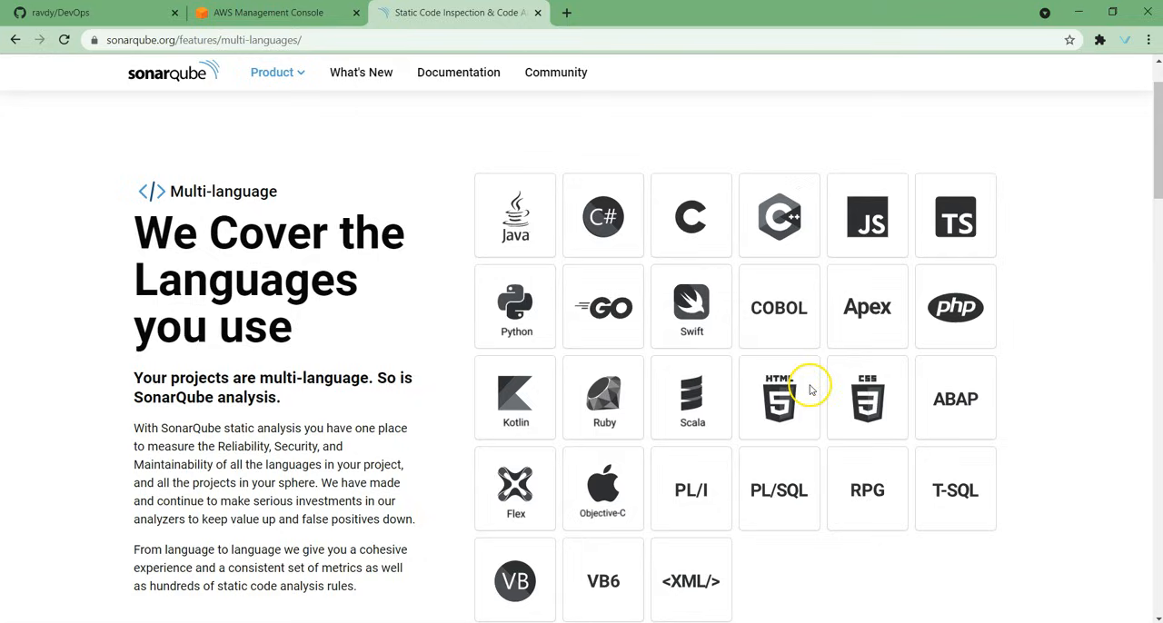
pyautogui.moveTo(777, 305)
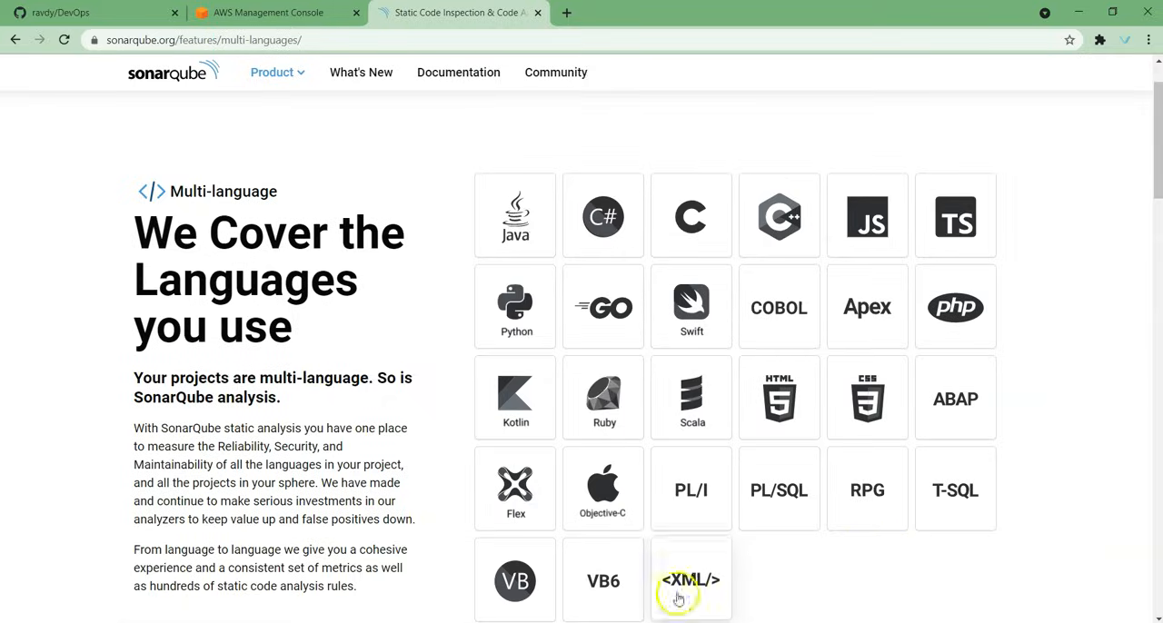
pyautogui.click(91, 11)
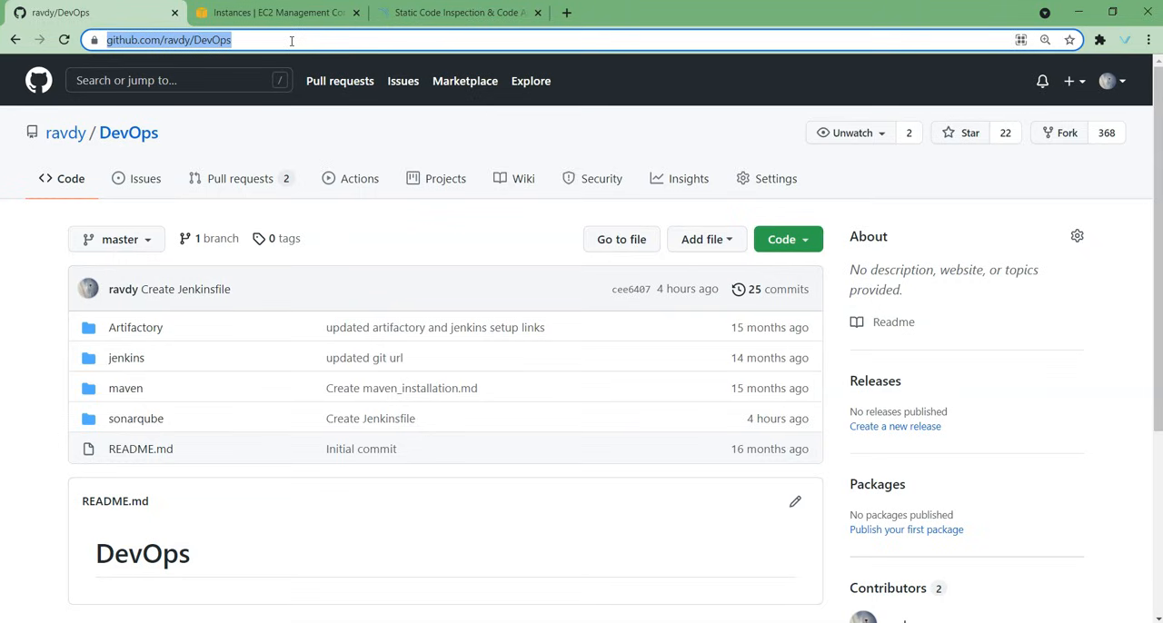
pyautogui.moveTo(136, 418)
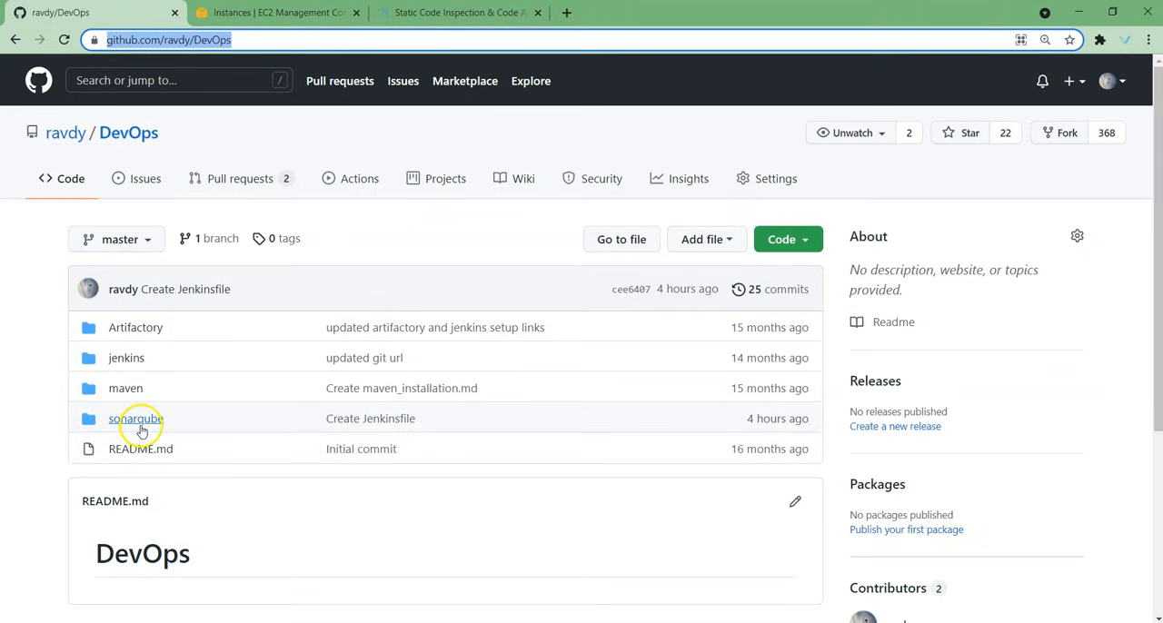
# Step: Navigate into the sonarqube folder and bring up the Setup_SonarQube.md guide
pyautogui.click(138, 418)
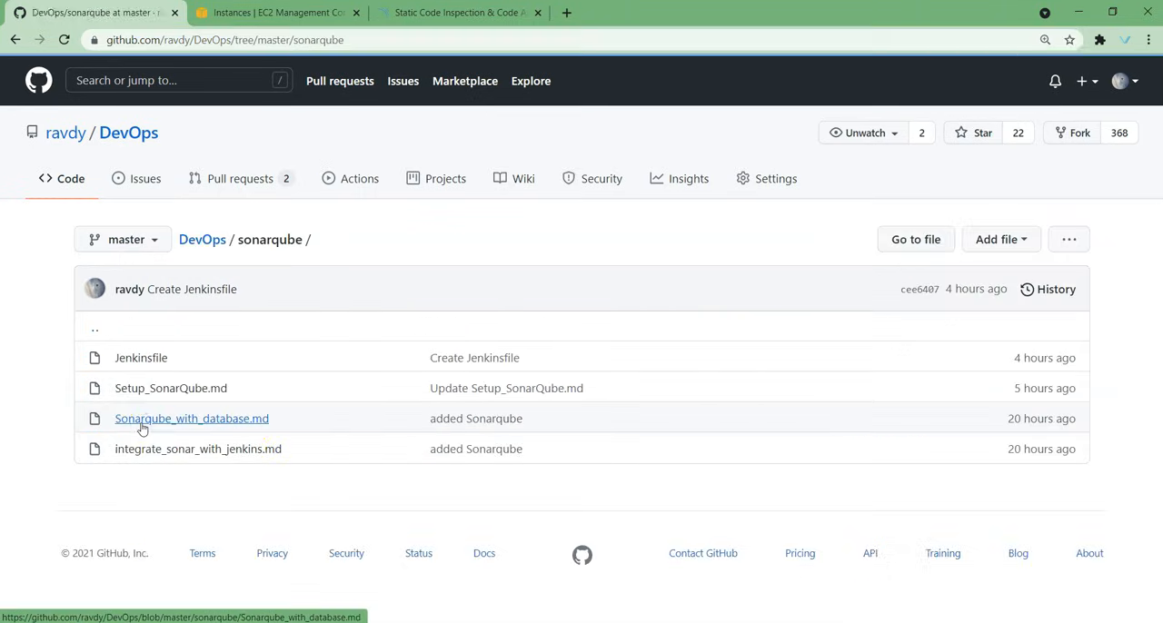
pyautogui.moveTo(171, 483)
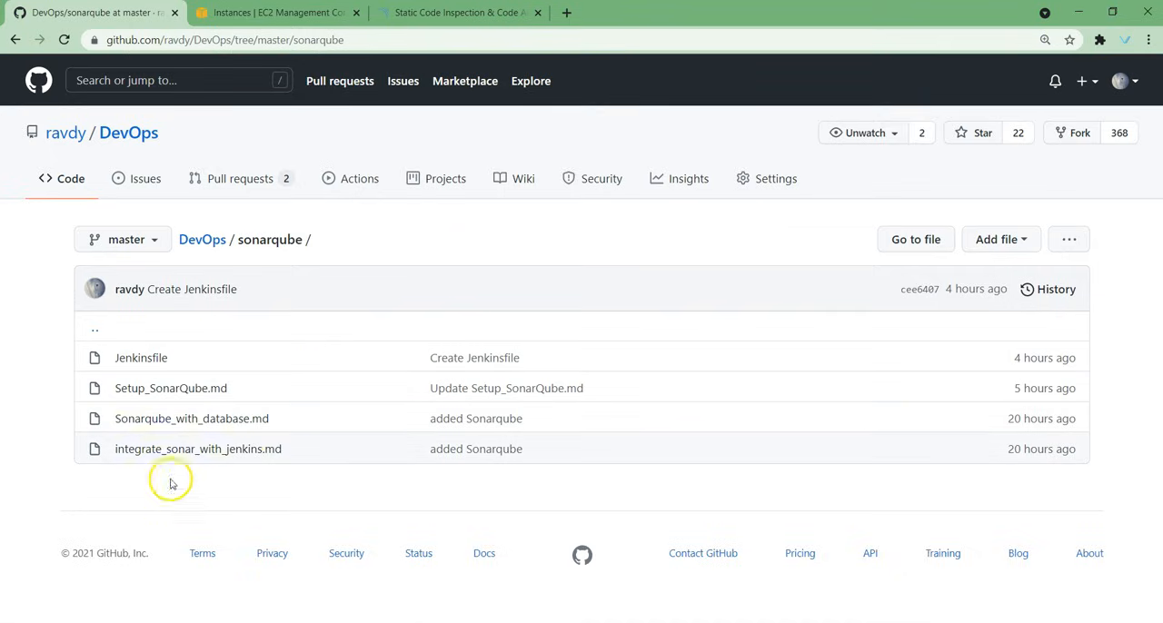
pyautogui.moveTo(171, 389)
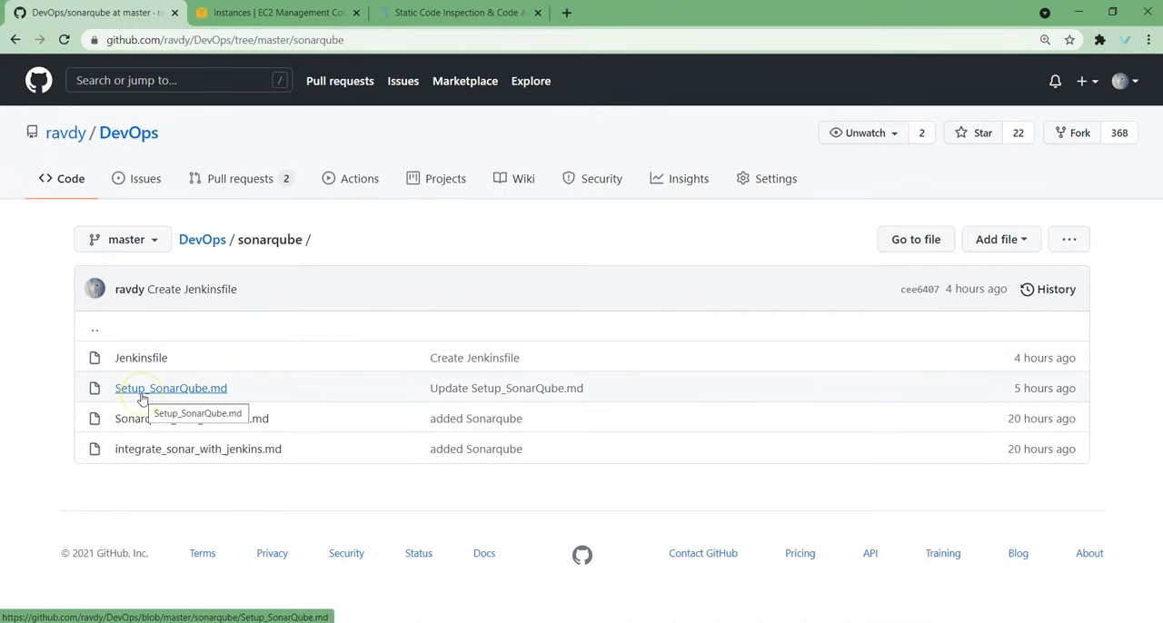
pyautogui.click(170, 388)
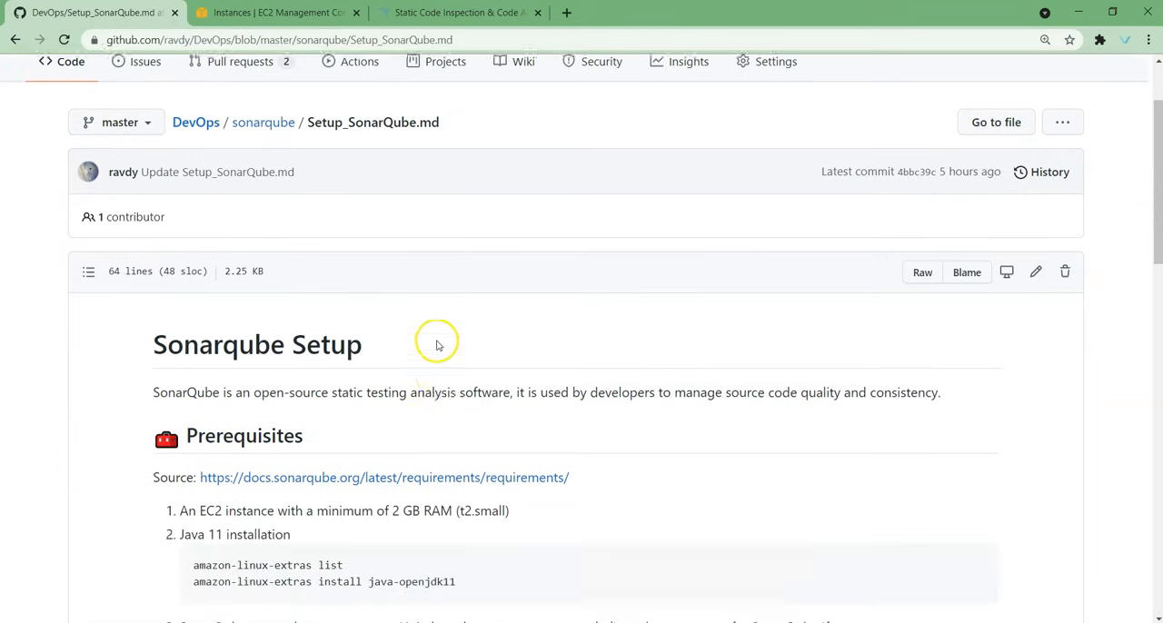
pyautogui.scroll(-3)
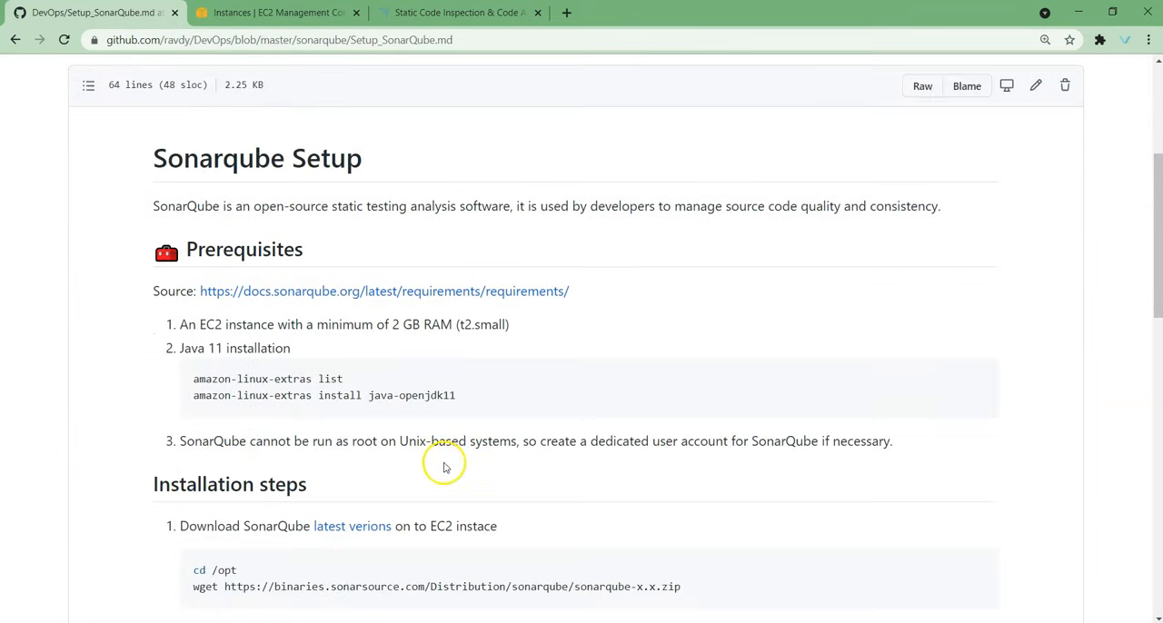
pyautogui.moveTo(185, 381)
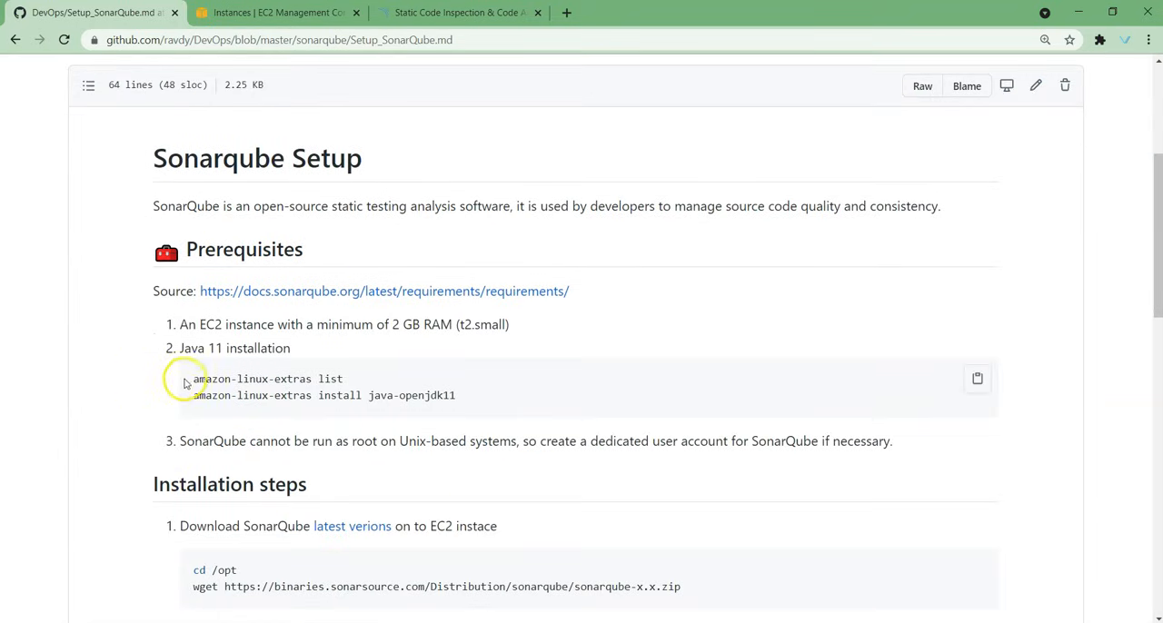
# Step: Highlight the EC2 prerequisite (2 GB RAM, t2.small) and follow the docs.sonarqube.org requirements link
pyautogui.moveTo(180, 323); pyautogui.dragTo(360, 324)
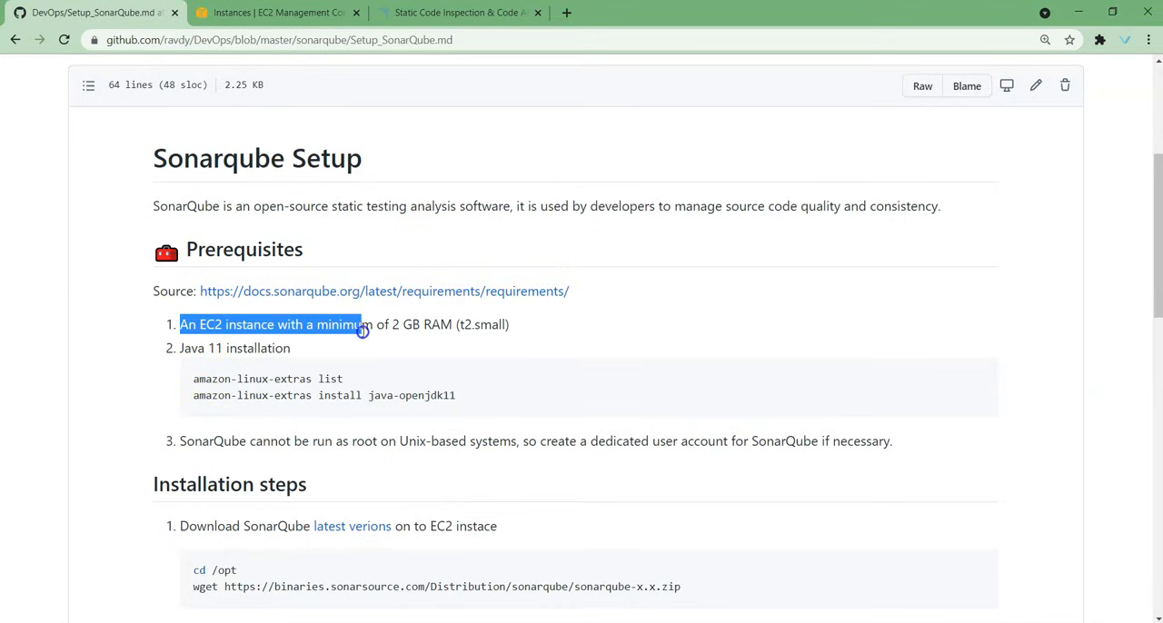
pyautogui.moveTo(362, 323); pyautogui.dragTo(451, 324)
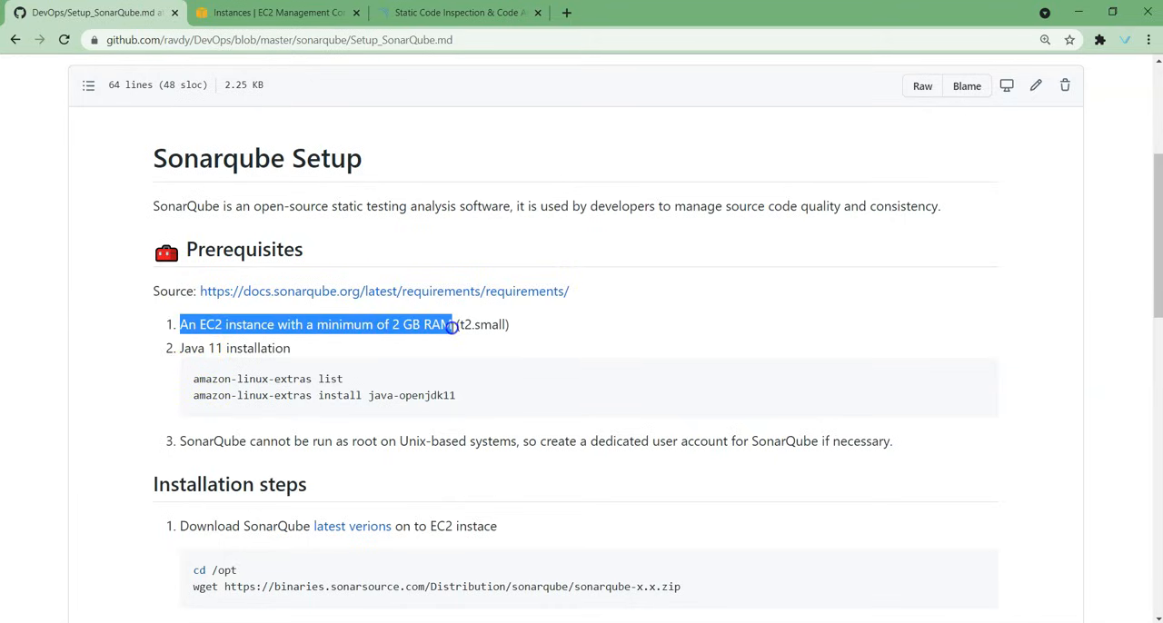
pyautogui.doubleClick(479, 323)
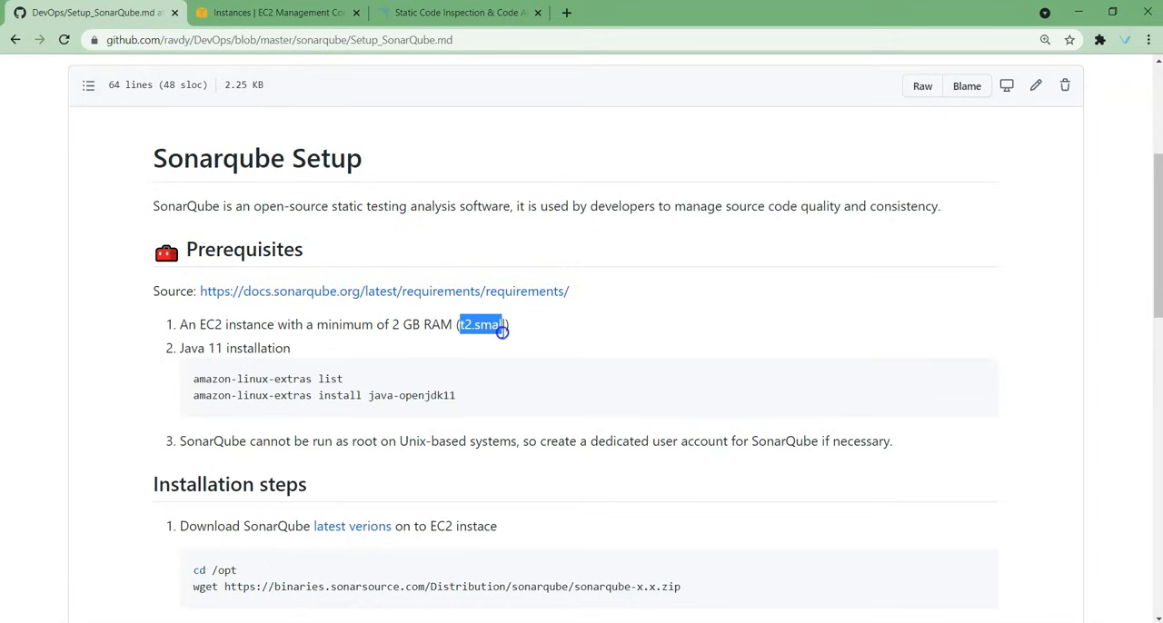
pyautogui.moveTo(305, 330)
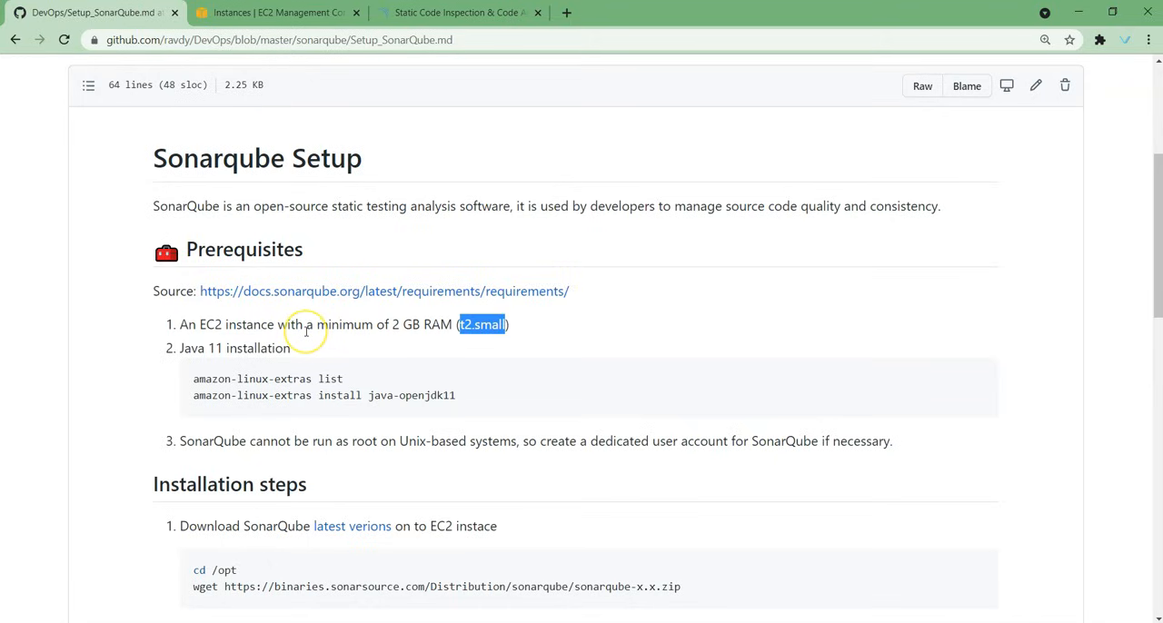
pyautogui.moveTo(297, 300)
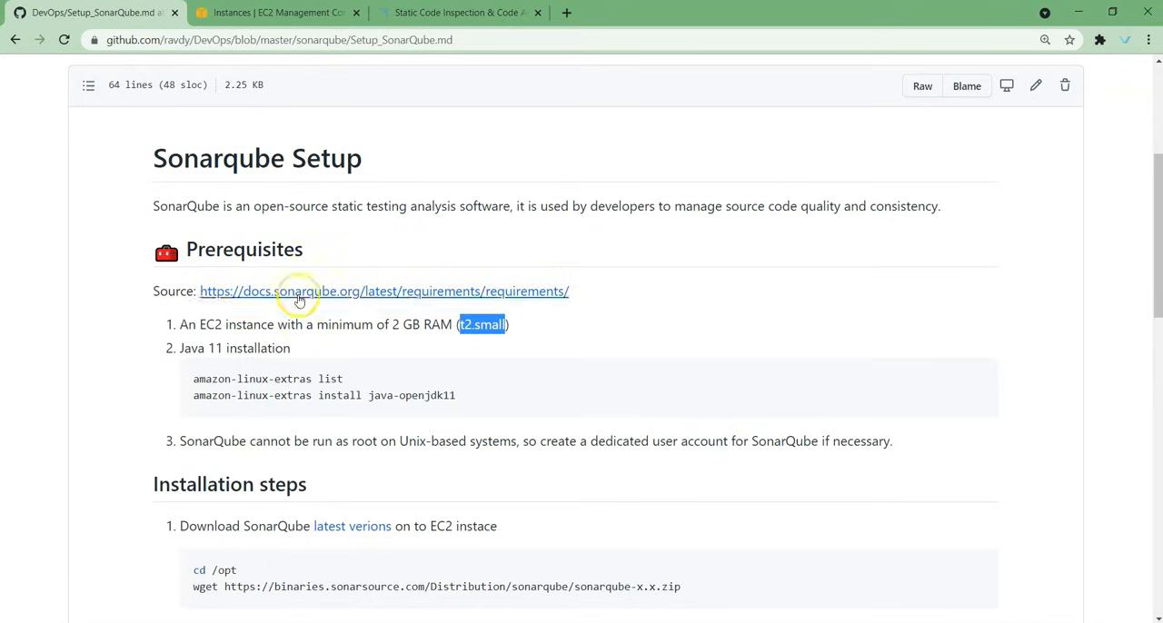
pyautogui.moveTo(324, 298)
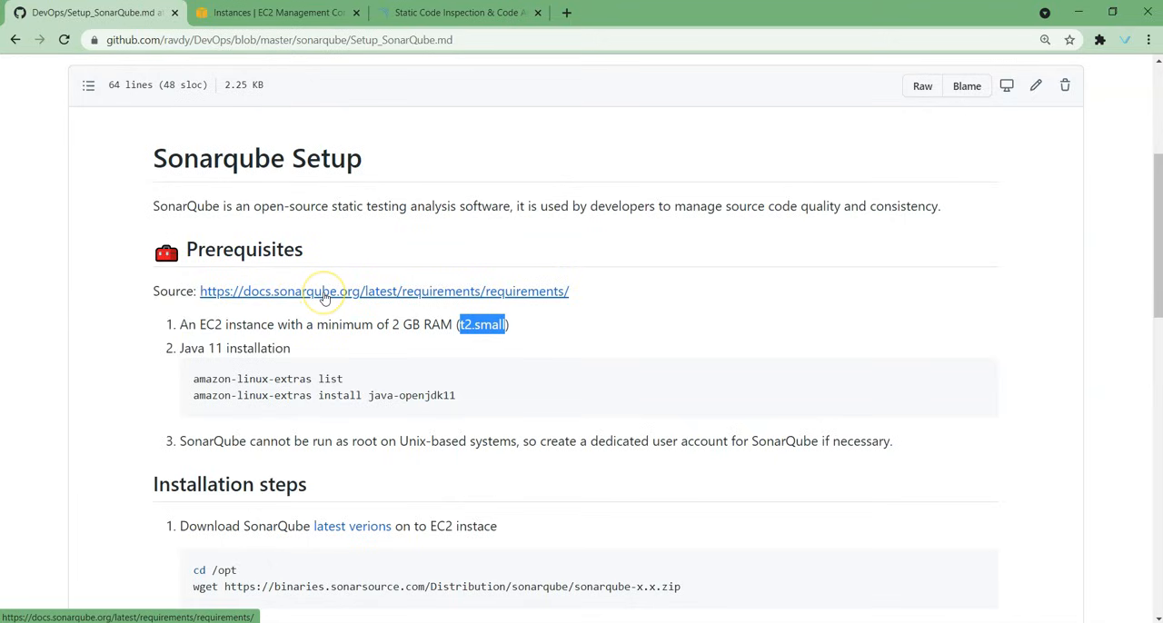
pyautogui.click(383, 291)
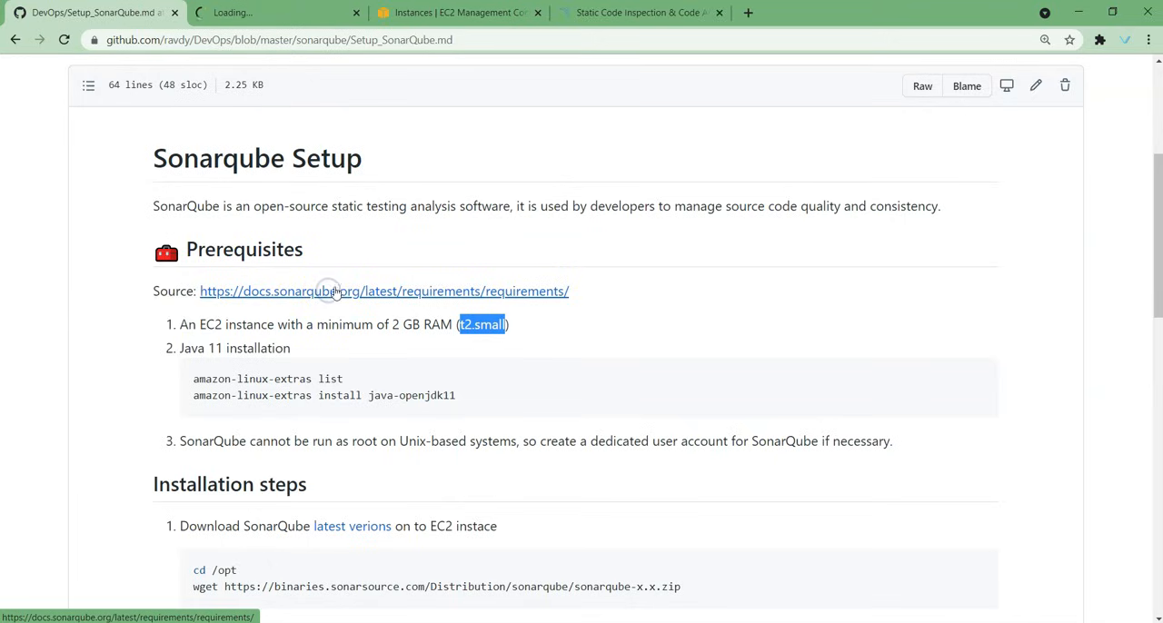
# Step: On the requirements page, check the Hardware Requirements section and its 2GB RAM minimum
pyautogui.click(383, 291)
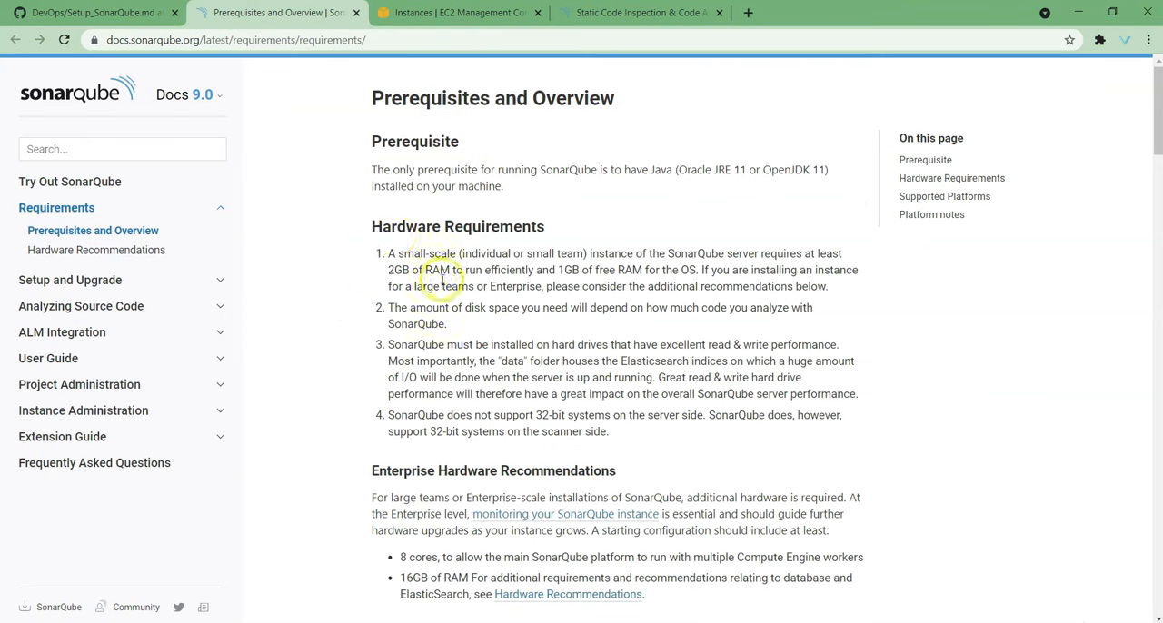
pyautogui.doubleClick(457, 226)
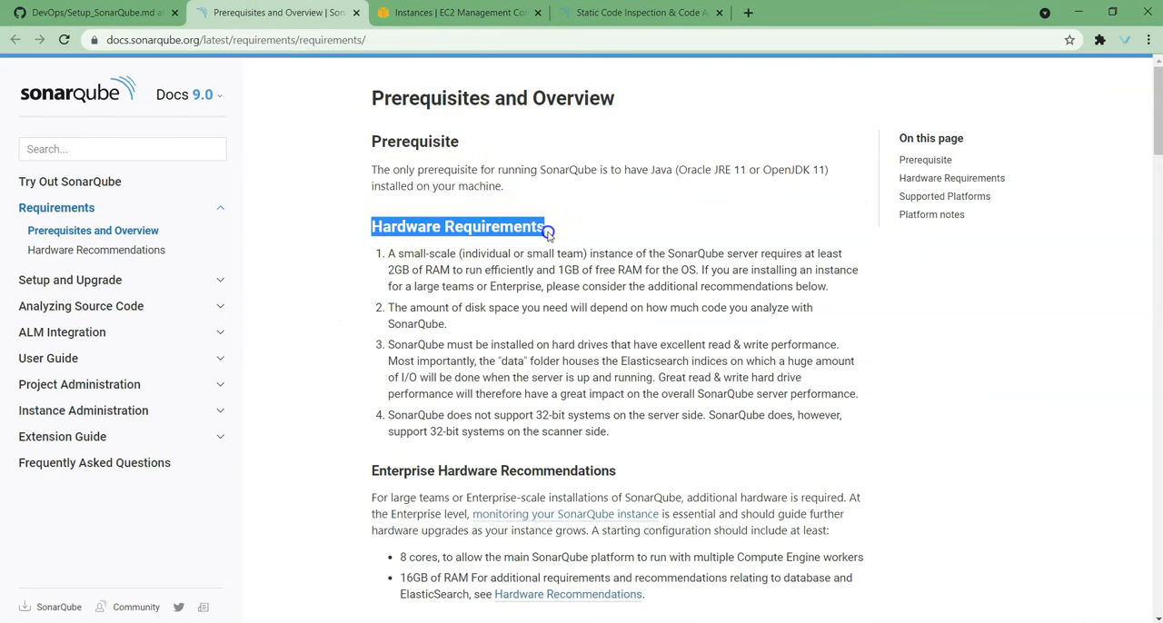
pyautogui.doubleClick(690, 254)
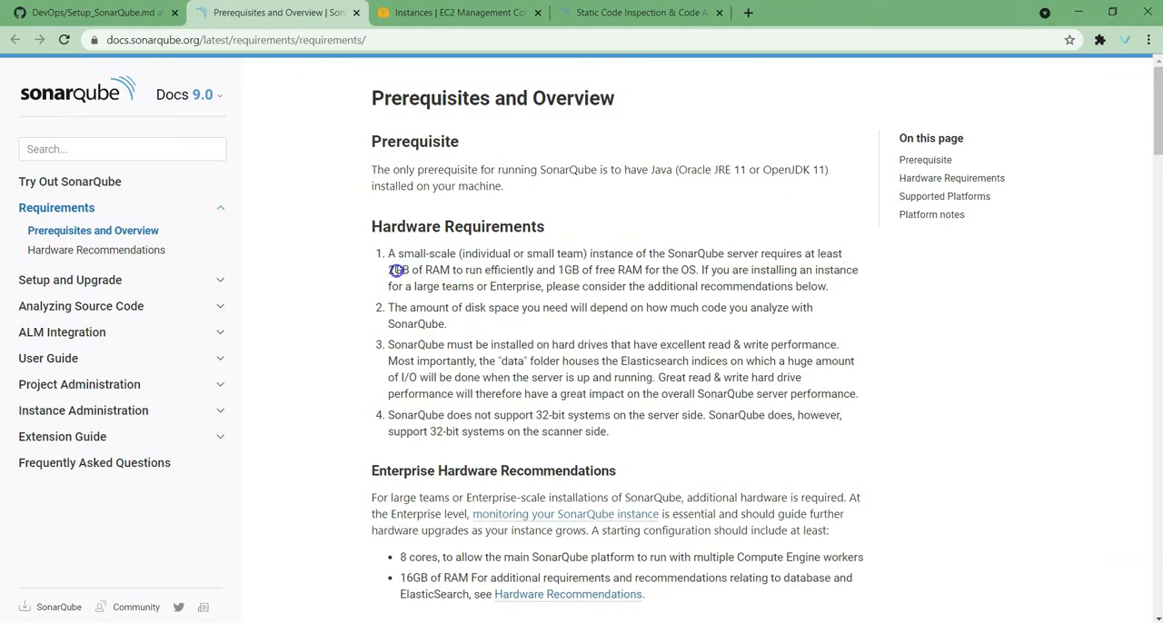
# Step: Check Java 11 support for server and scanners in the support tables, then return to the setup guide
pyautogui.scroll(-3)
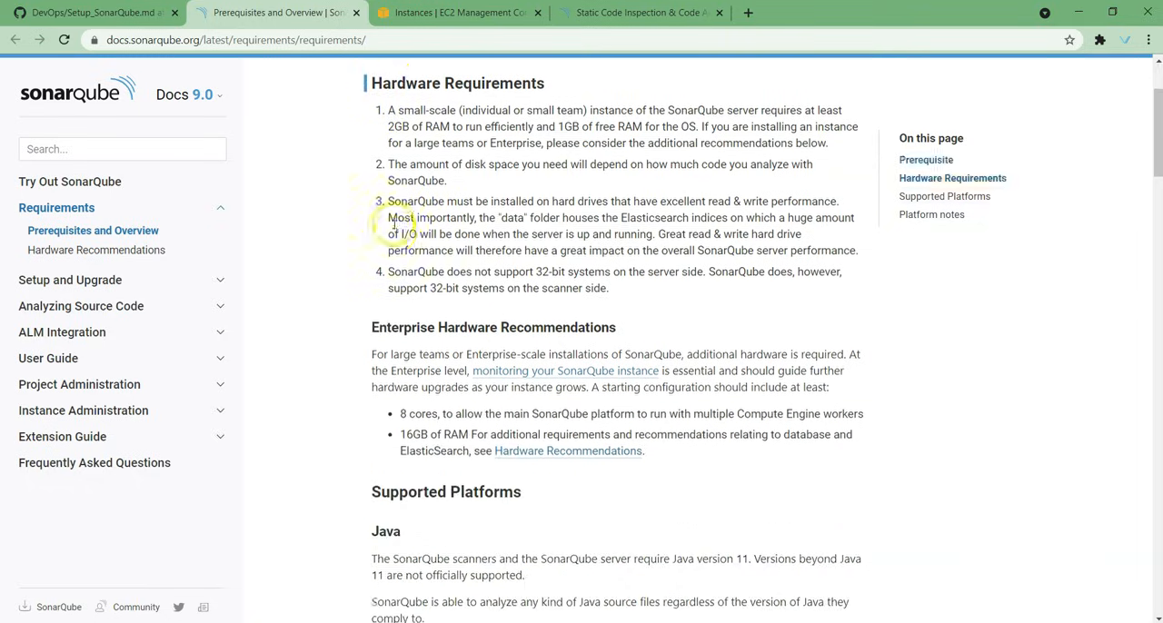
pyautogui.scroll(-3)
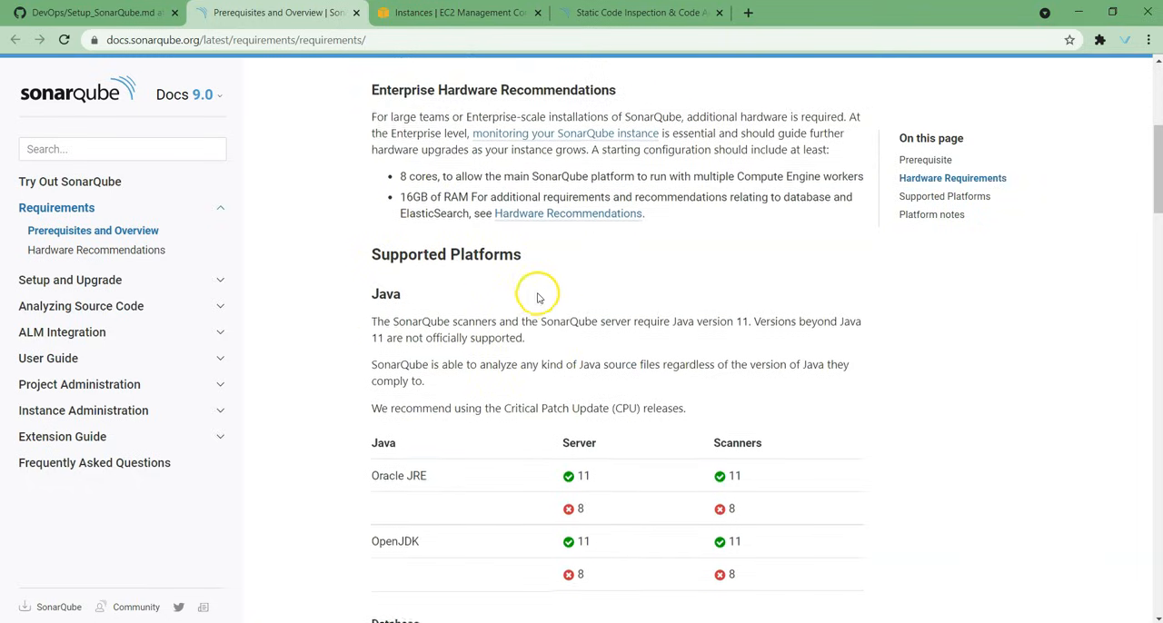
pyautogui.scroll(-3)
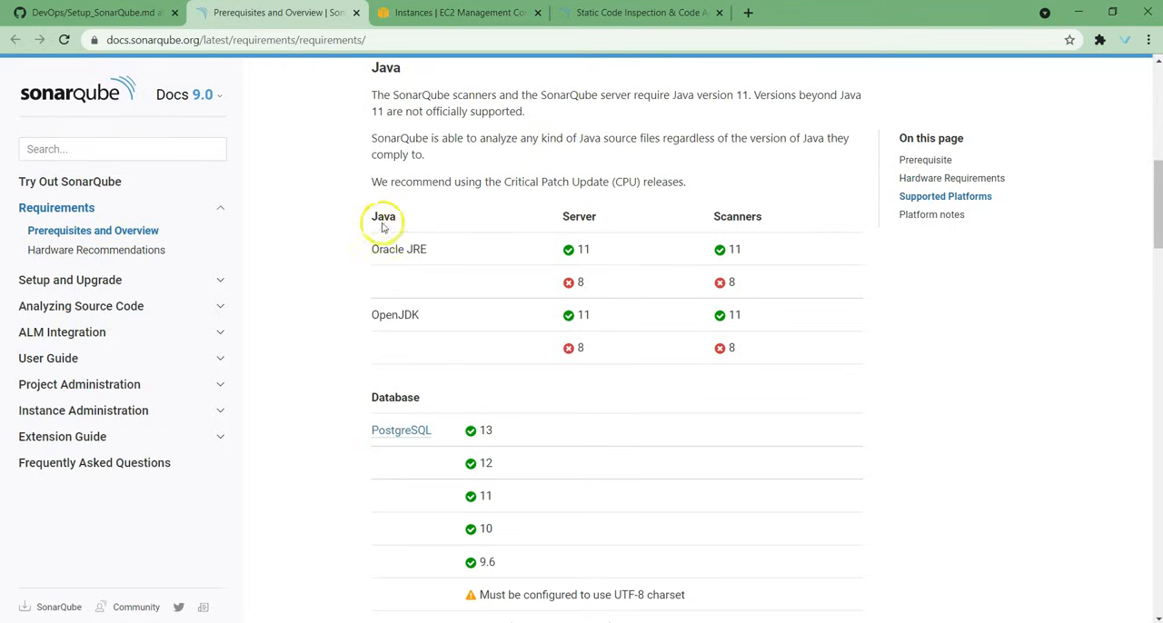
pyautogui.doubleClick(382, 216)
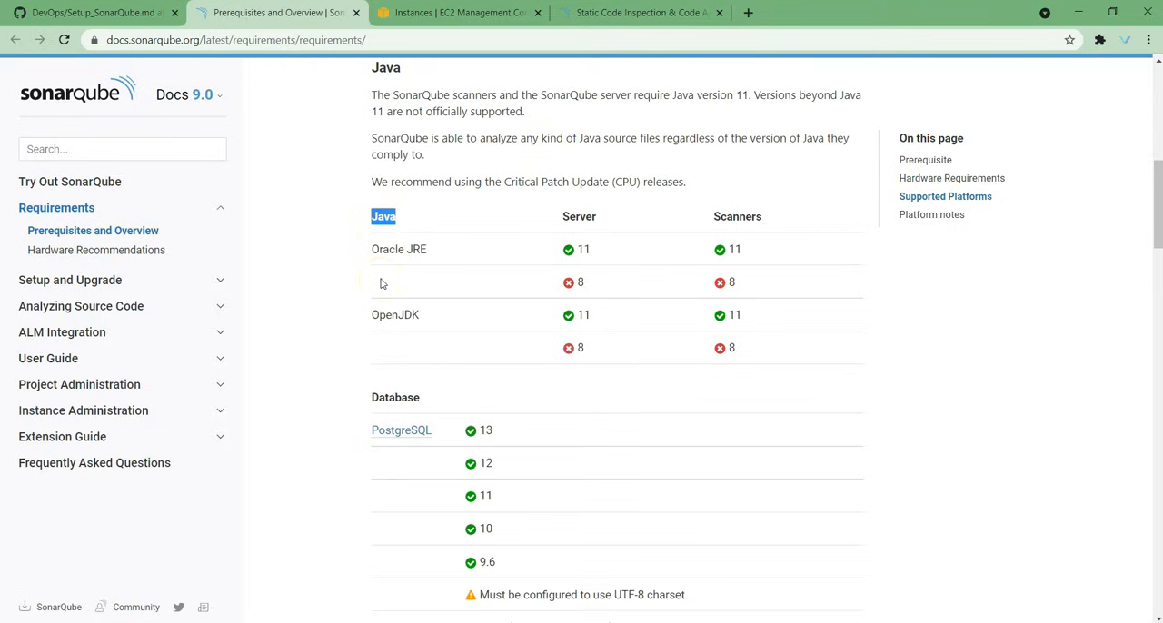
pyautogui.moveTo(375, 251)
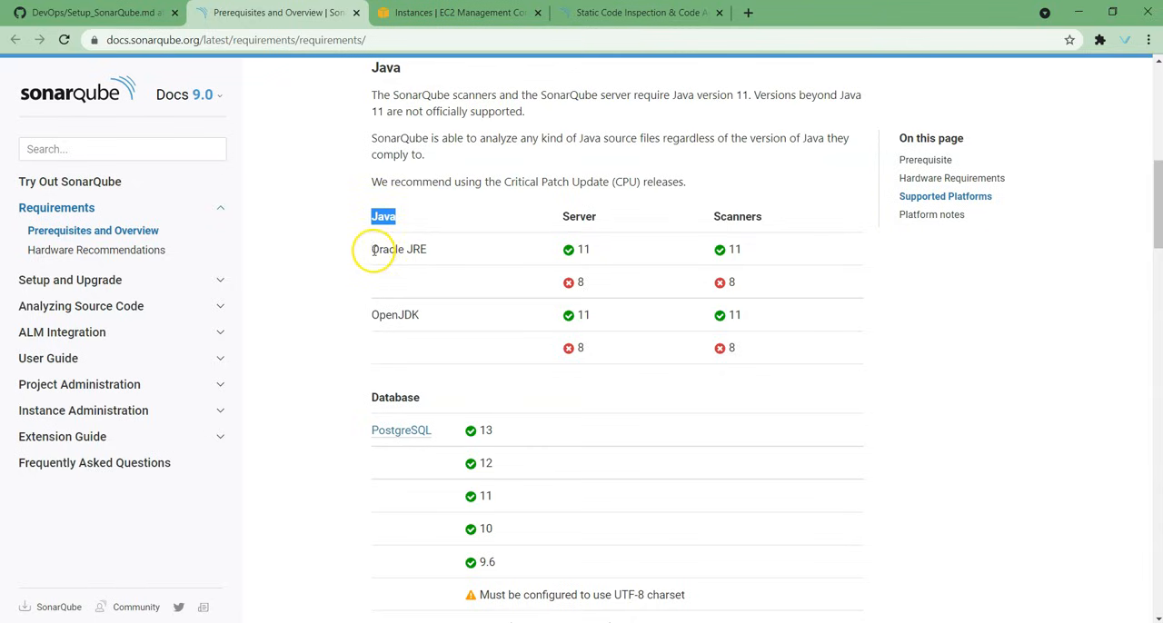
pyautogui.doubleClick(398, 249)
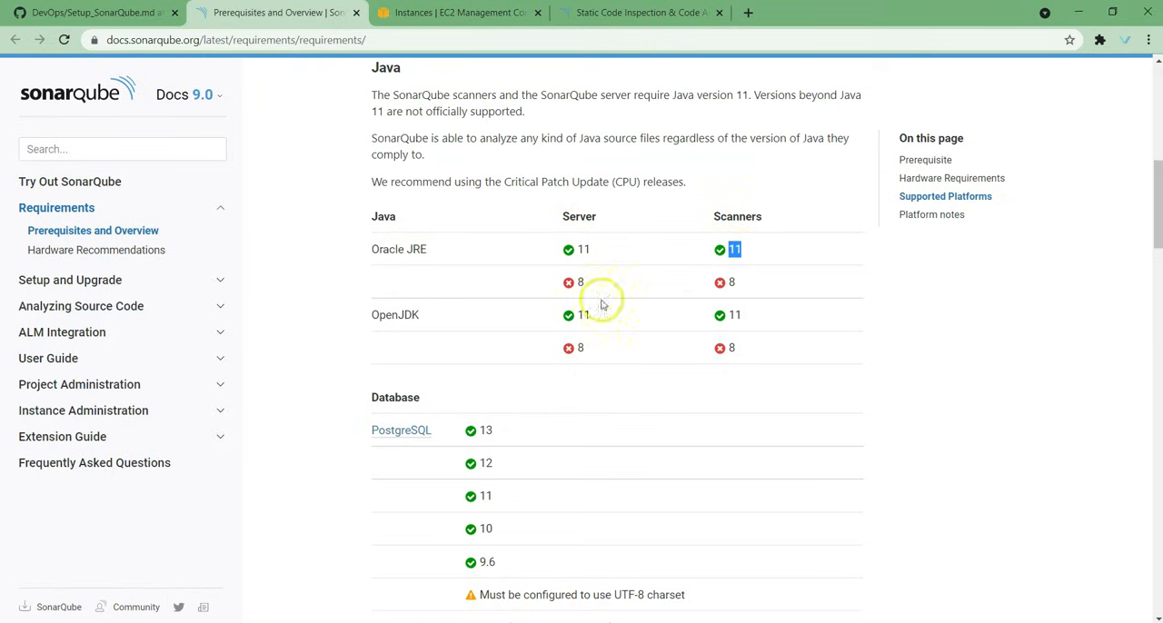
pyautogui.doubleClick(394, 314)
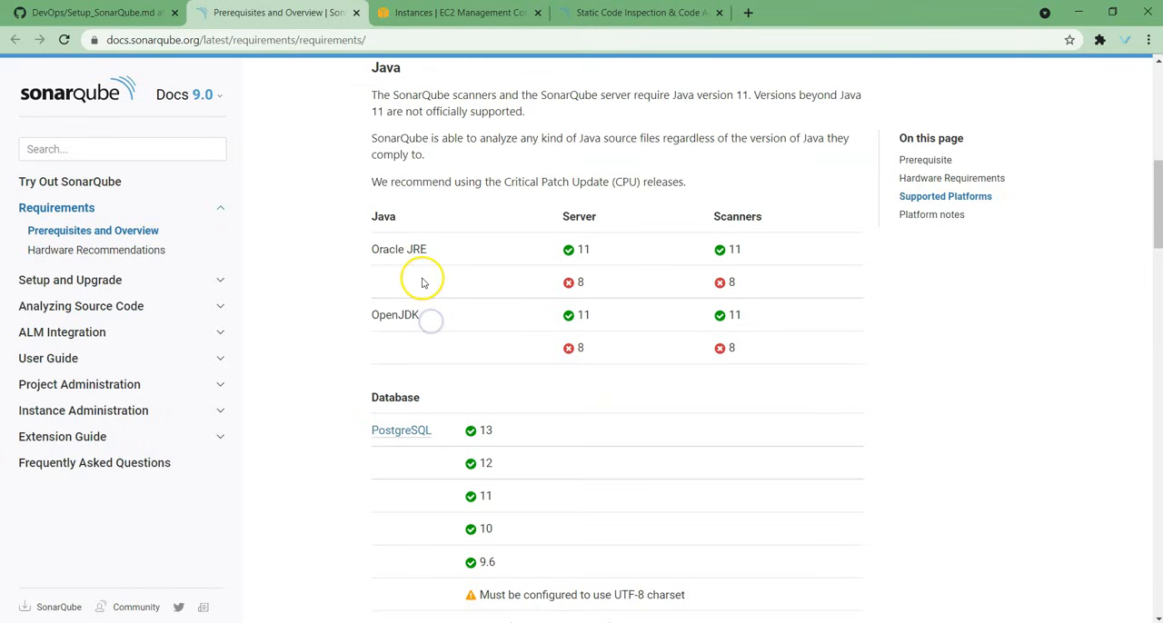
pyautogui.moveTo(444, 283)
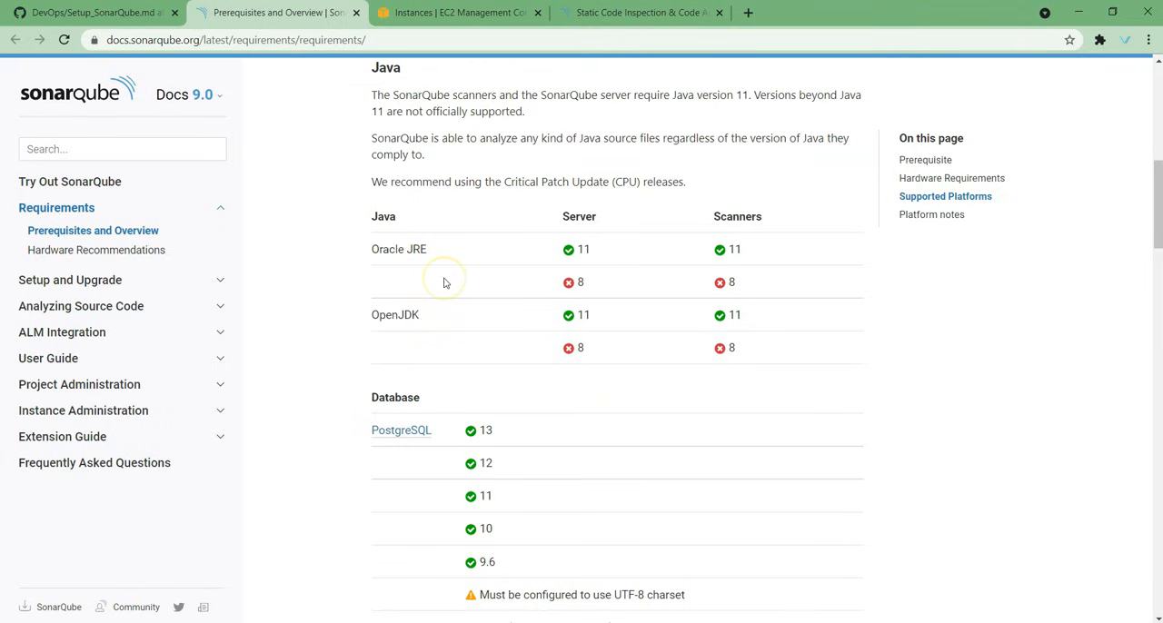
pyautogui.click(91, 11)
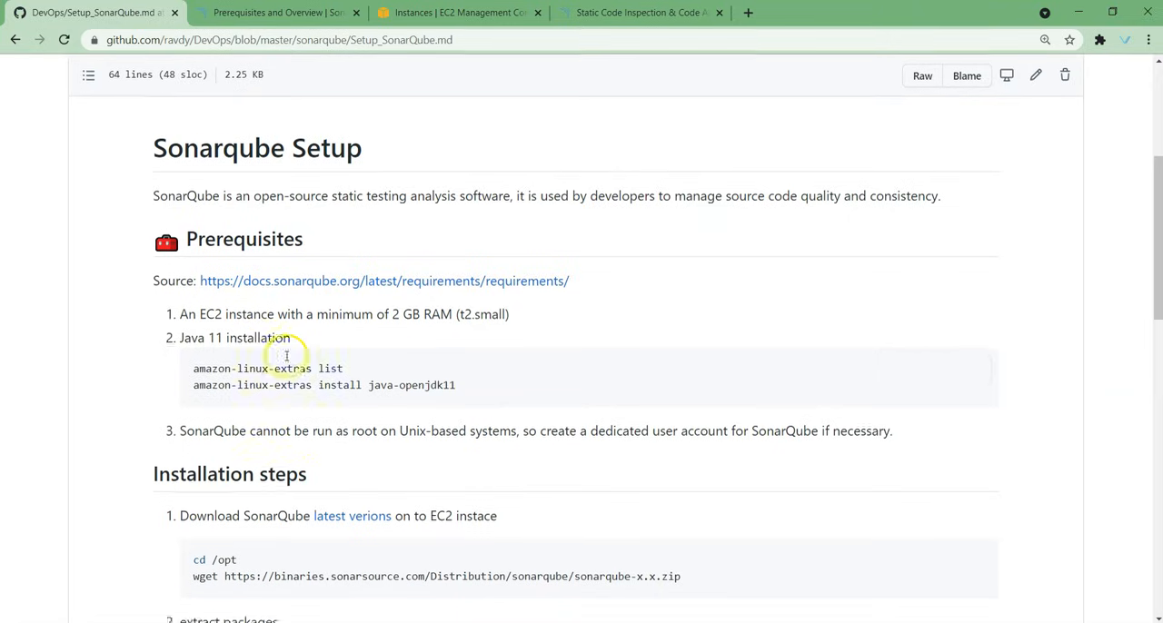
# Step: Read down to the installation steps and follow the 'latest verions' link to the downloads page
pyautogui.scroll(-3)
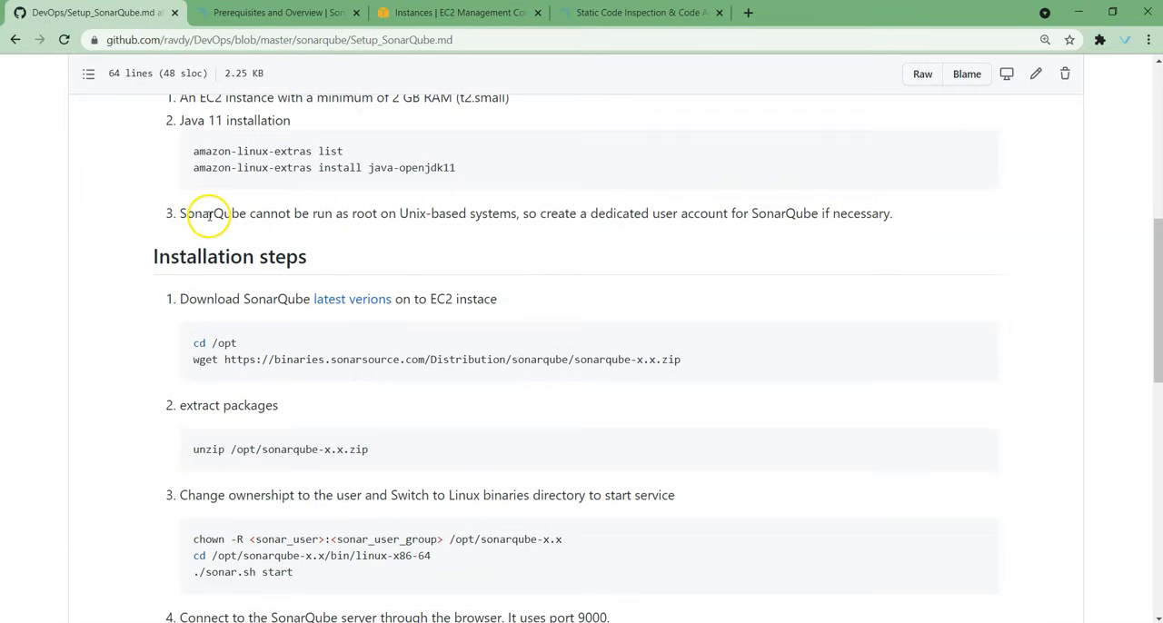
pyautogui.moveTo(233, 236)
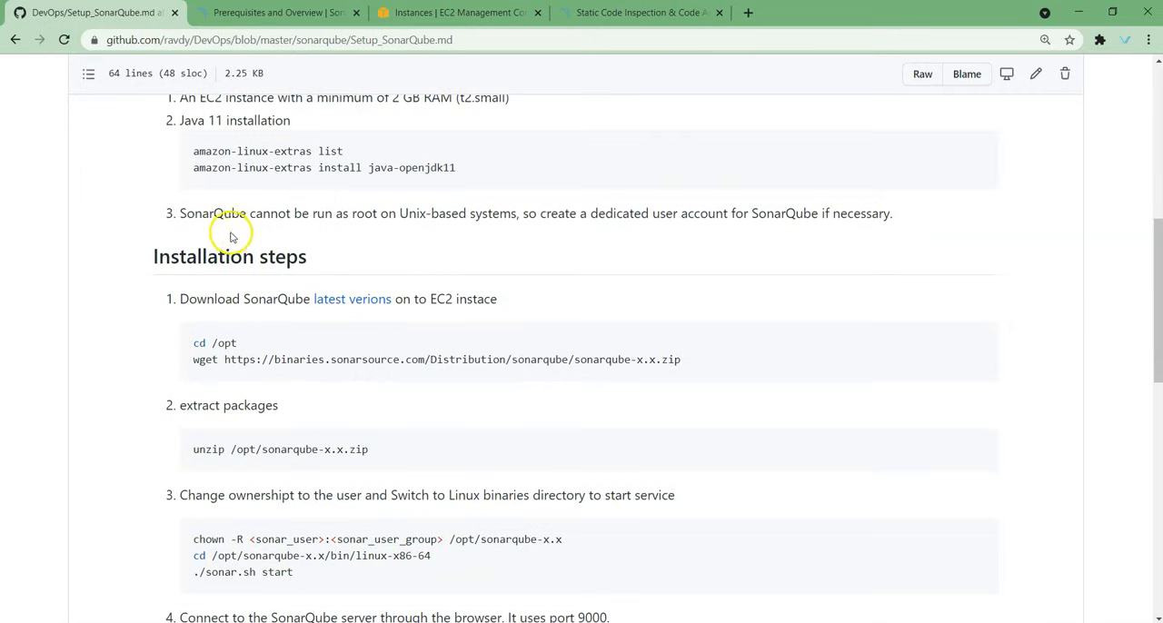
pyautogui.moveTo(368, 221)
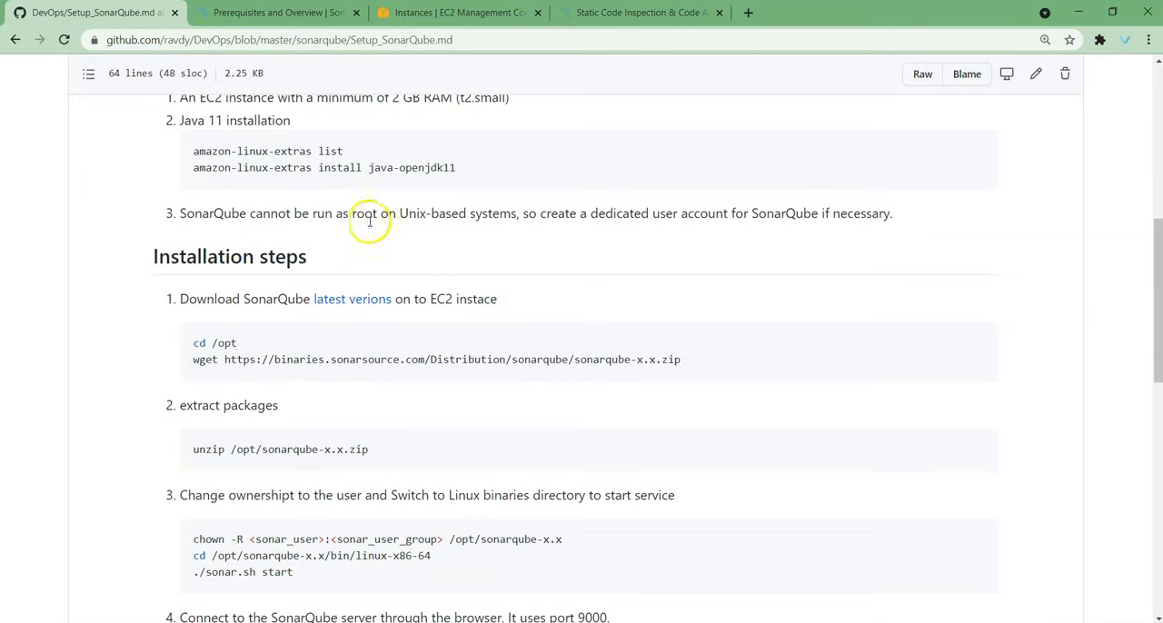
pyautogui.moveTo(476, 225)
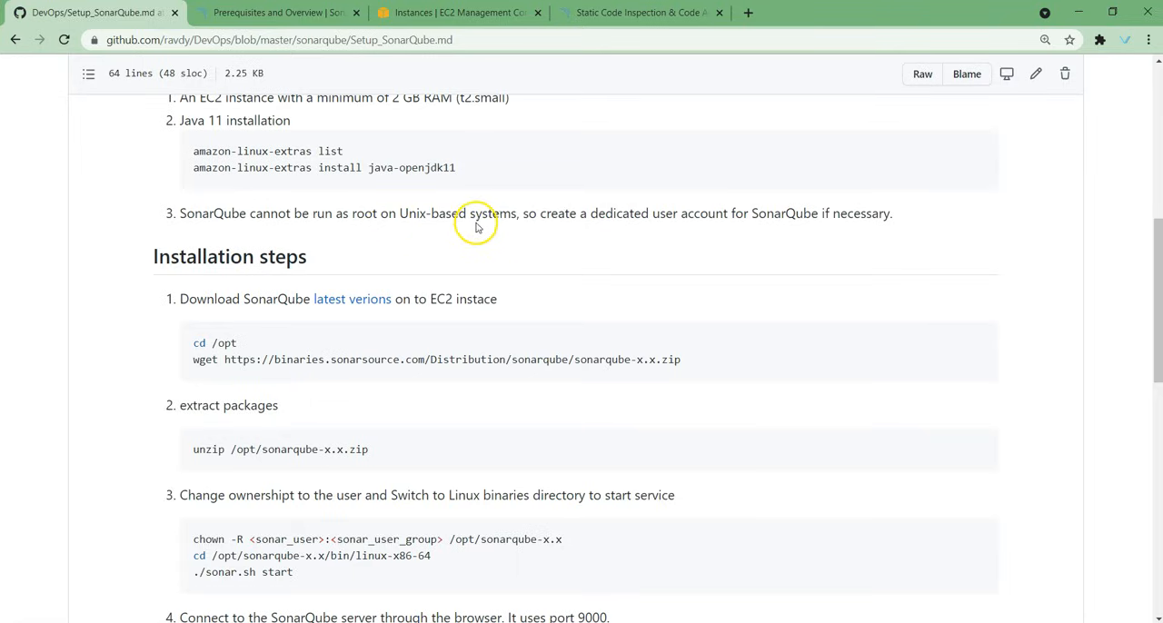
pyautogui.moveTo(636, 218)
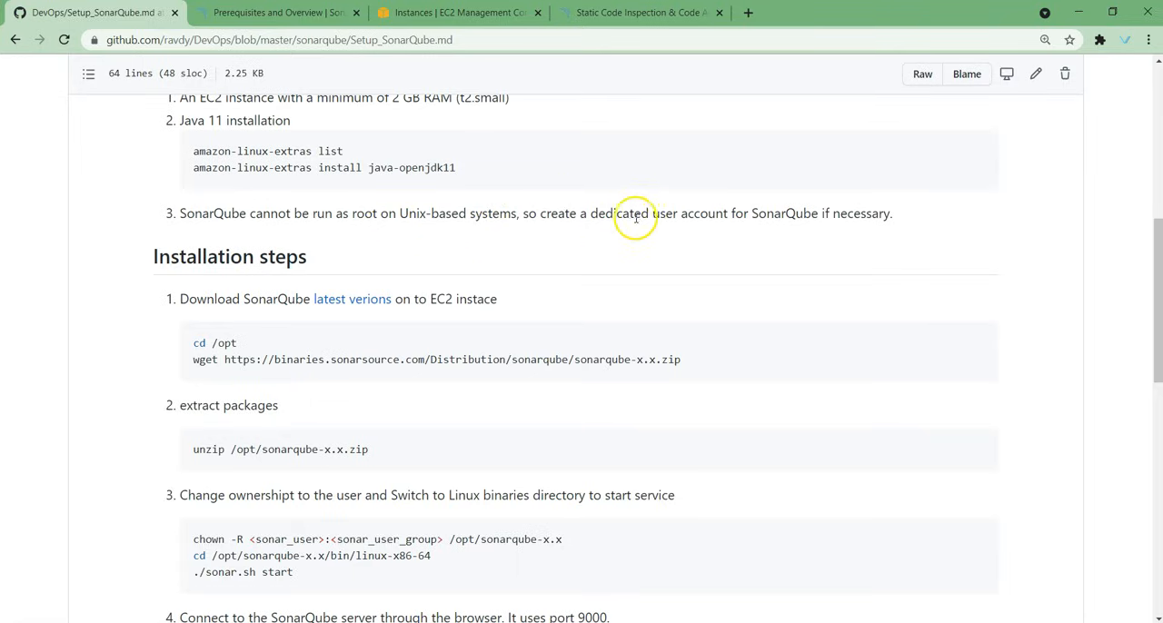
pyautogui.moveTo(832, 215)
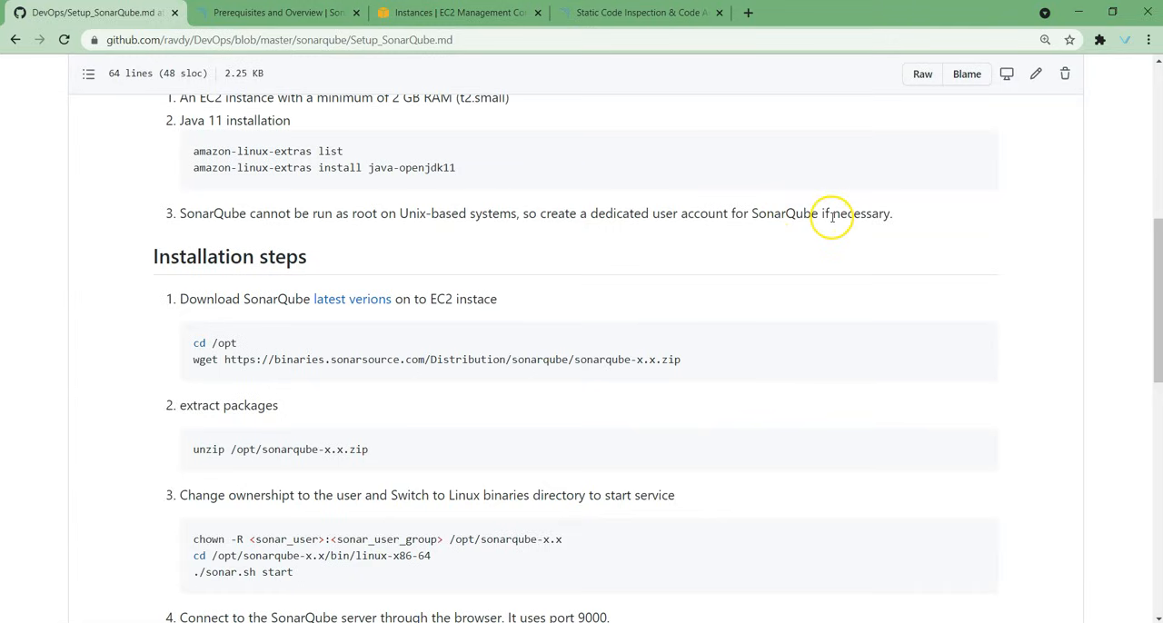
pyautogui.moveTo(256, 213)
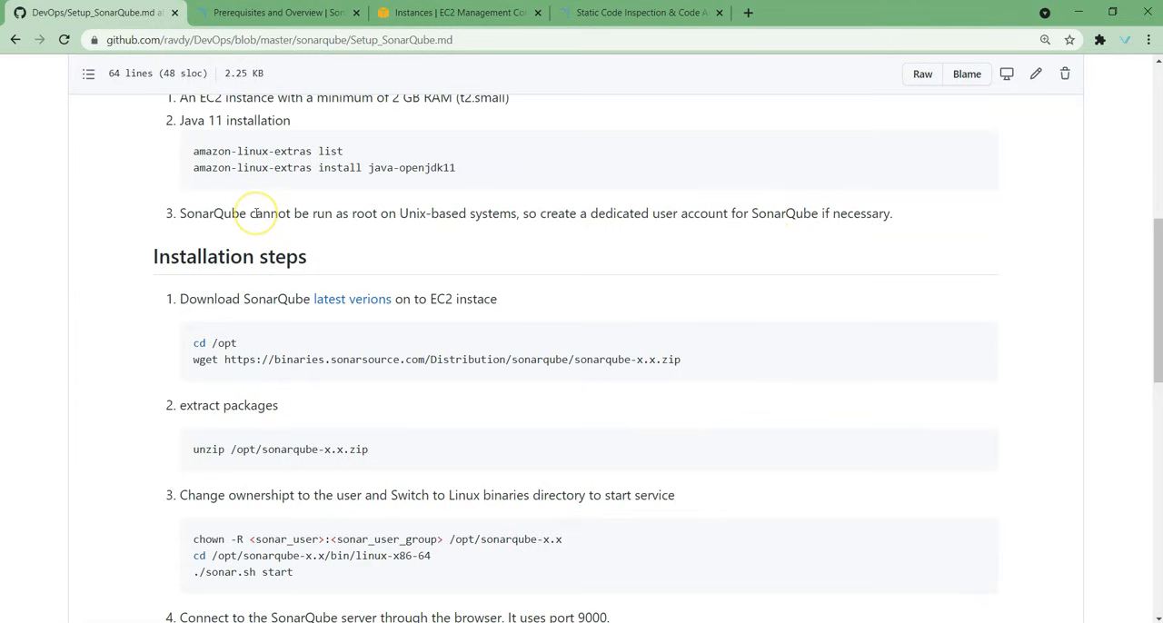
pyautogui.moveTo(221, 227)
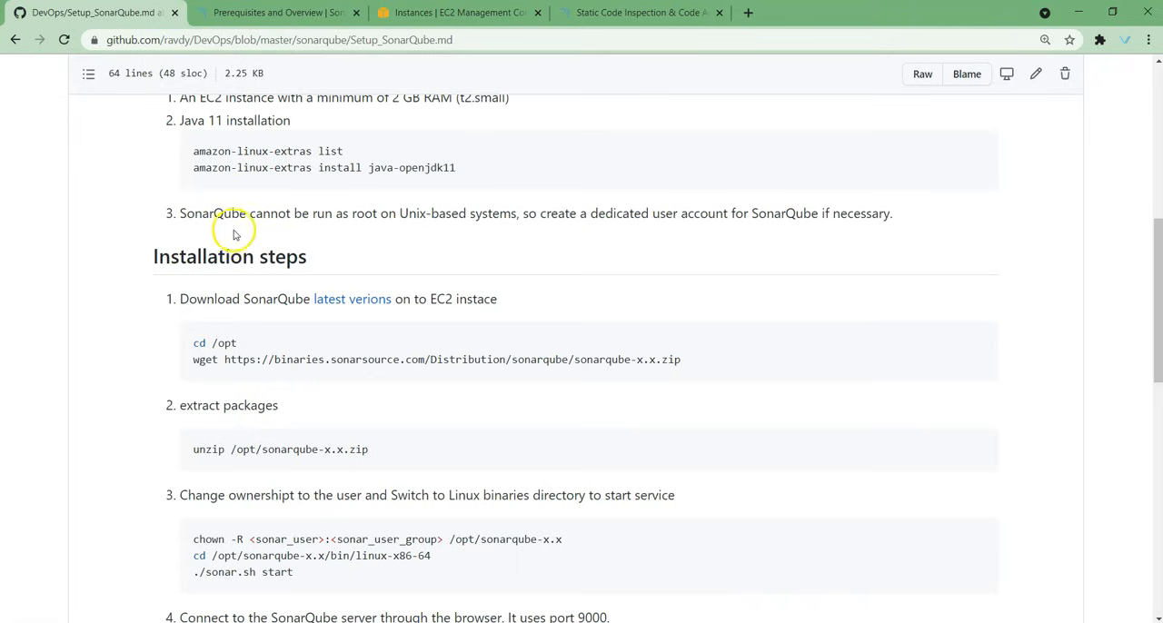
pyautogui.moveTo(185, 294)
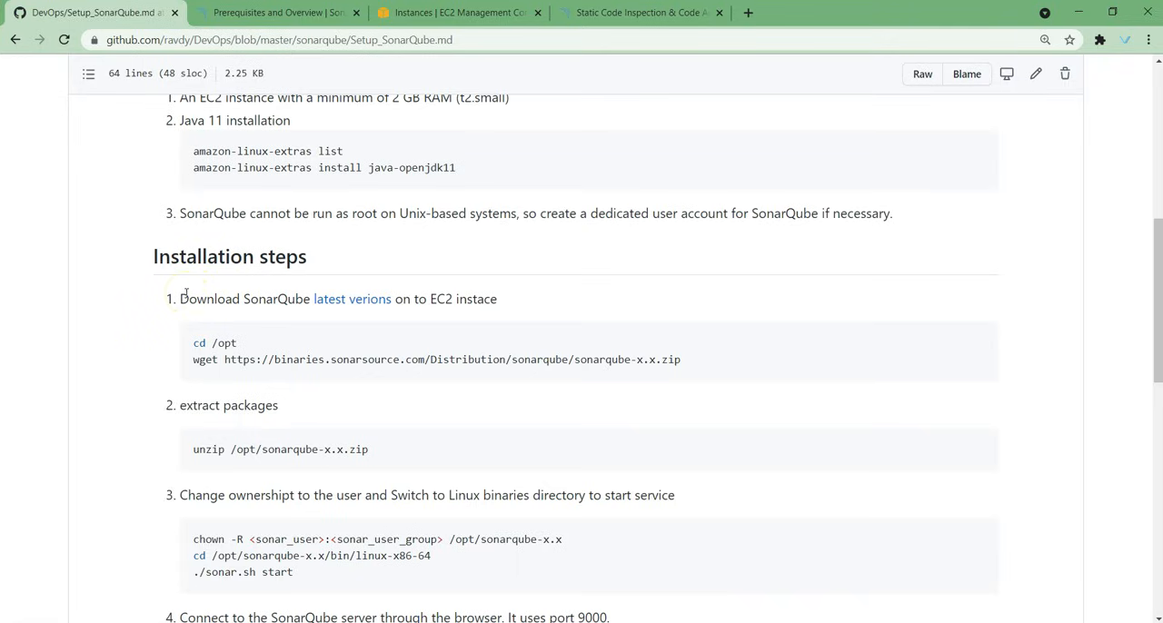
pyautogui.scroll(-3)
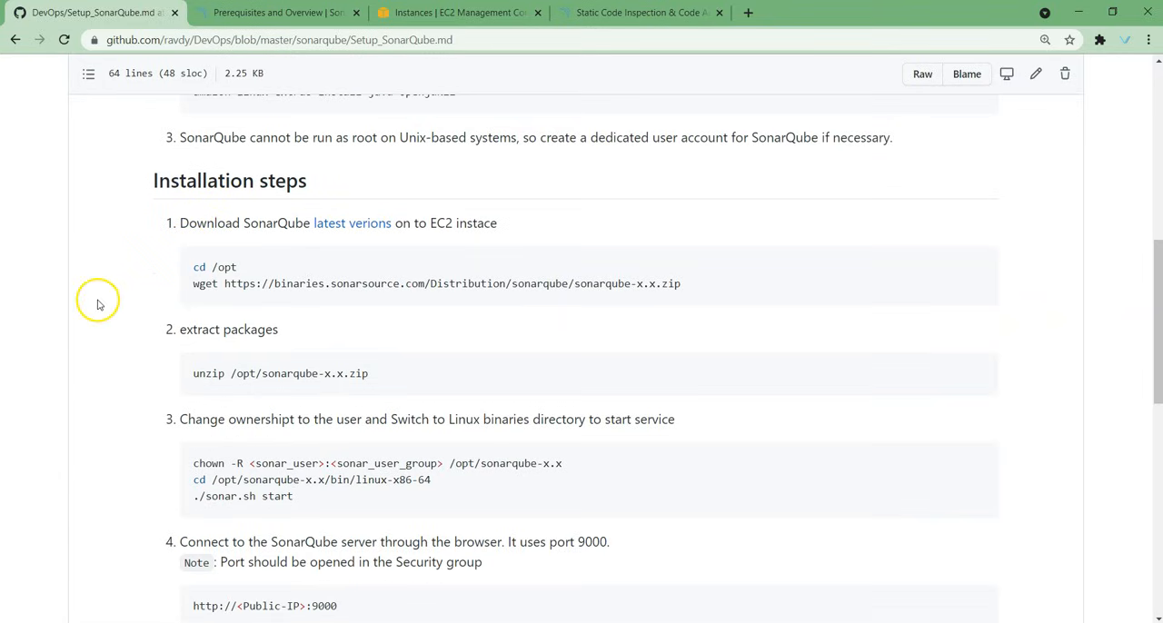
pyautogui.moveTo(352, 221)
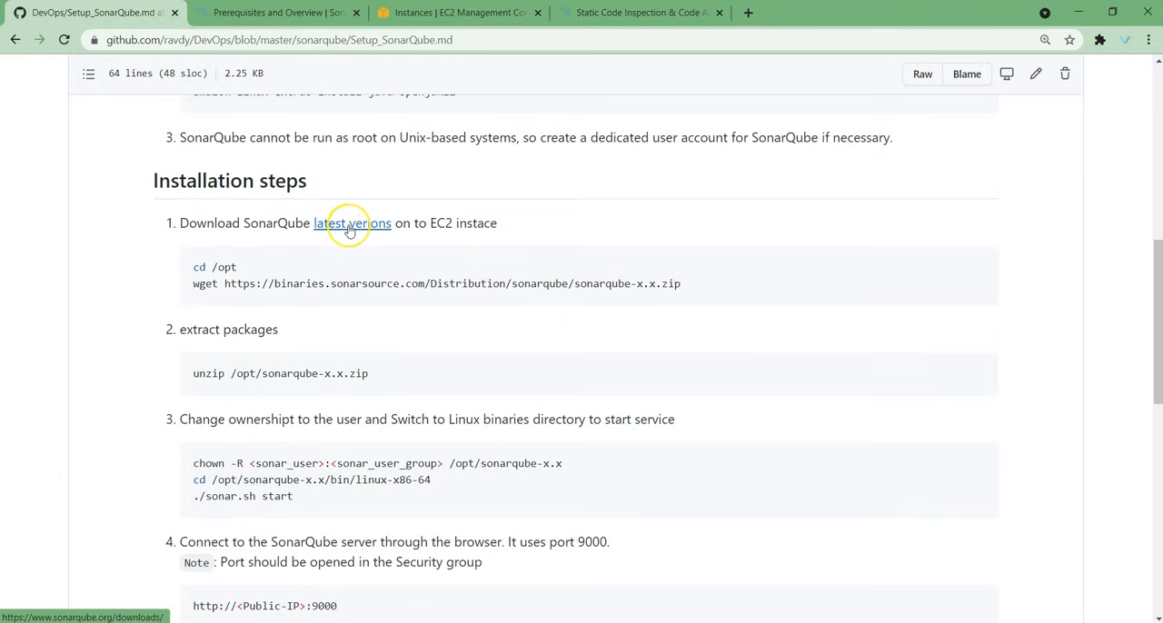
pyautogui.click(353, 221)
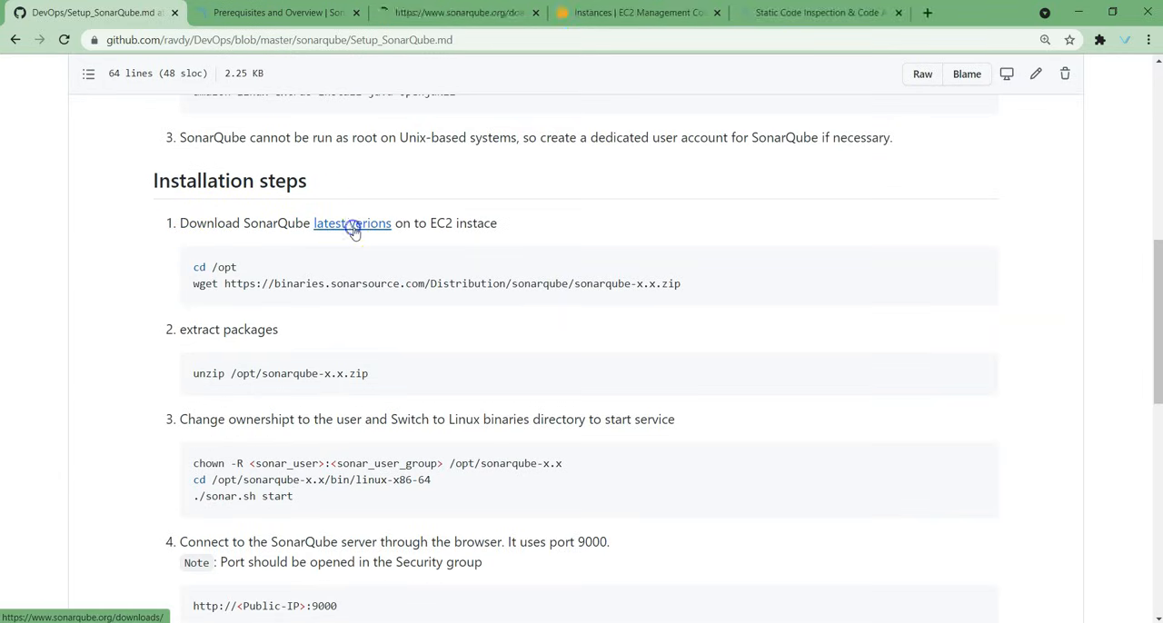
# Step: On the Download SonarQube page, compare the editions and scroll to the Long term support section
pyautogui.click(352, 222)
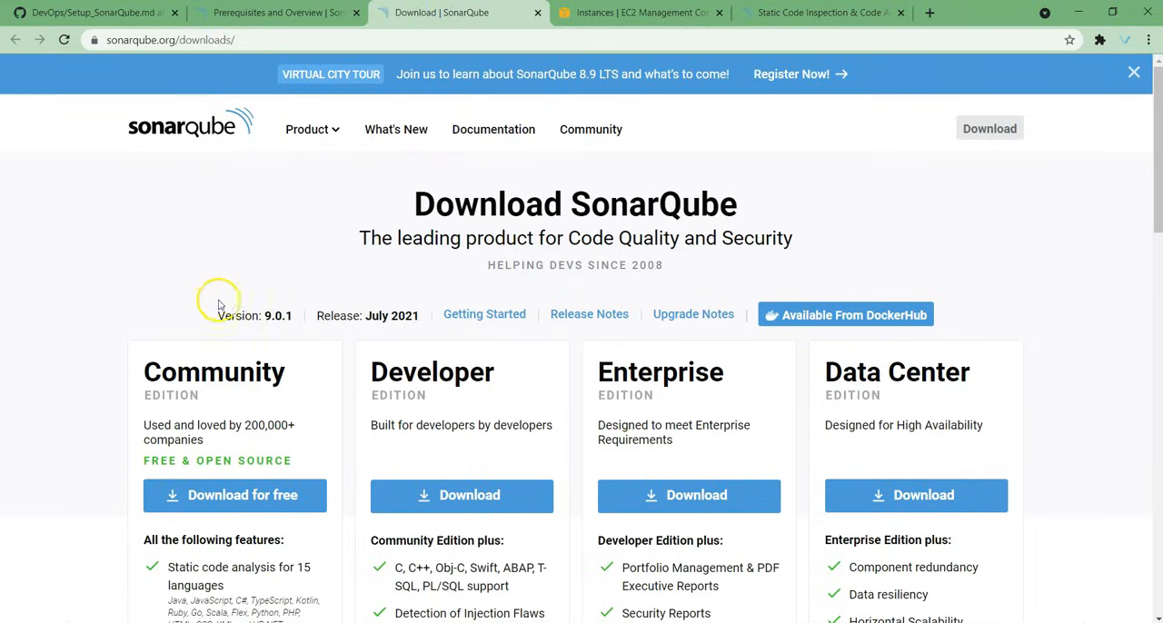
pyautogui.moveTo(196, 112)
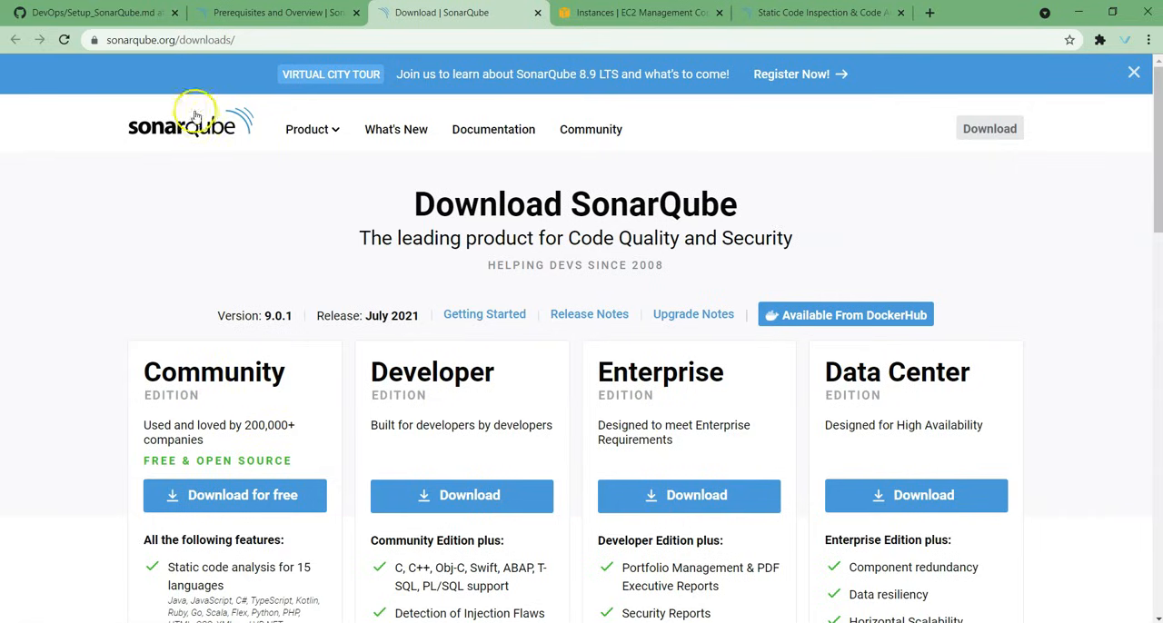
pyautogui.click(185, 123)
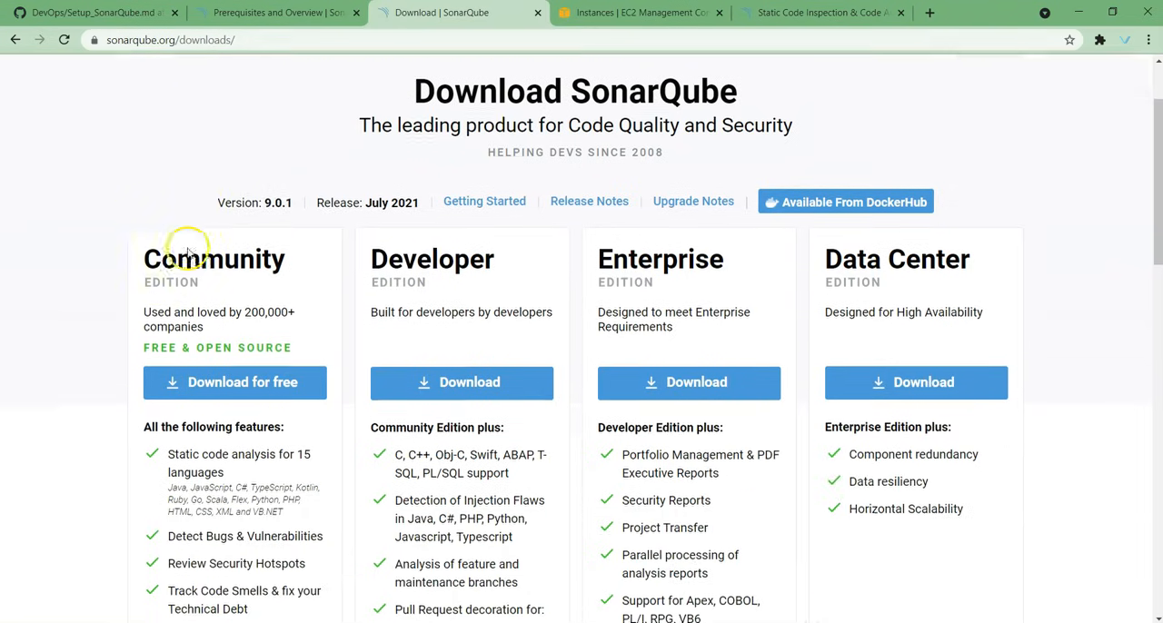
pyautogui.scroll(-3)
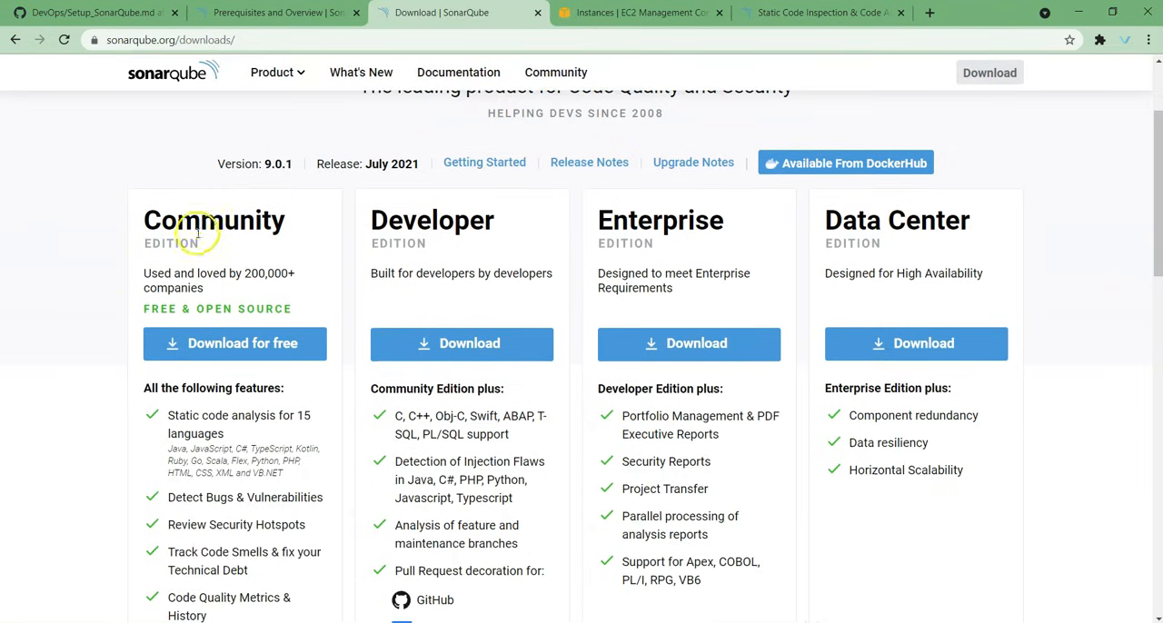
pyautogui.moveTo(268, 312)
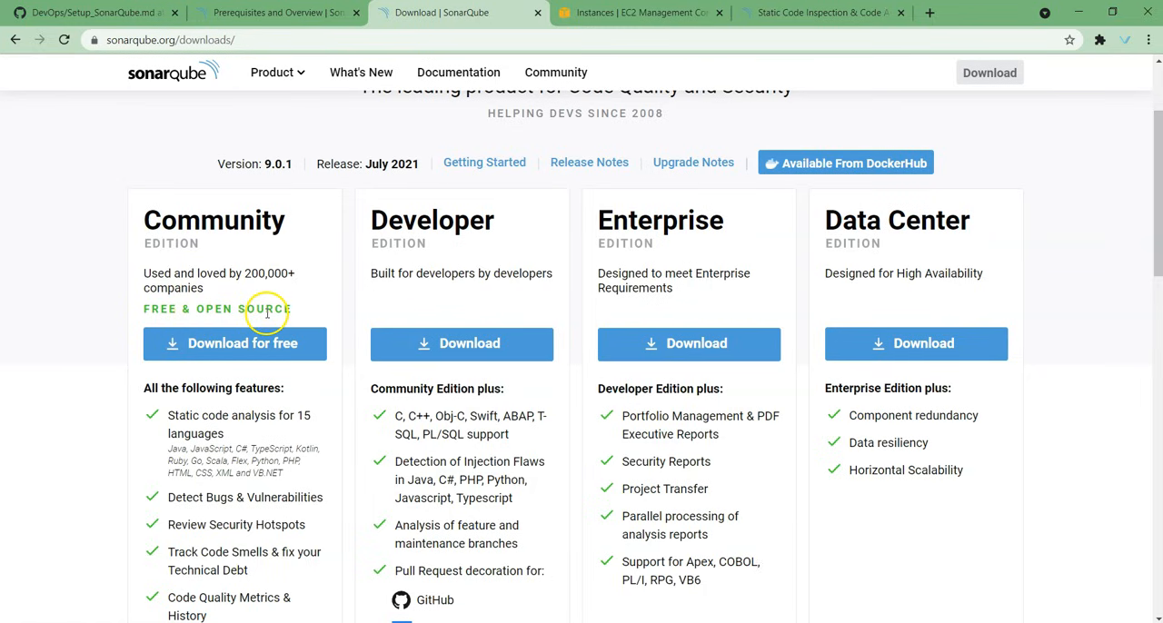
pyautogui.scroll(-3)
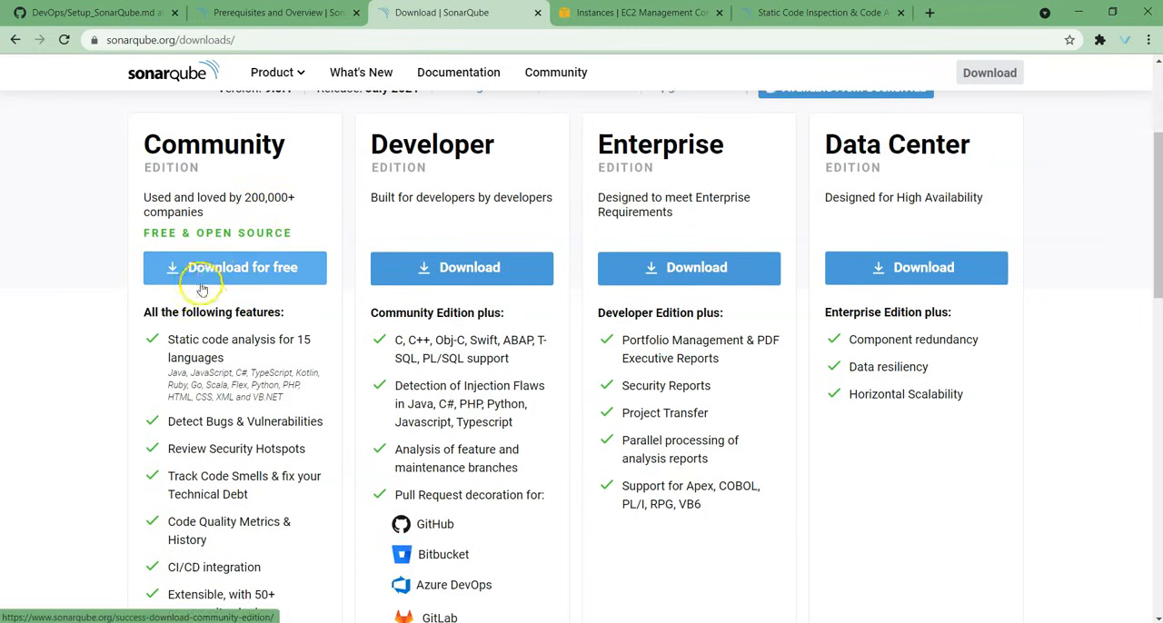
pyautogui.moveTo(440, 183)
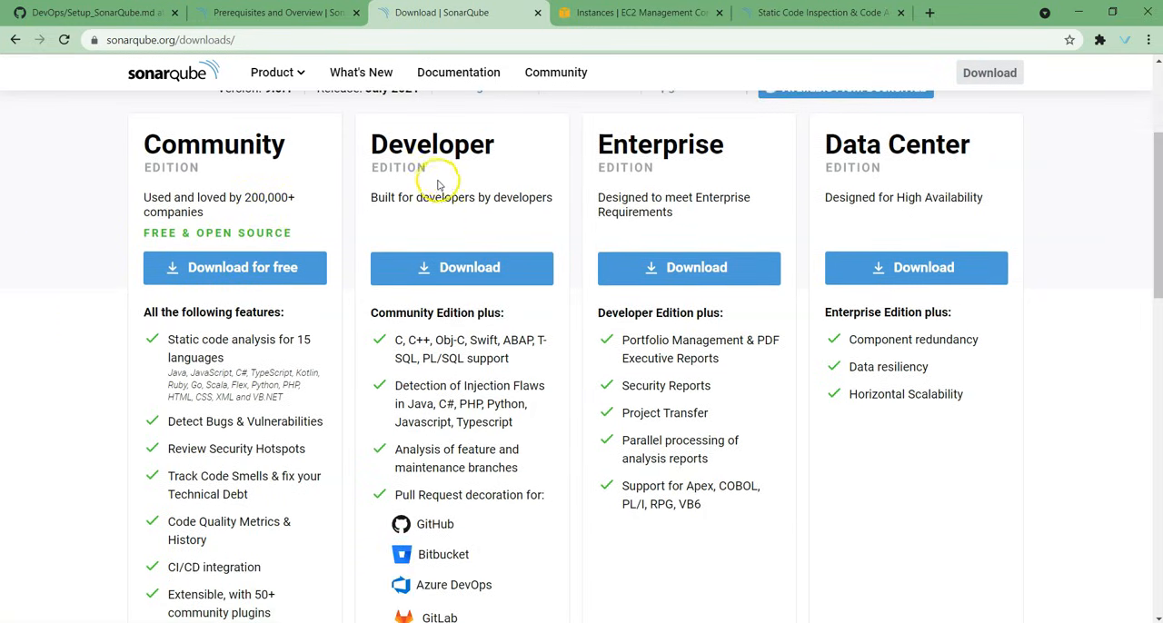
pyautogui.scroll(-3)
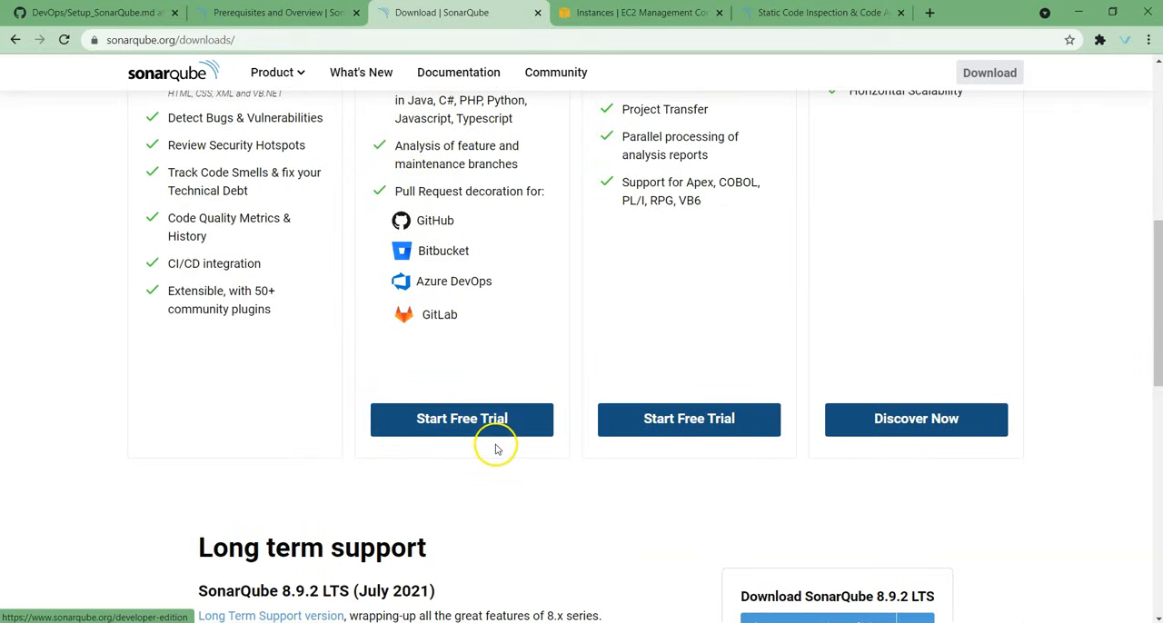
# Step: Get the Community Edition download under SonarQube 8.9.2 LTS
pyautogui.scroll(3)
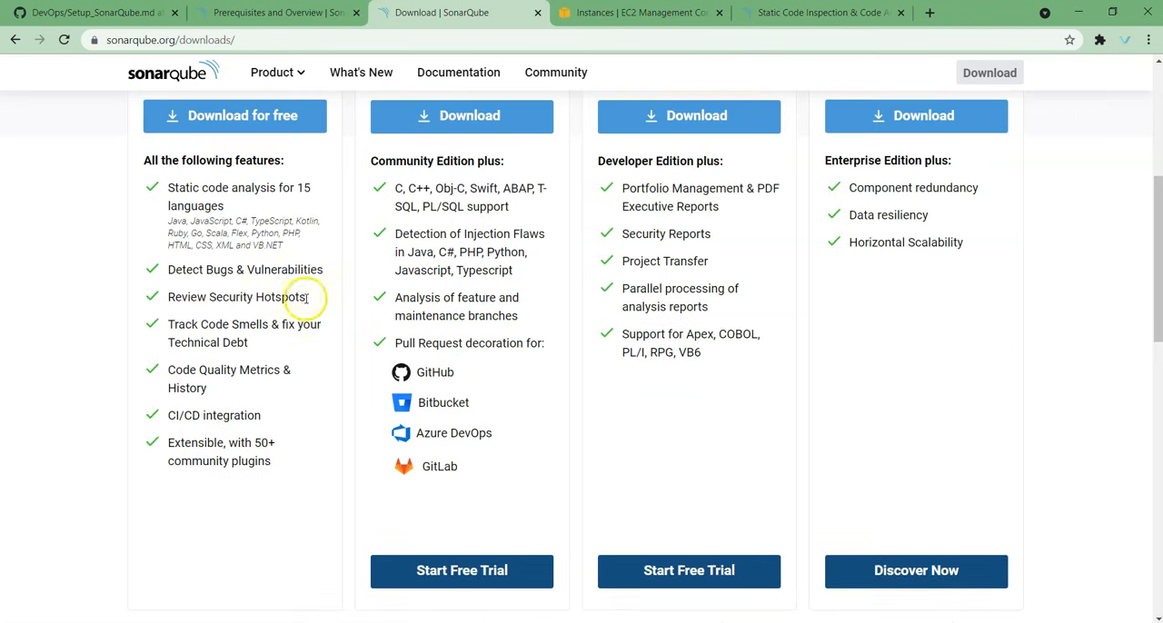
pyautogui.scroll(3)
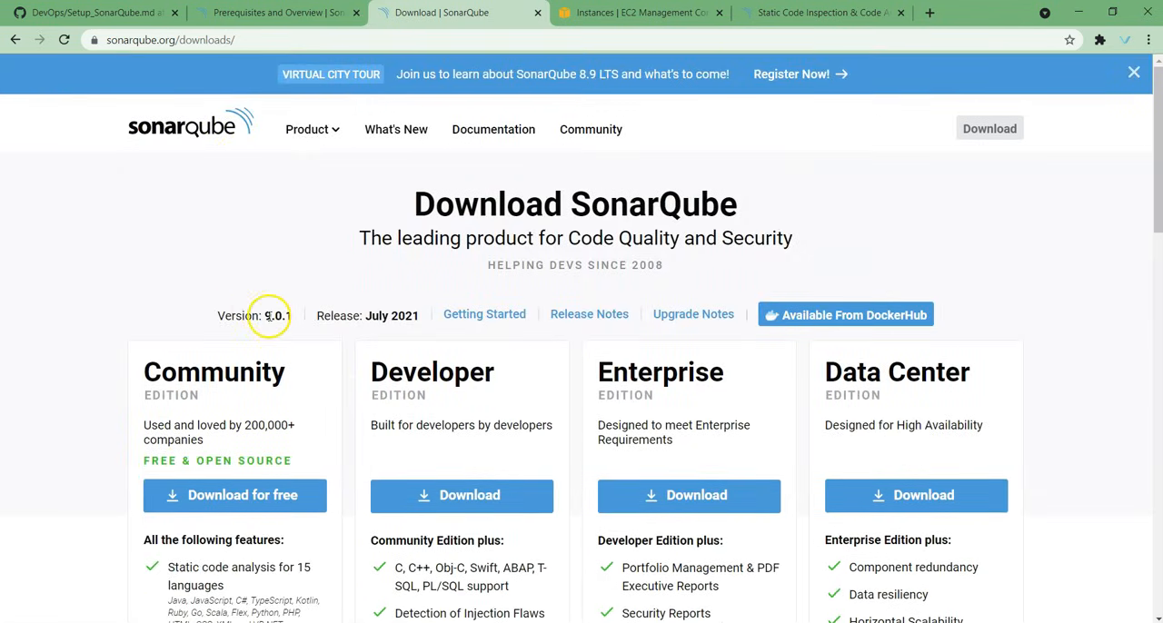
pyautogui.scroll(-3)
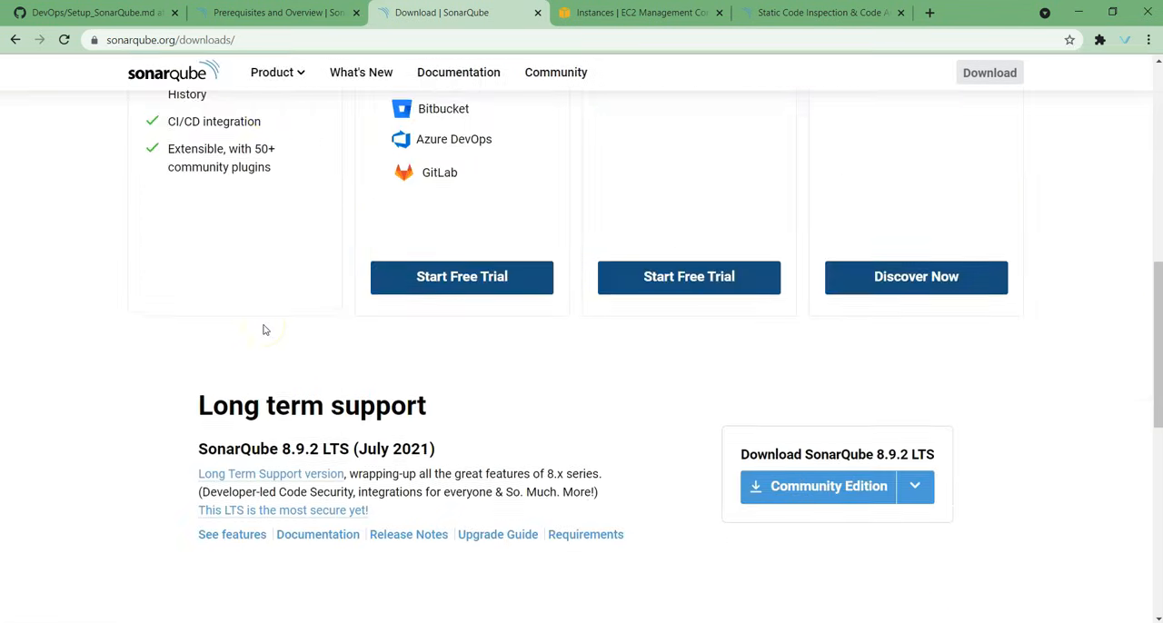
pyautogui.scroll(-3)
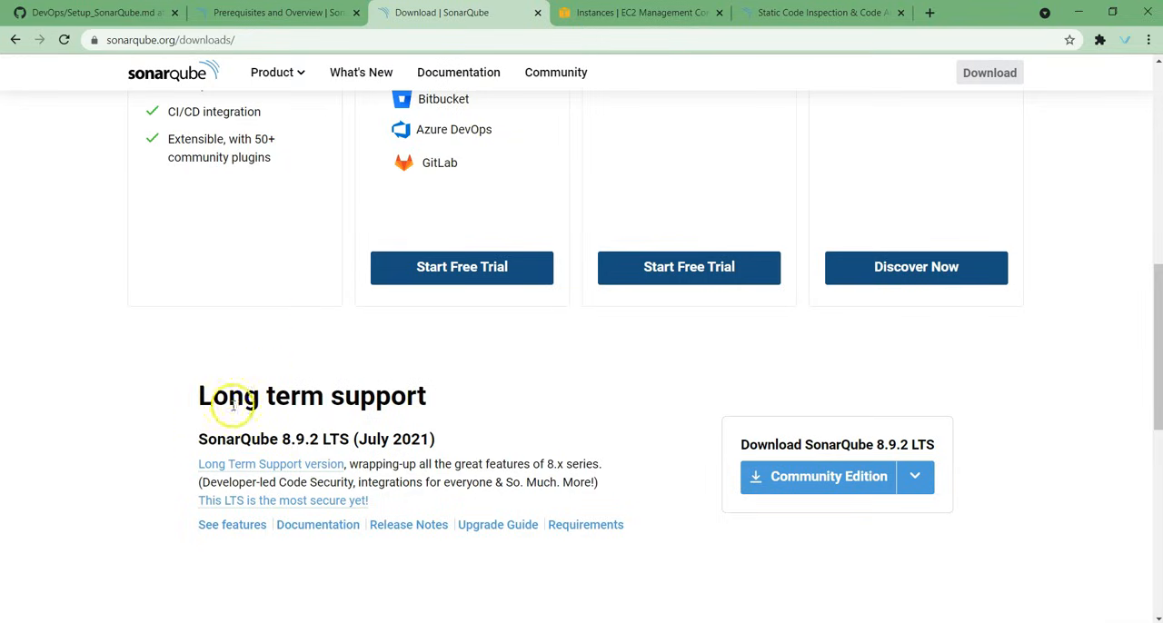
pyautogui.moveTo(783, 431)
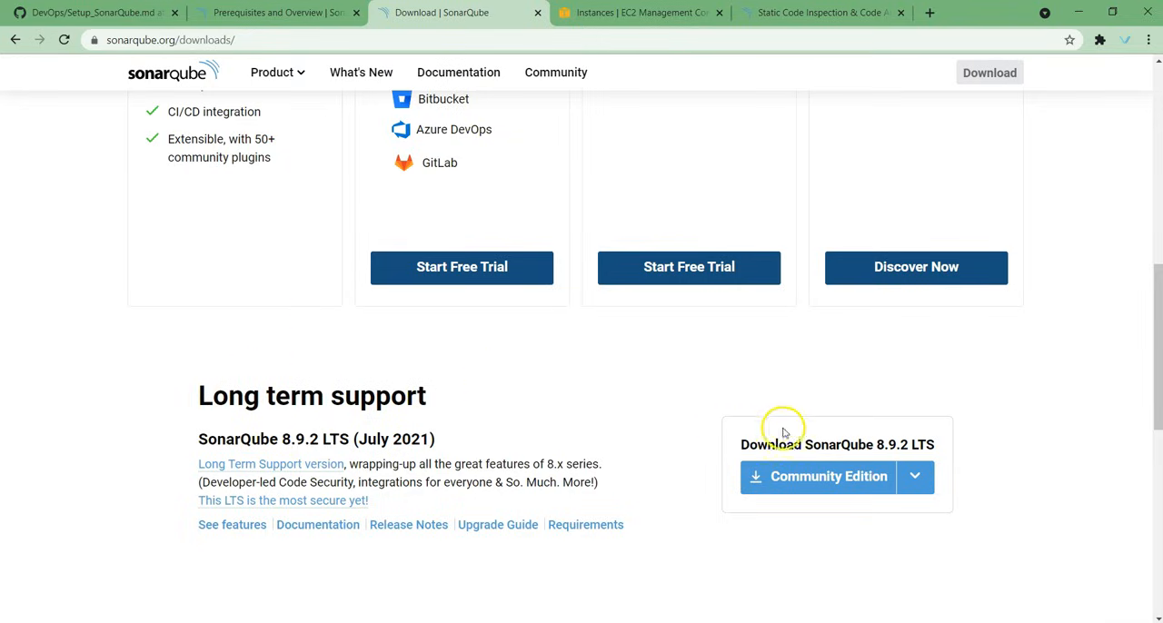
pyautogui.moveTo(303, 439)
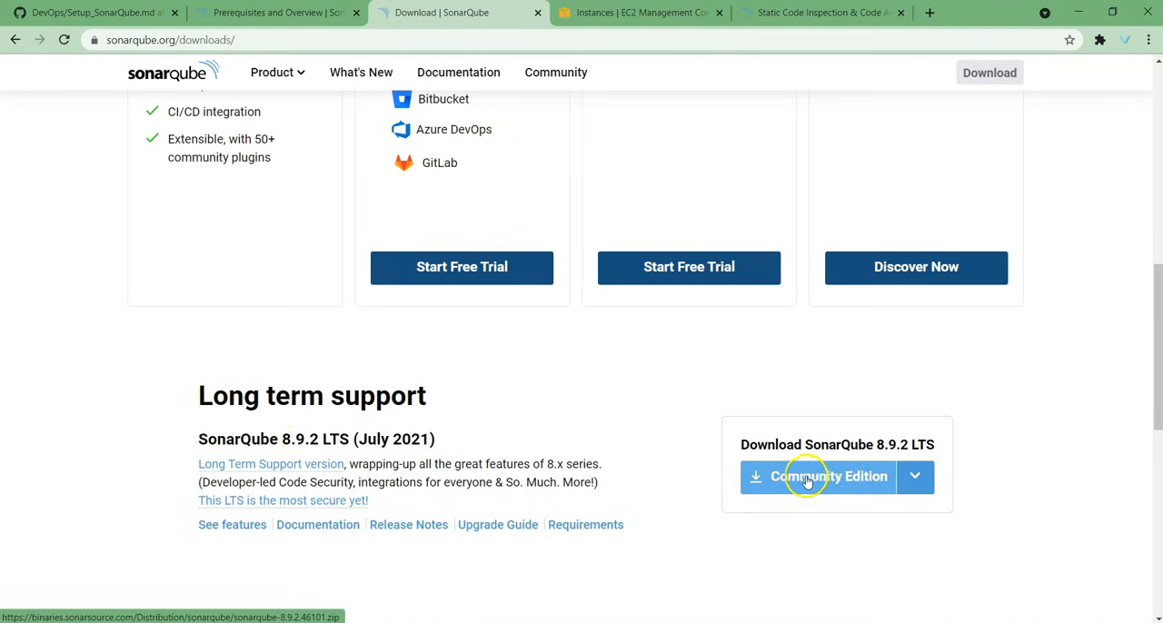
pyautogui.click(91, 11)
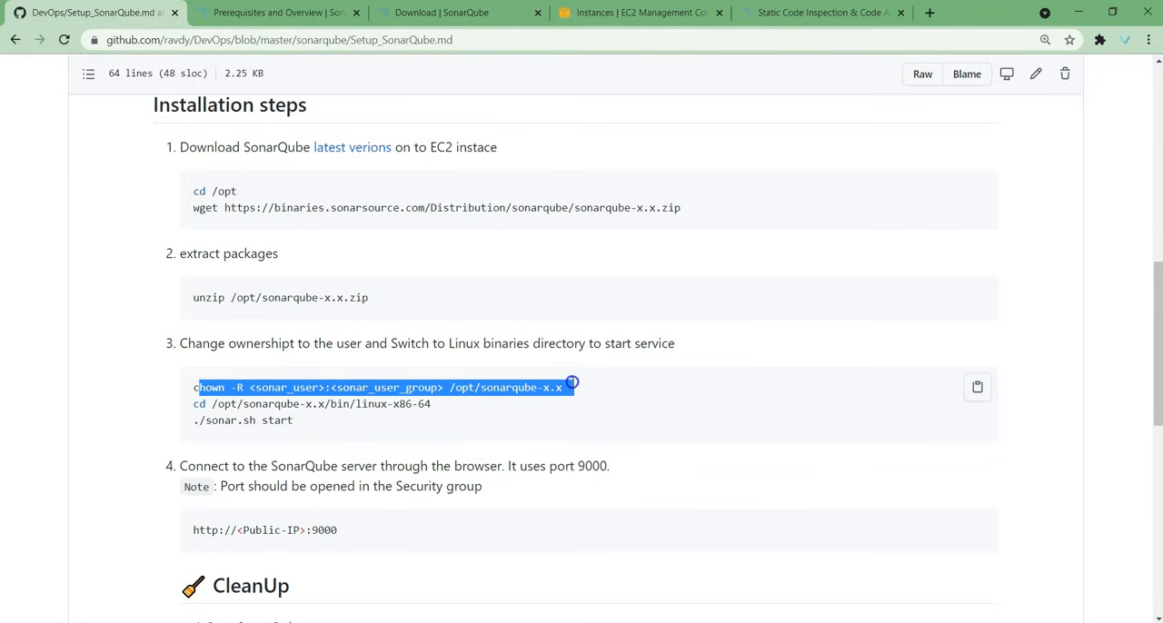
pyautogui.moveTo(323, 396)
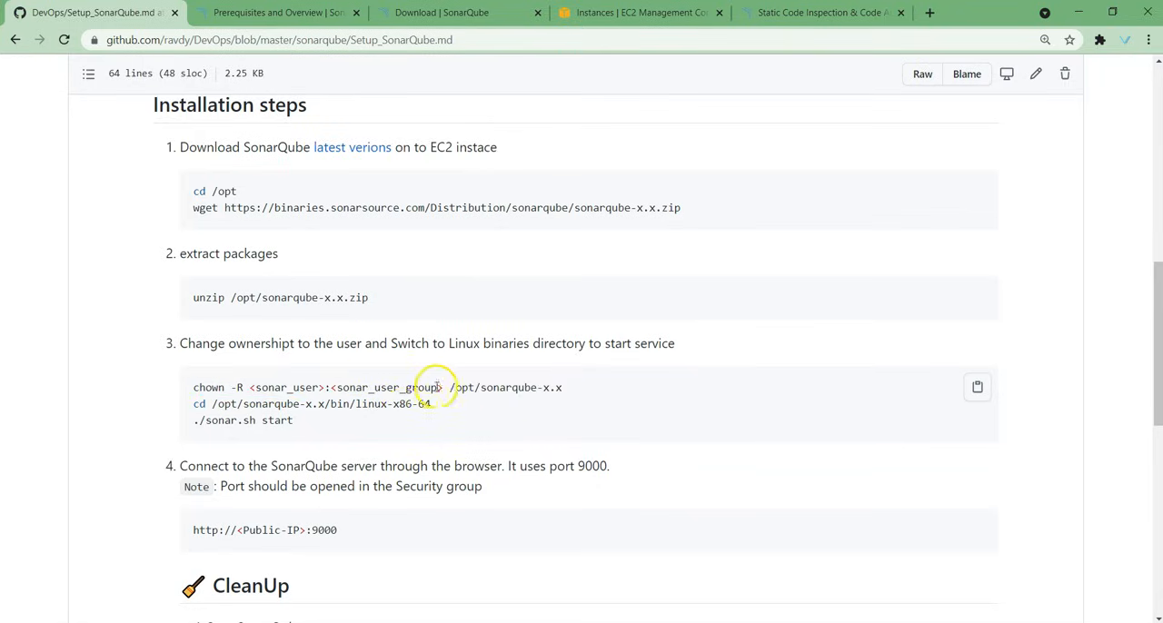
pyautogui.doubleClick(505, 387)
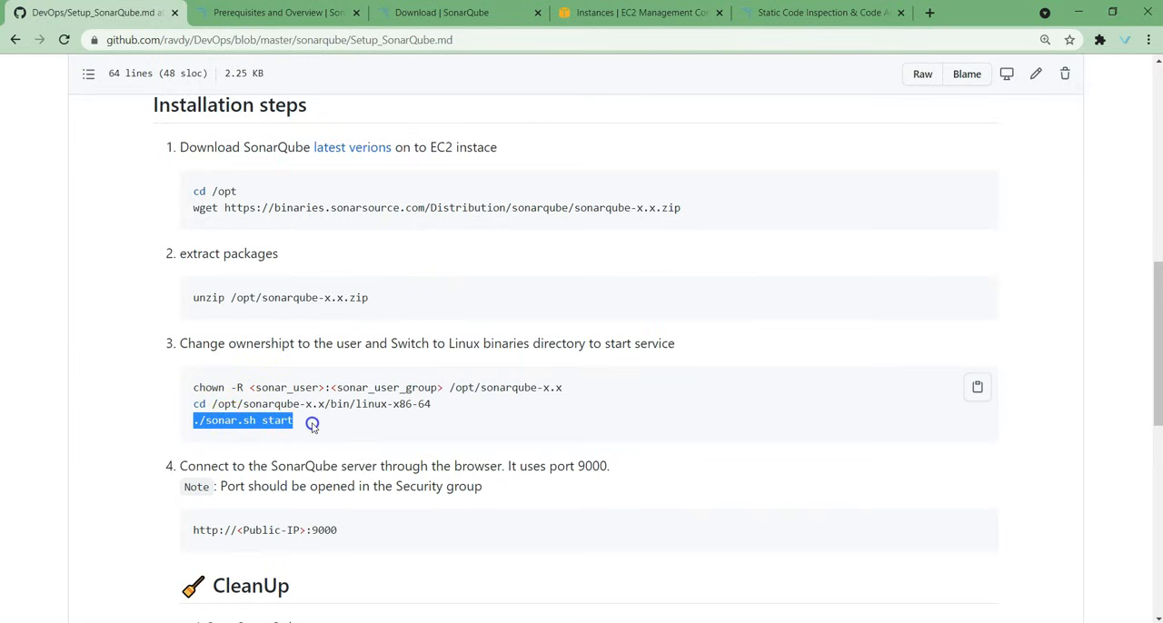
pyautogui.scroll(-3)
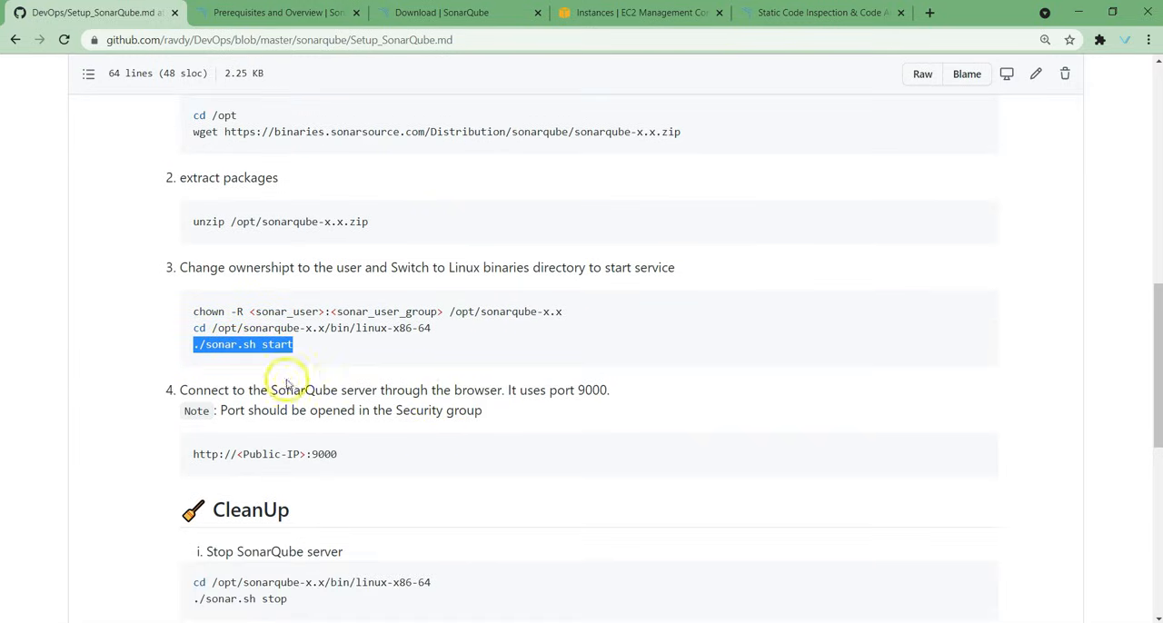
pyautogui.doubleClick(264, 454)
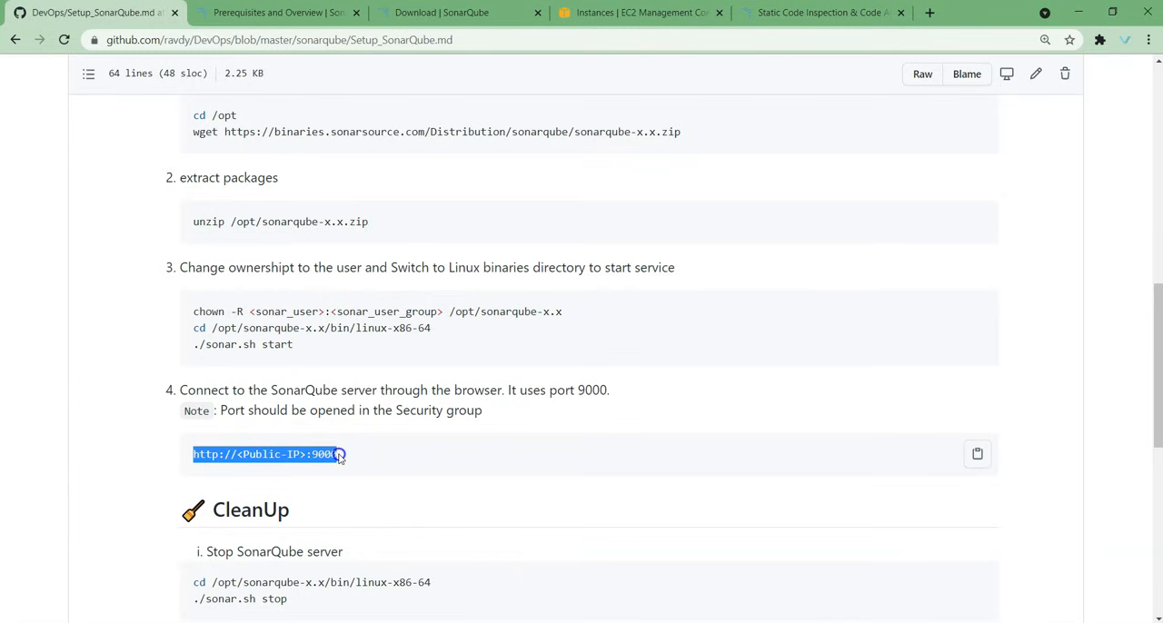
pyautogui.moveTo(301, 289)
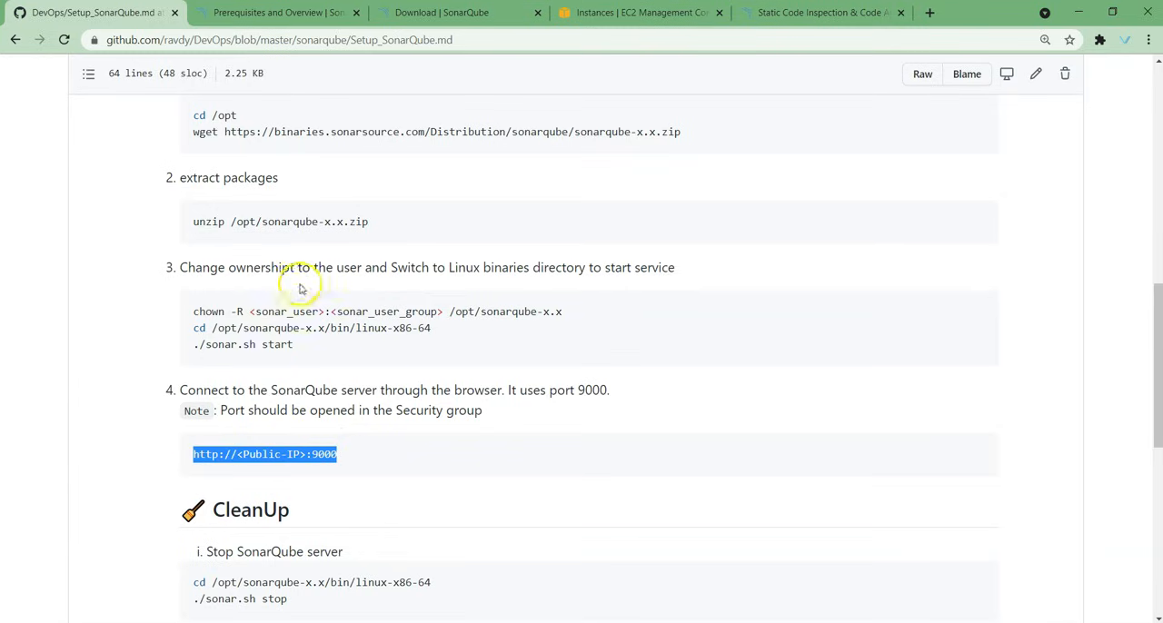
pyautogui.scroll(3)
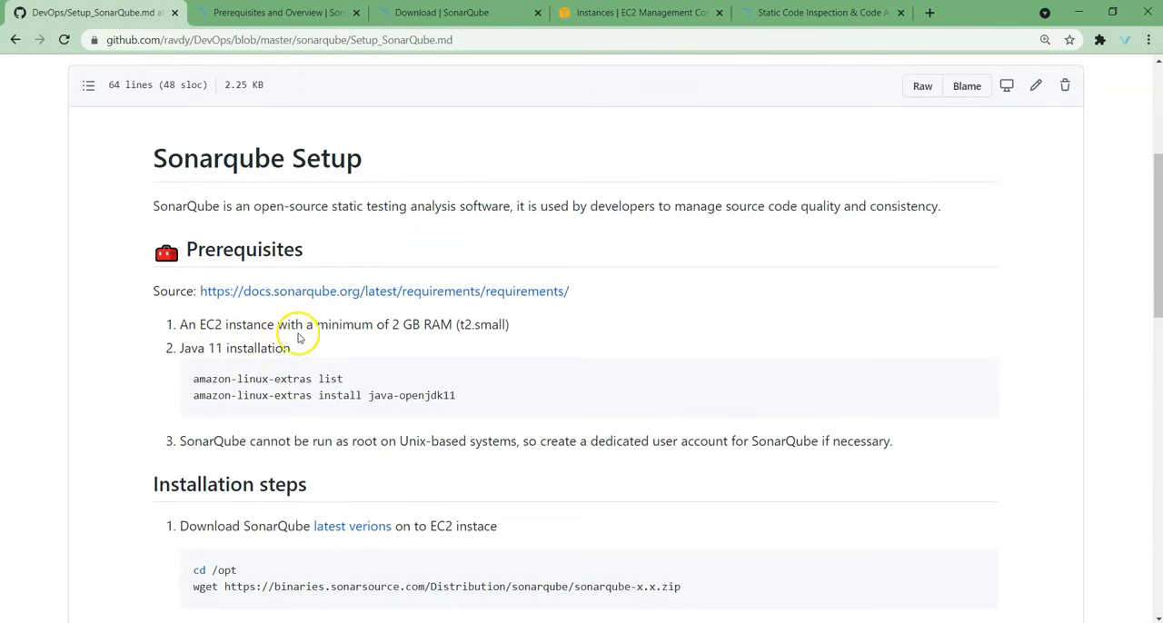
pyautogui.moveTo(599, 27)
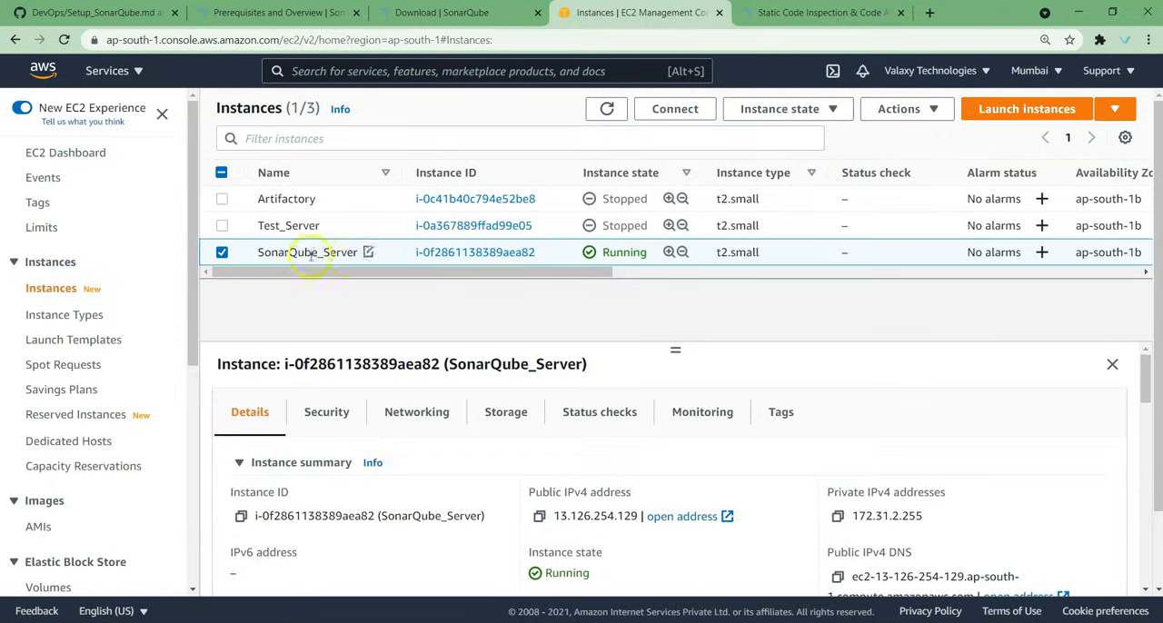
pyautogui.moveTo(611, 463)
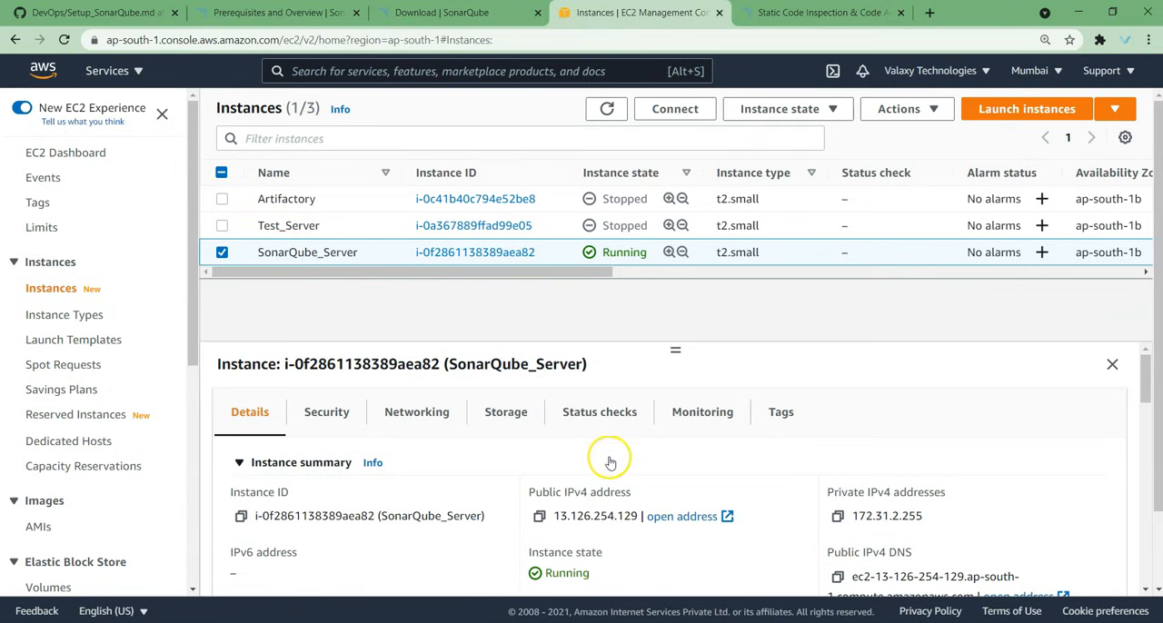
pyautogui.moveTo(489, 450)
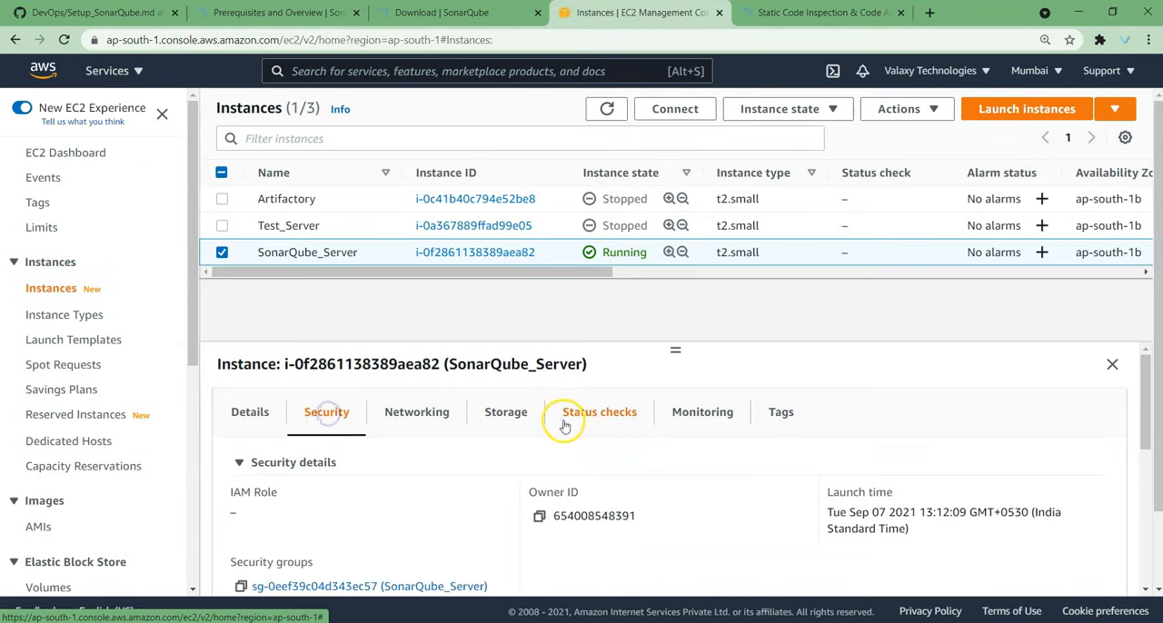
# Step: In the Security tab's Inbound rules, confirm the 9000 port range is open for SonarQube_Server
pyautogui.scroll(-3)
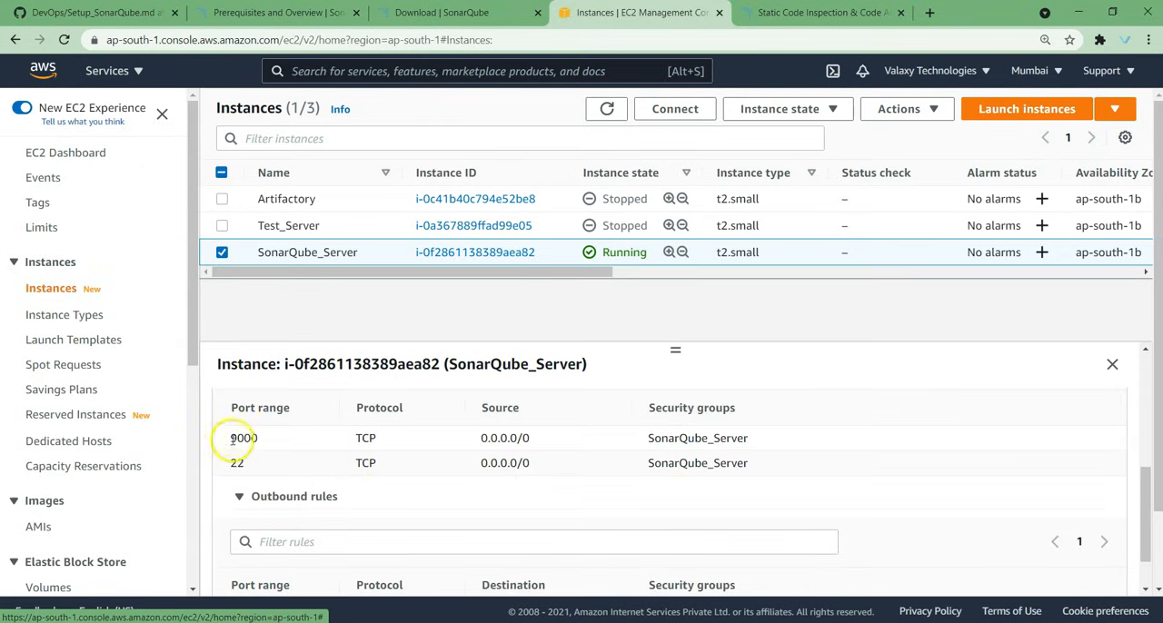
pyautogui.doubleClick(244, 438)
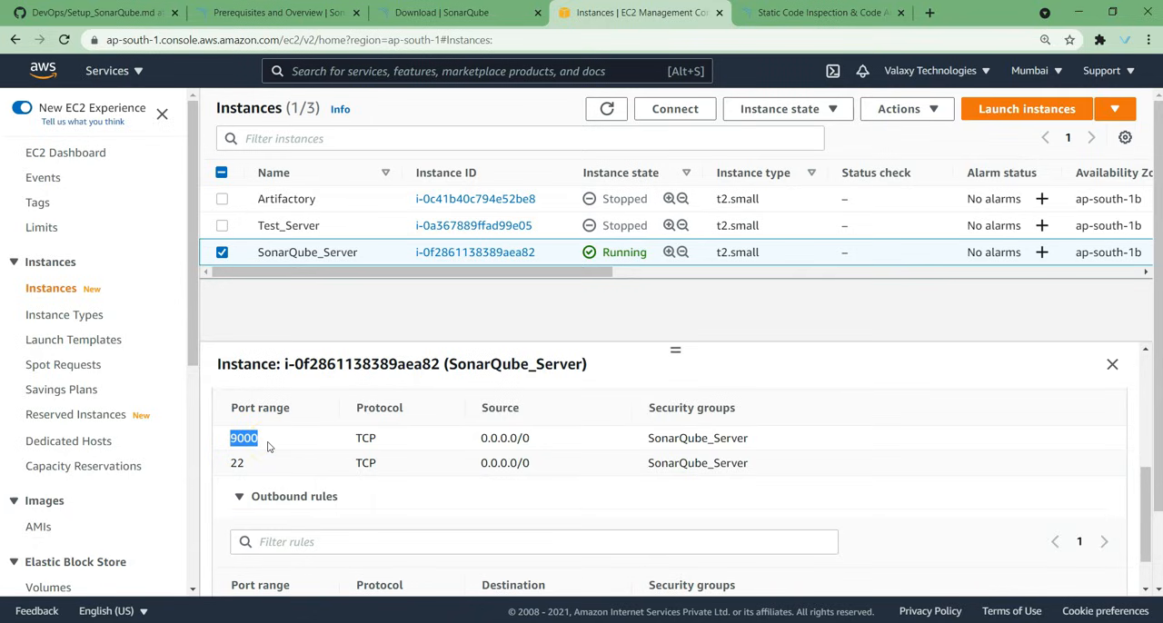
pyautogui.click(327, 410)
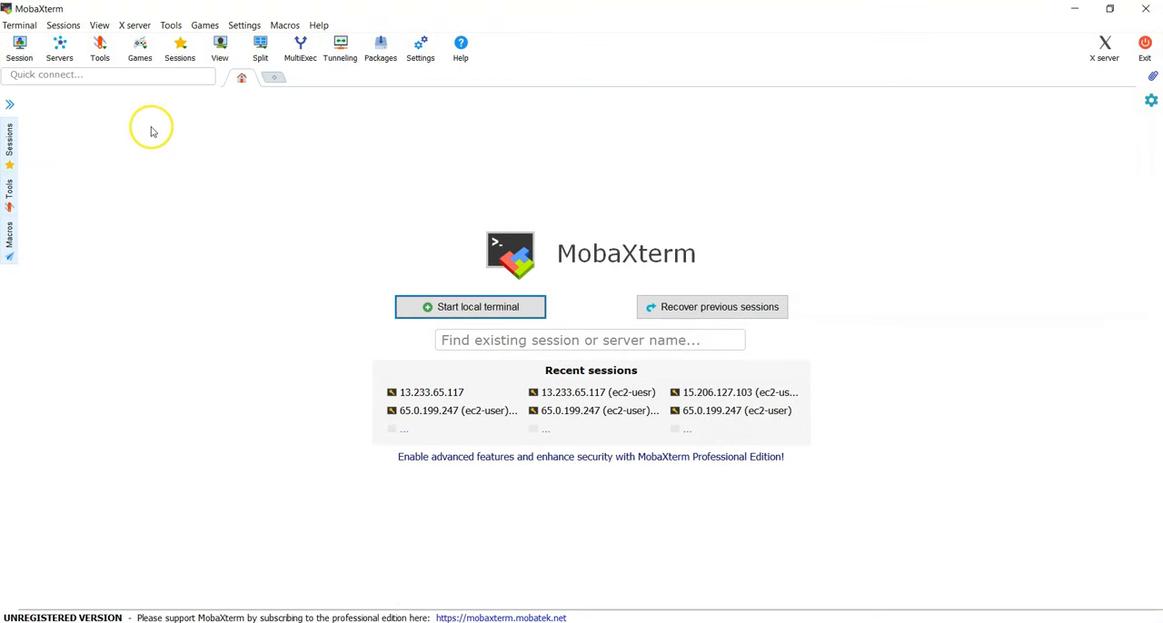
# Step: Start an SSH session to 13.126.254.129 as ec2-user with the private key
pyautogui.click(19, 45)
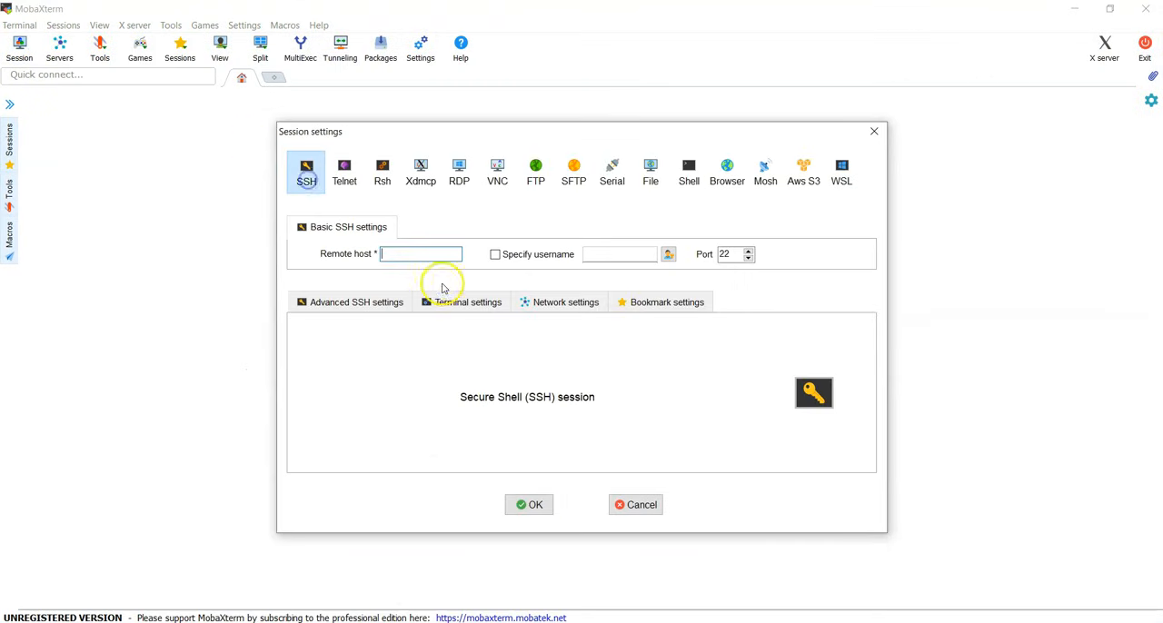
pyautogui.click(356, 302)
pyautogui.write('13.126.254.129')
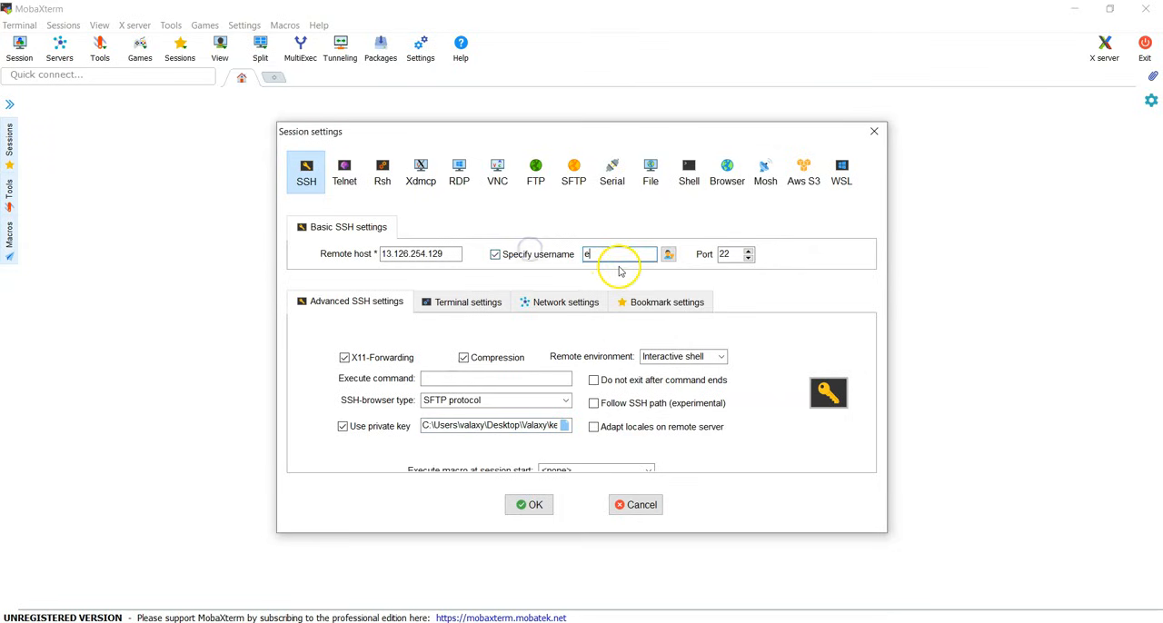
pyautogui.write('c2-user')
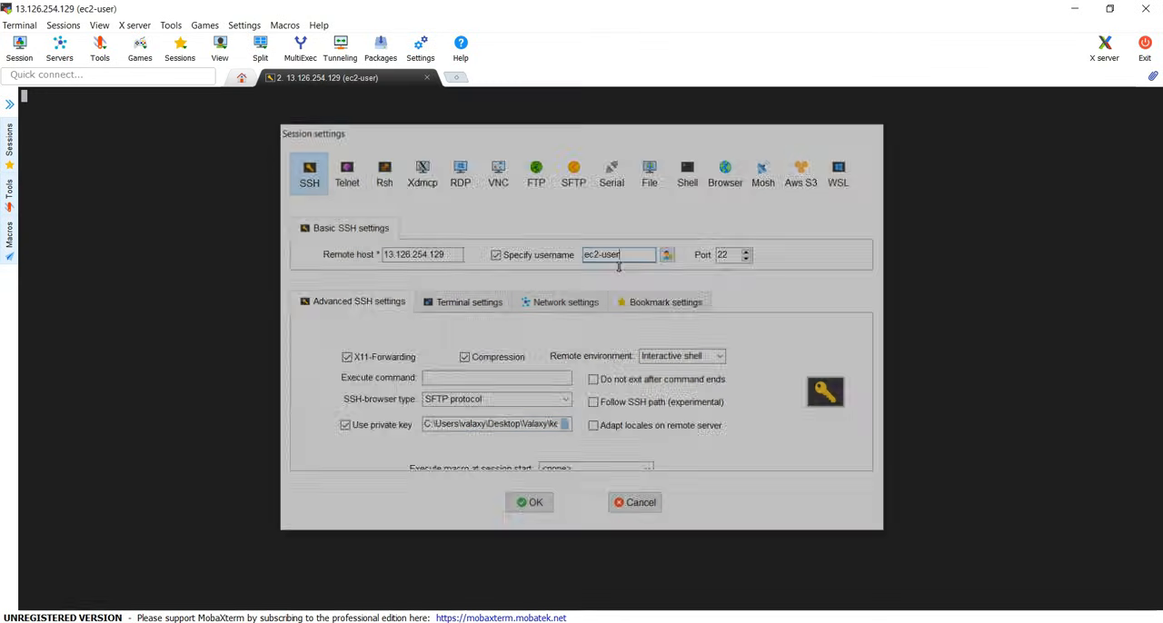
pyautogui.click(531, 501)
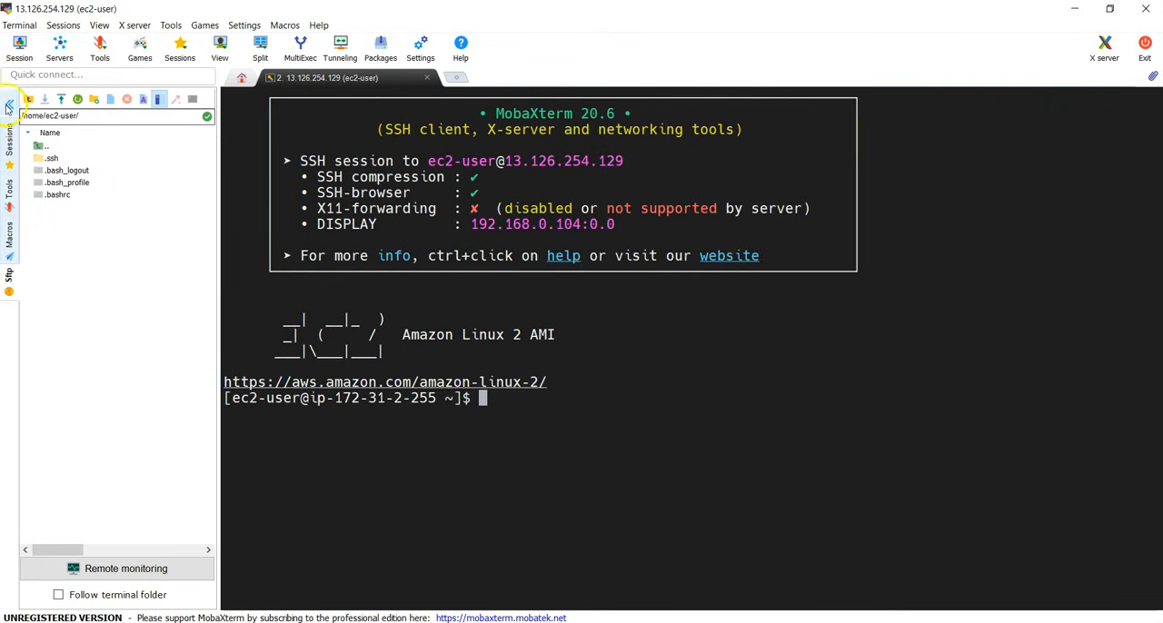
# Step: Become root with sudo su - and check java -version, which reports Java missing
pyautogui.write('sudo')
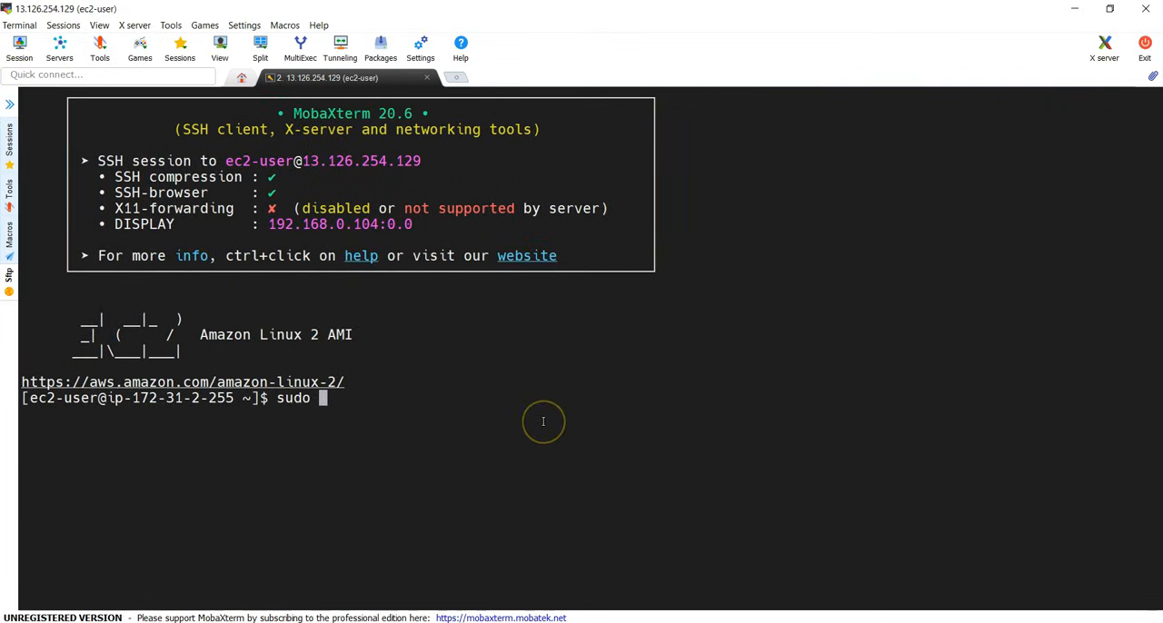
pyautogui.write('su -')
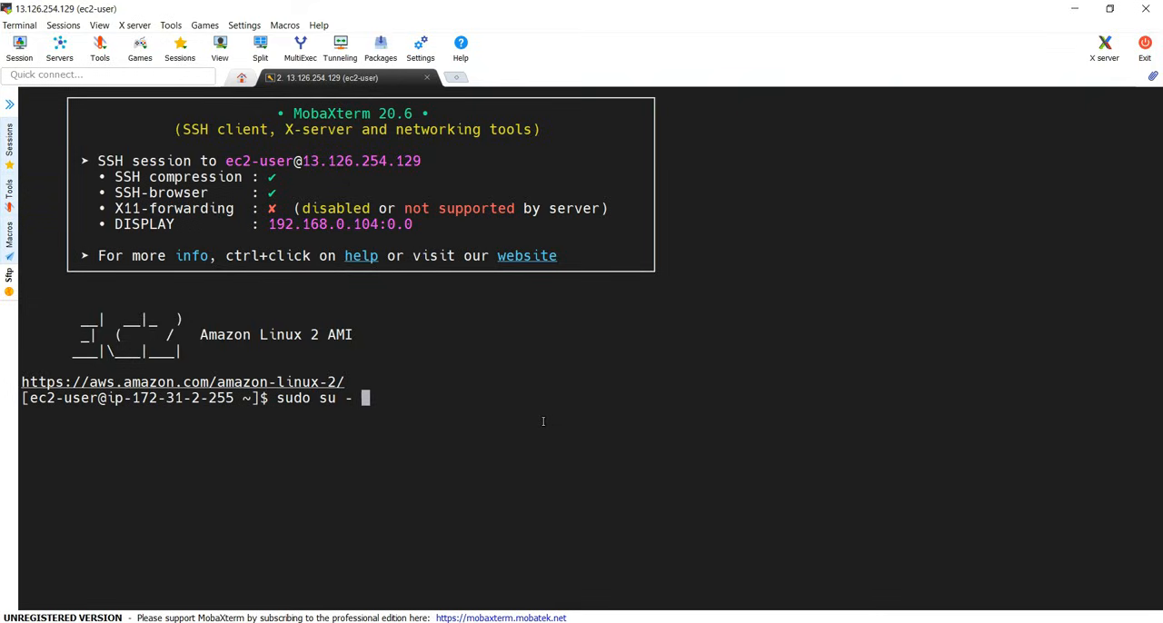
pyautogui.press('Return')
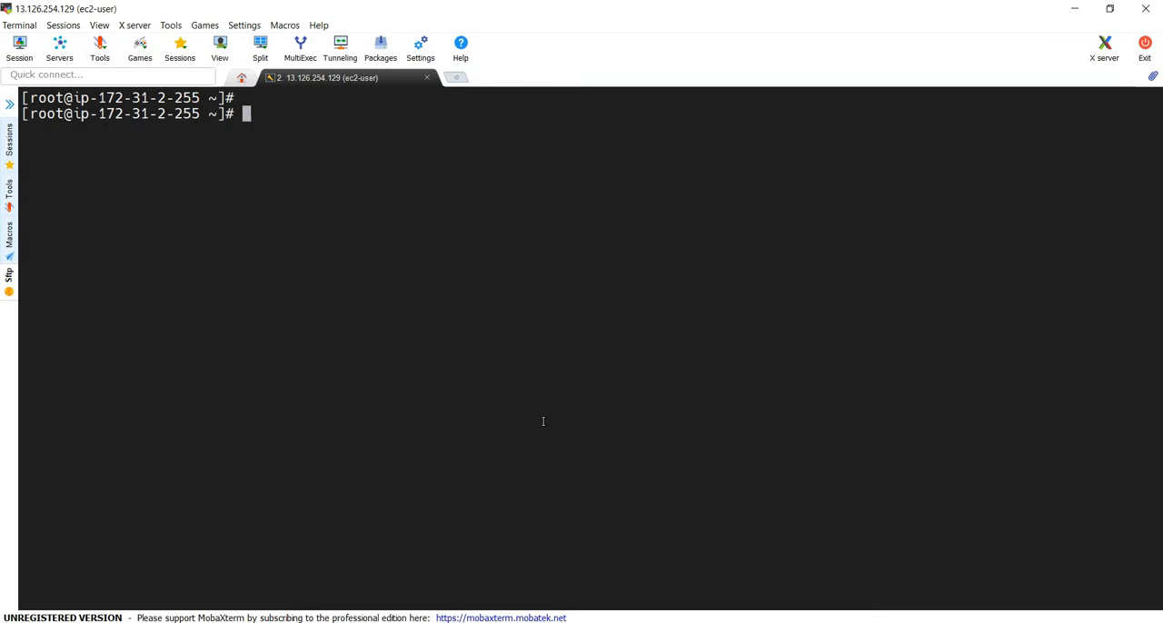
pyautogui.write('java -version')
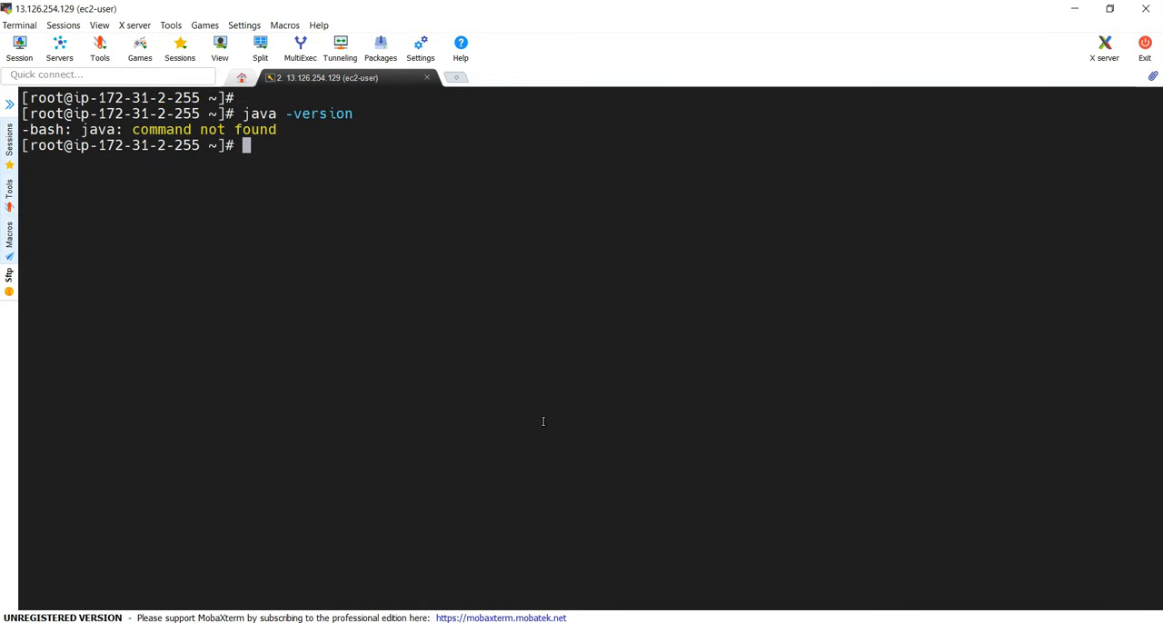
# Step: Run yum list | grep openjdk to list the available OpenJDK 1.7 and 1.8 packages
pyautogui.write('yu')
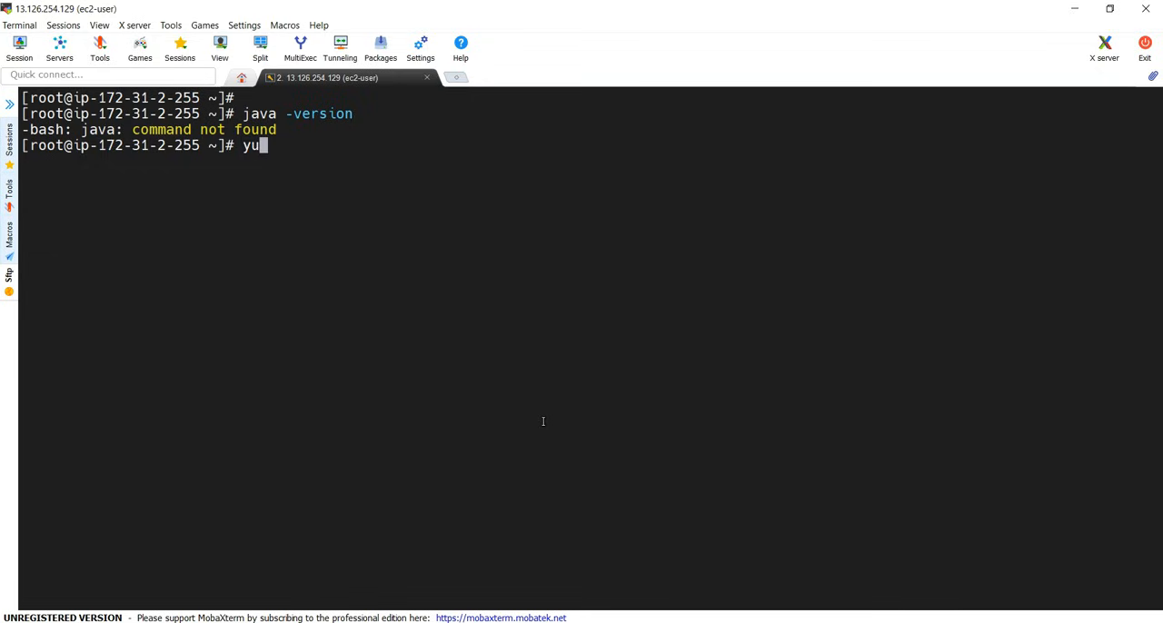
pyautogui.write('m list | g')
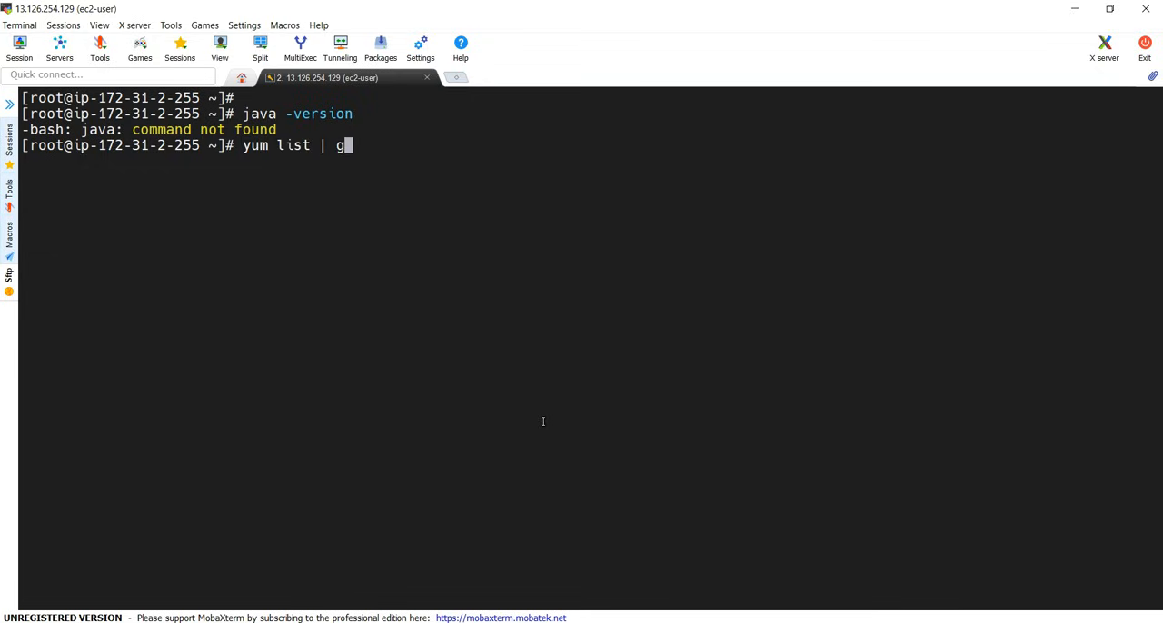
pyautogui.write('rep openjdk')
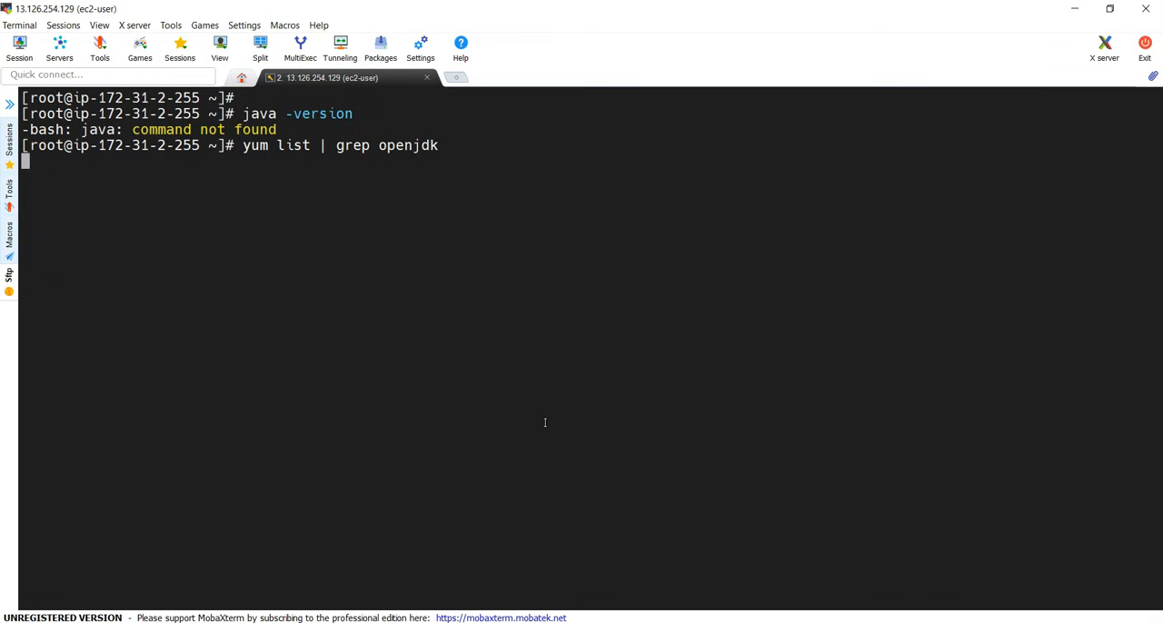
pyautogui.press('Return')
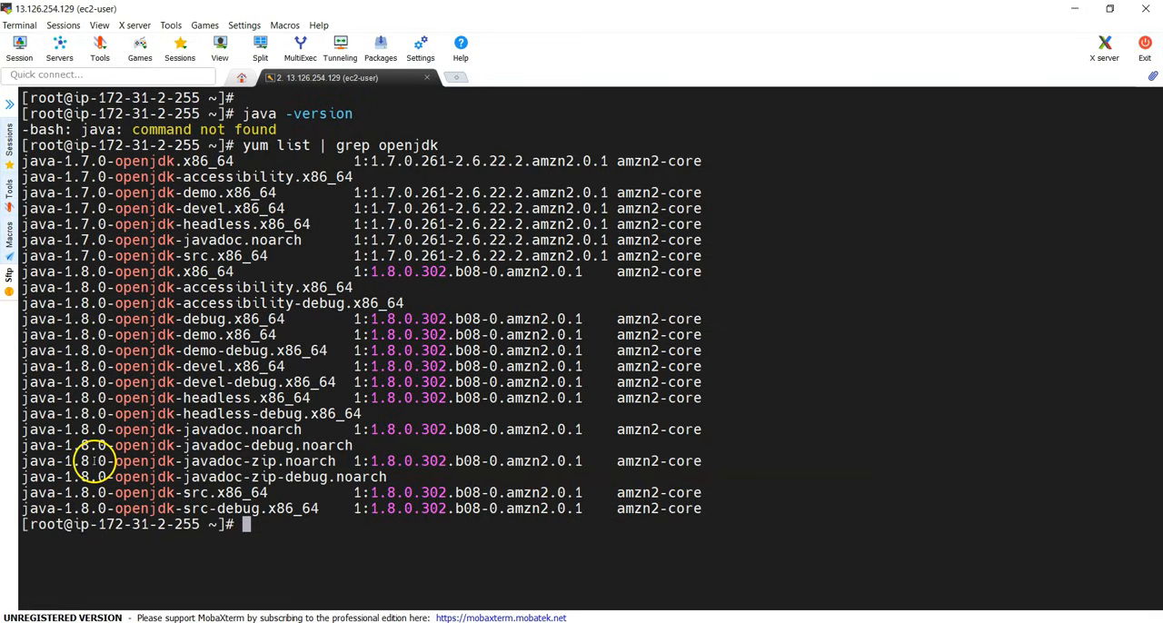
pyautogui.moveTo(137, 366)
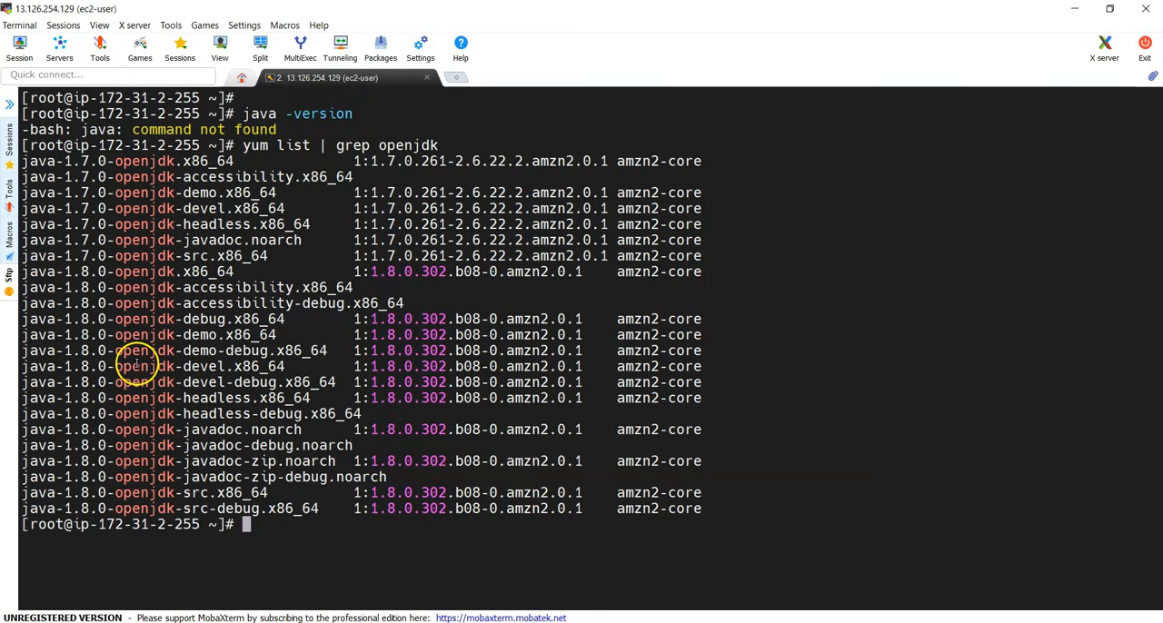
pyautogui.write('a')
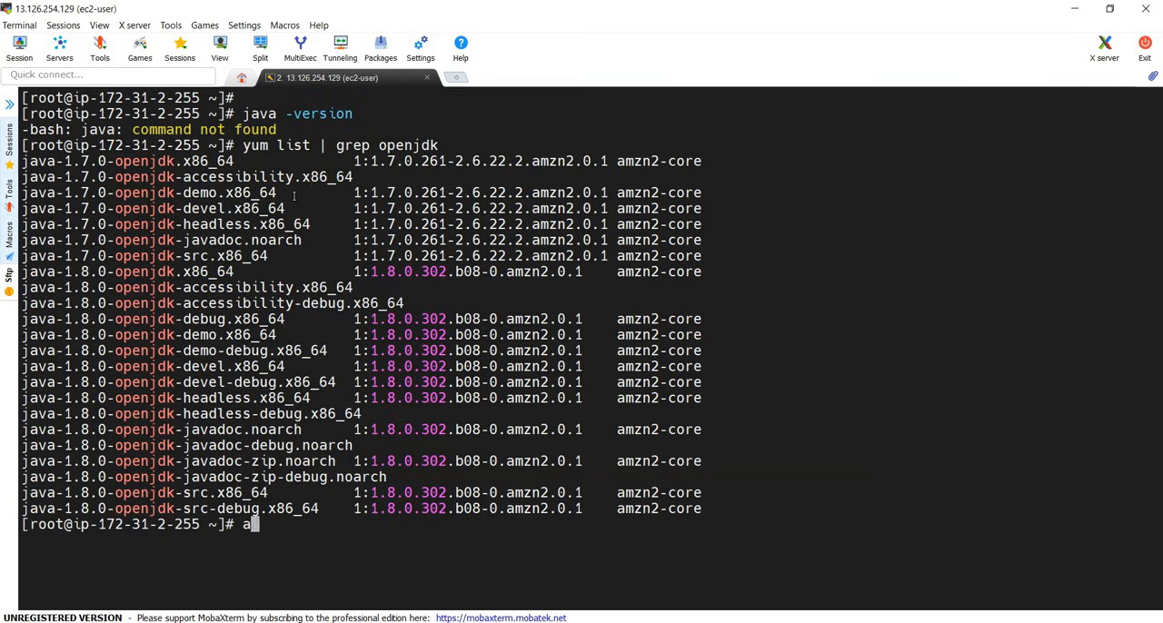
# Step: Run amazon-linux-extras and look through the listed topics
pyautogui.write('mazon-')
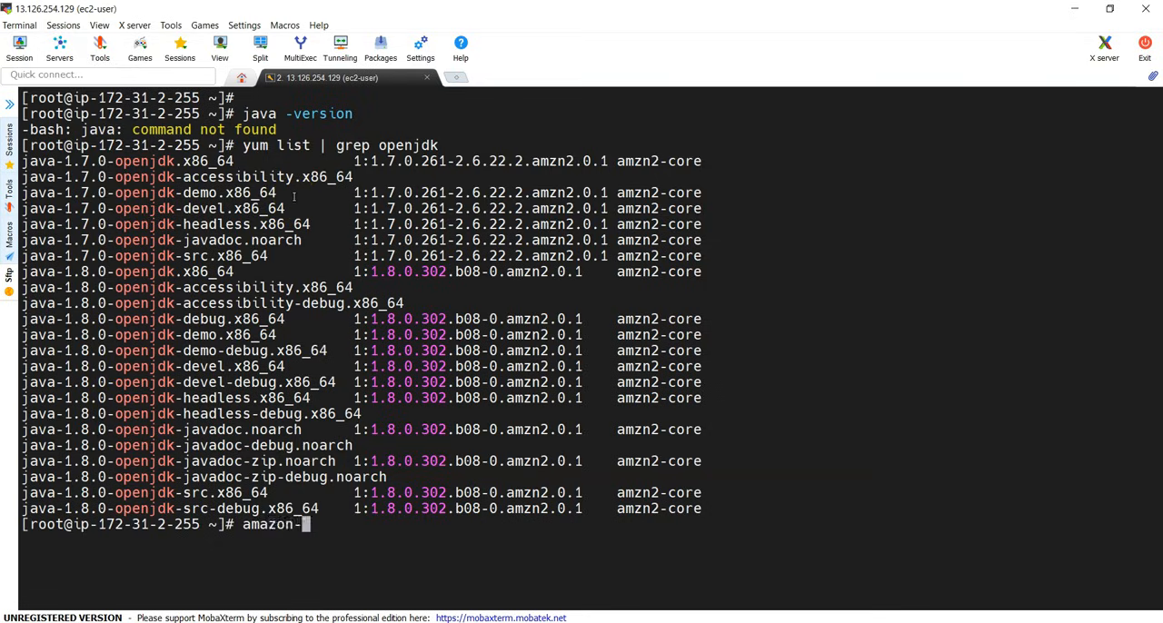
pyautogui.write('linux-extras')
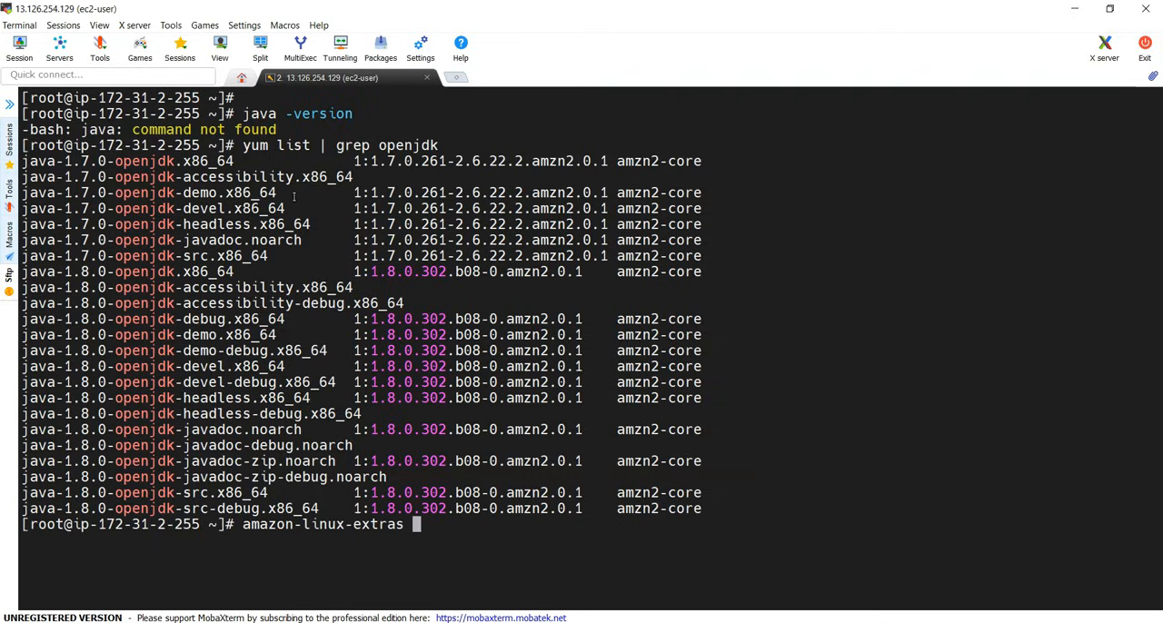
pyautogui.press('Return')
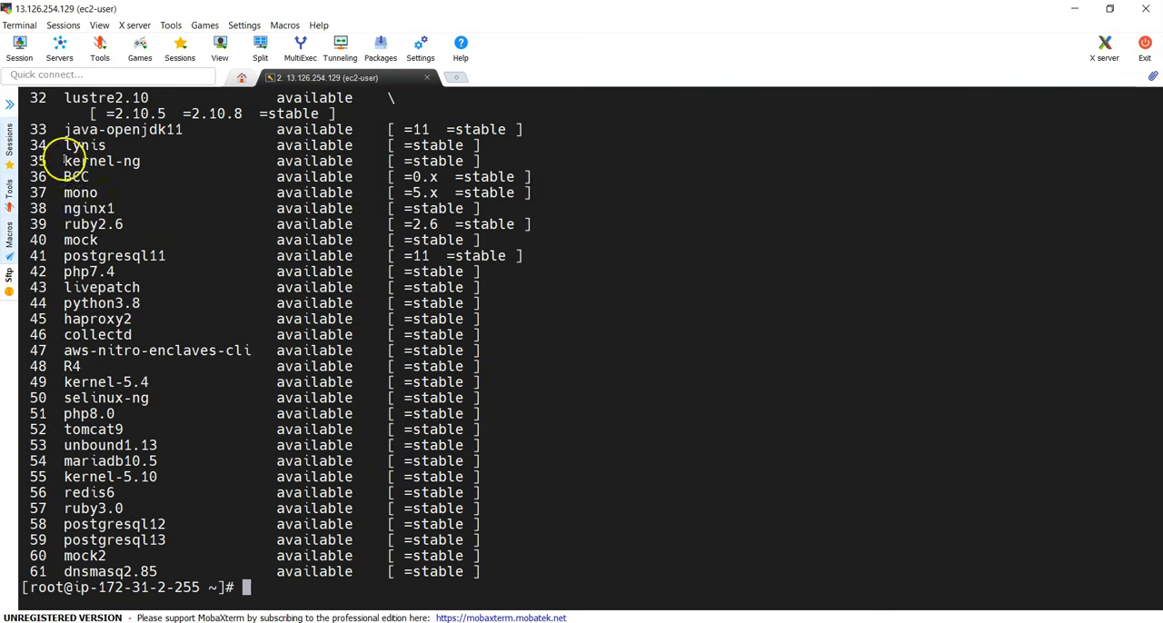
pyautogui.scroll(3)
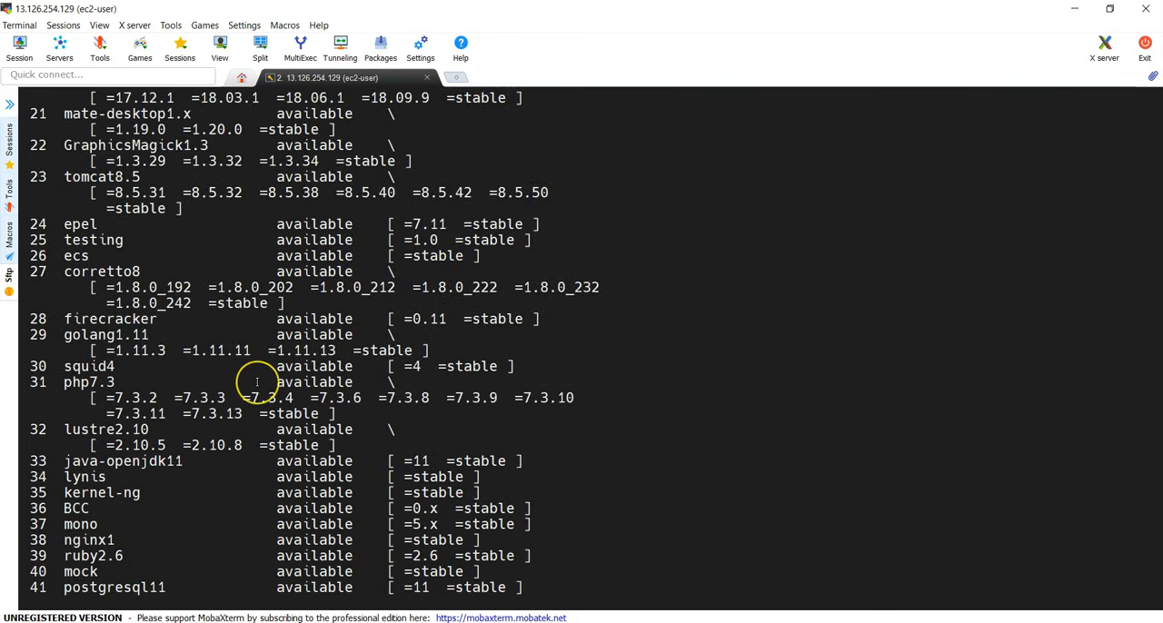
pyautogui.scroll(-3)
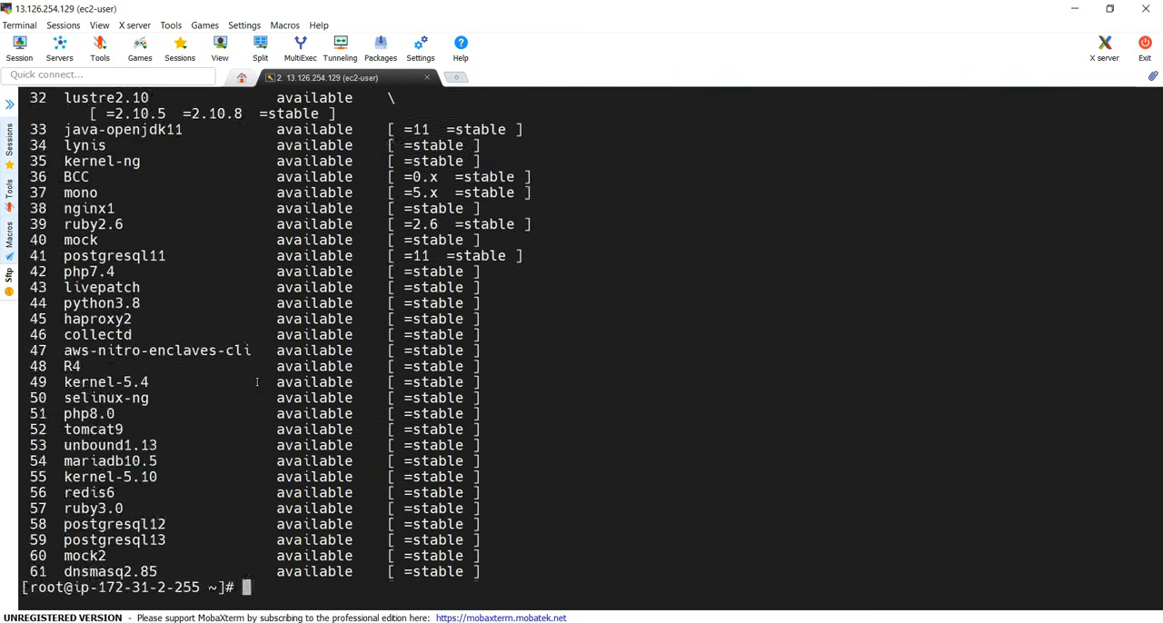
pyautogui.scroll(3)
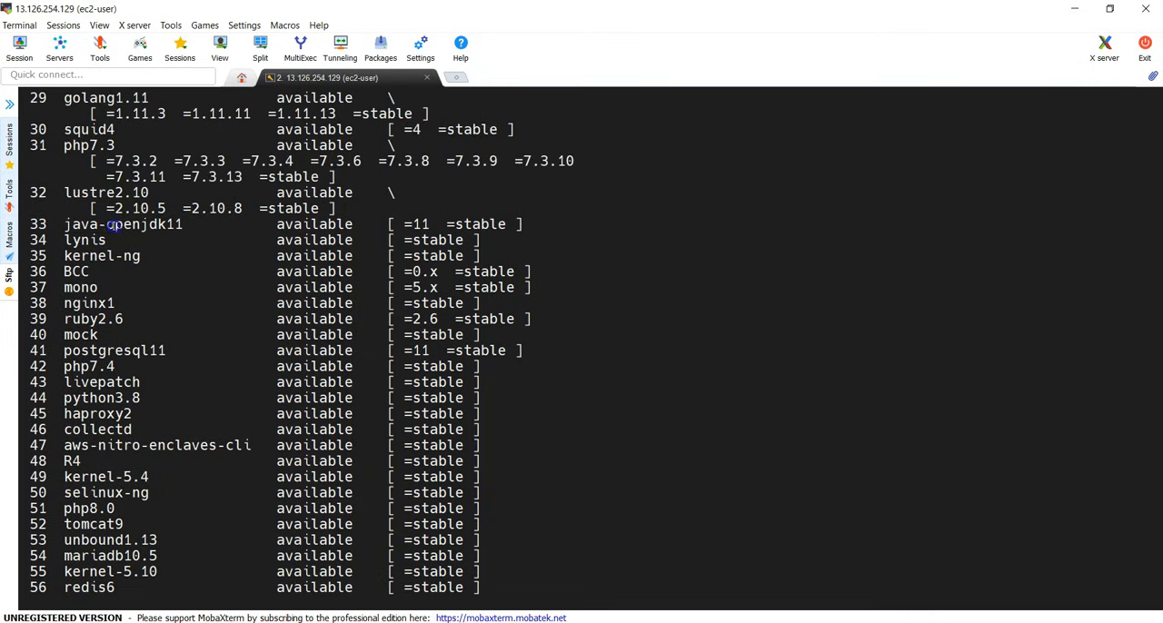
# Step: Pick out java-openjdk11 and begin the amazon-linux-extras install command for it
pyautogui.doubleClick(124, 223)
pyautogui.write('amazon-linux-extras')
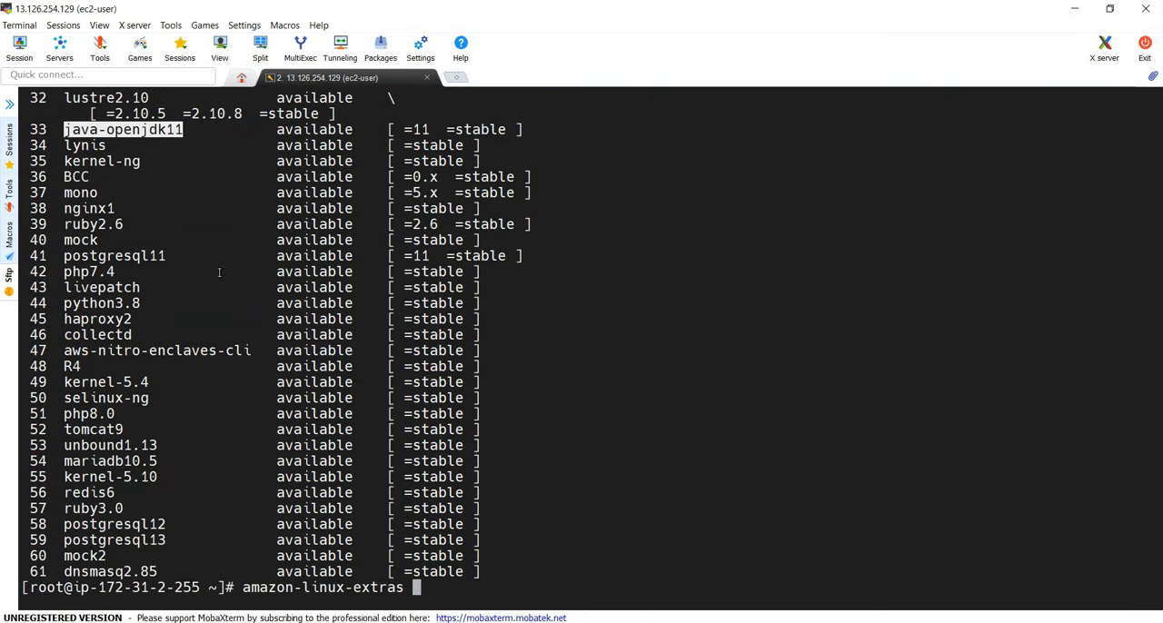
pyautogui.moveTo(531, 358)
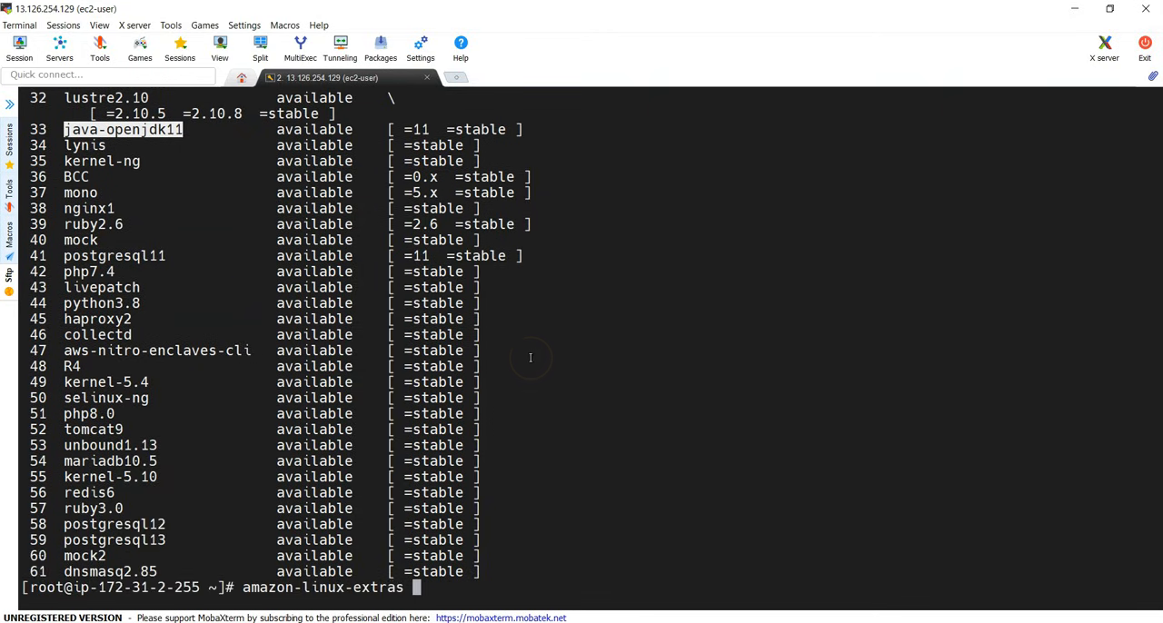
pyautogui.write('ins')
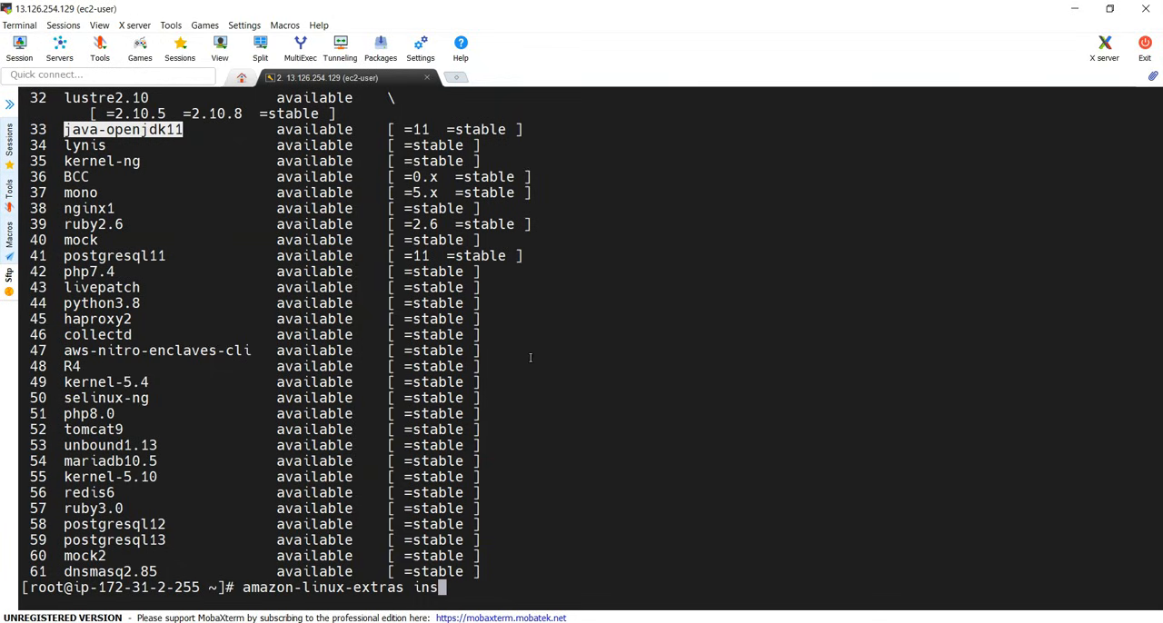
# Step: Install java-openjdk11 via amazon-linux-extras and check it with 'java -version'
pyautogui.write('tall java-openjdk11')
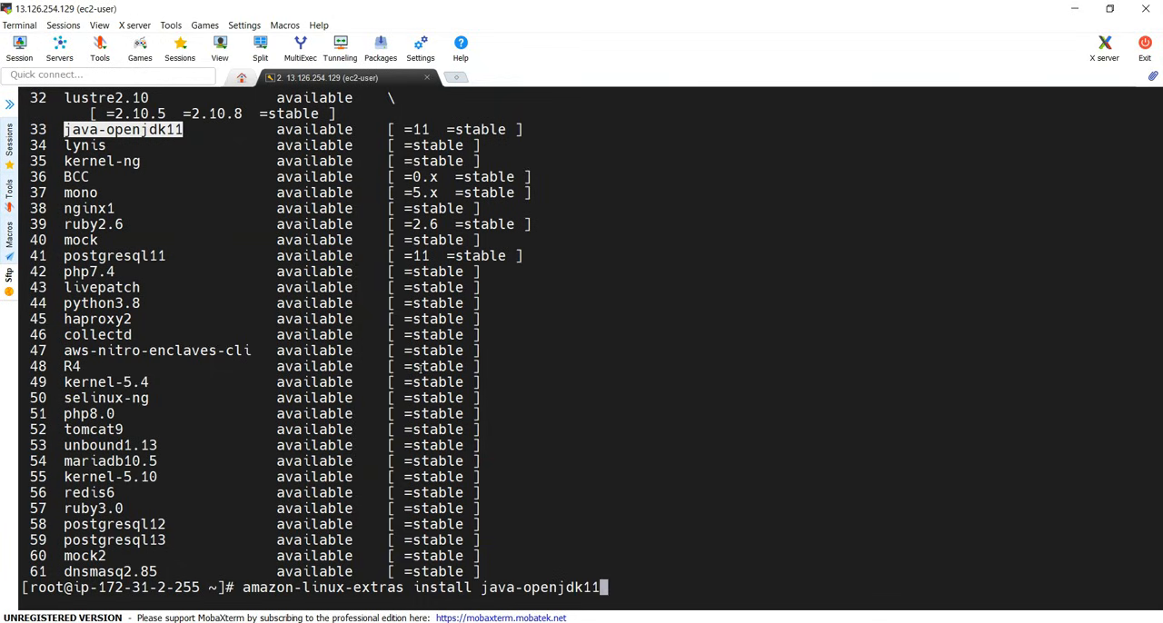
pyautogui.press('Return')
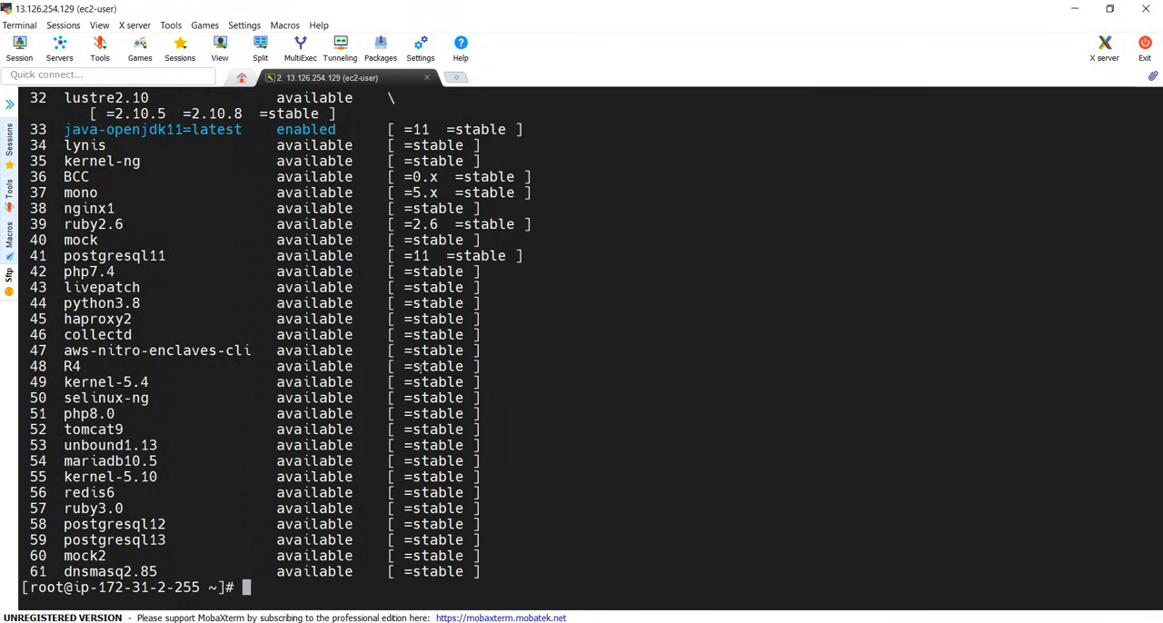
pyautogui.write('j')
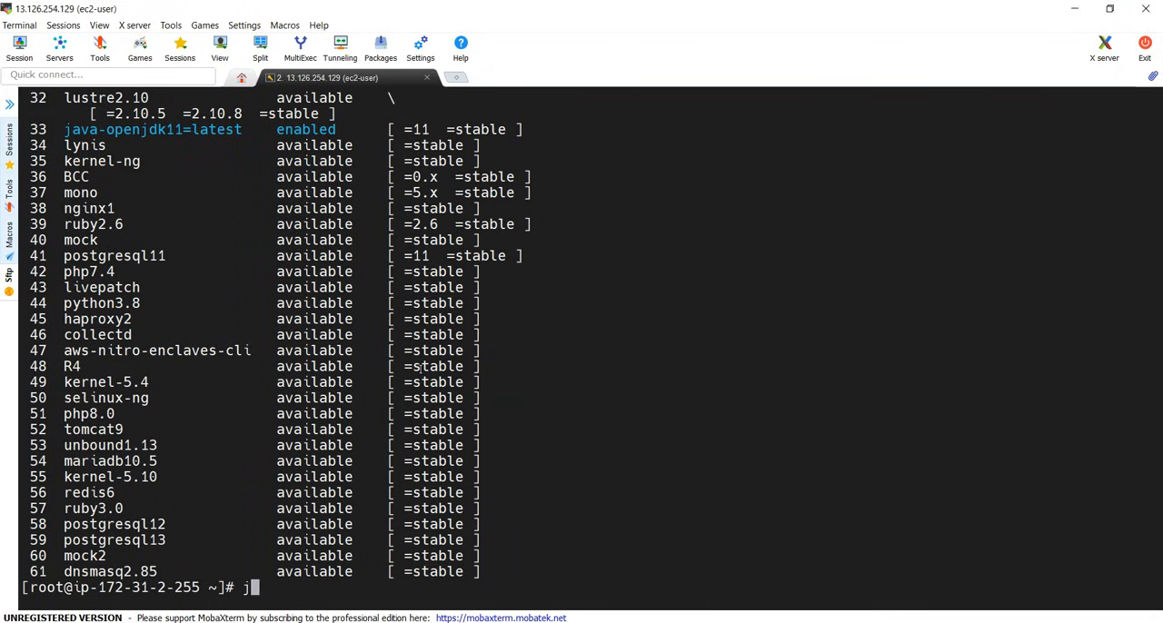
pyautogui.write('ava -')
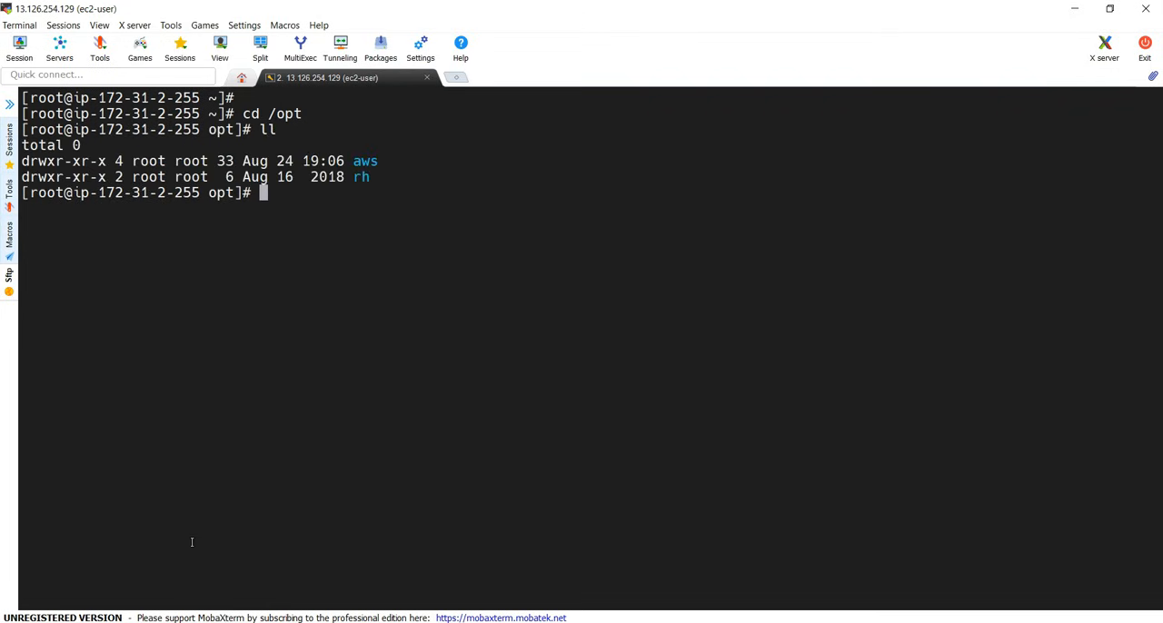
# Step: Begin a wget command, then copy the 8.9.2 LTS Community Edition link from the SonarQube downloads page
pyautogui.write('wget')
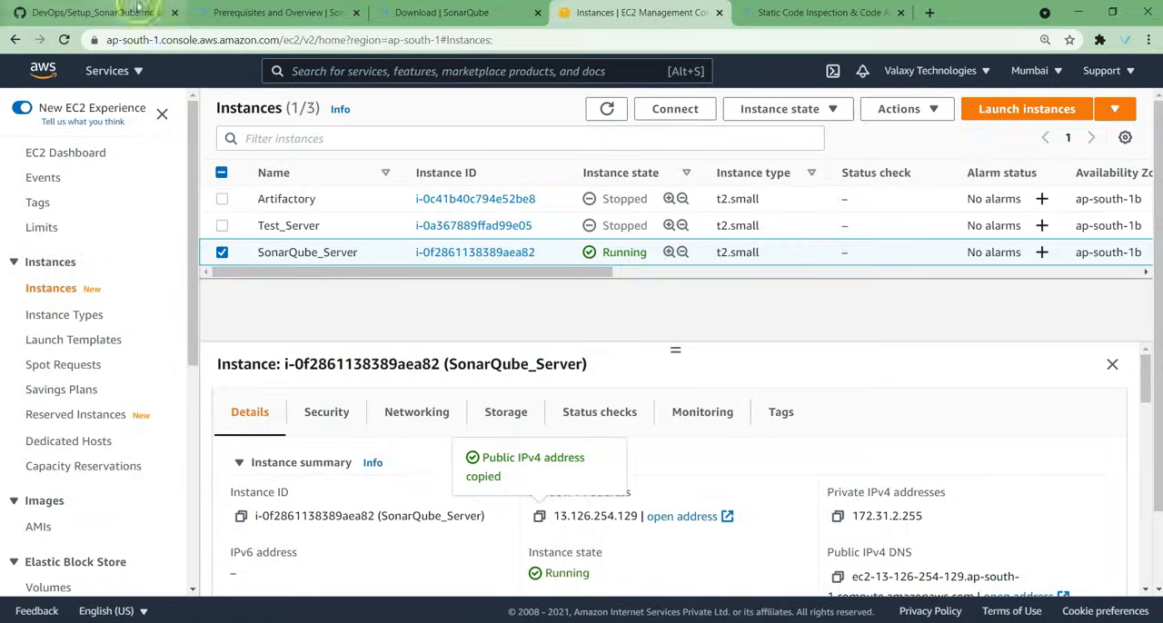
pyautogui.click(91, 11)
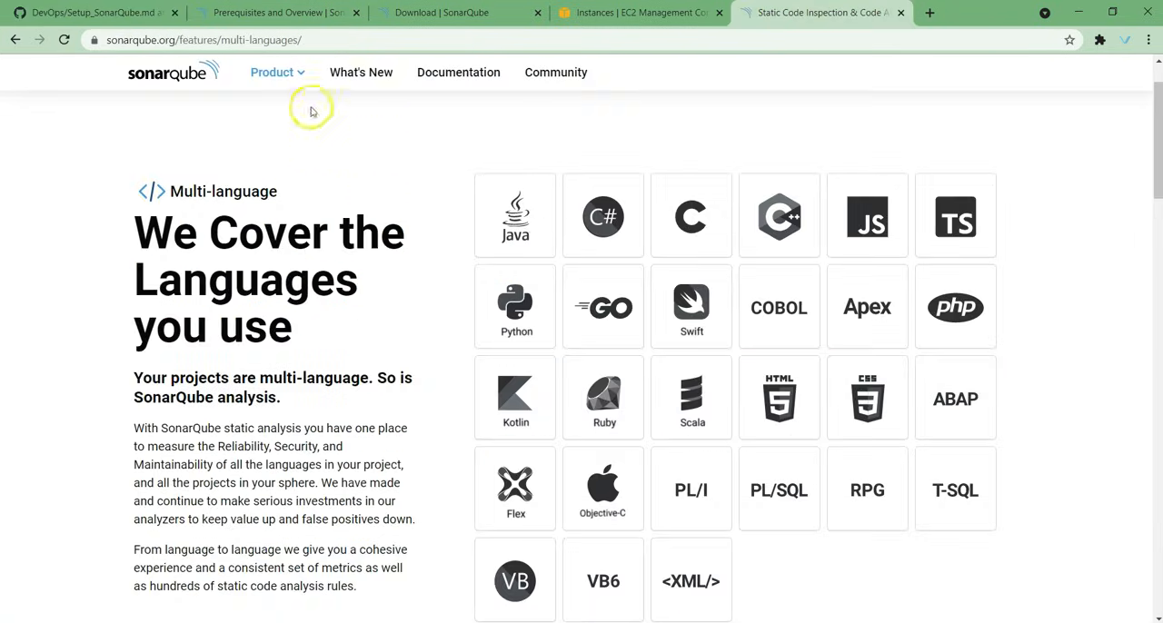
pyautogui.click(458, 11)
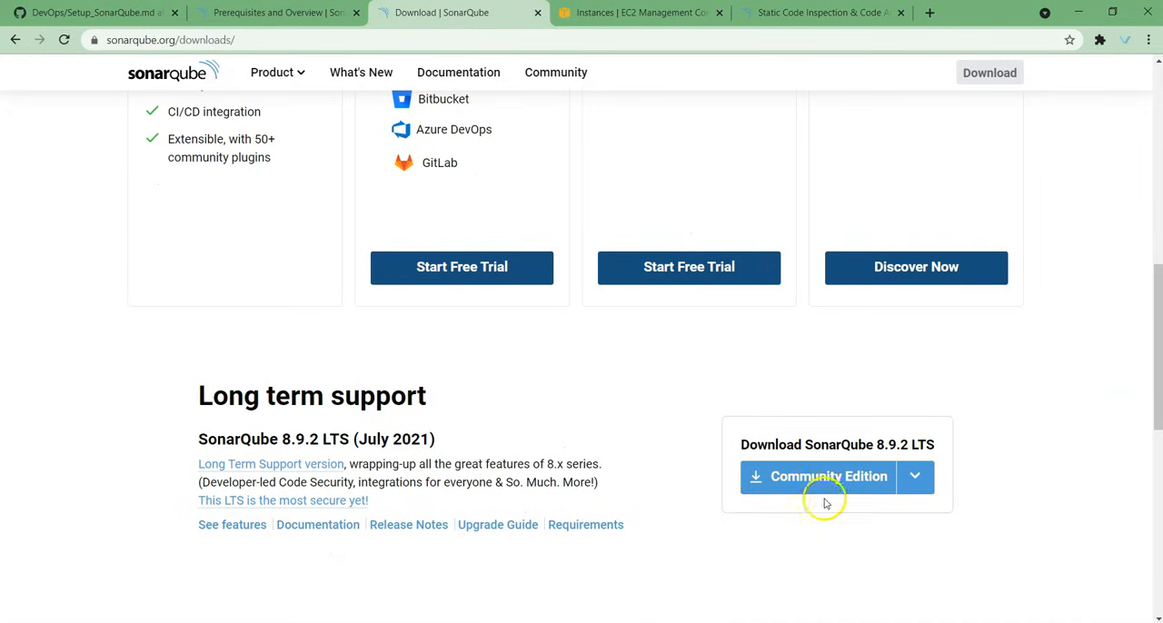
pyautogui.rightClick(816, 476)
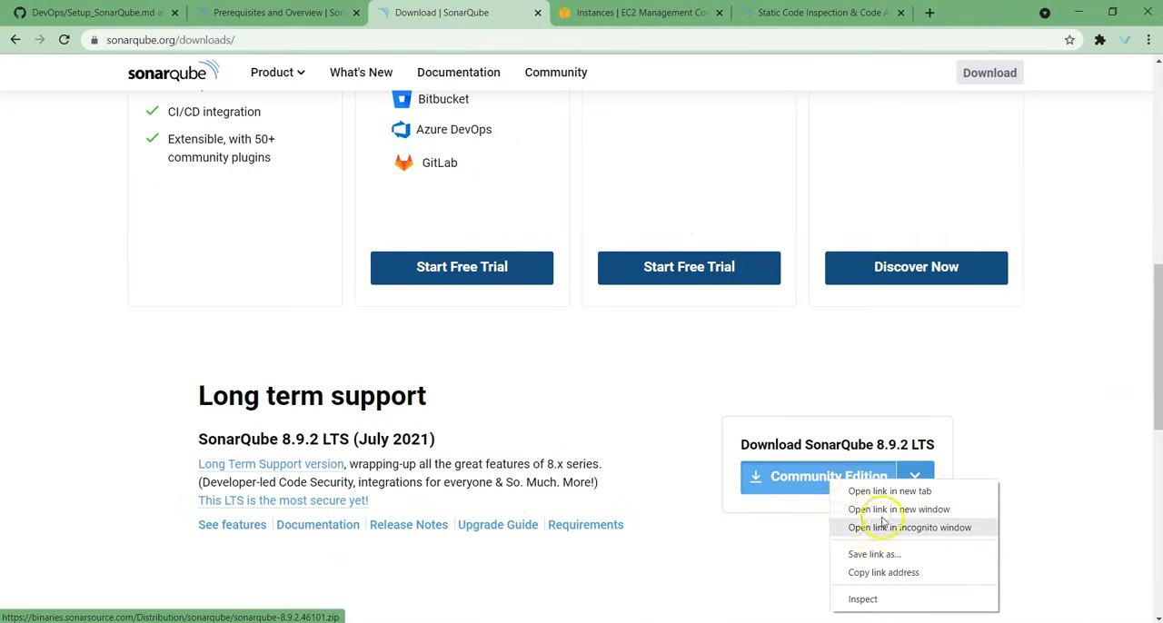
pyautogui.moveTo(882, 572)
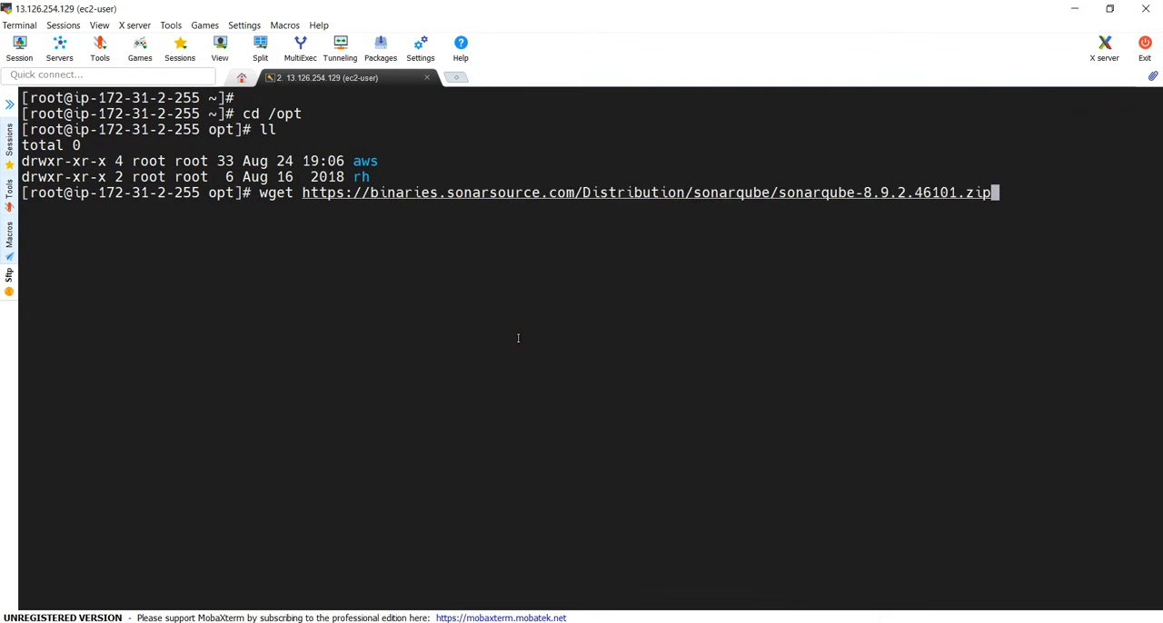
# Step: Download the SonarQube zip into /opt with wget and unzip sonarqube-8.9.2.46101.zip
pyautogui.press('Return')
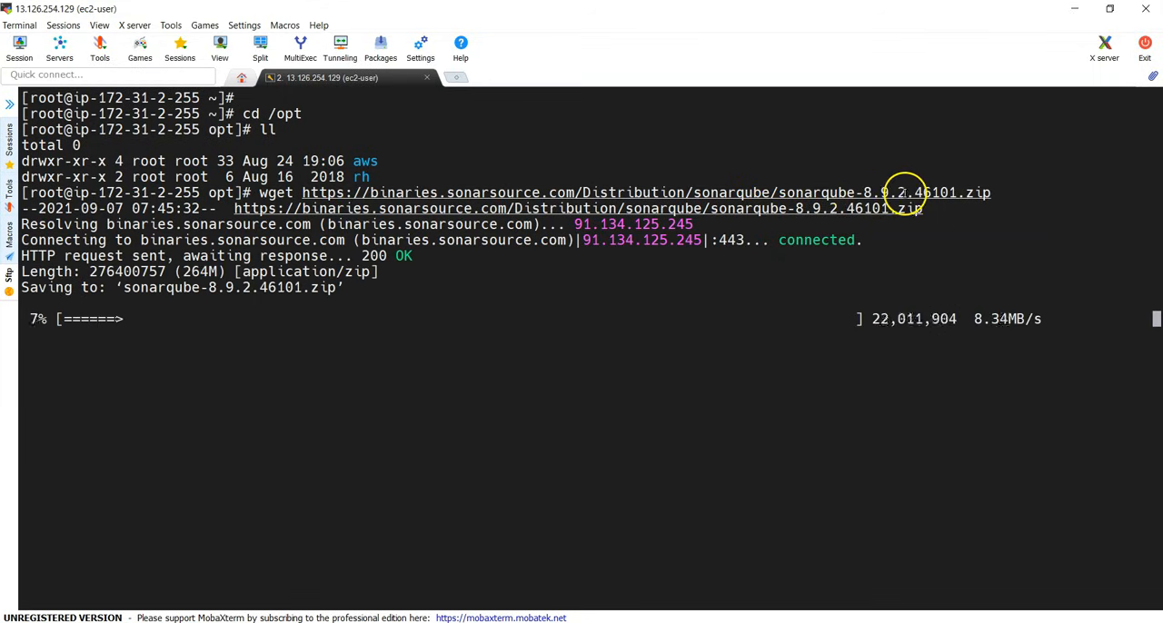
pyautogui.moveTo(695, 458)
pyautogui.write('ll')
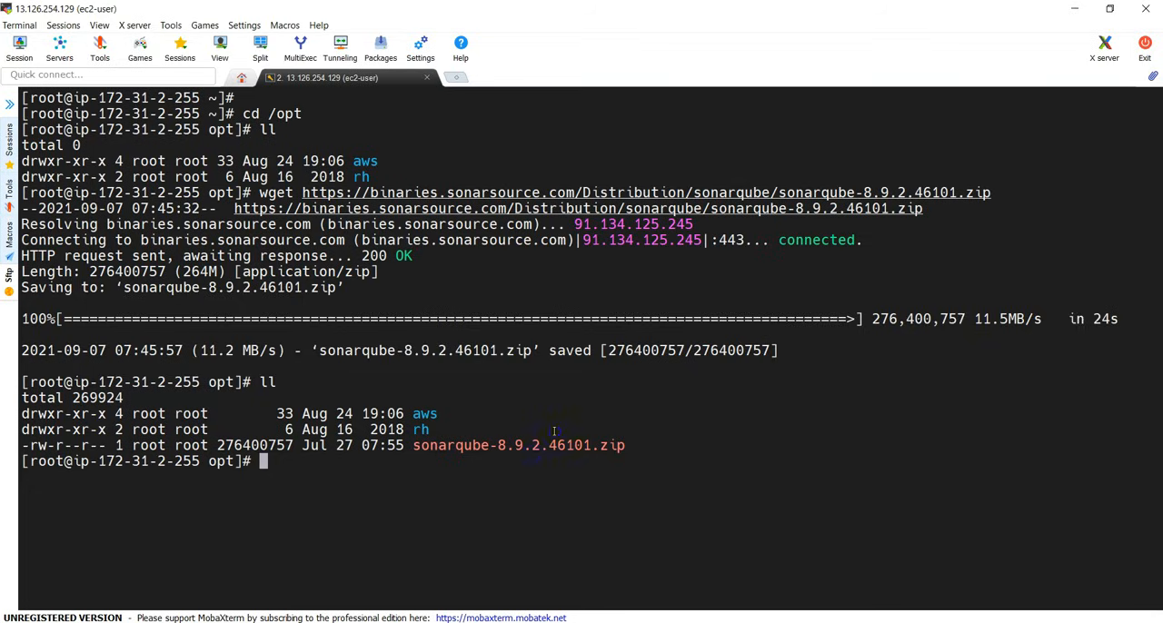
pyautogui.doubleClick(517, 445)
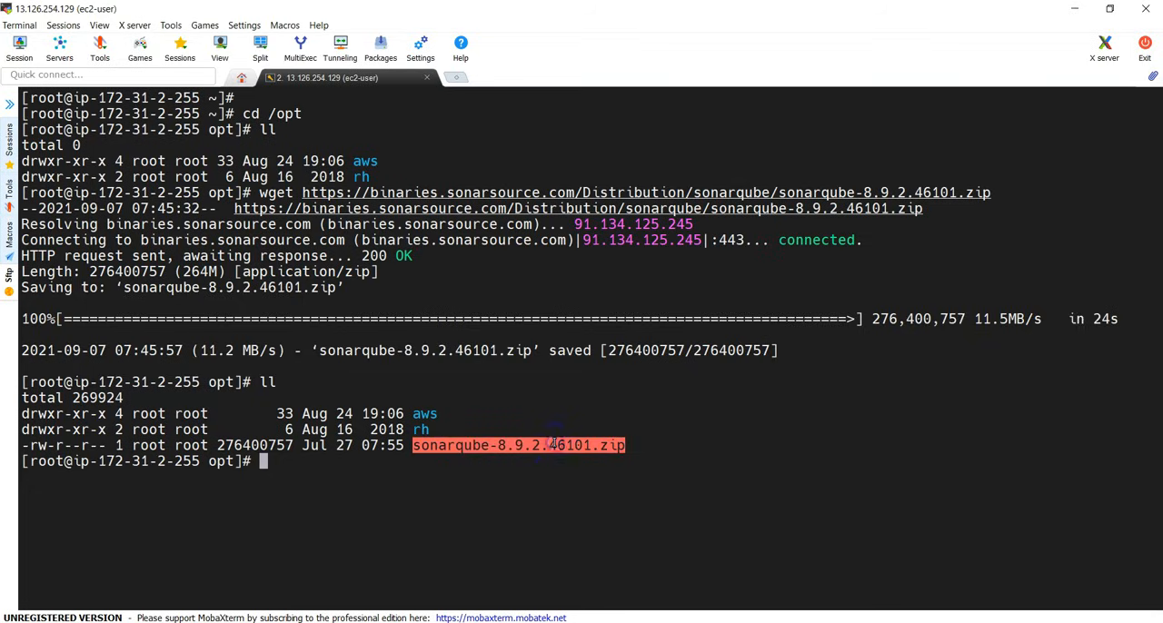
pyautogui.write('t')
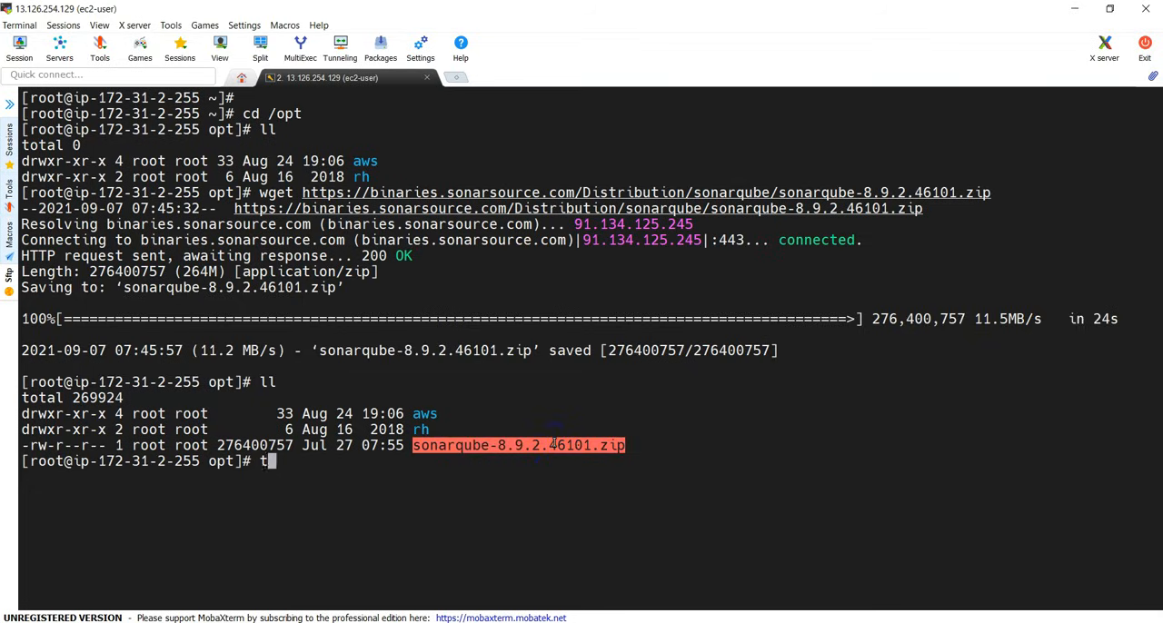
pyautogui.write('unzip')
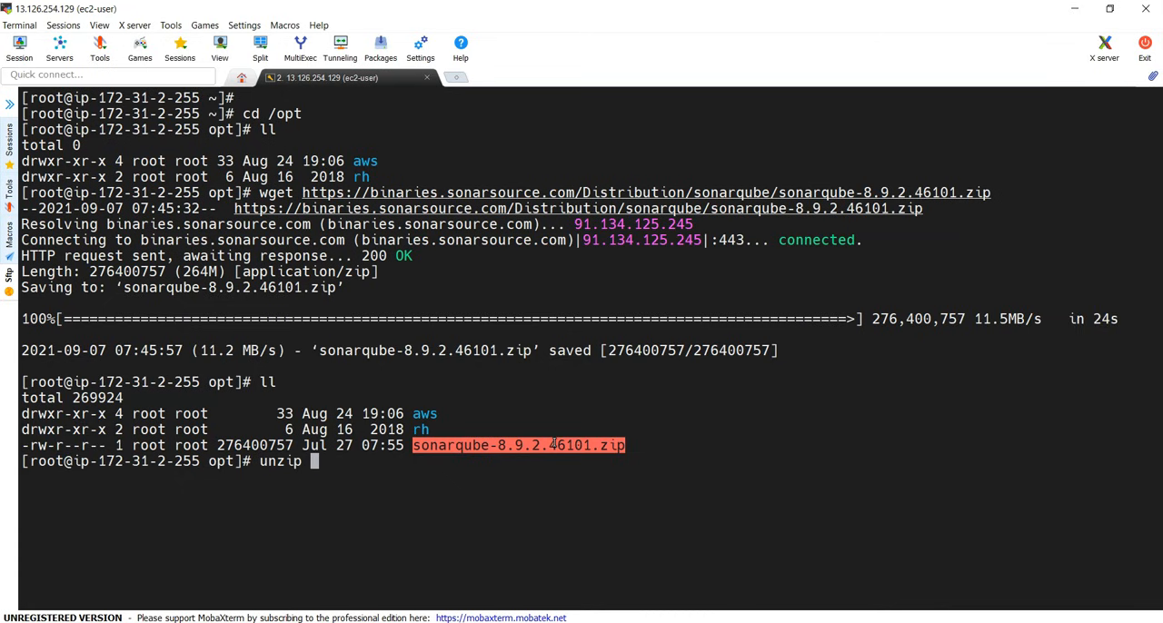
pyautogui.press('Return')
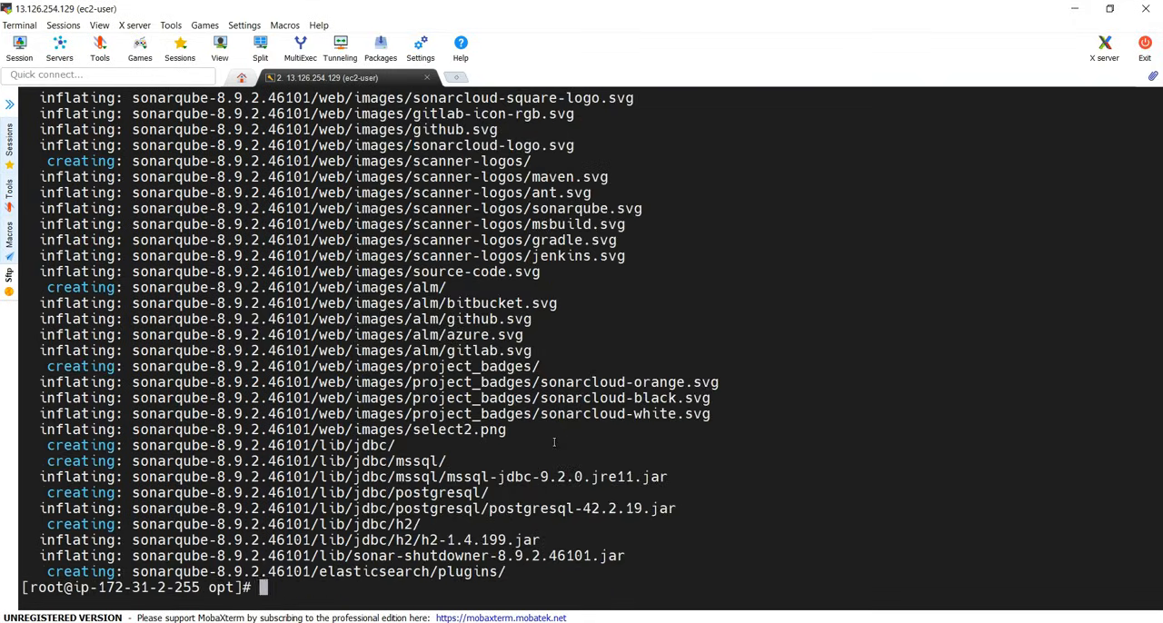
# Step: Enter sonarqube-8.9.2.46101/conf, list sonar.properties and wrapper.conf, and prepare 'more sonar.properties'
pyautogui.write('ll')
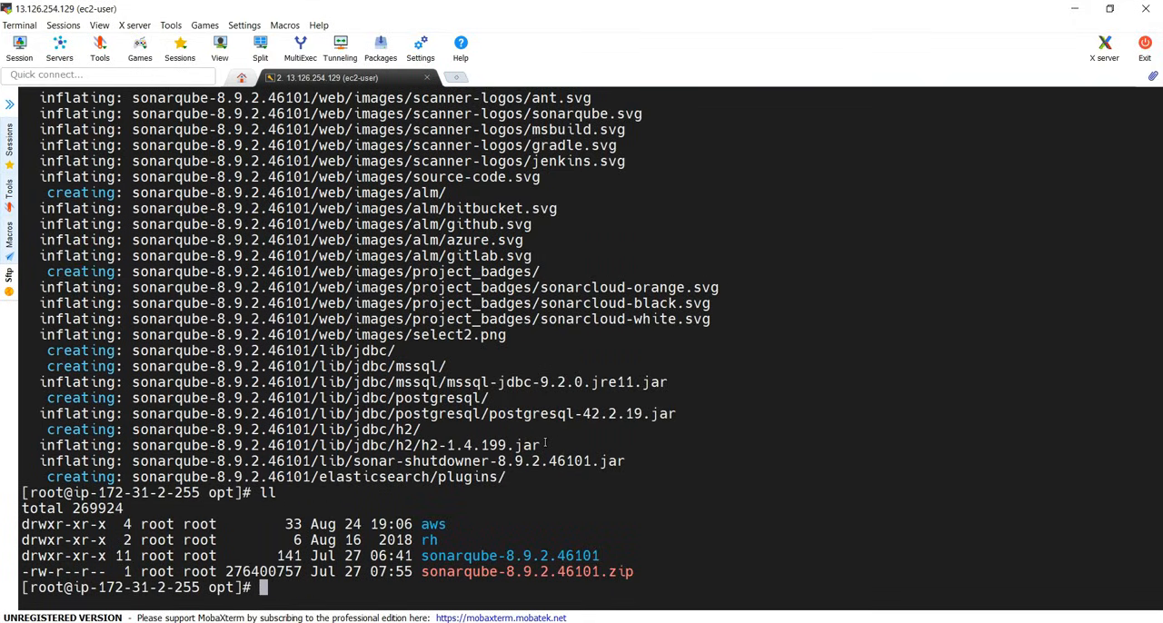
pyautogui.write('cd sonarqube-8.9.2.46101/')
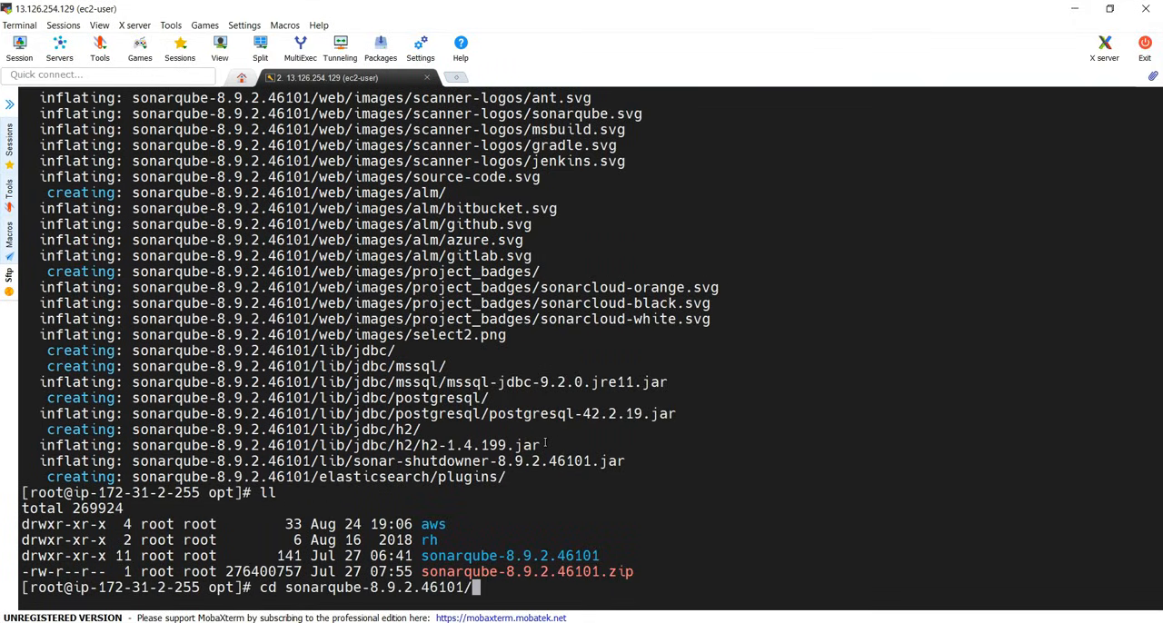
pyautogui.press('Return')
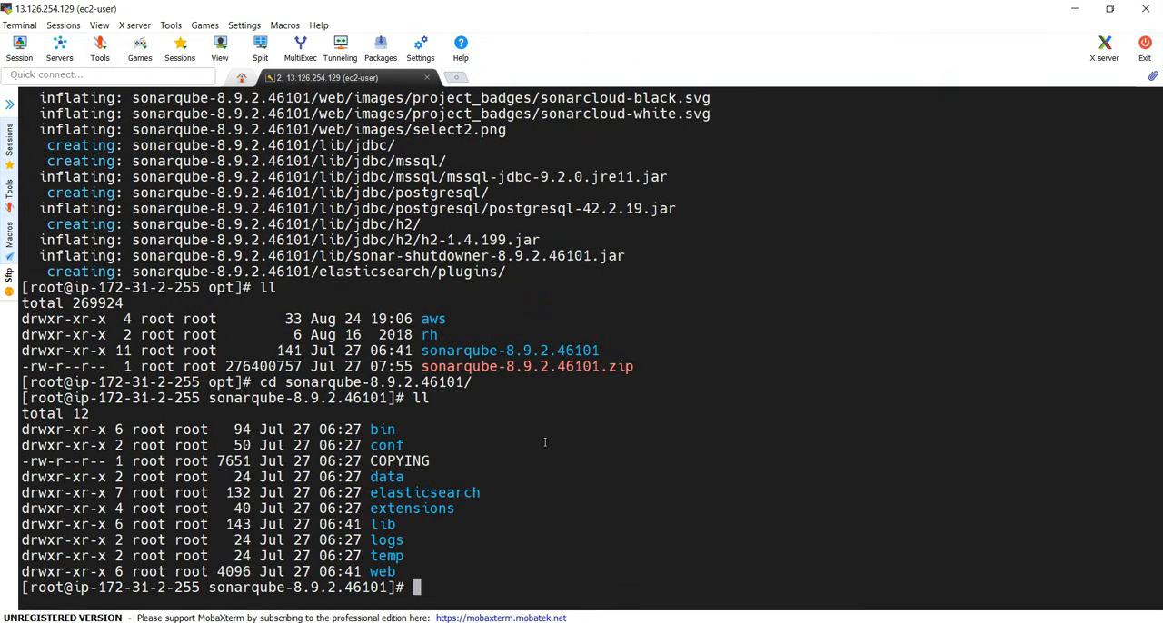
pyautogui.moveTo(418, 436)
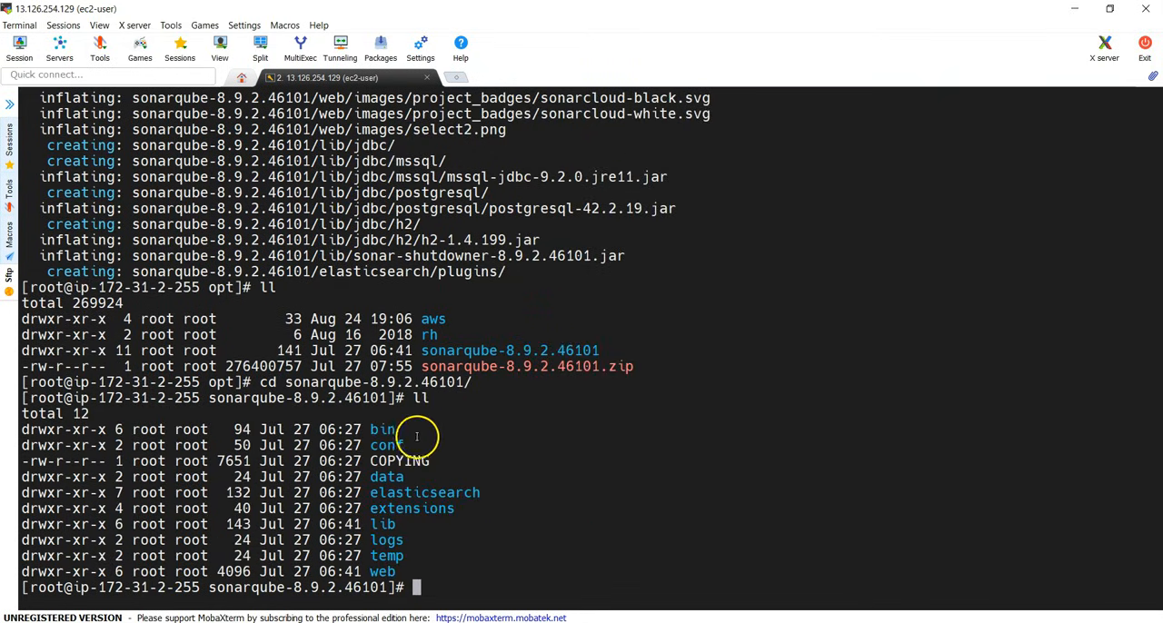
pyautogui.write('cd conf')
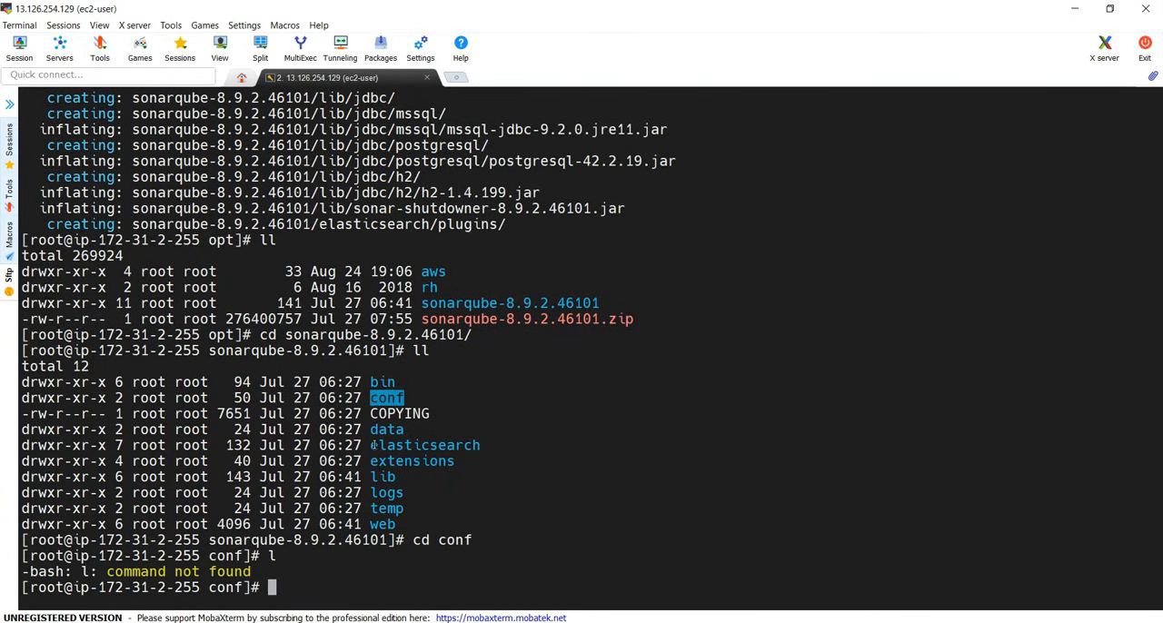
pyautogui.write('ll')
pyautogui.write('cat')
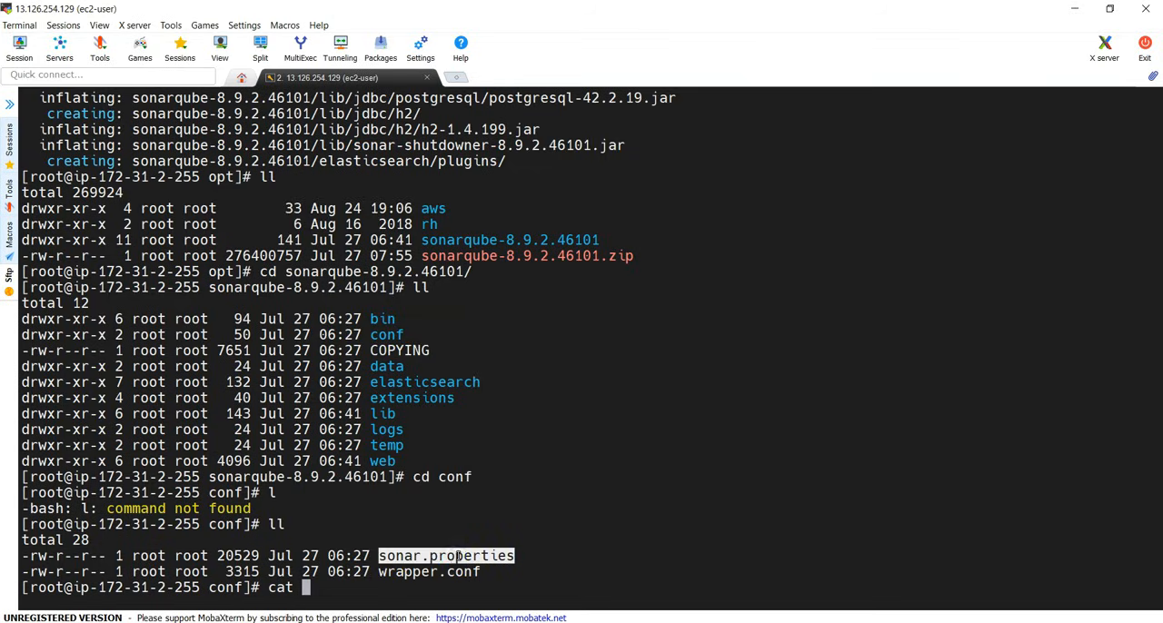
pyautogui.write('sonar.properties')
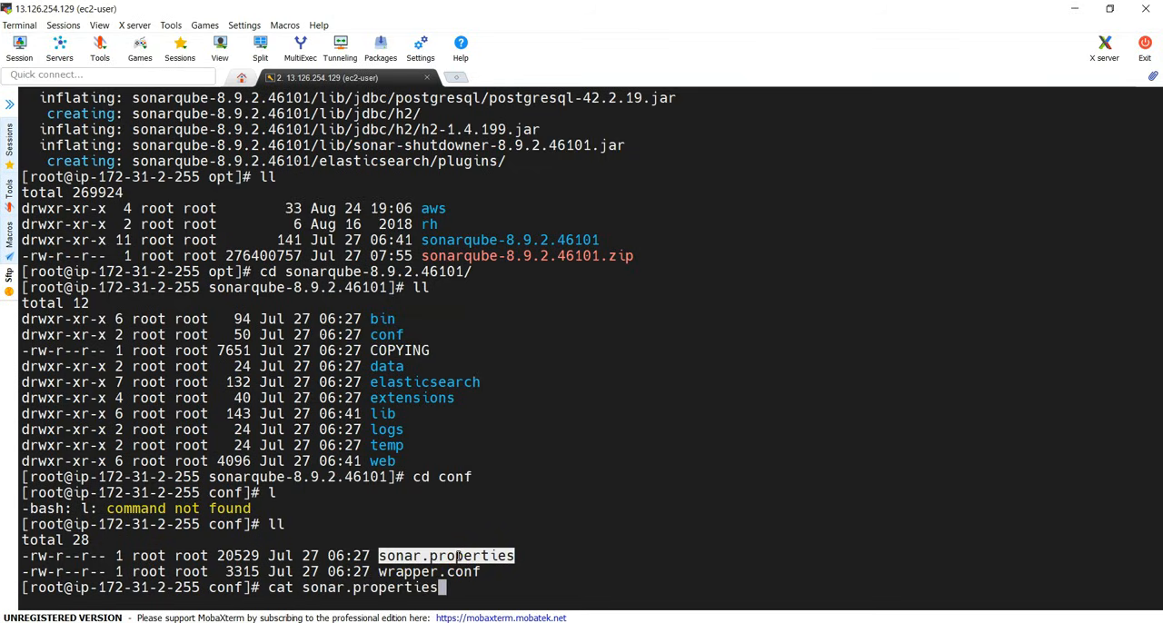
pyautogui.press('BackSpace')
pyautogui.write('more')
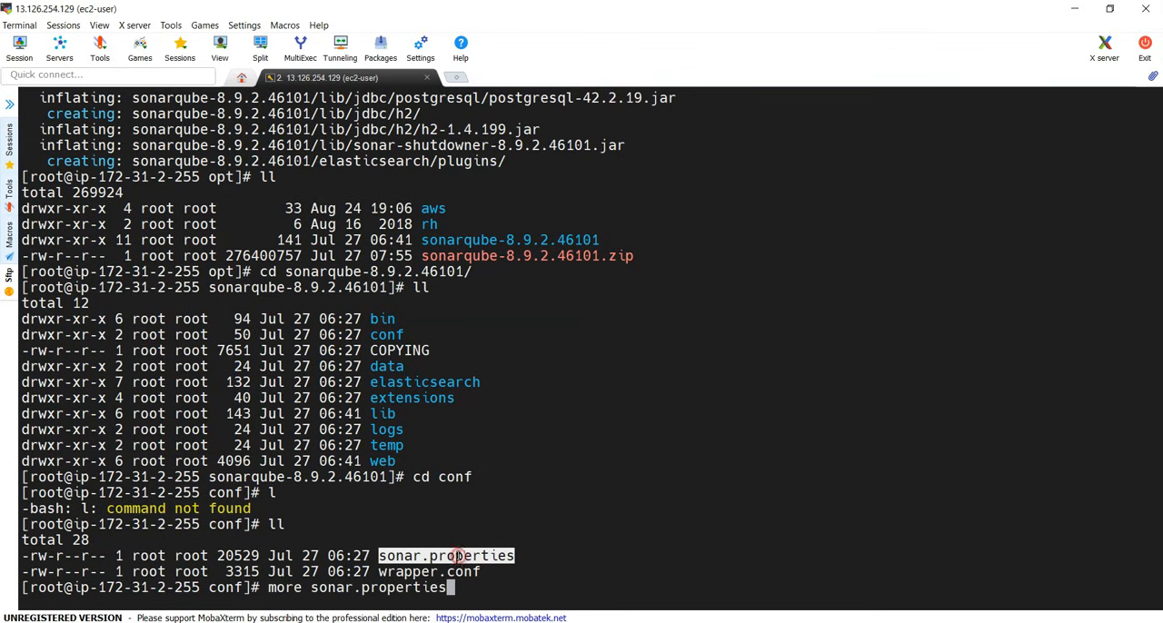
# Step: Page through sonar.properties with more, noting the PostgreSQL JDBC URL, web and authentication settings
pyautogui.press('Return')
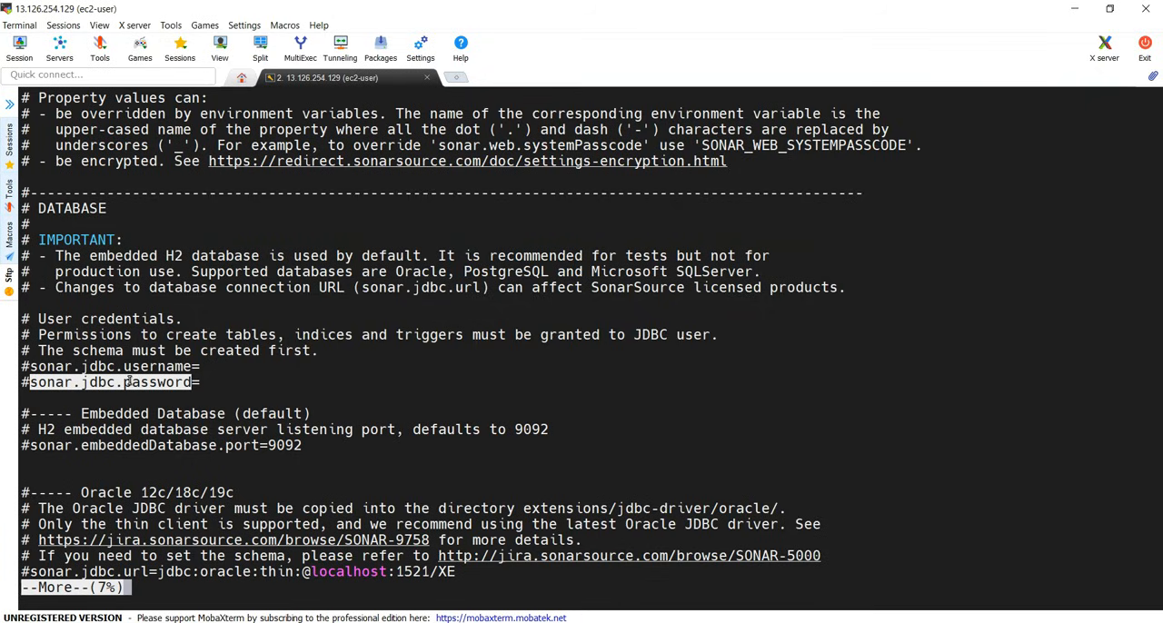
pyautogui.moveTo(189, 469)
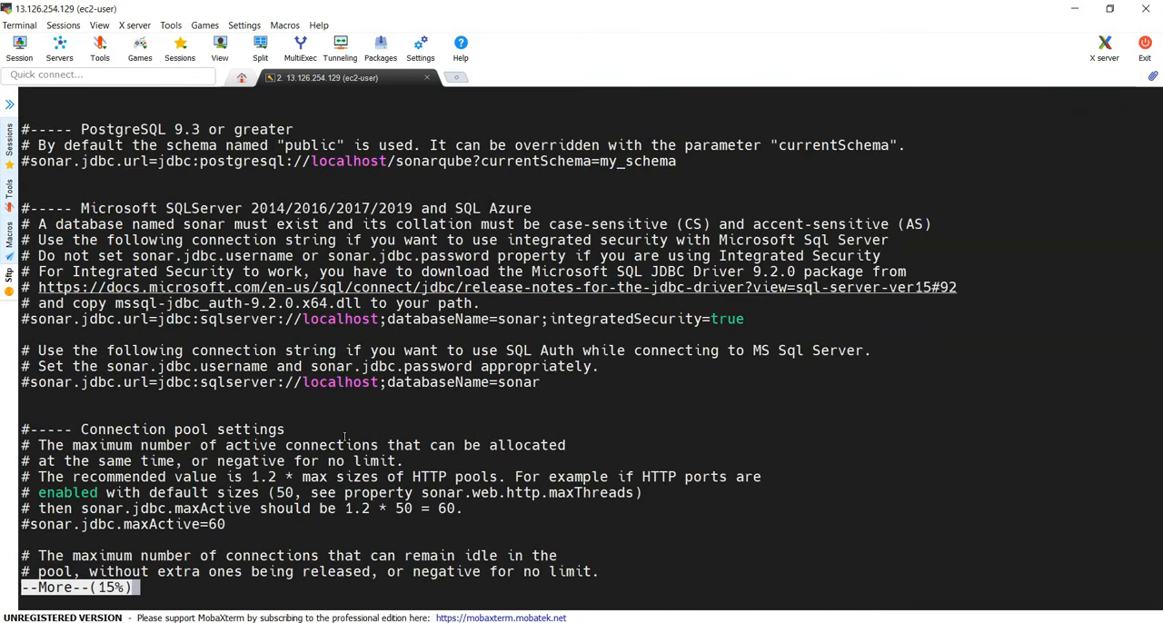
pyautogui.moveTo(343, 420)
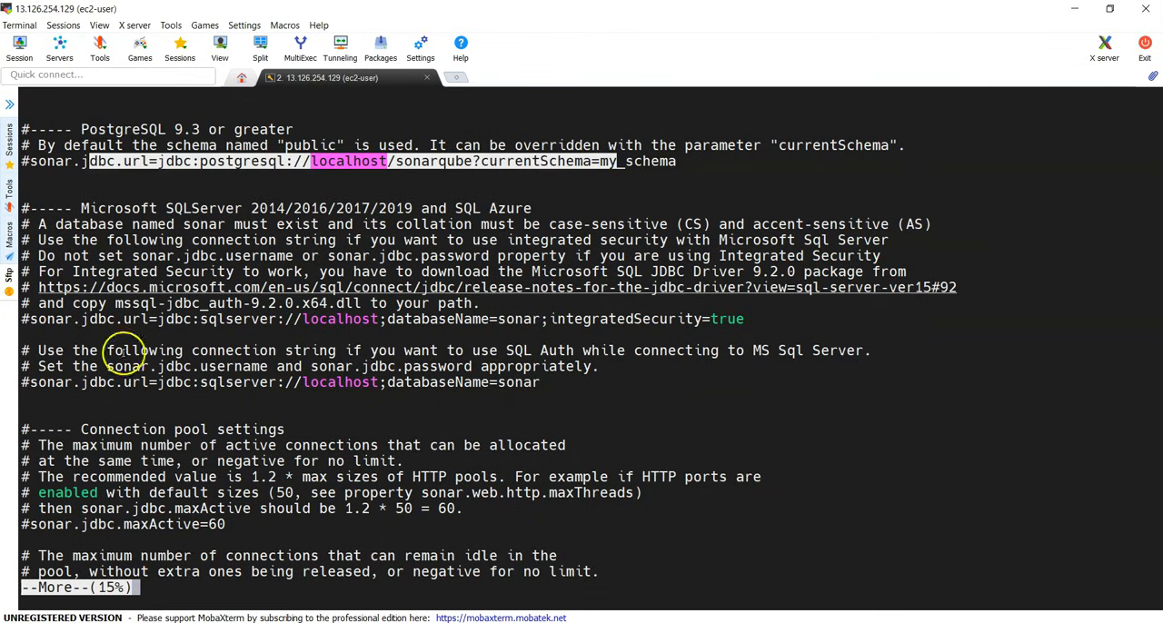
pyautogui.doubleClick(203, 207)
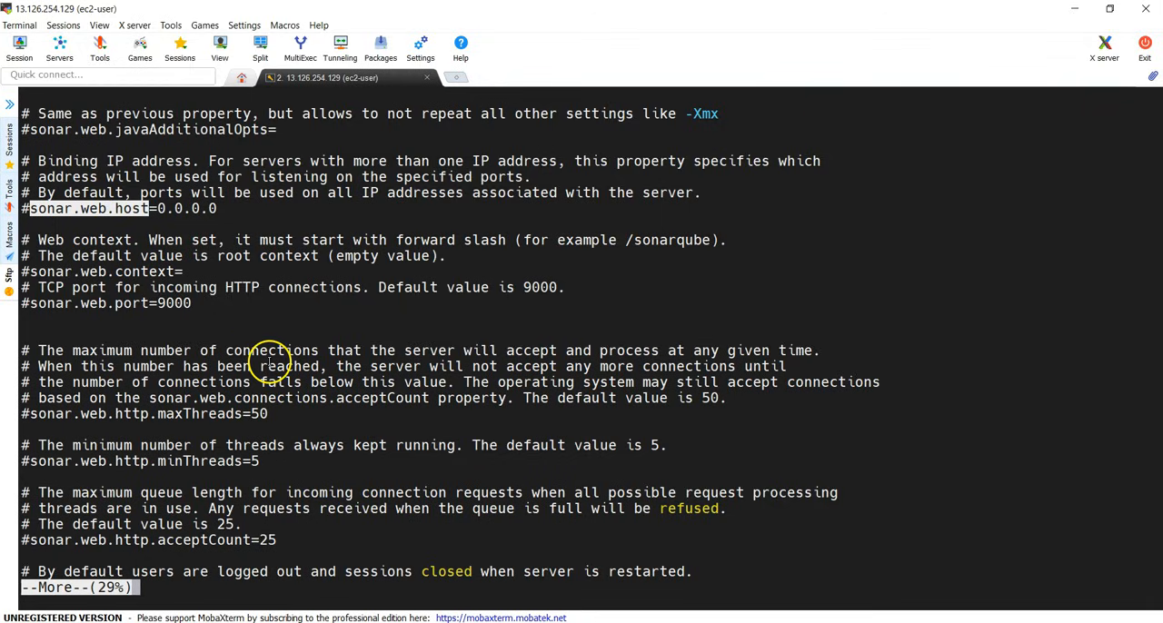
pyautogui.moveTo(334, 371)
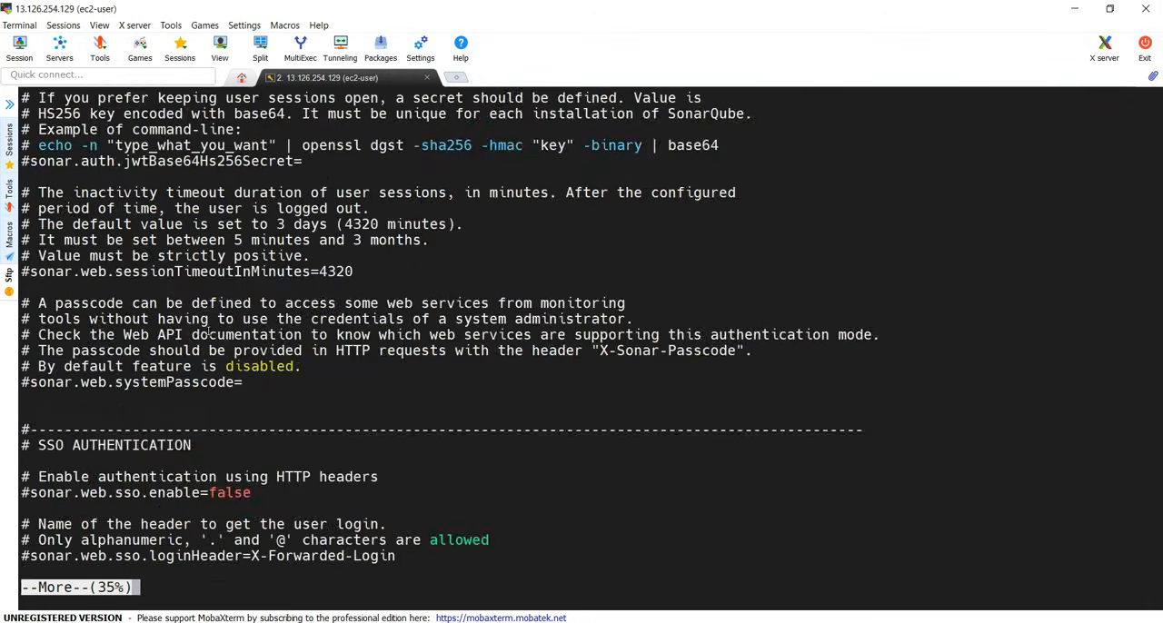
pyautogui.scroll(-3)
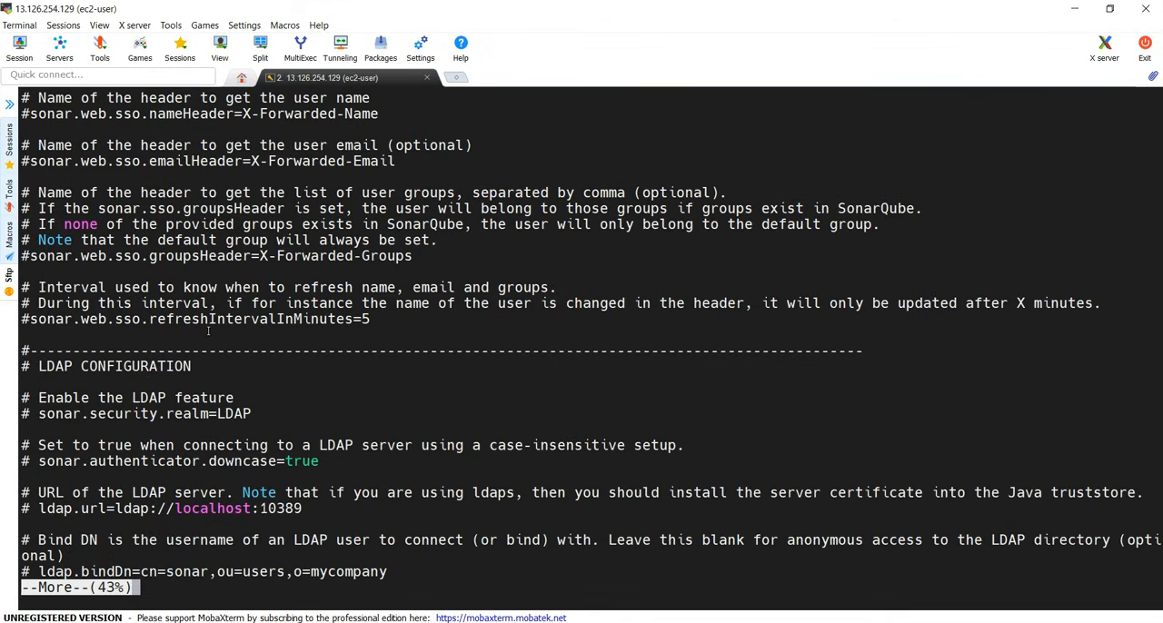
pyautogui.scroll(-3)
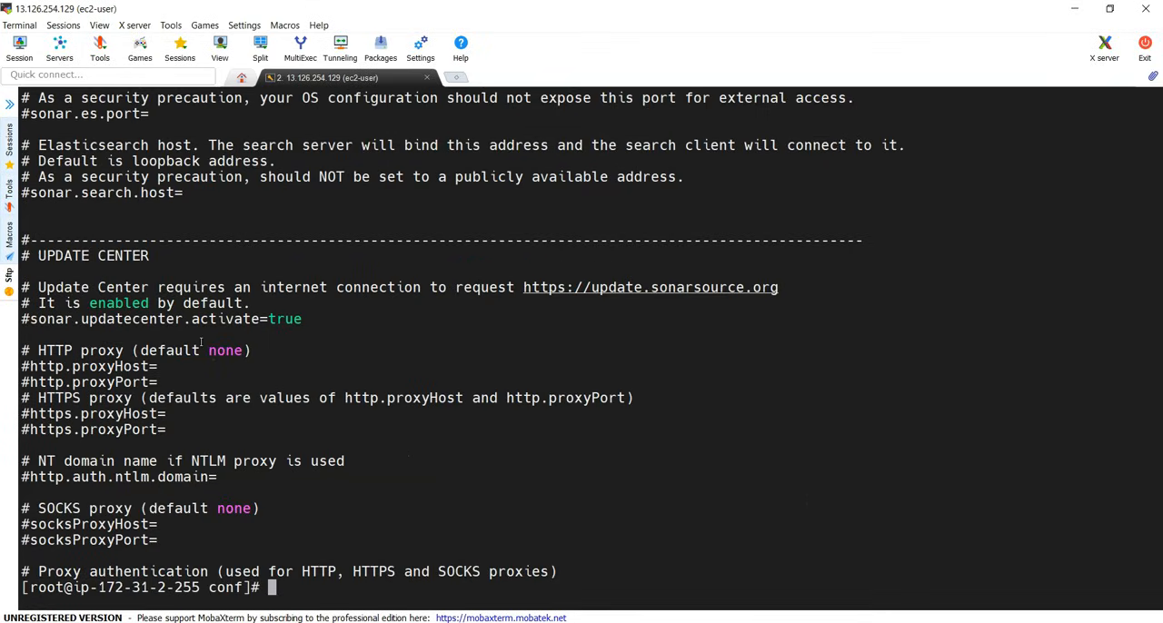
# Step: Move from conf up into bin/linux-x86-64 and list the startup scripts there
pyautogui.write('cd ..')
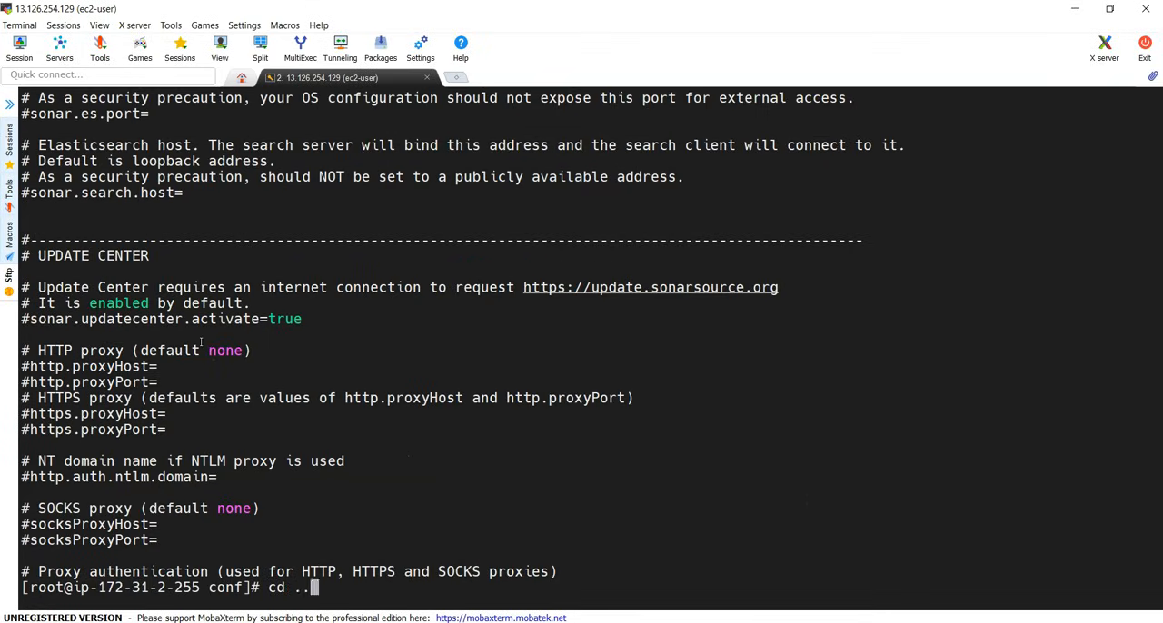
pyautogui.press('Return')
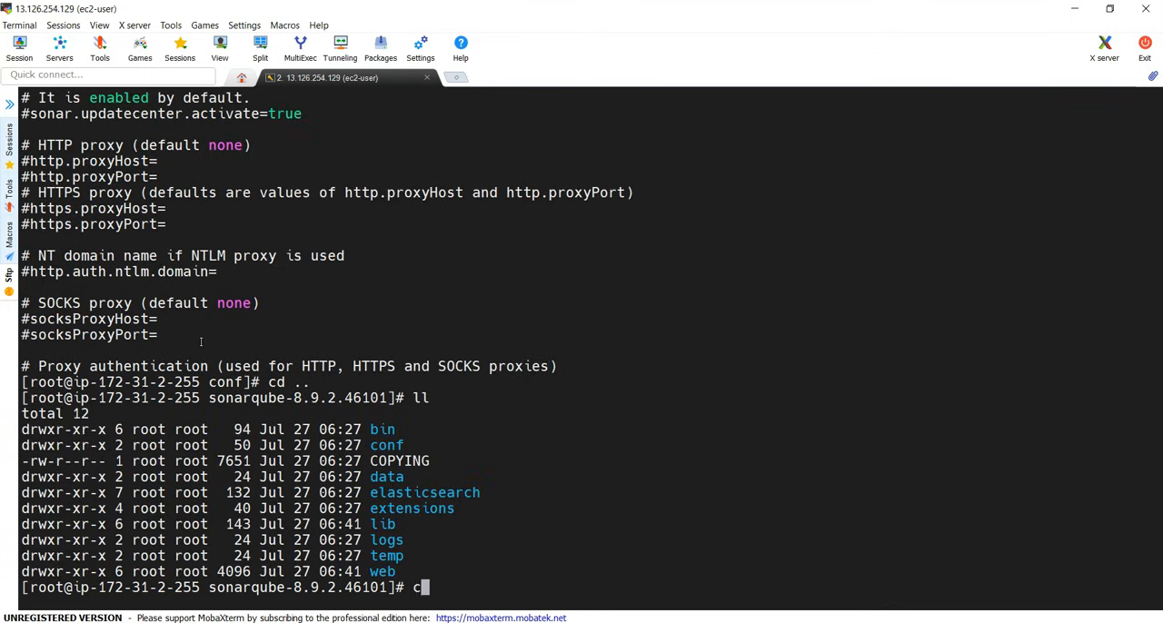
pyautogui.write('cd bin')
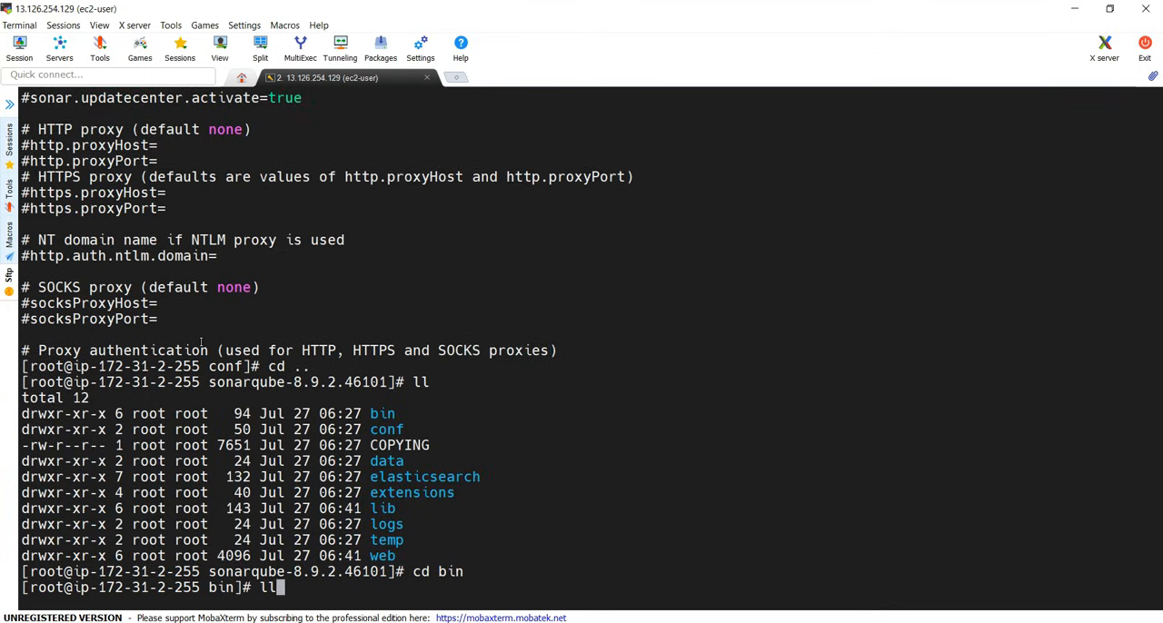
pyautogui.press('Return')
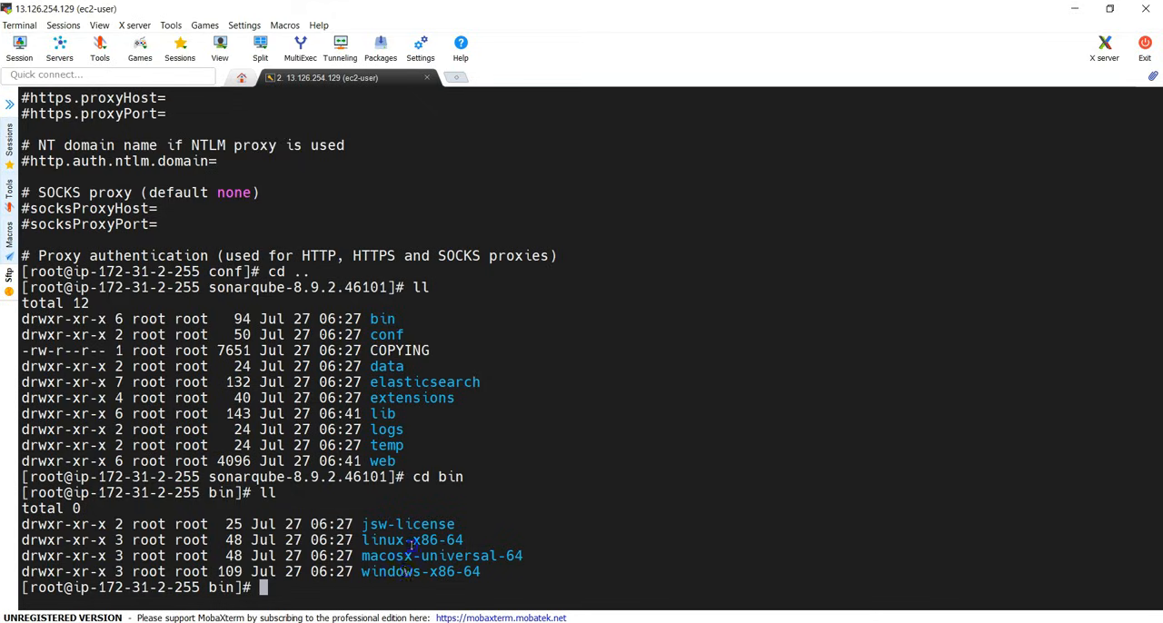
pyautogui.write('cd linux-x86-64')
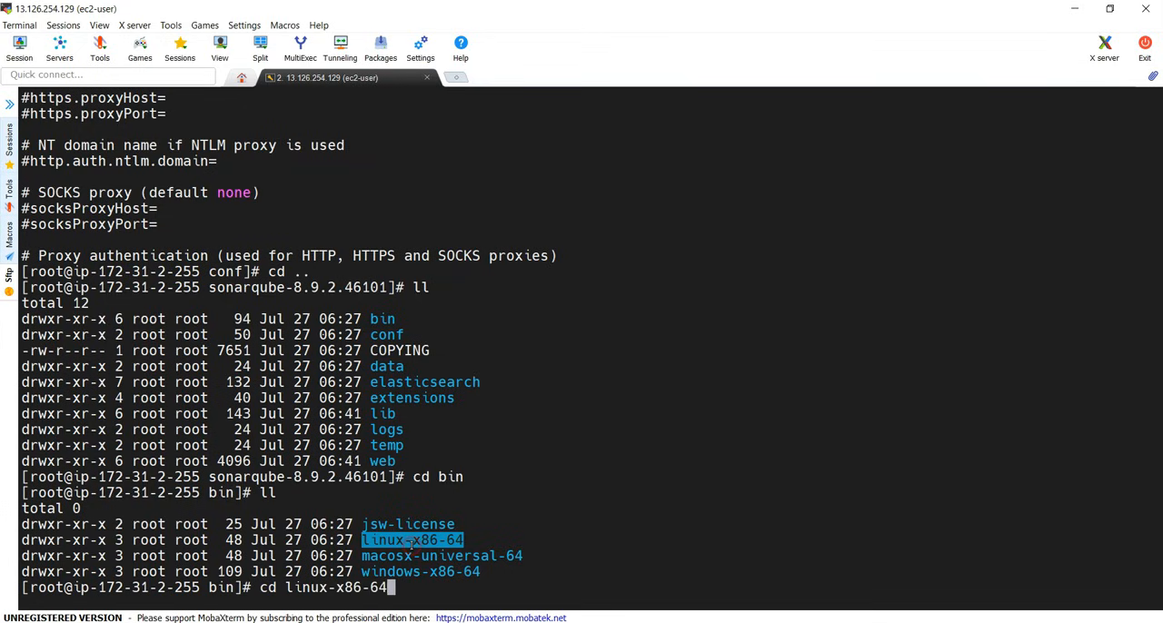
pyautogui.press('Return')
pyautogui.write('ll')
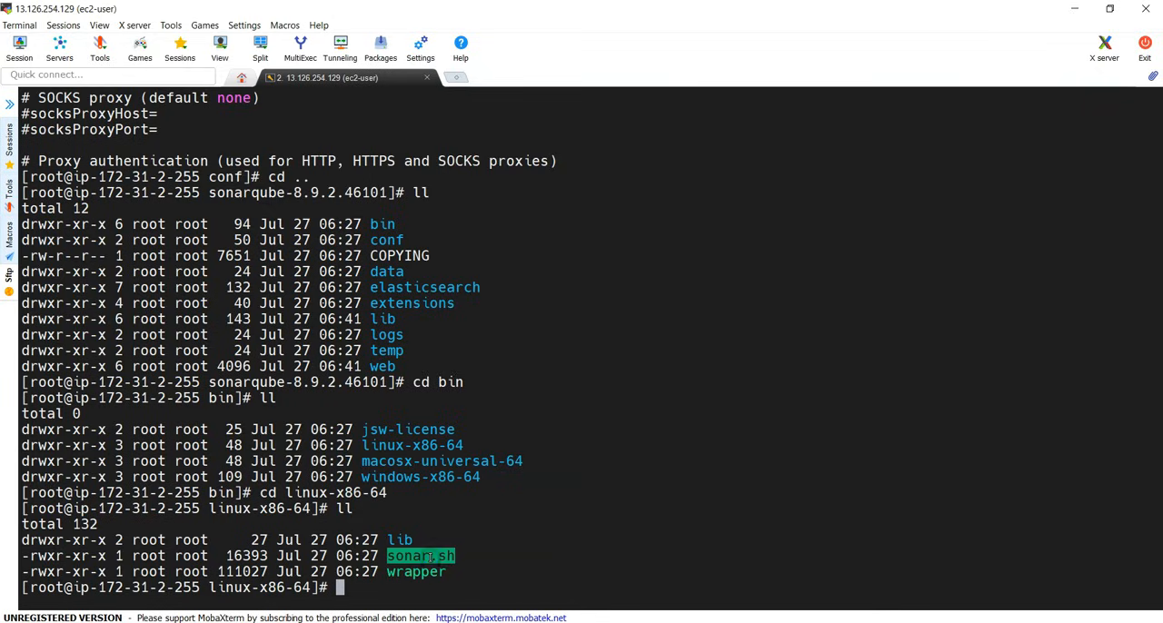
# Step: Run ./sonar.sh with no arguments to print its usage: console, start, stop, status
pyautogui.write('.')
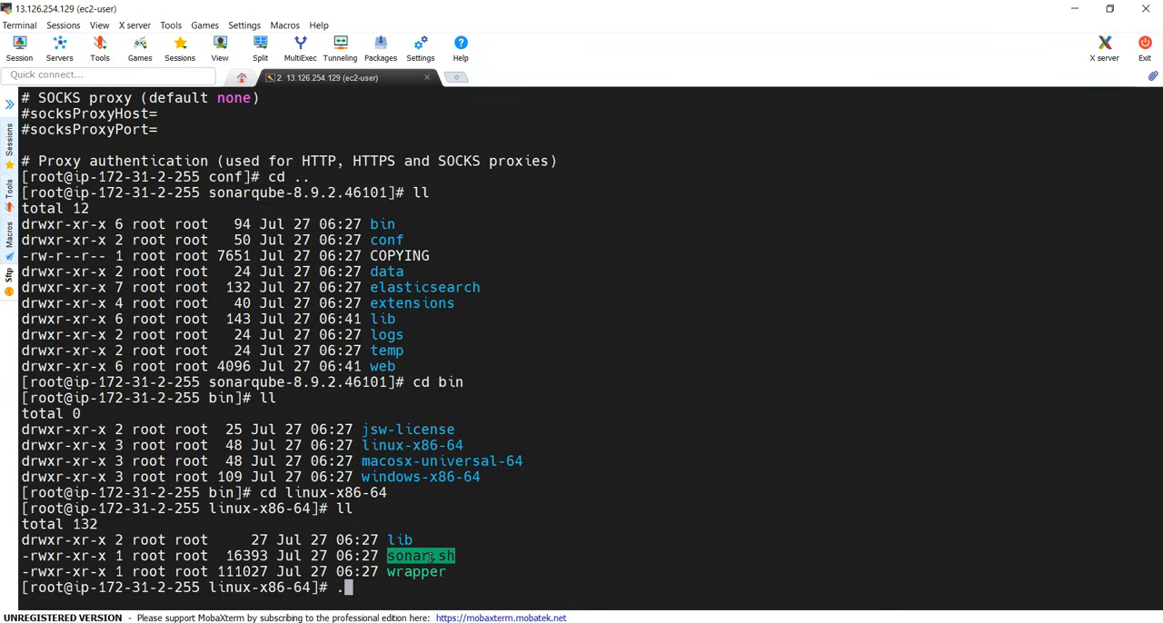
pyautogui.write('/sonar.sh')
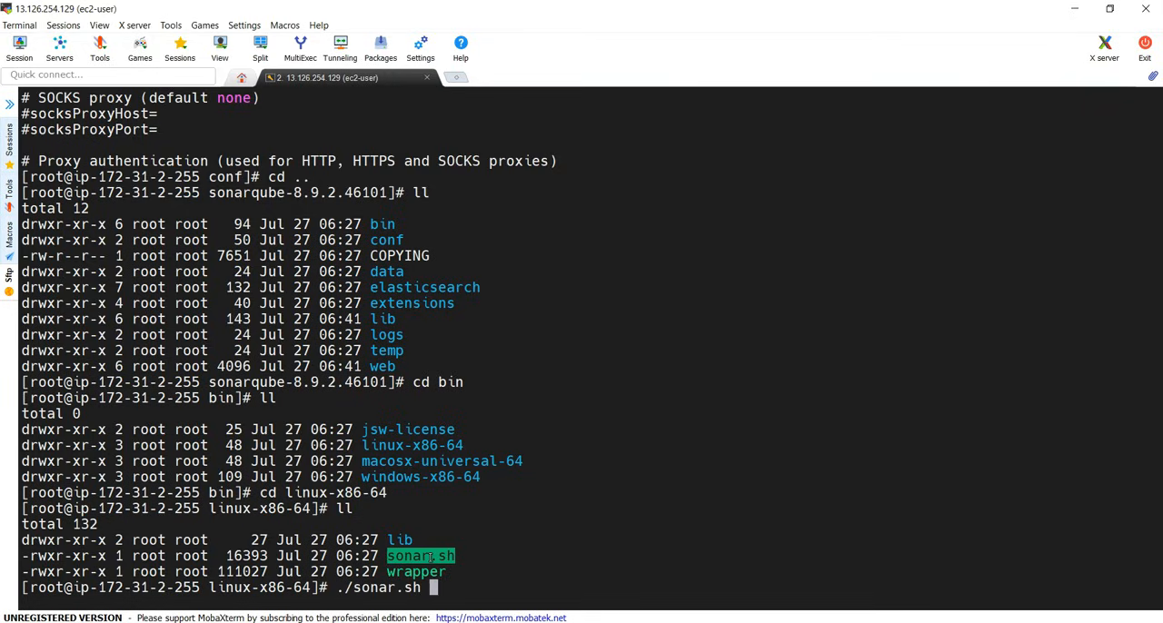
pyautogui.press('Return')
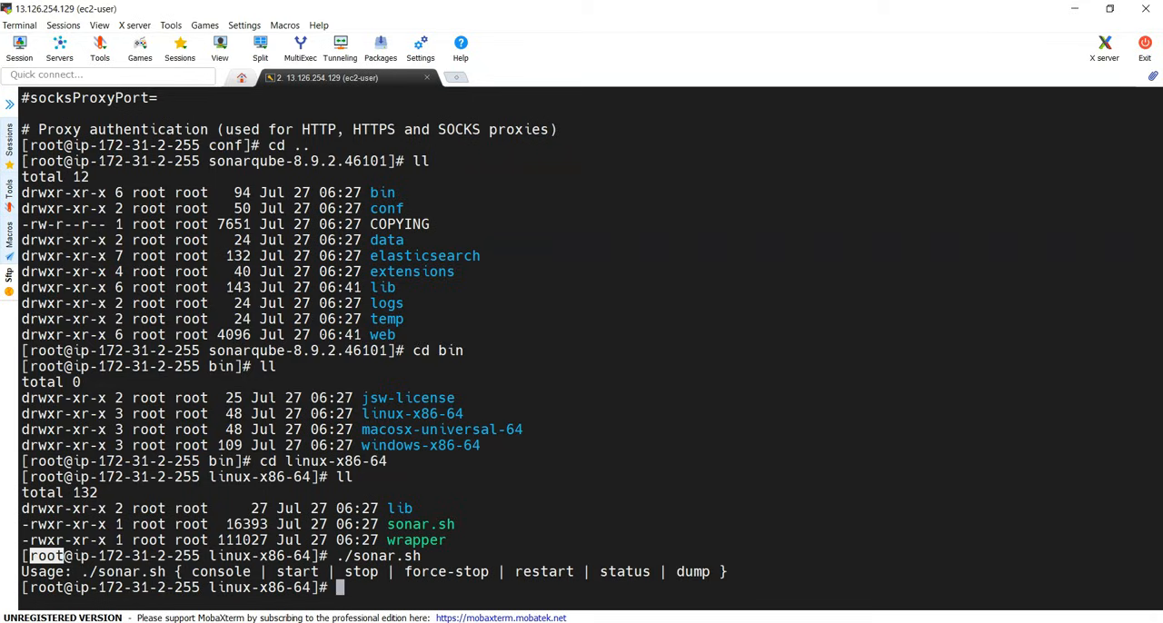
# Step: Run ./sonar.sh start, then ./sonar.sh status twice, seeing running then not running
pyautogui.write('./sonar.sh start')
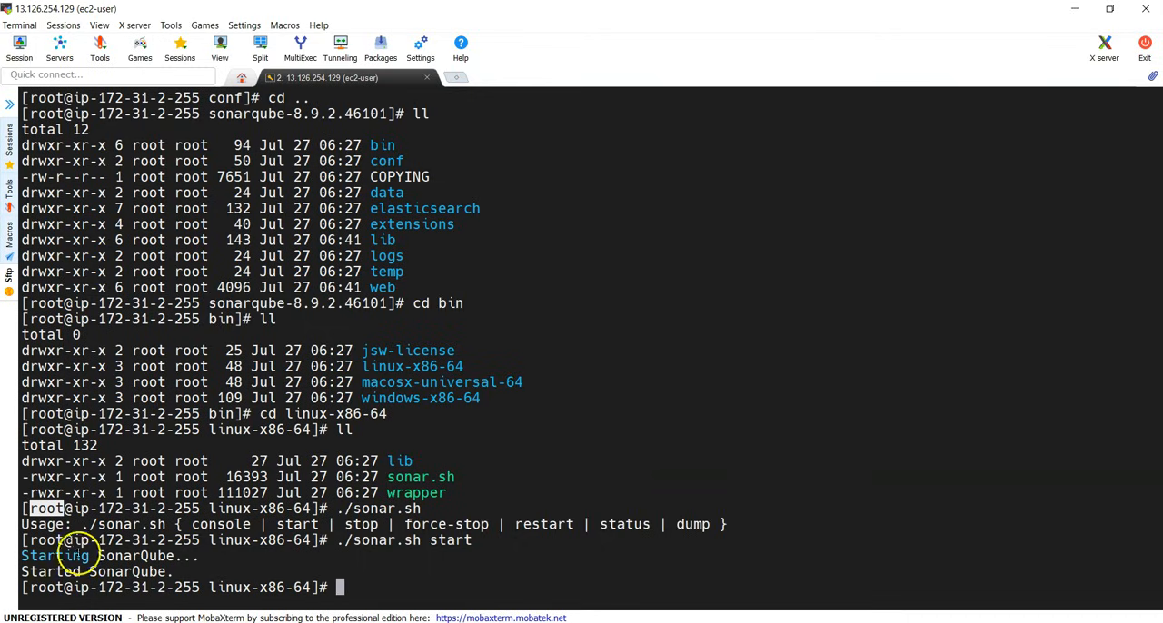
pyautogui.write('./sonar.sh st')
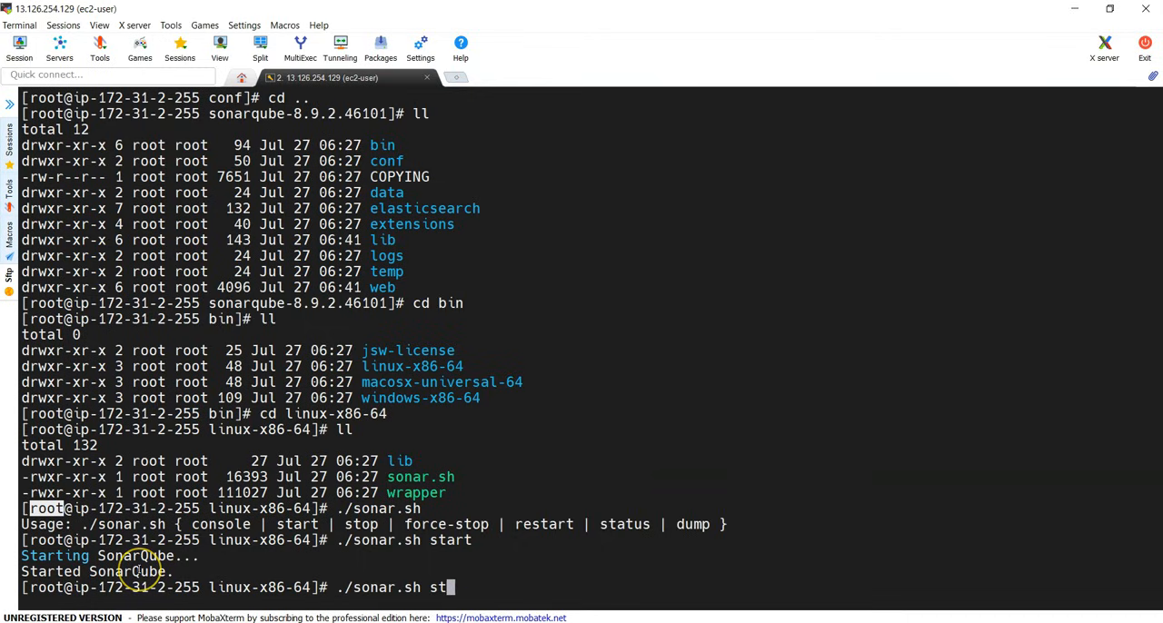
pyautogui.press('Return')
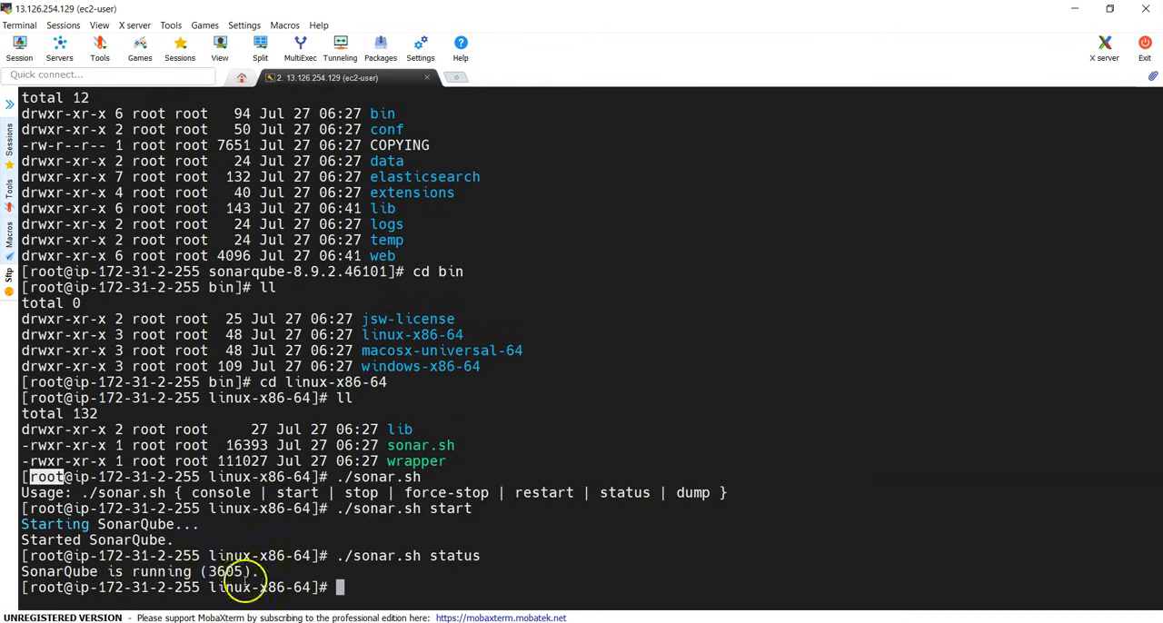
pyautogui.press('Return')
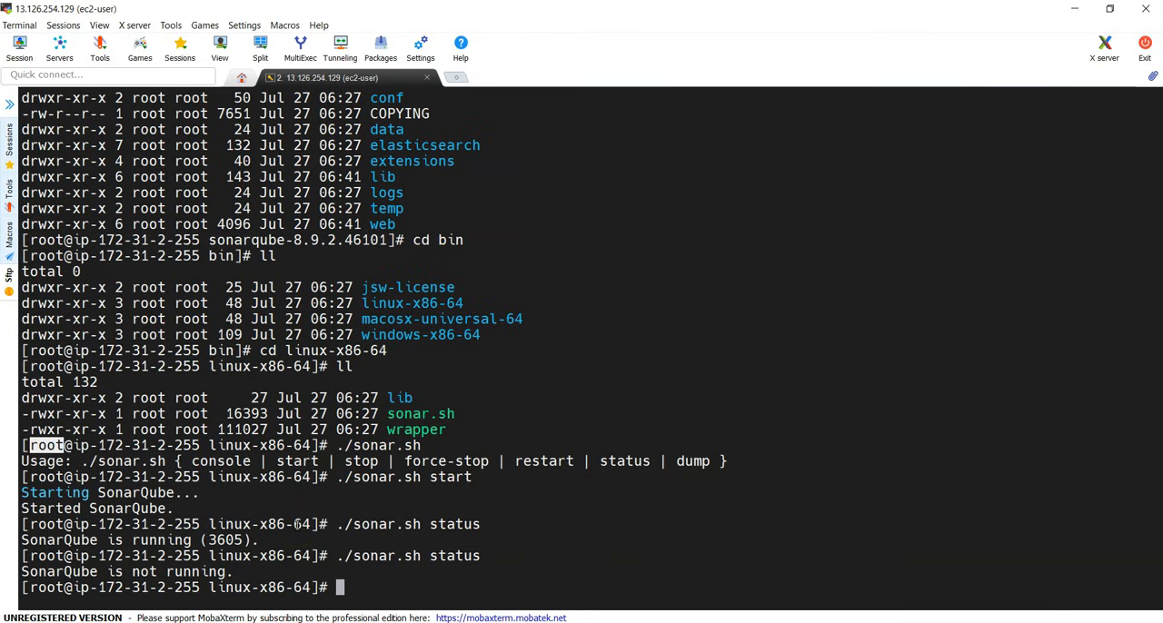
pyautogui.write('ll')
pyautogui.write('cd')
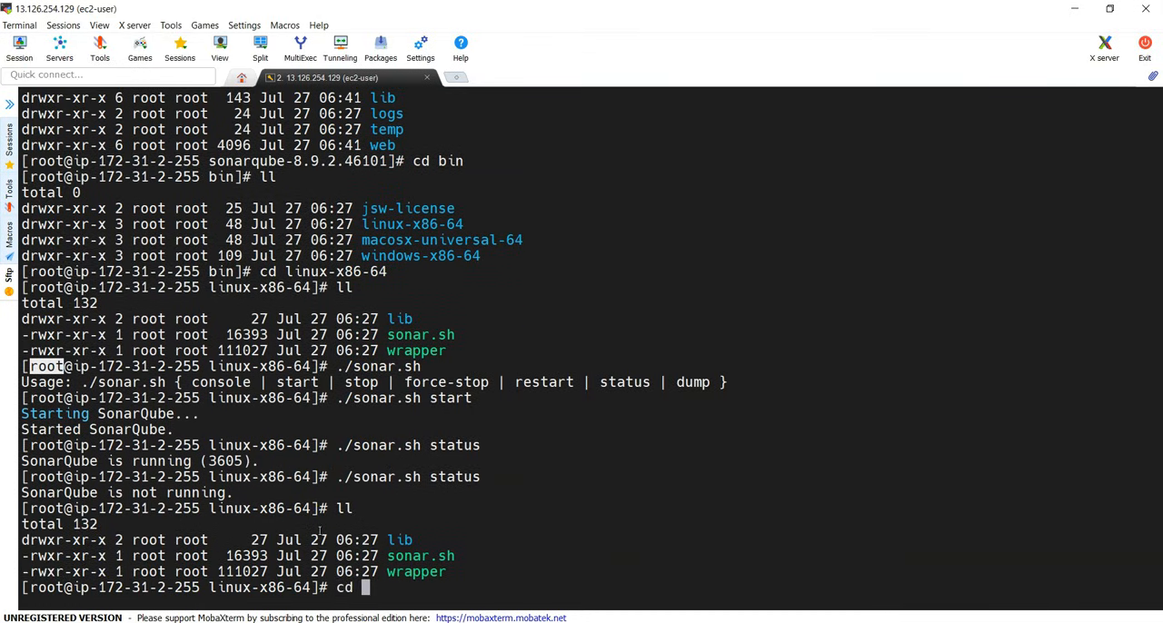
# Step: Go to the logs folder and read sonar.20210907.log, highlighting 'can not run elasticsearch as root'
pyautogui.write(' ..')
pyautogui.press('Return')
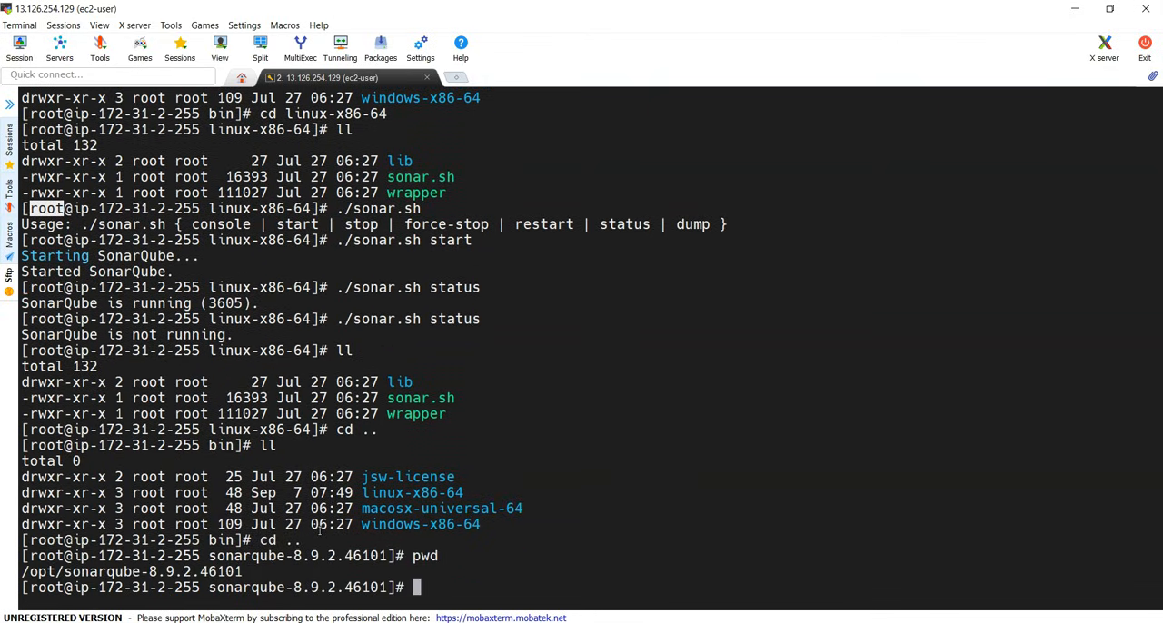
pyautogui.write('ll')
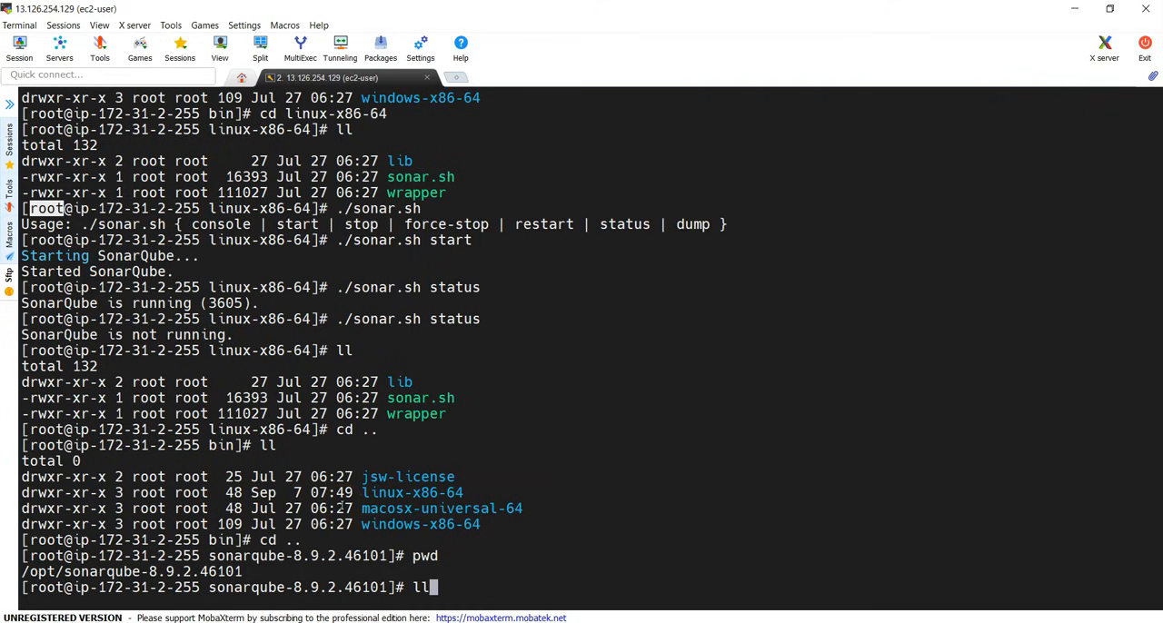
pyautogui.press('Return')
pyautogui.write('c')
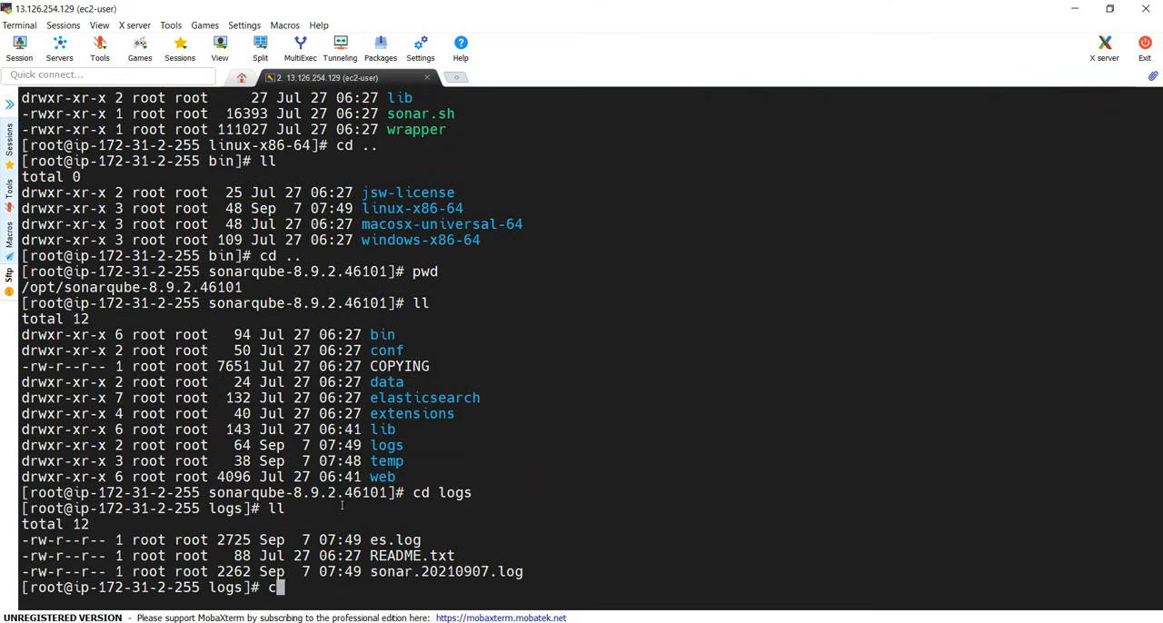
pyautogui.write('ore')
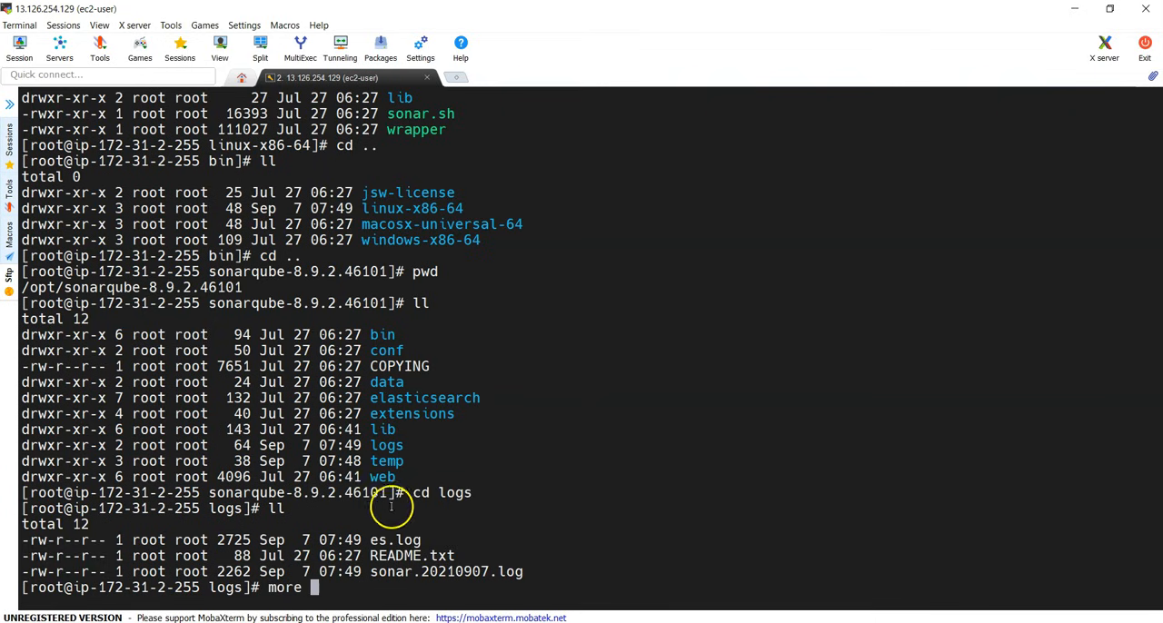
pyautogui.press('Return')
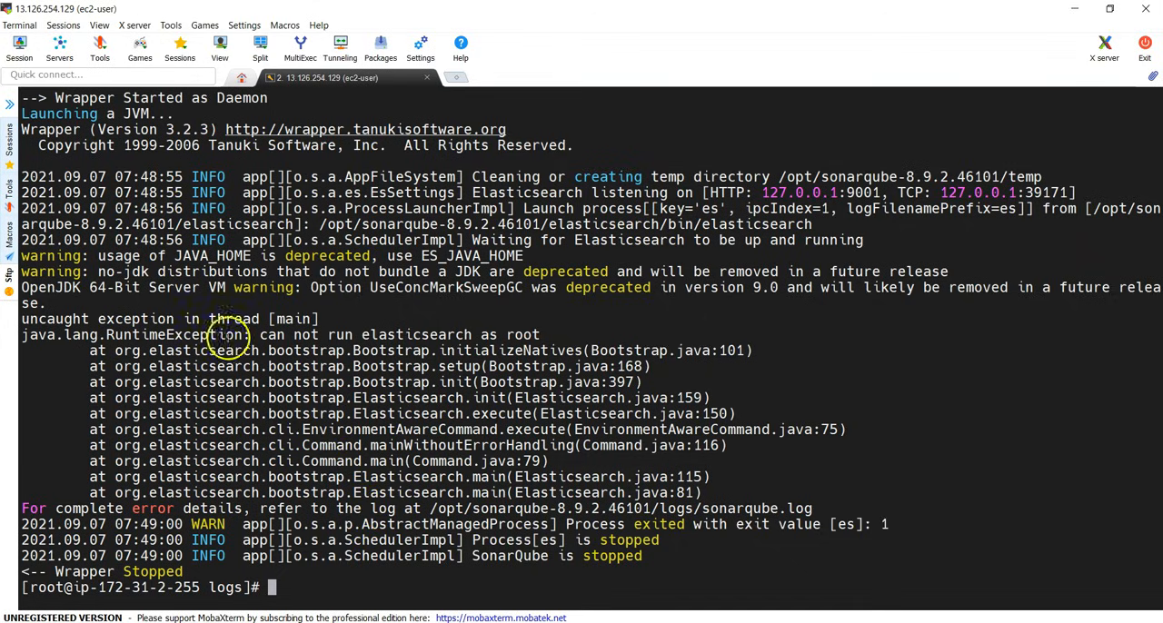
pyautogui.doubleClick(381, 335)
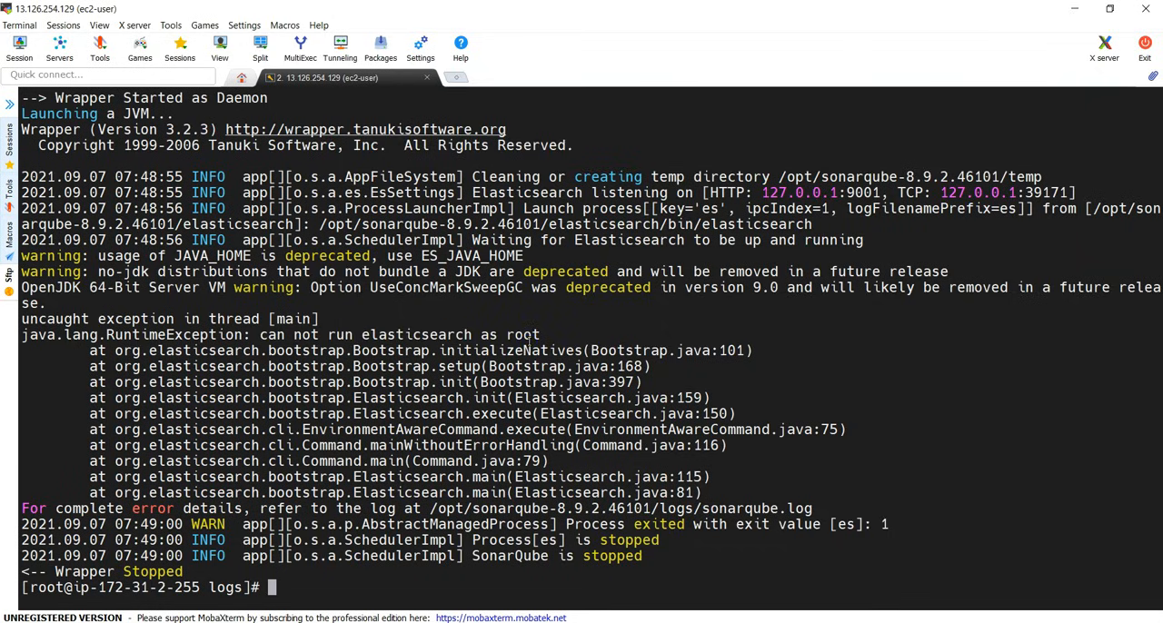
# Step: Create the sonaradmin user with useradd
pyautogui.write('usera')
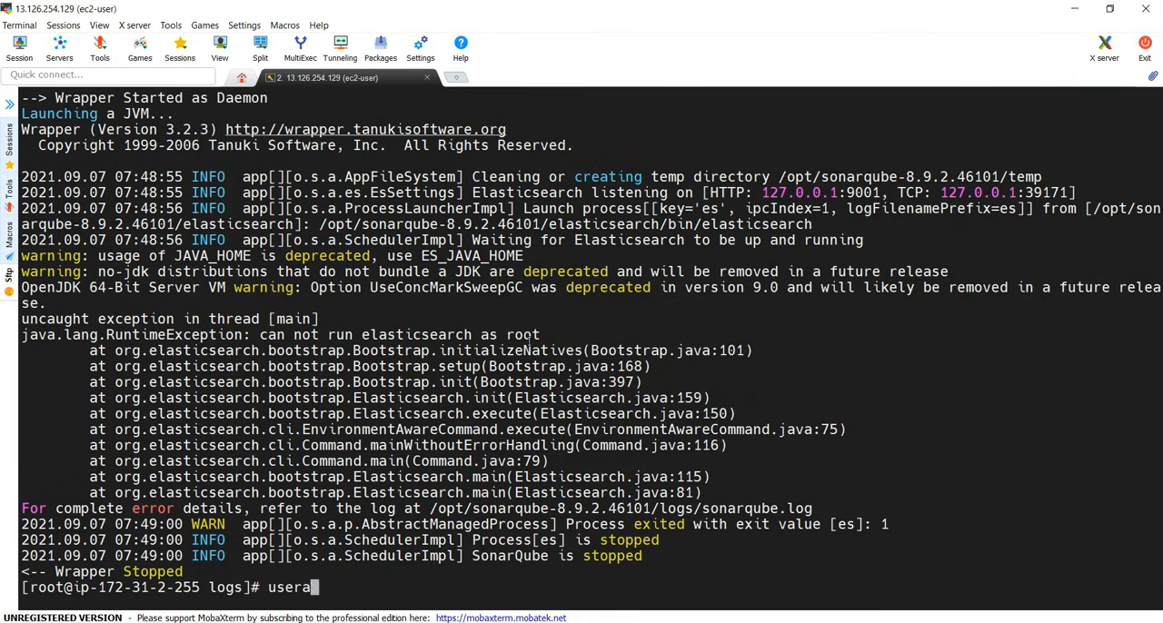
pyautogui.write('dd sonar')
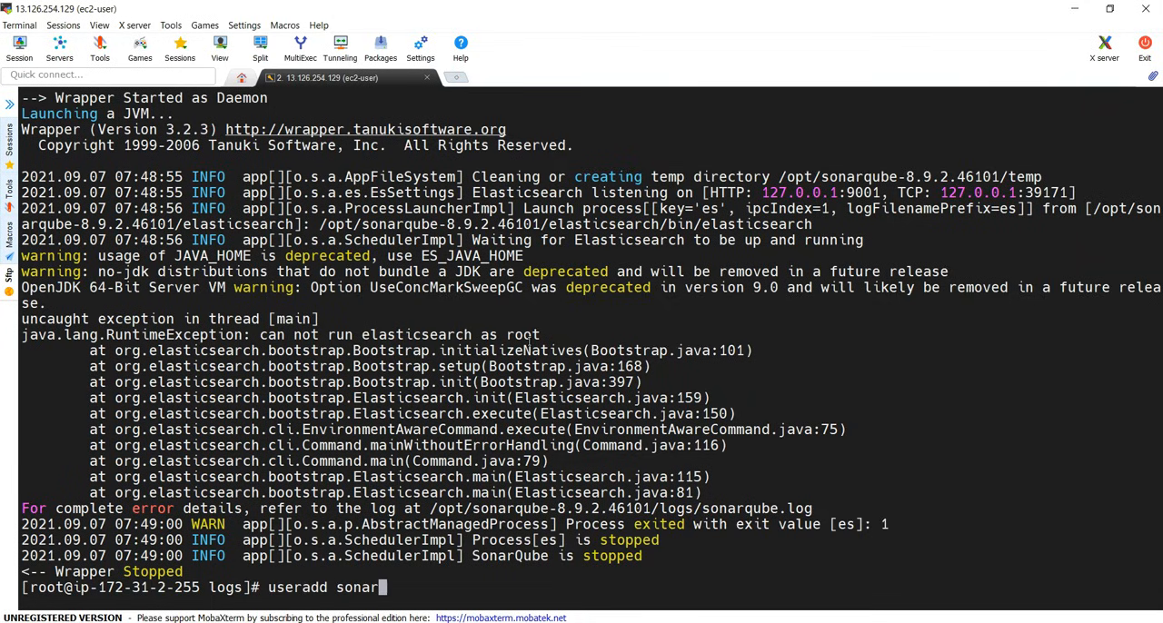
pyautogui.press('Return')
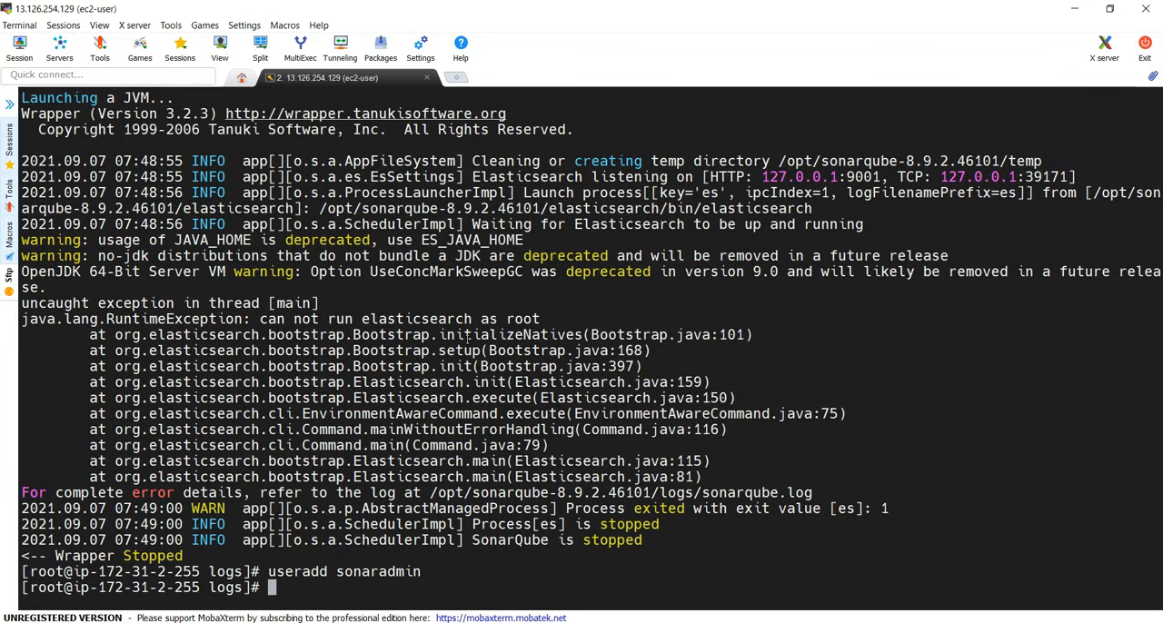
# Step: chown -R sonaradmin:sonaradmin /opt/sonarqube-8.9.2.46101 and list to verify ownership
pyautogui.write('chown')
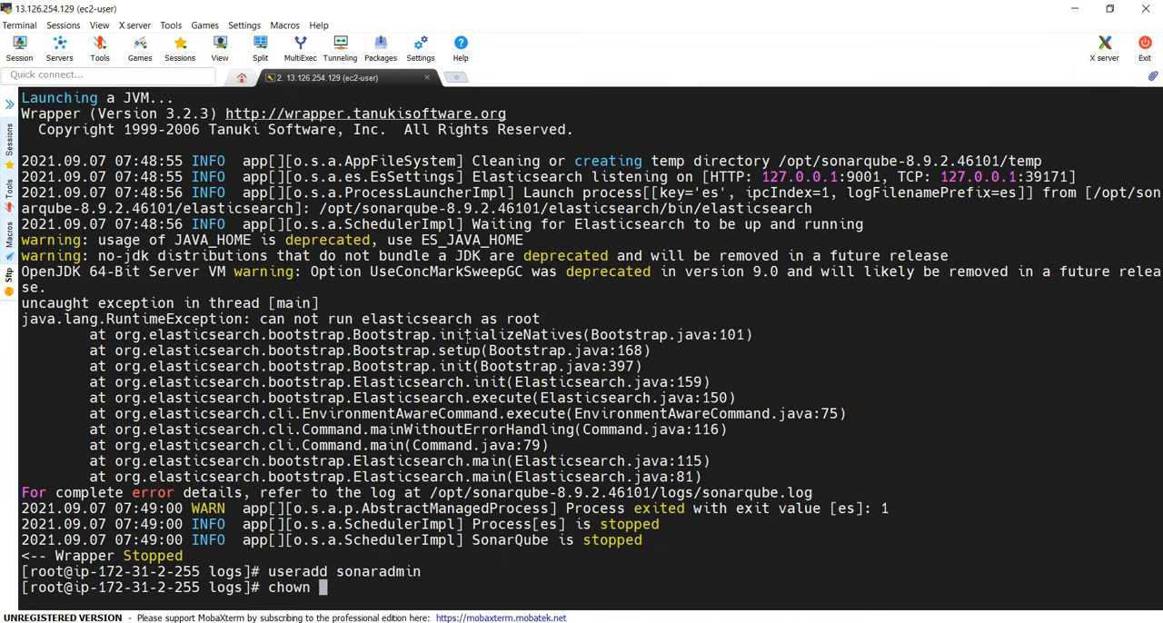
pyautogui.write('-R sonaradmin')
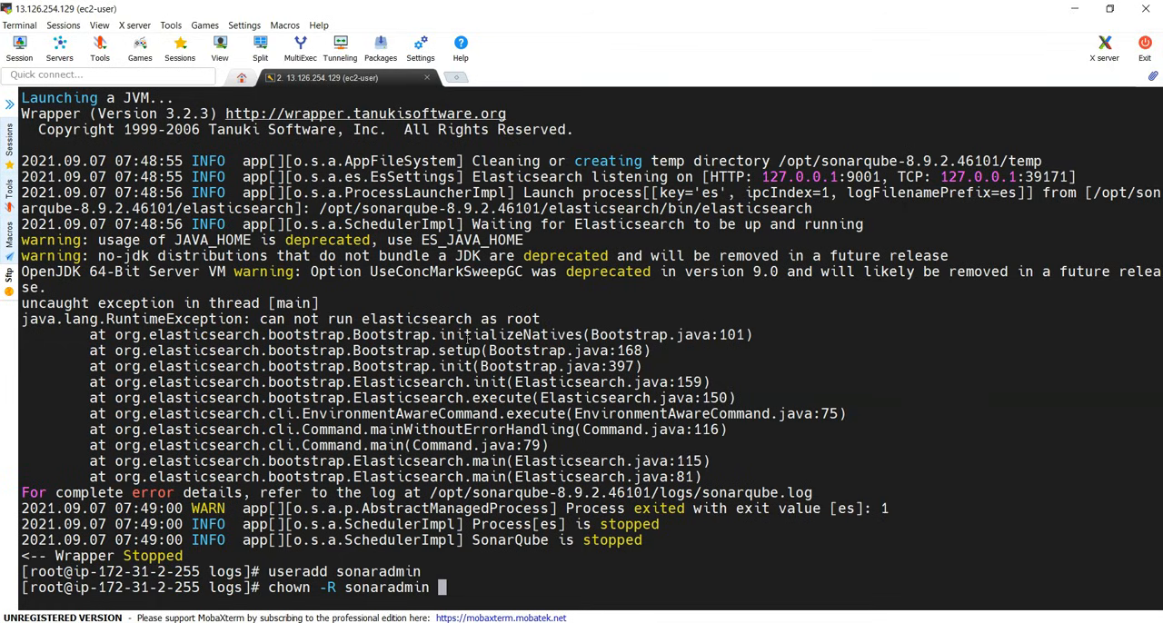
pyautogui.write(':sonaradmin /opt/sonarqube-8.9.2.46101')
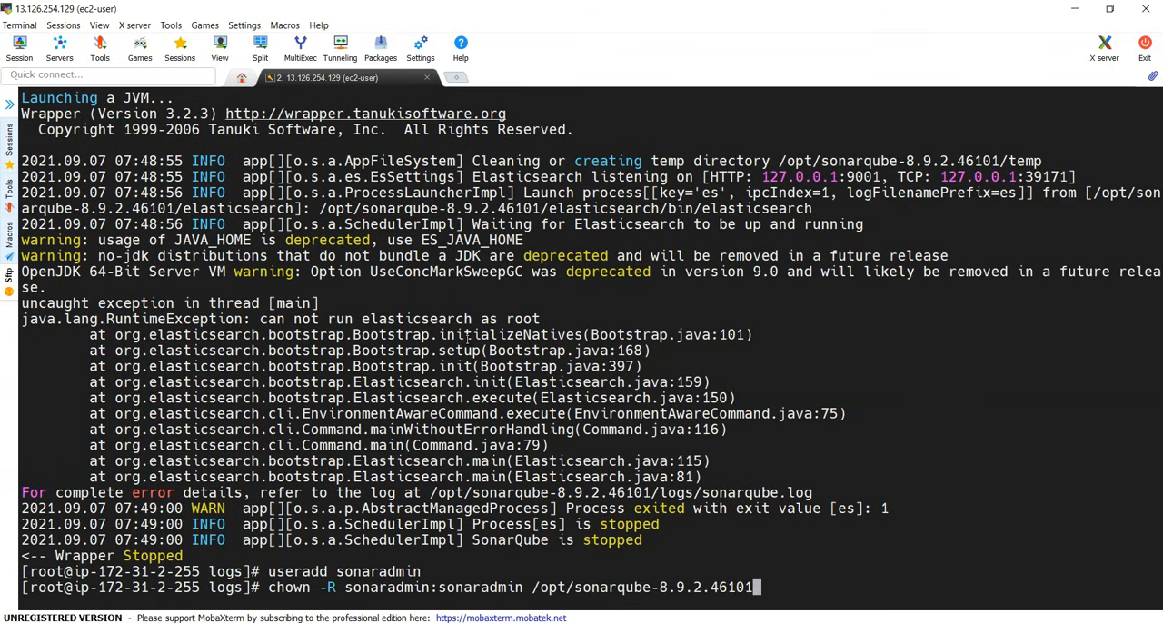
pyautogui.press('Return')
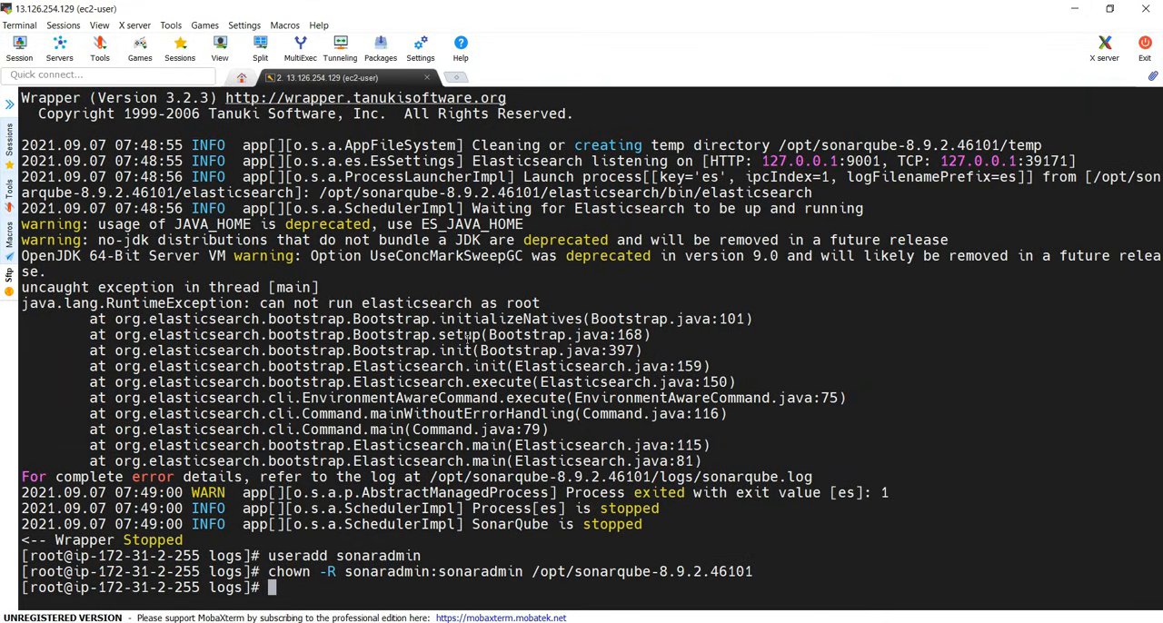
pyautogui.write('ls')
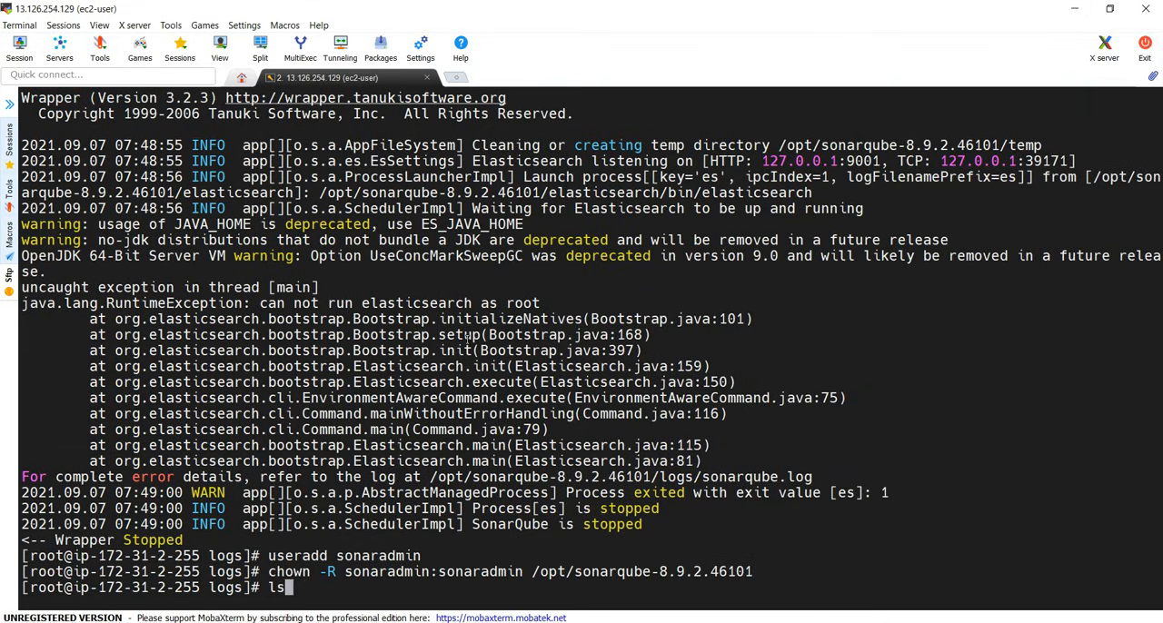
pyautogui.write('cd ..')
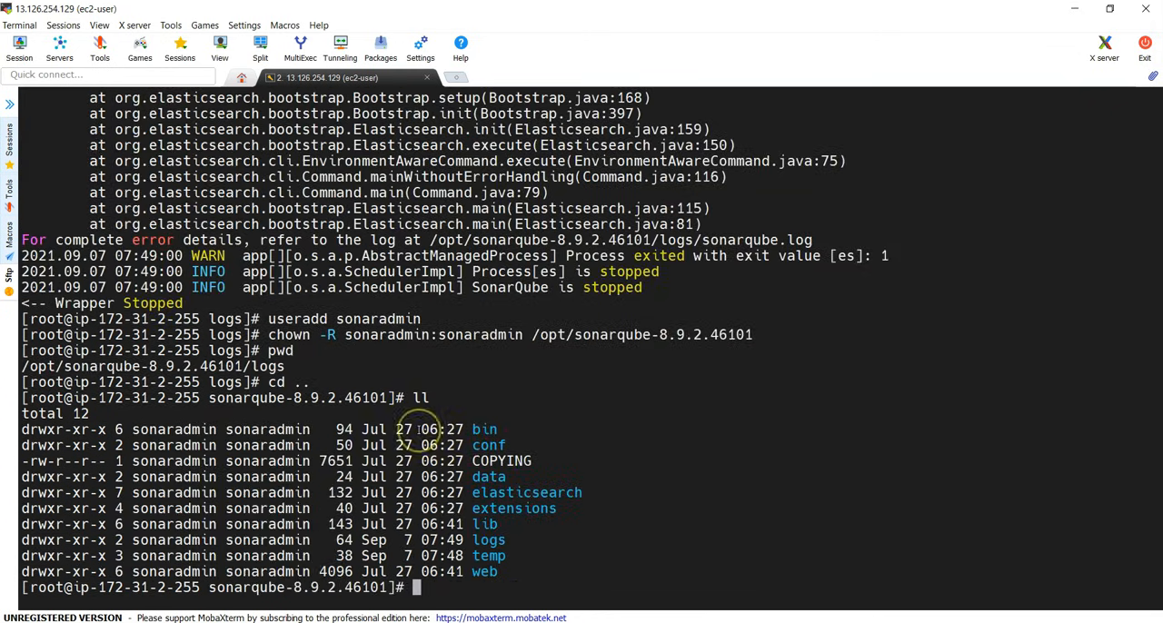
# Step: Switch to sonaradmin with 'su -' and enter /opt/sonarqube-8.9.2.46101/bin/linux-x86-64
pyautogui.write('su')
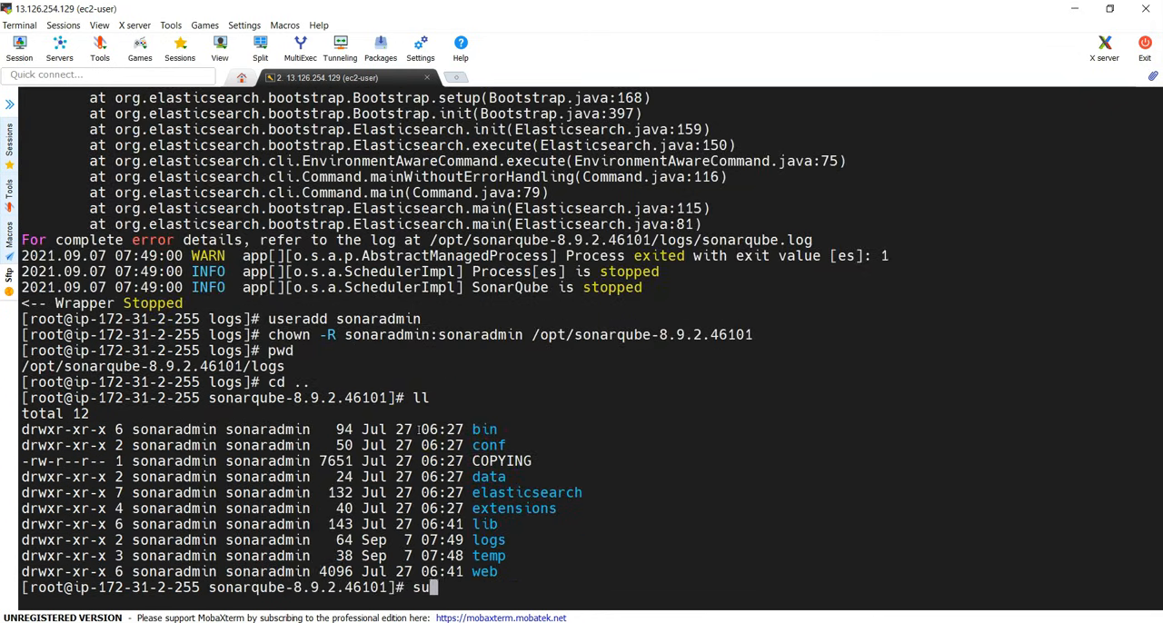
pyautogui.write('-')
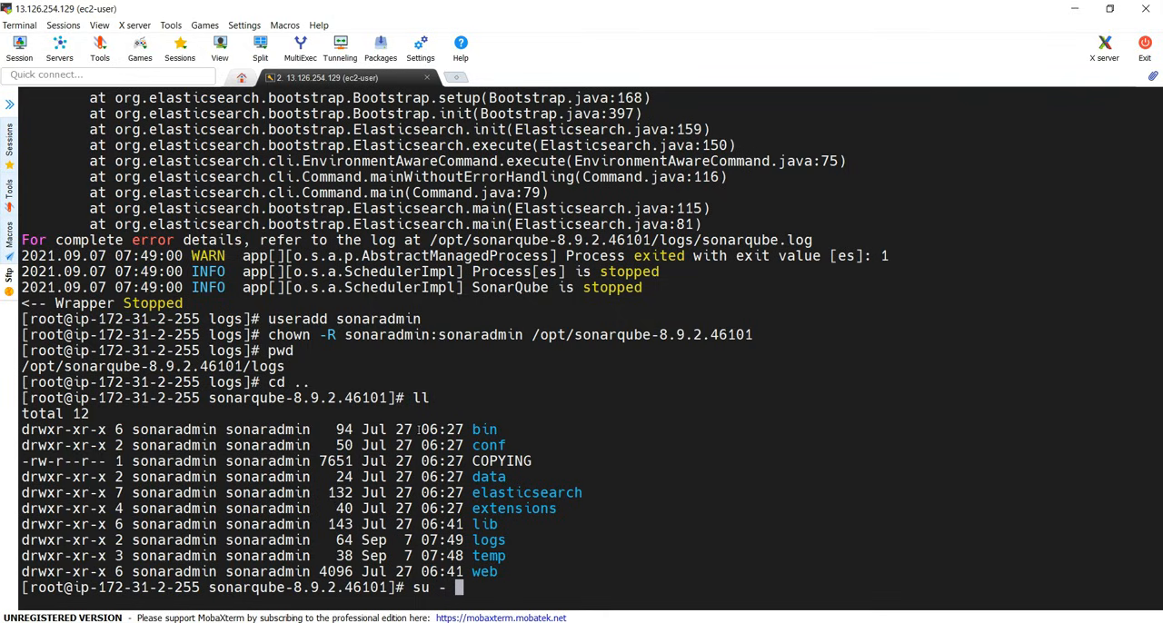
pyautogui.write('sonar')
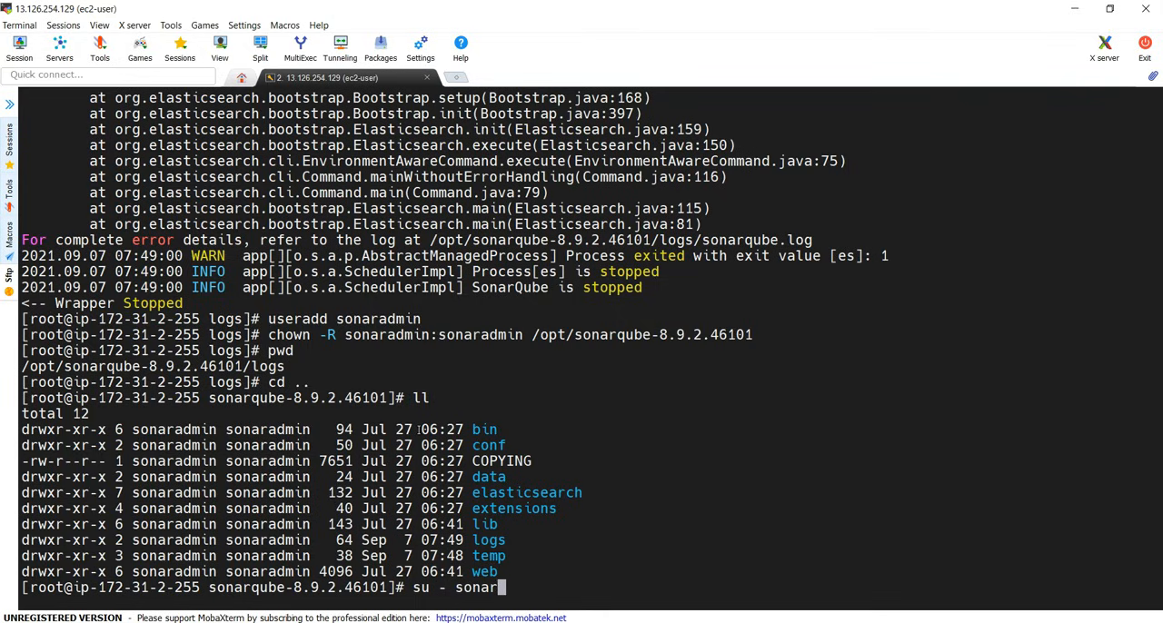
pyautogui.press('Return')
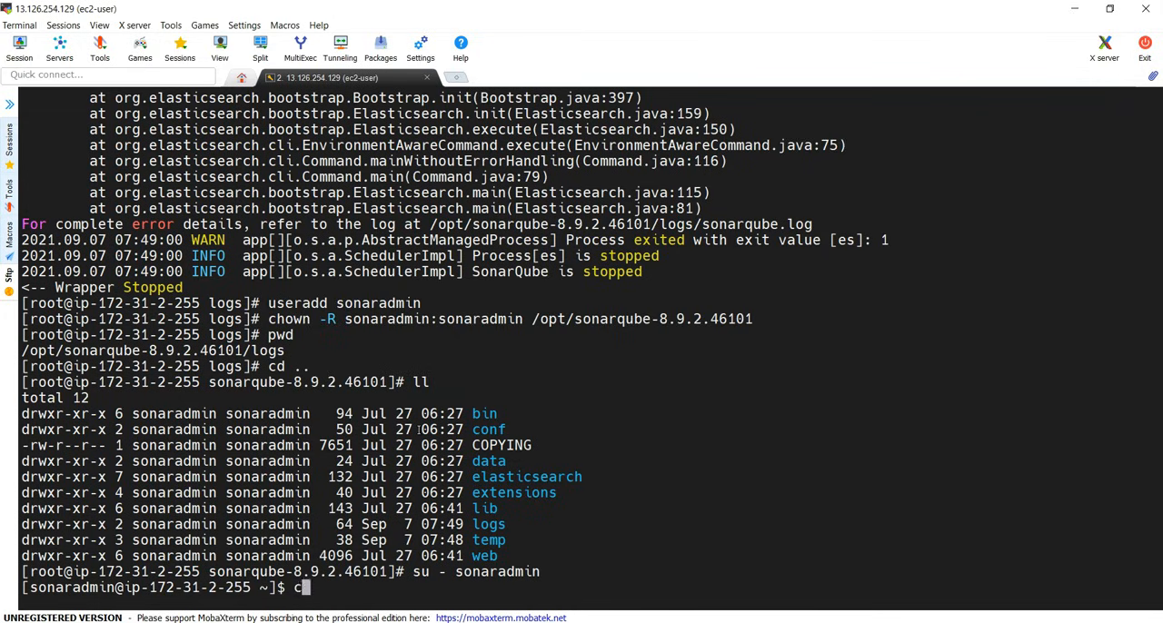
pyautogui.write('d /opt/sonarqube-8.9.2.46101/')
pyautogui.write('ll')
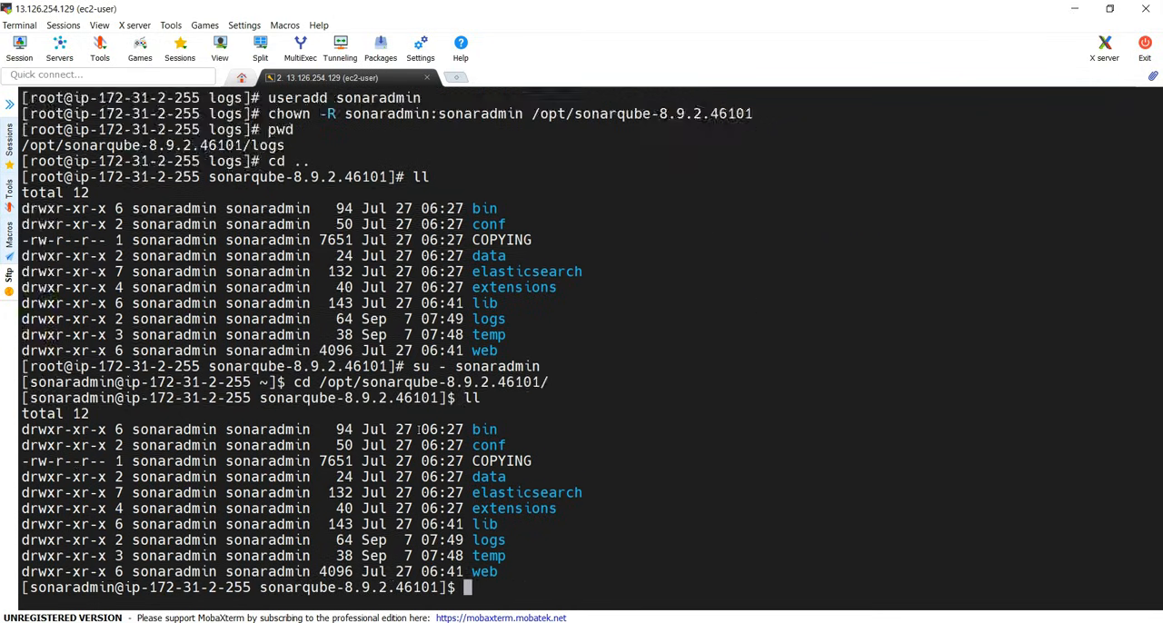
pyautogui.write('cd bin/l')
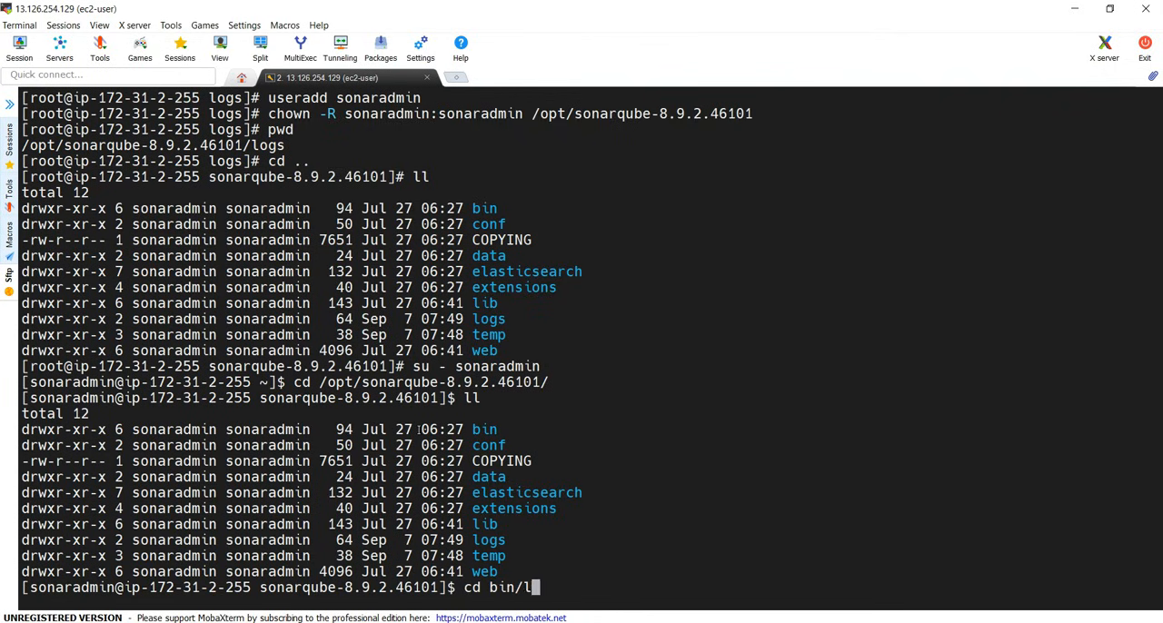
pyautogui.press('Return')
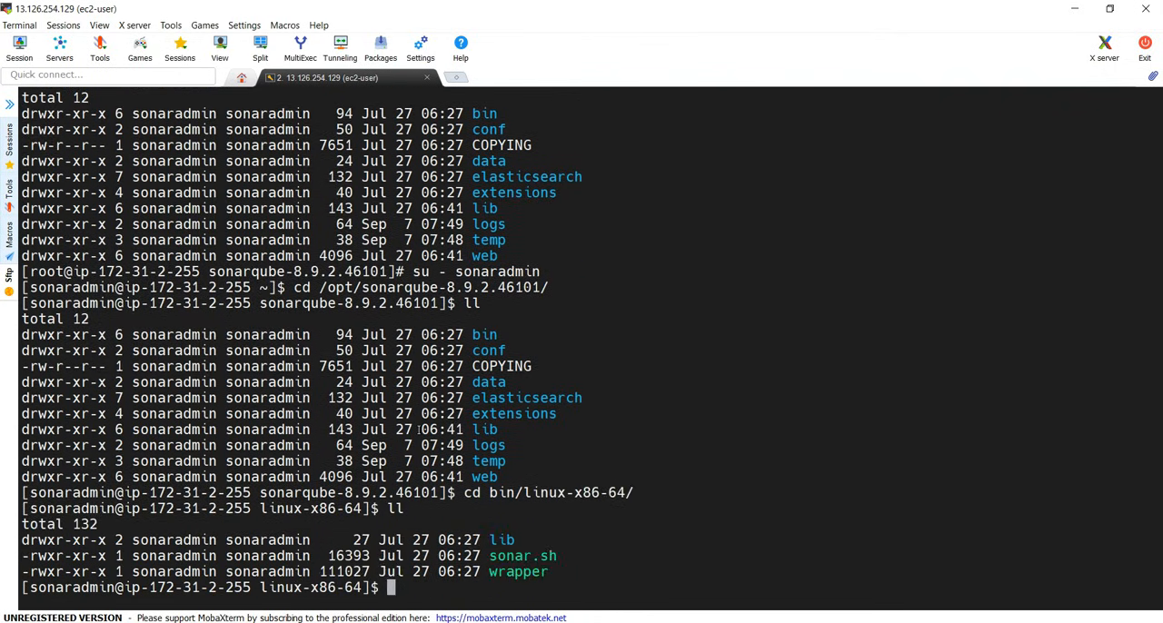
# Step: Run ./sonar.sh start and ./sonar.sh status, confirming SonarQube running (pid 3921)
pyautogui.write('./sonar.sh star')
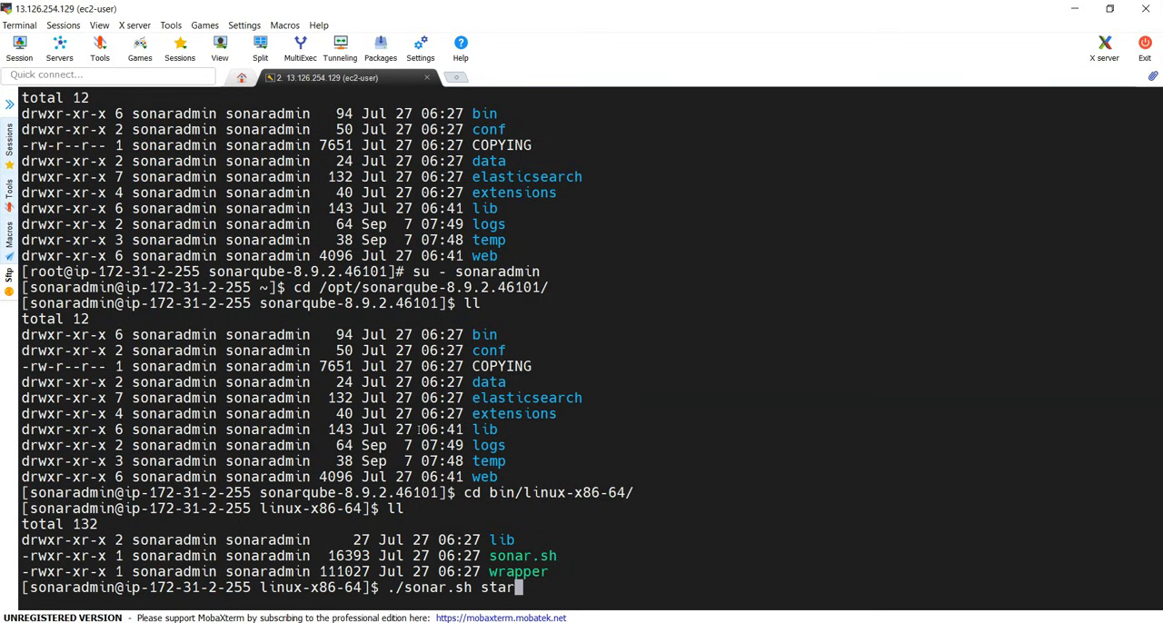
pyautogui.press('Return')
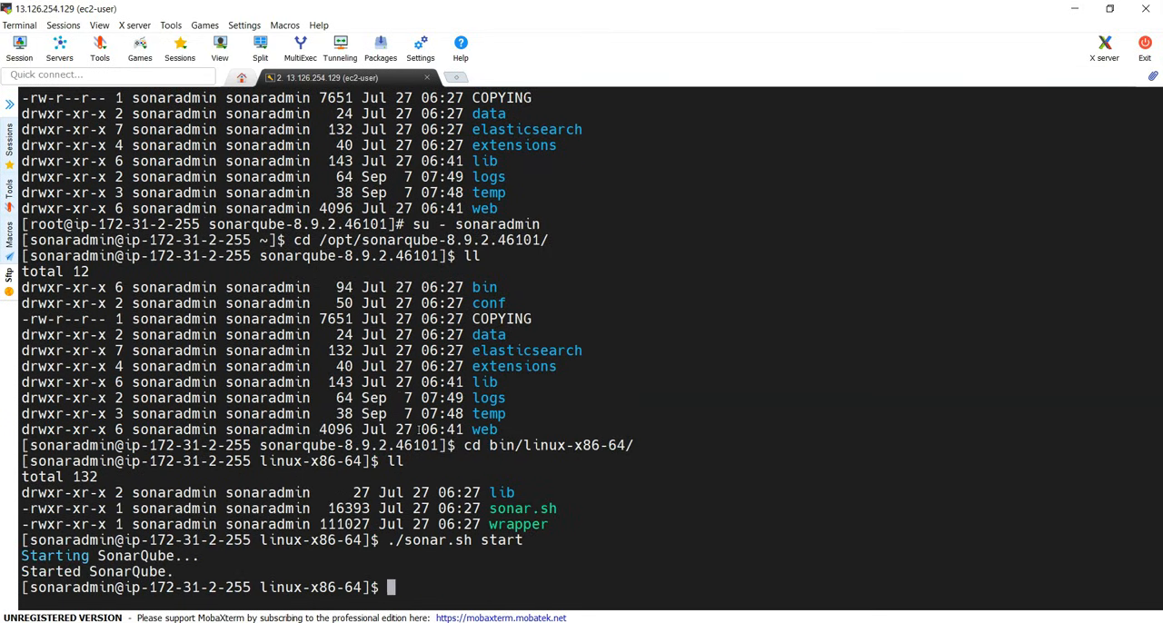
pyautogui.write('./sonar.sh statu')
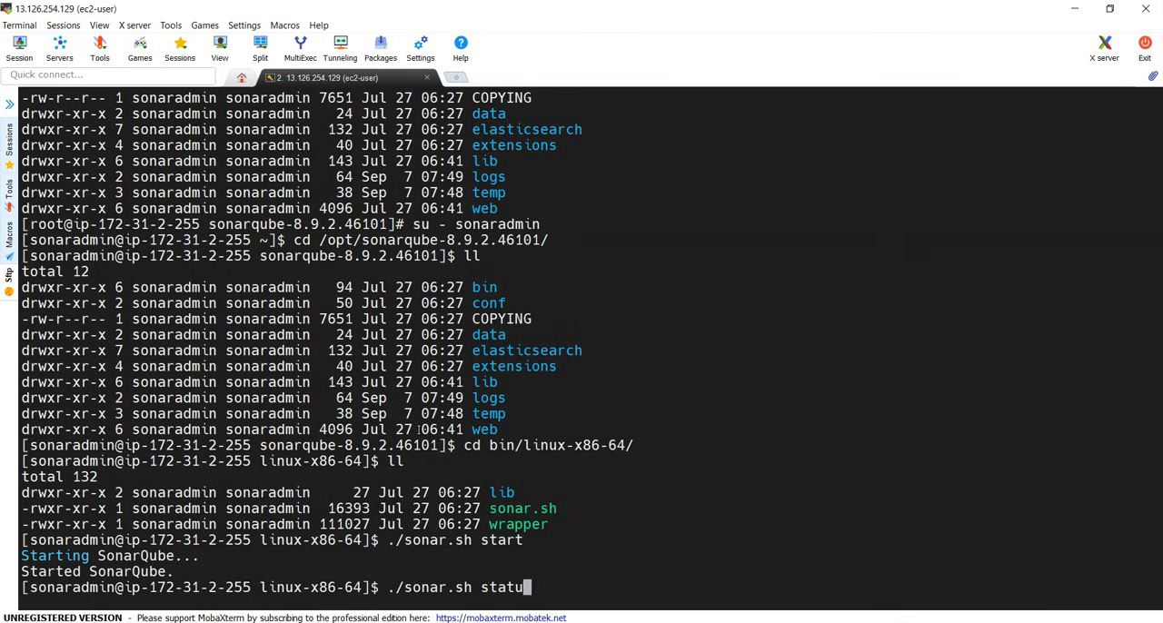
pyautogui.press('Return')
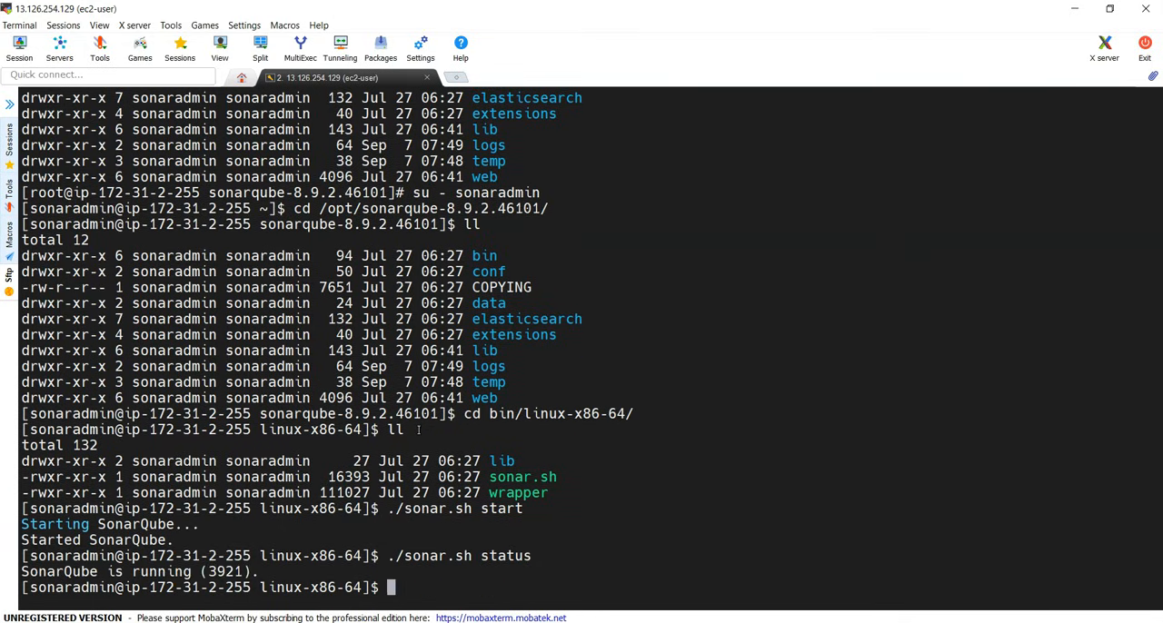
pyautogui.write('ne')
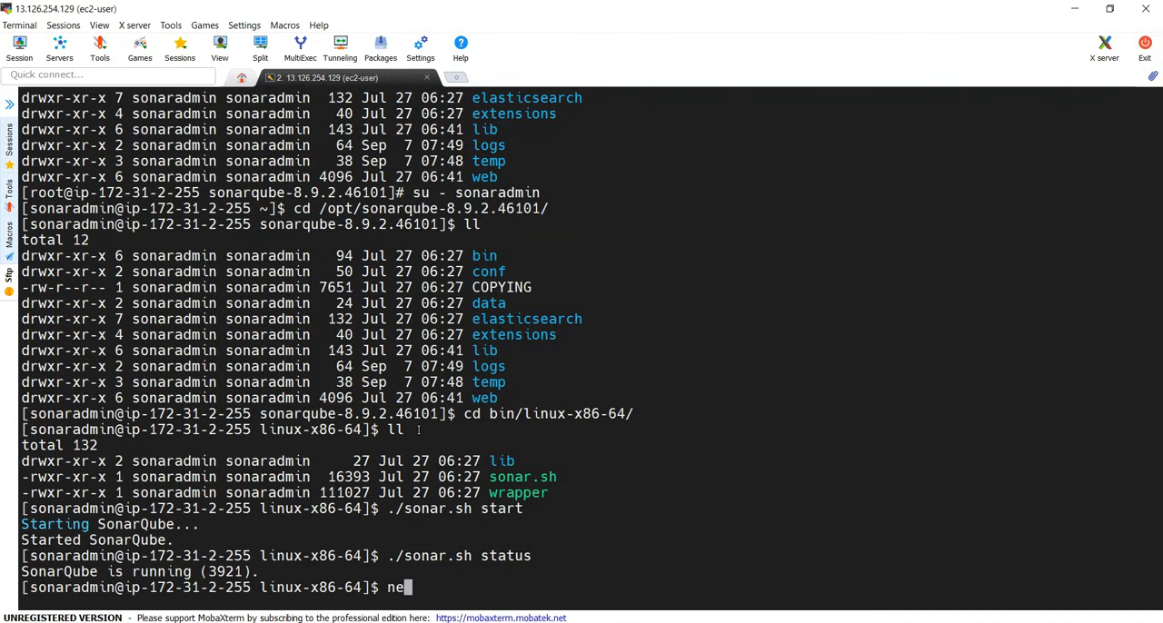
# Step: Run netstat -tulpn and confirm the java process is listening on port 9000
pyautogui.write('tsat')
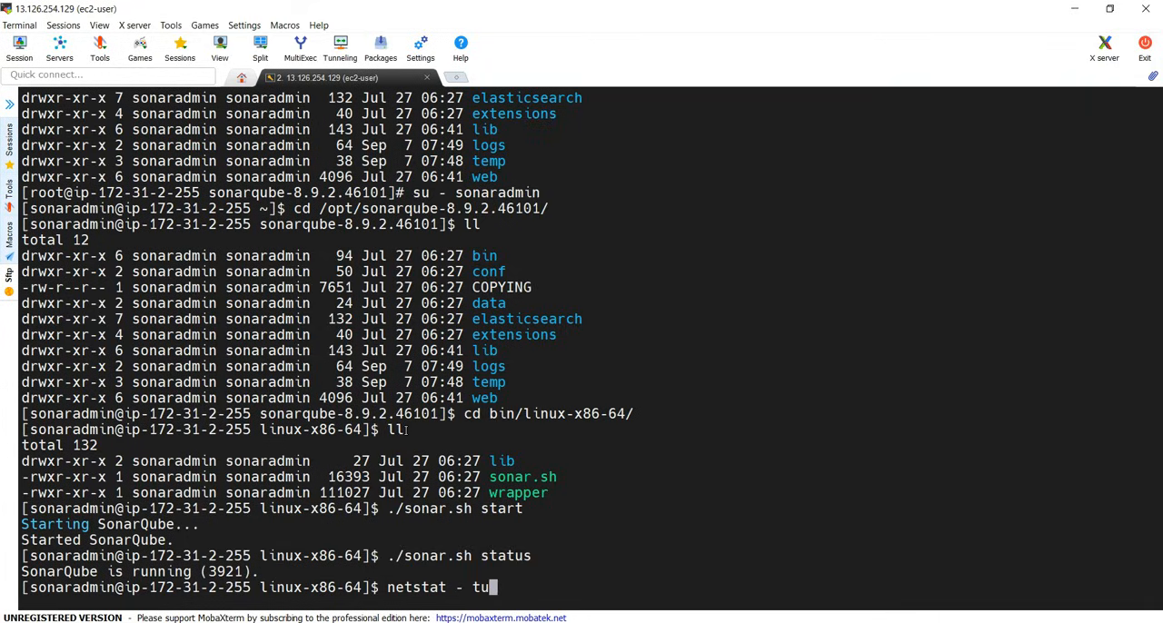
pyautogui.press('Return')
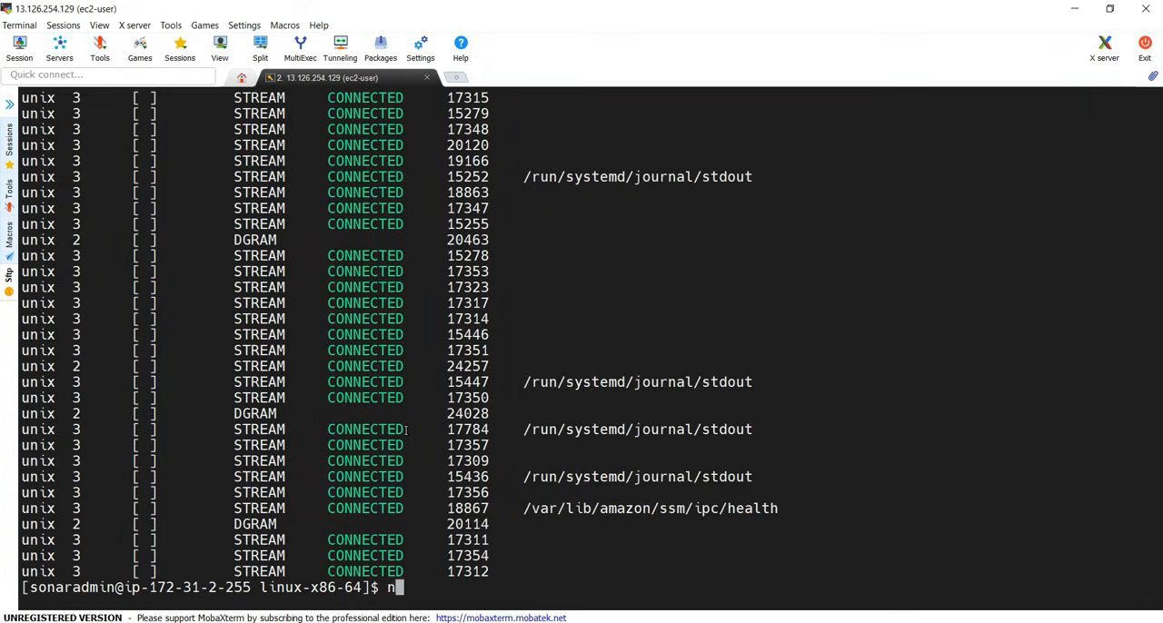
pyautogui.write('etstat -tulpn')
pyautogui.press('Return')
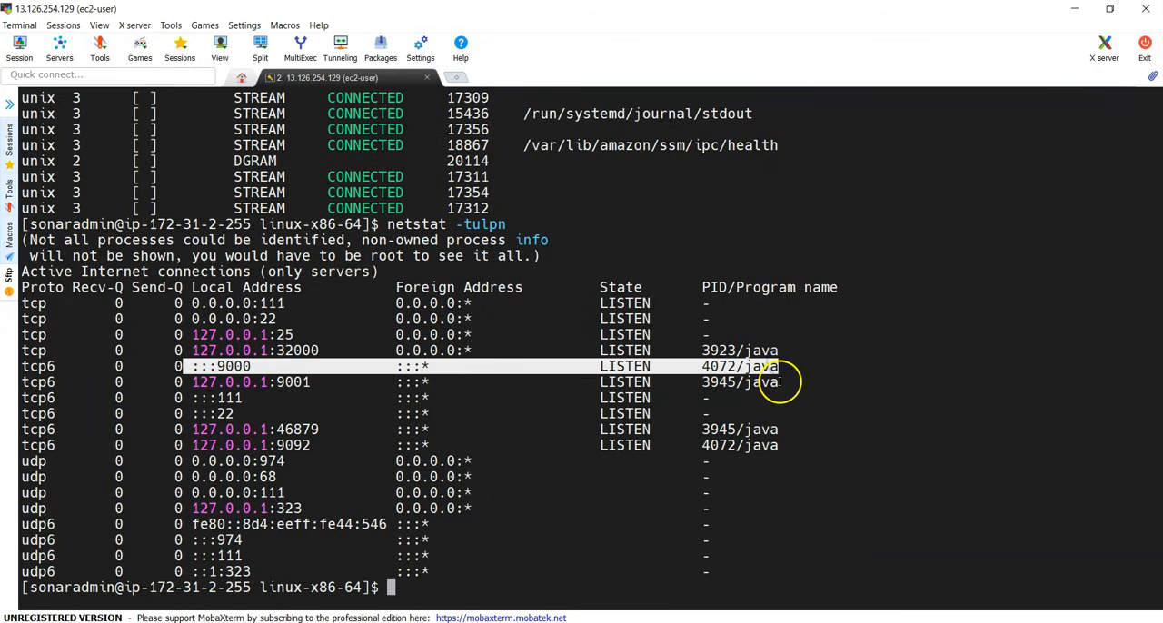
pyautogui.moveTo(628, 596)
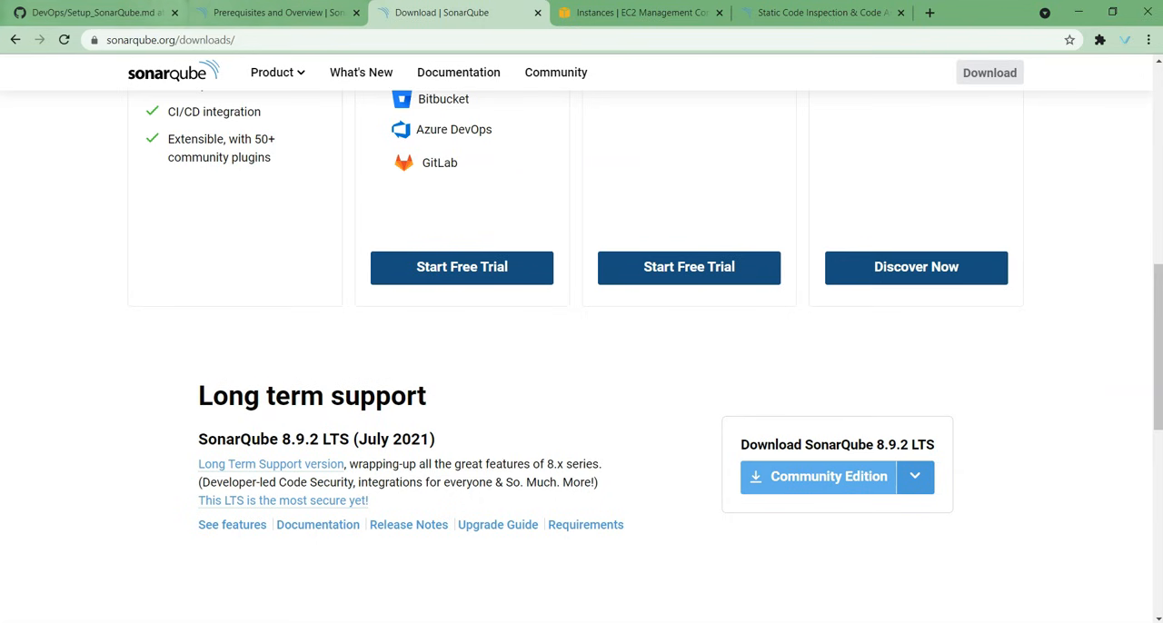
# Step: Browse to 13.126.254.129:9000 and go to the SonarQube home page once it is up
pyautogui.click(639, 13)
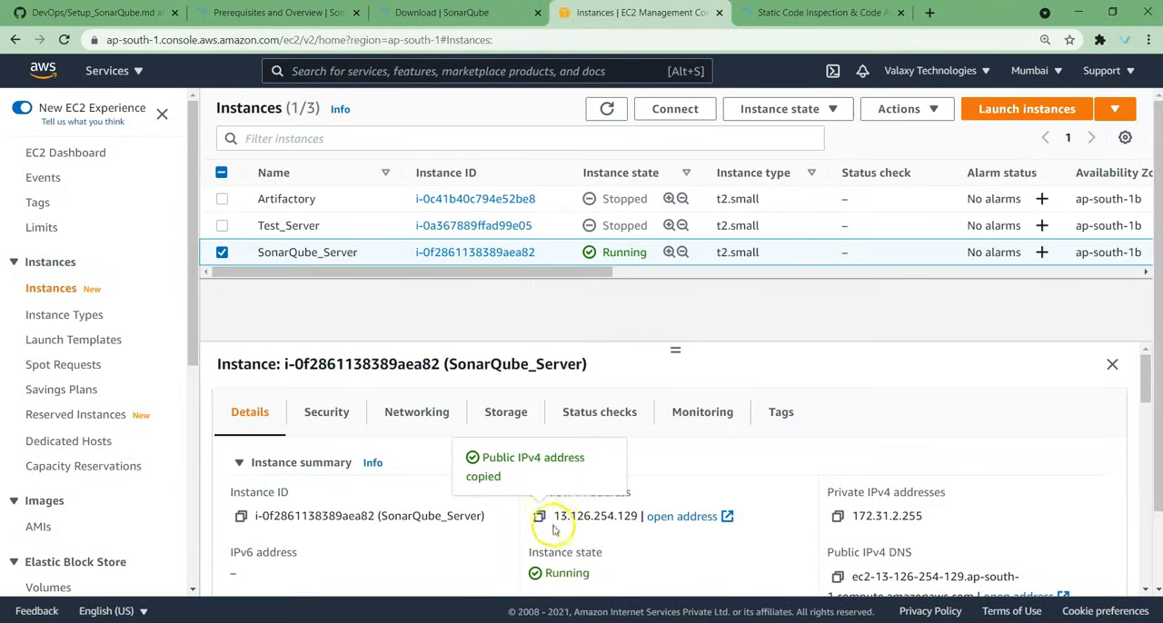
pyautogui.click(821, 11)
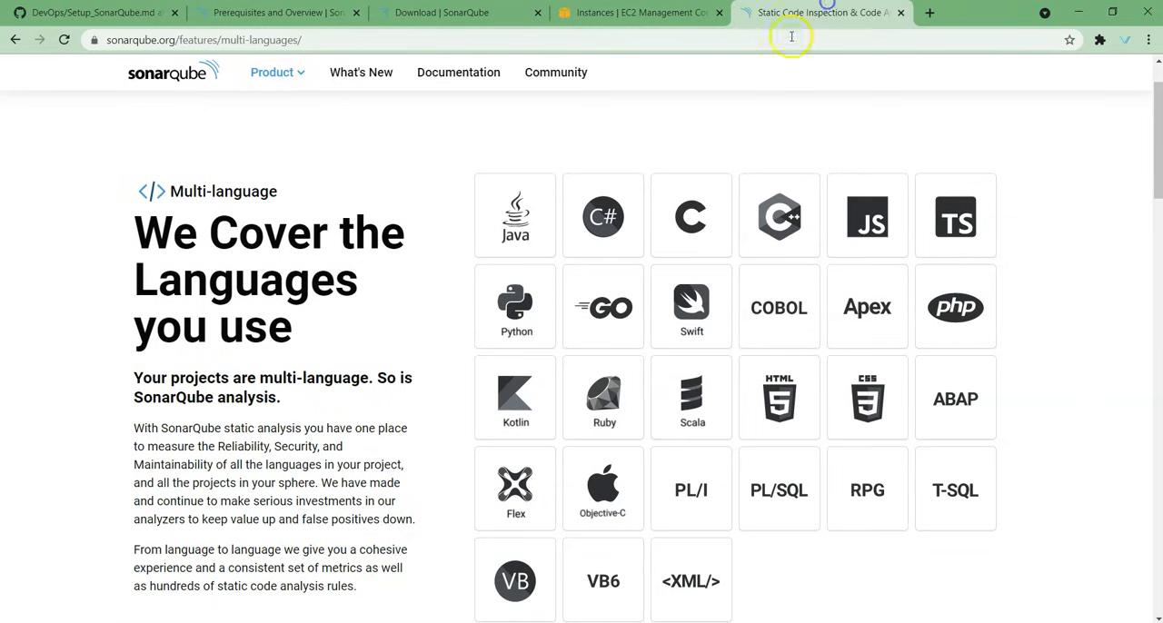
pyautogui.write('13.126.254.129')
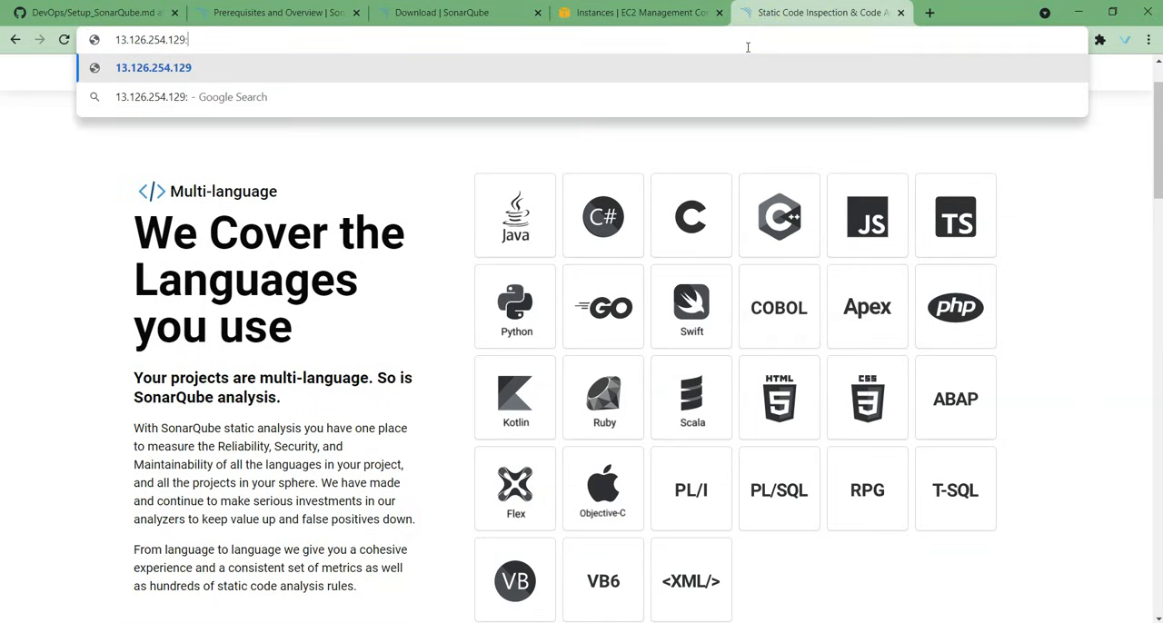
pyautogui.write(':9000/maintenance?return_to=%2F')
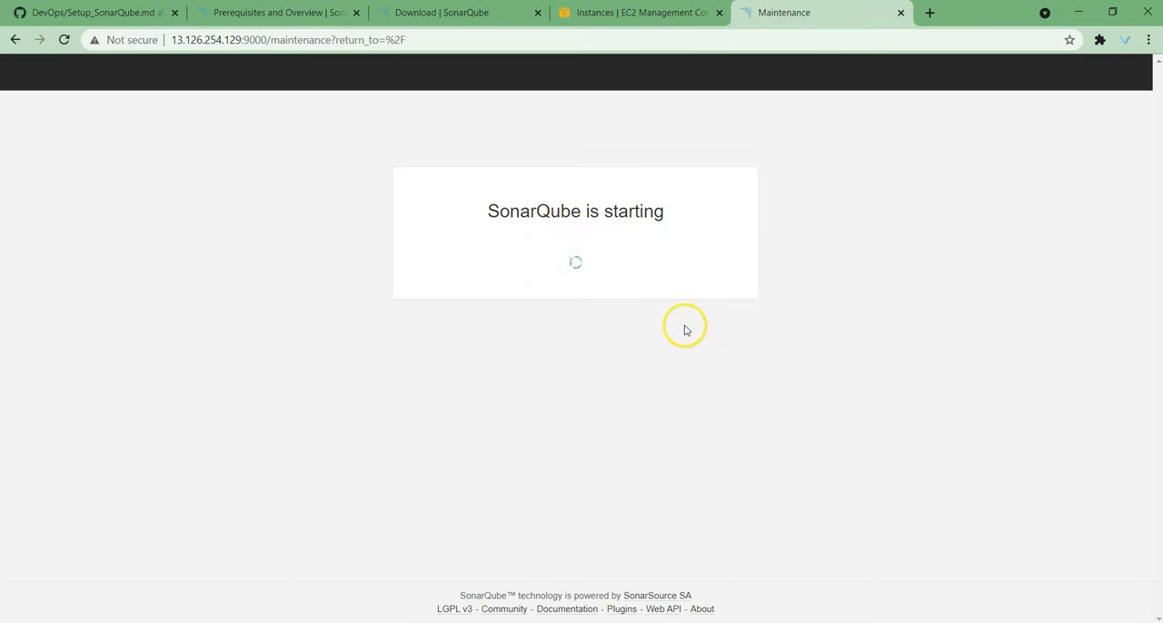
pyautogui.moveTo(650, 354)
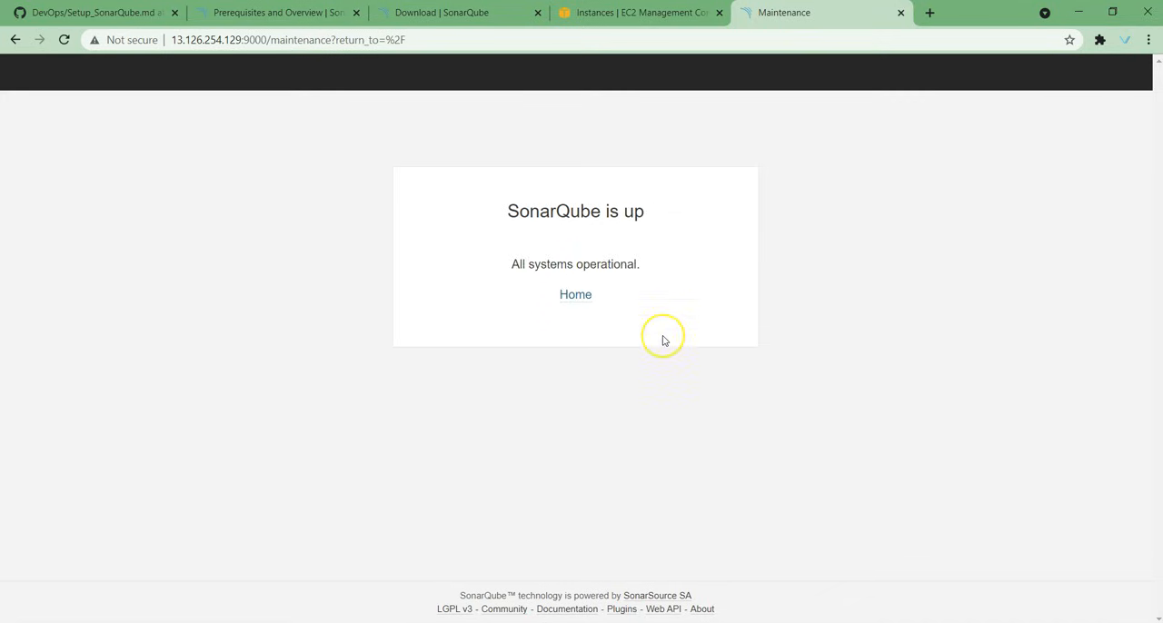
pyautogui.click(574, 295)
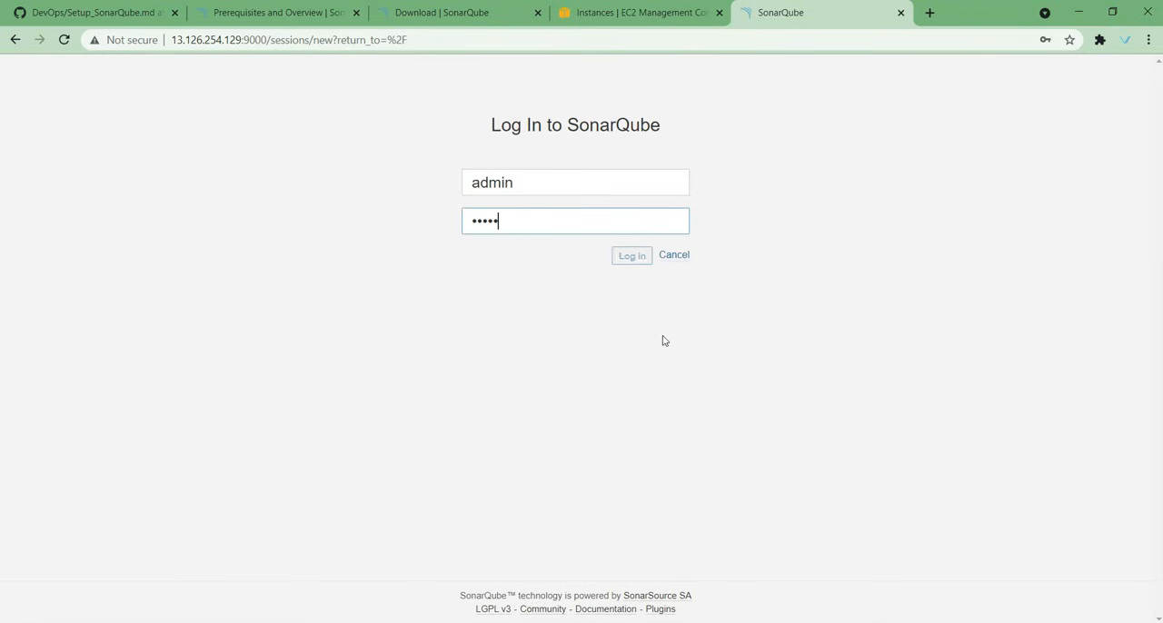
# Step: Log in as admin, decline saving the password, and update the default admin password
pyautogui.click(632, 254)
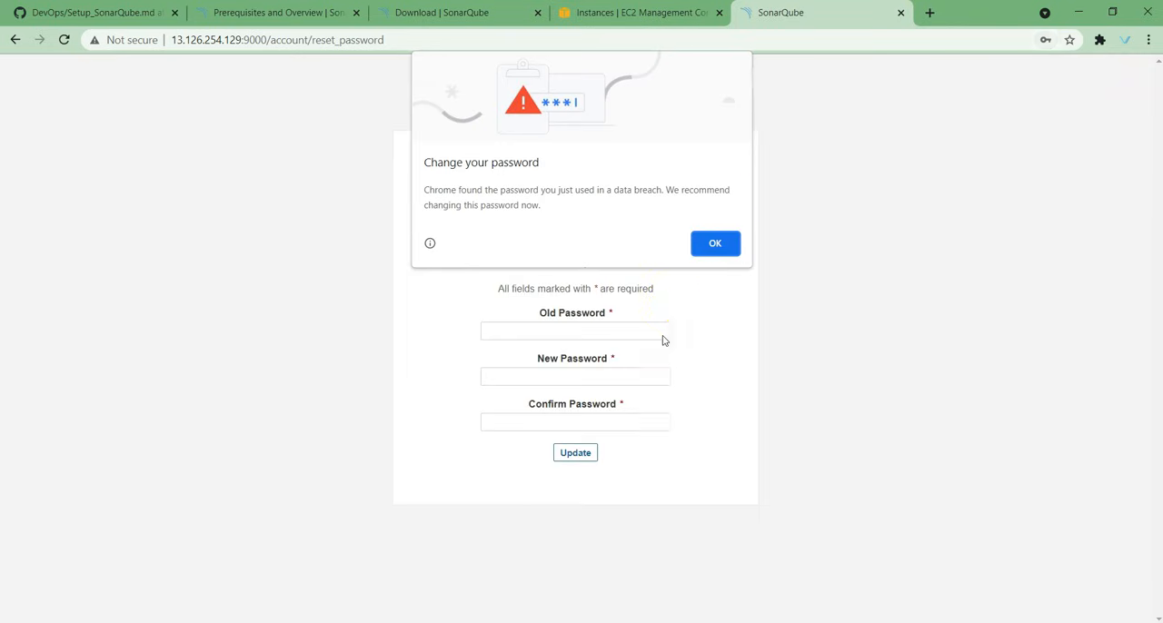
pyautogui.click(715, 243)
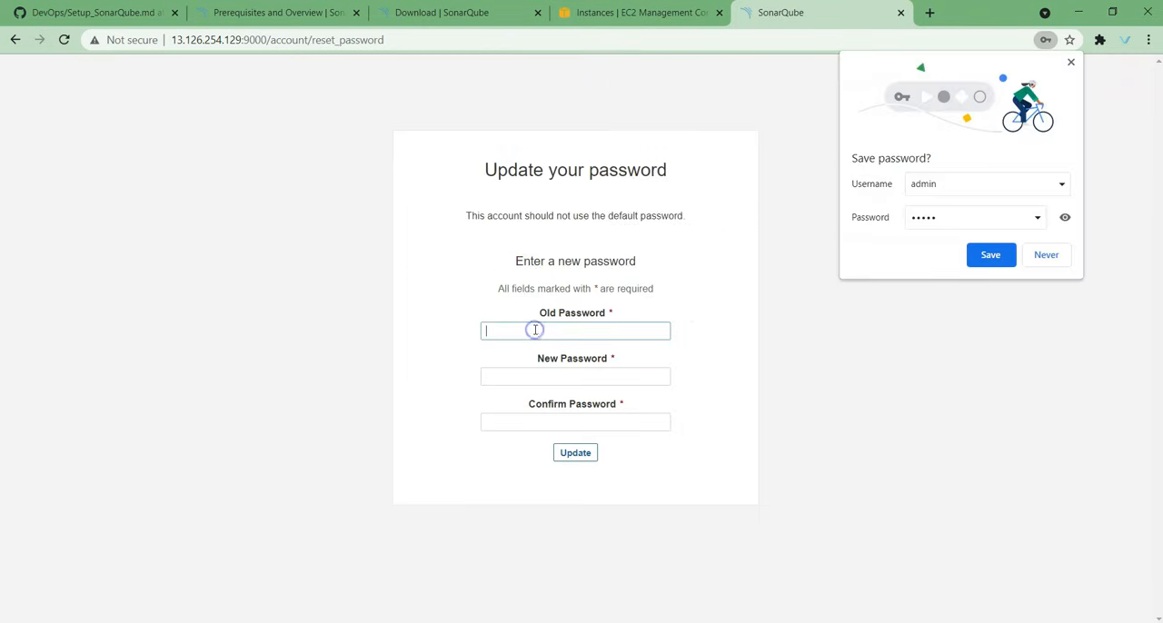
pyautogui.write('admin')
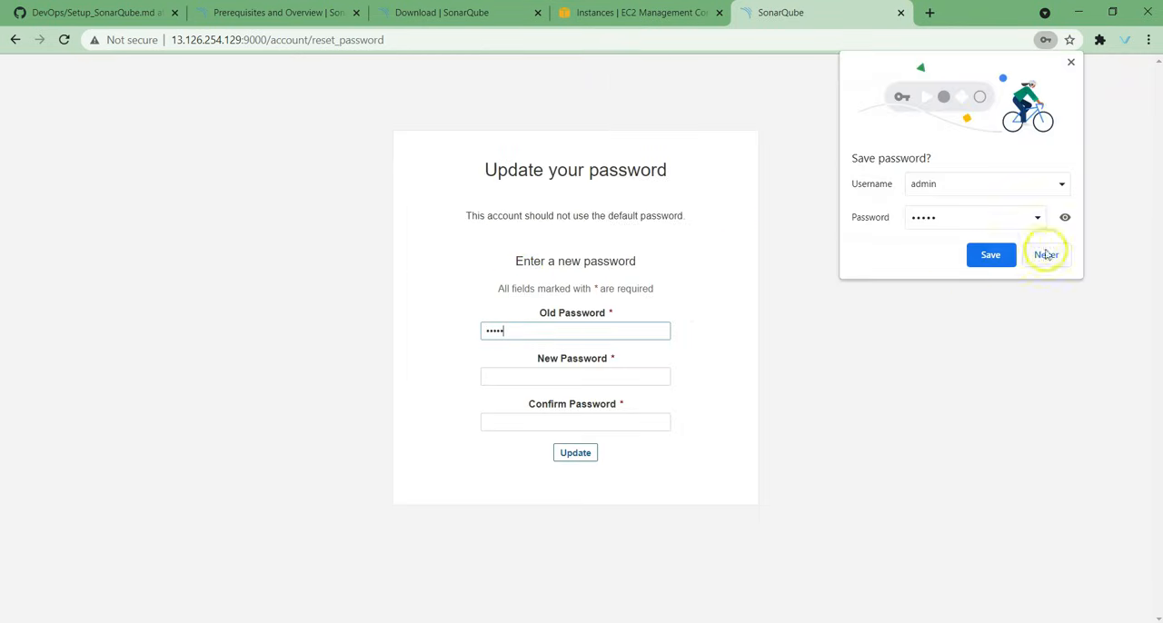
pyautogui.click(1046, 255)
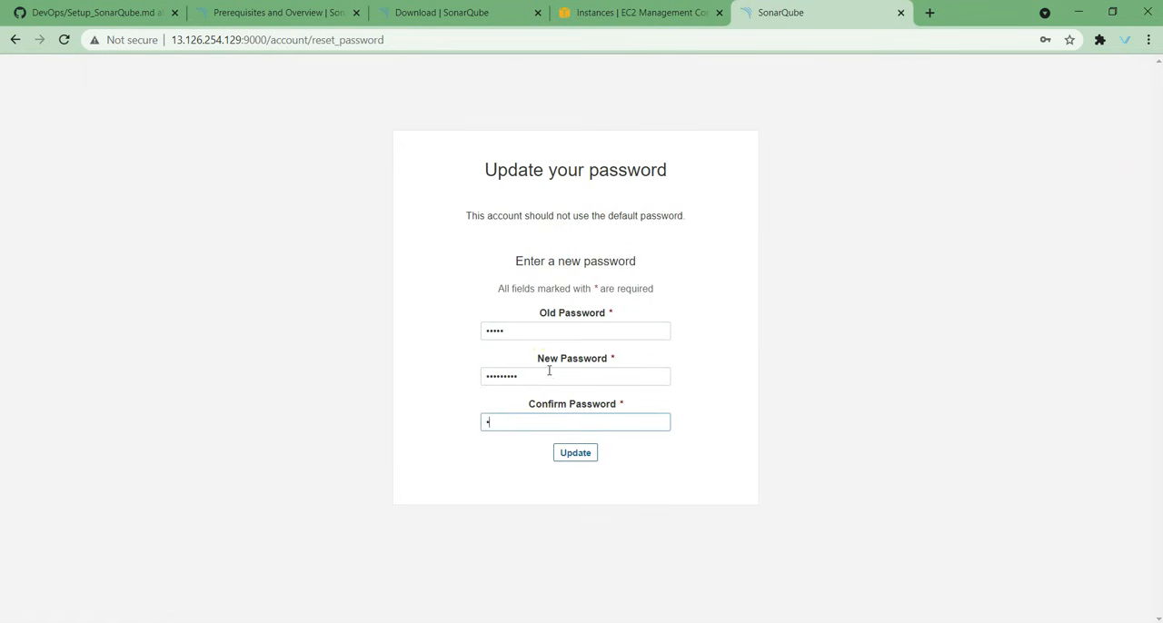
pyautogui.click(574, 452)
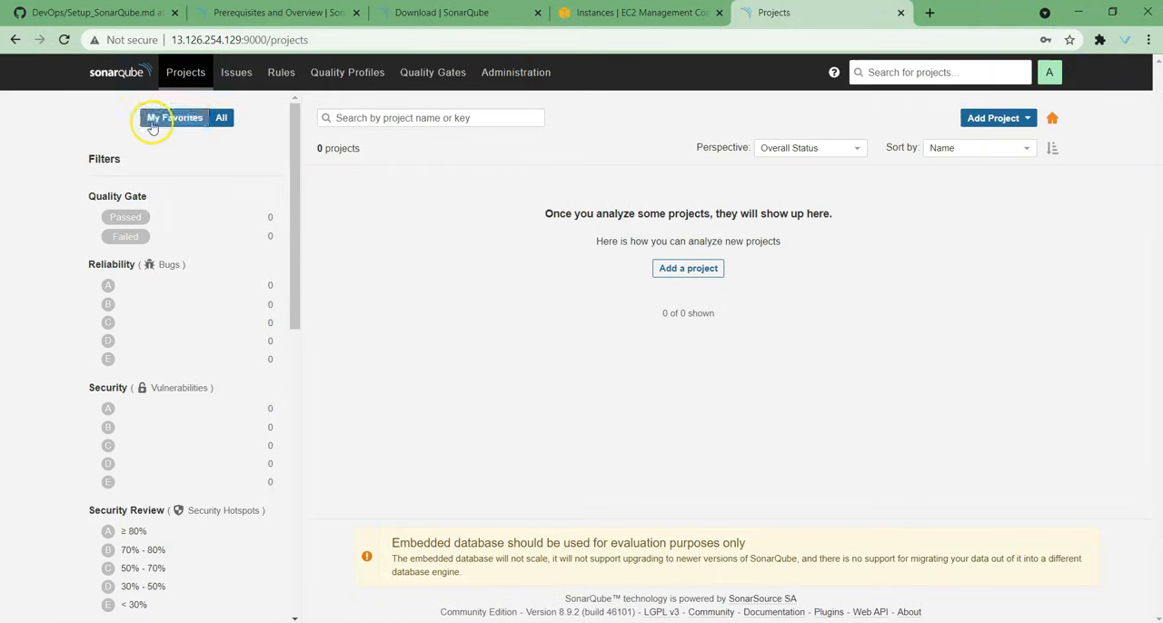
pyautogui.moveTo(436, 236)
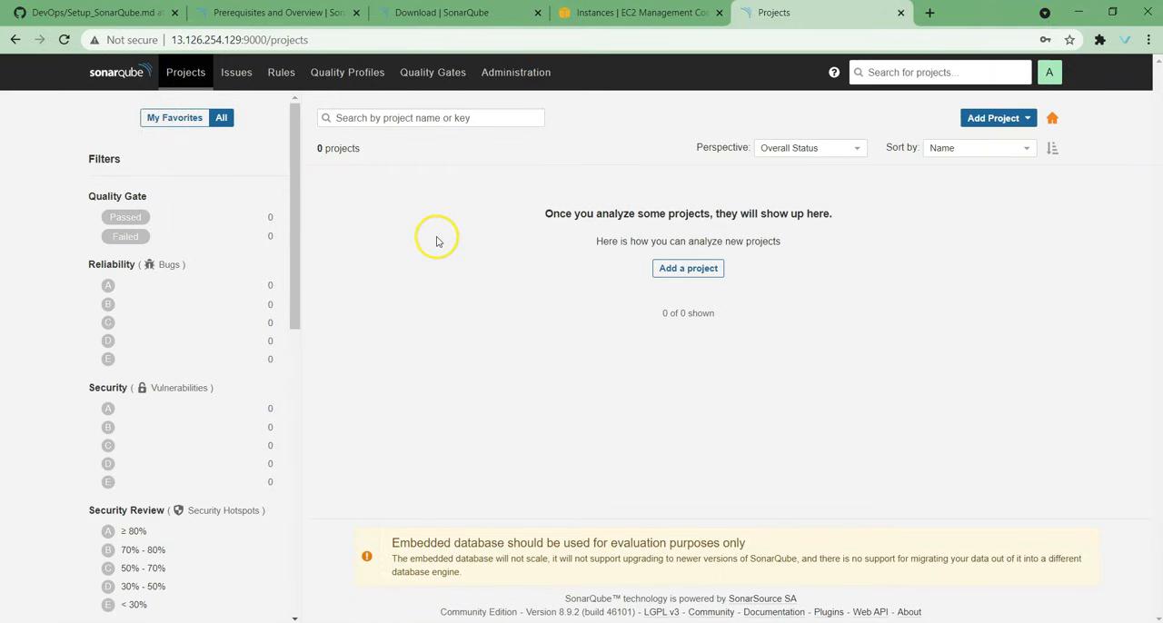
pyautogui.moveTo(748, 445)
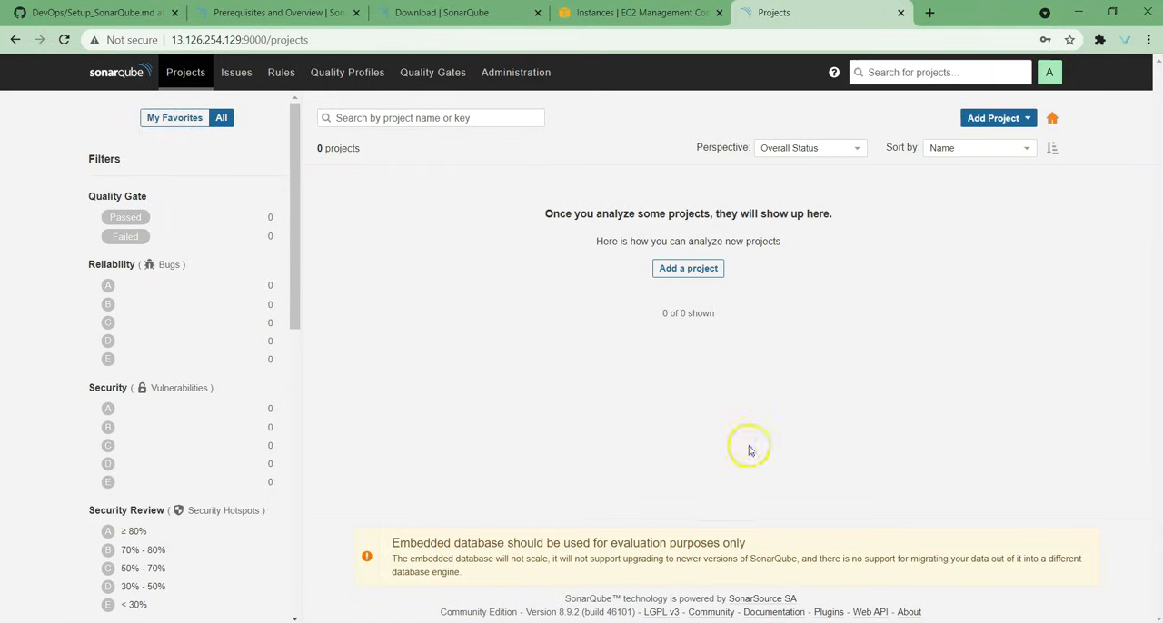
pyautogui.moveTo(185, 72)
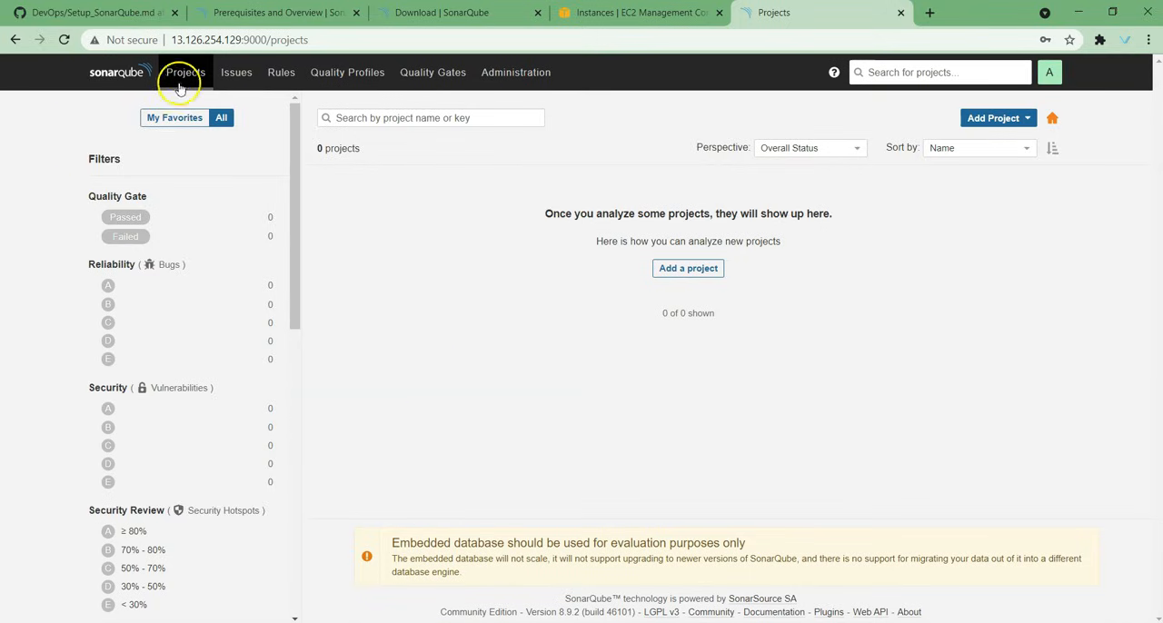
pyautogui.moveTo(443, 407)
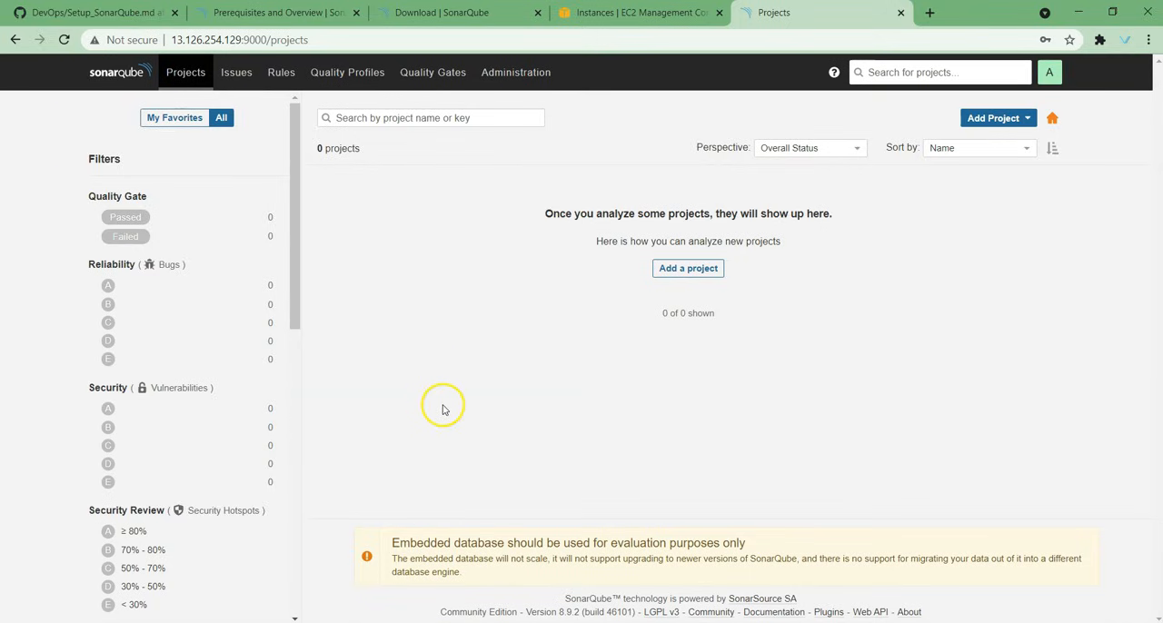
pyautogui.moveTo(282, 183)
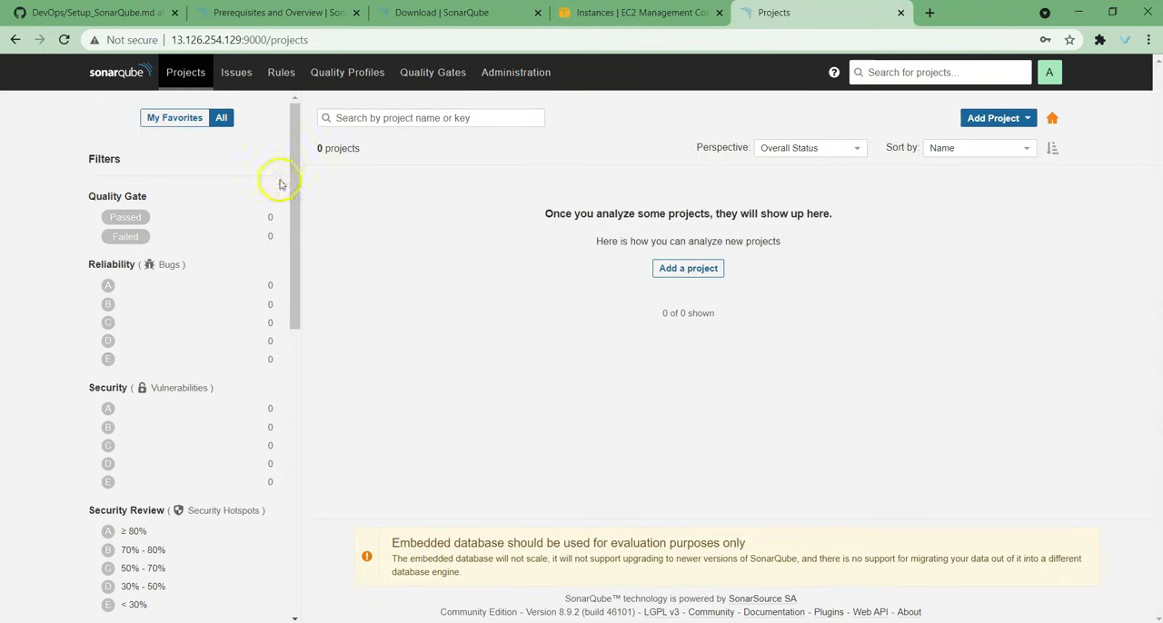
pyautogui.moveTo(556, 272)
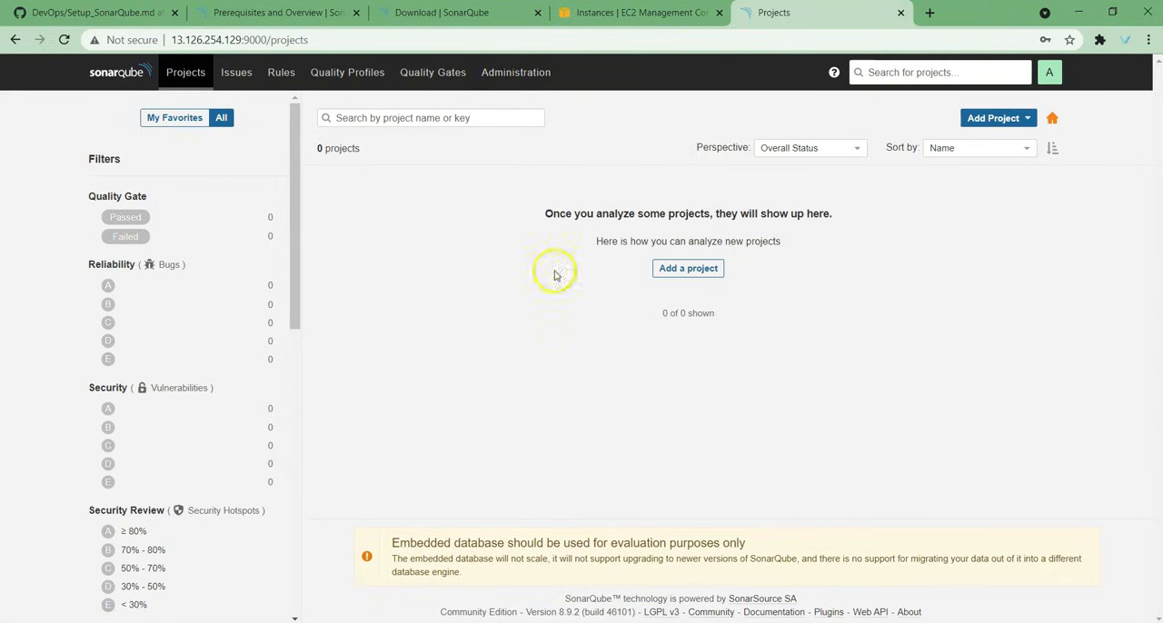
pyautogui.moveTo(501, 323)
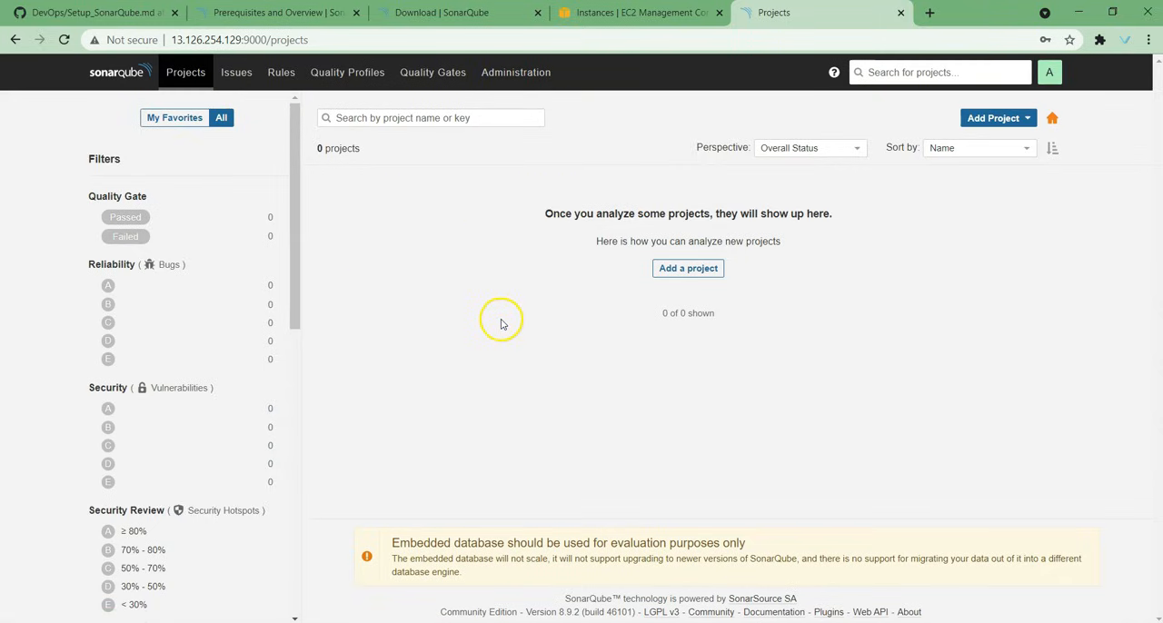